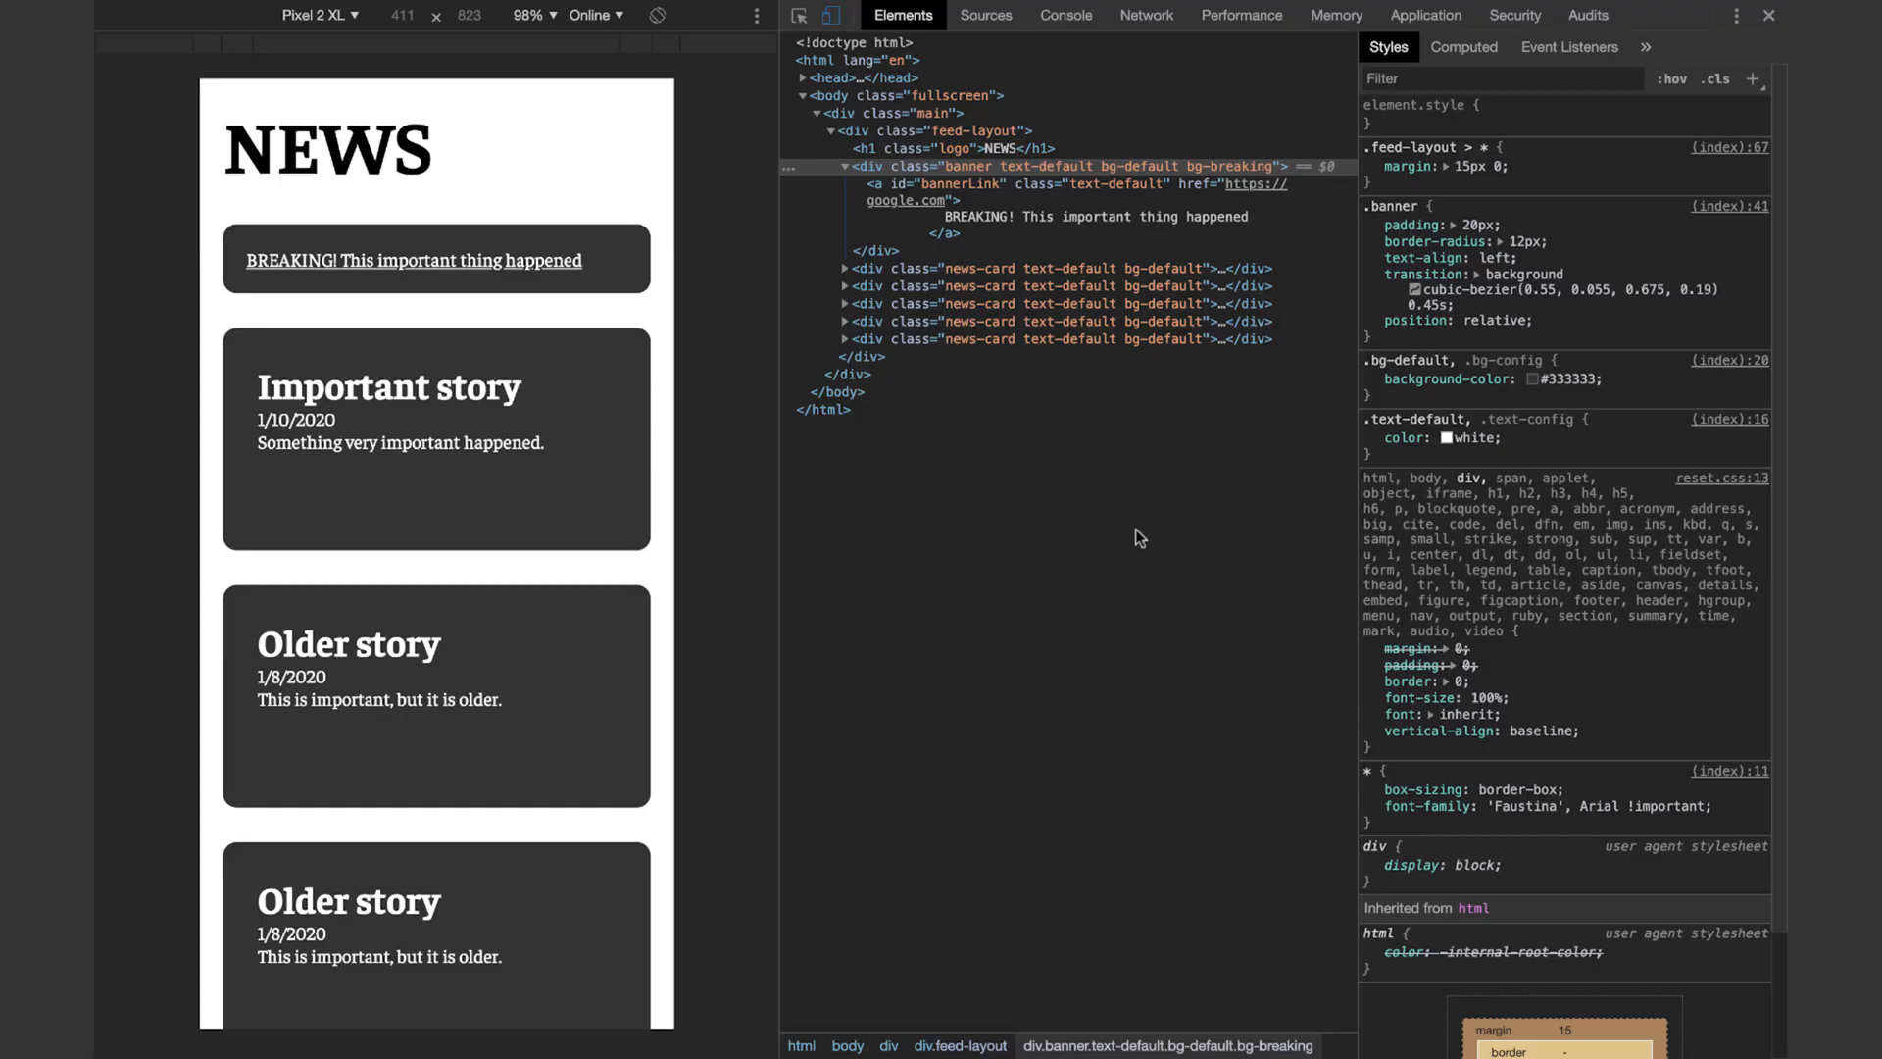
Scroll the Elements panel to review the breaking-news banner markup and its styles
{"action": "scroll", "scroll_direction": "down", "scroll_amount": 3}
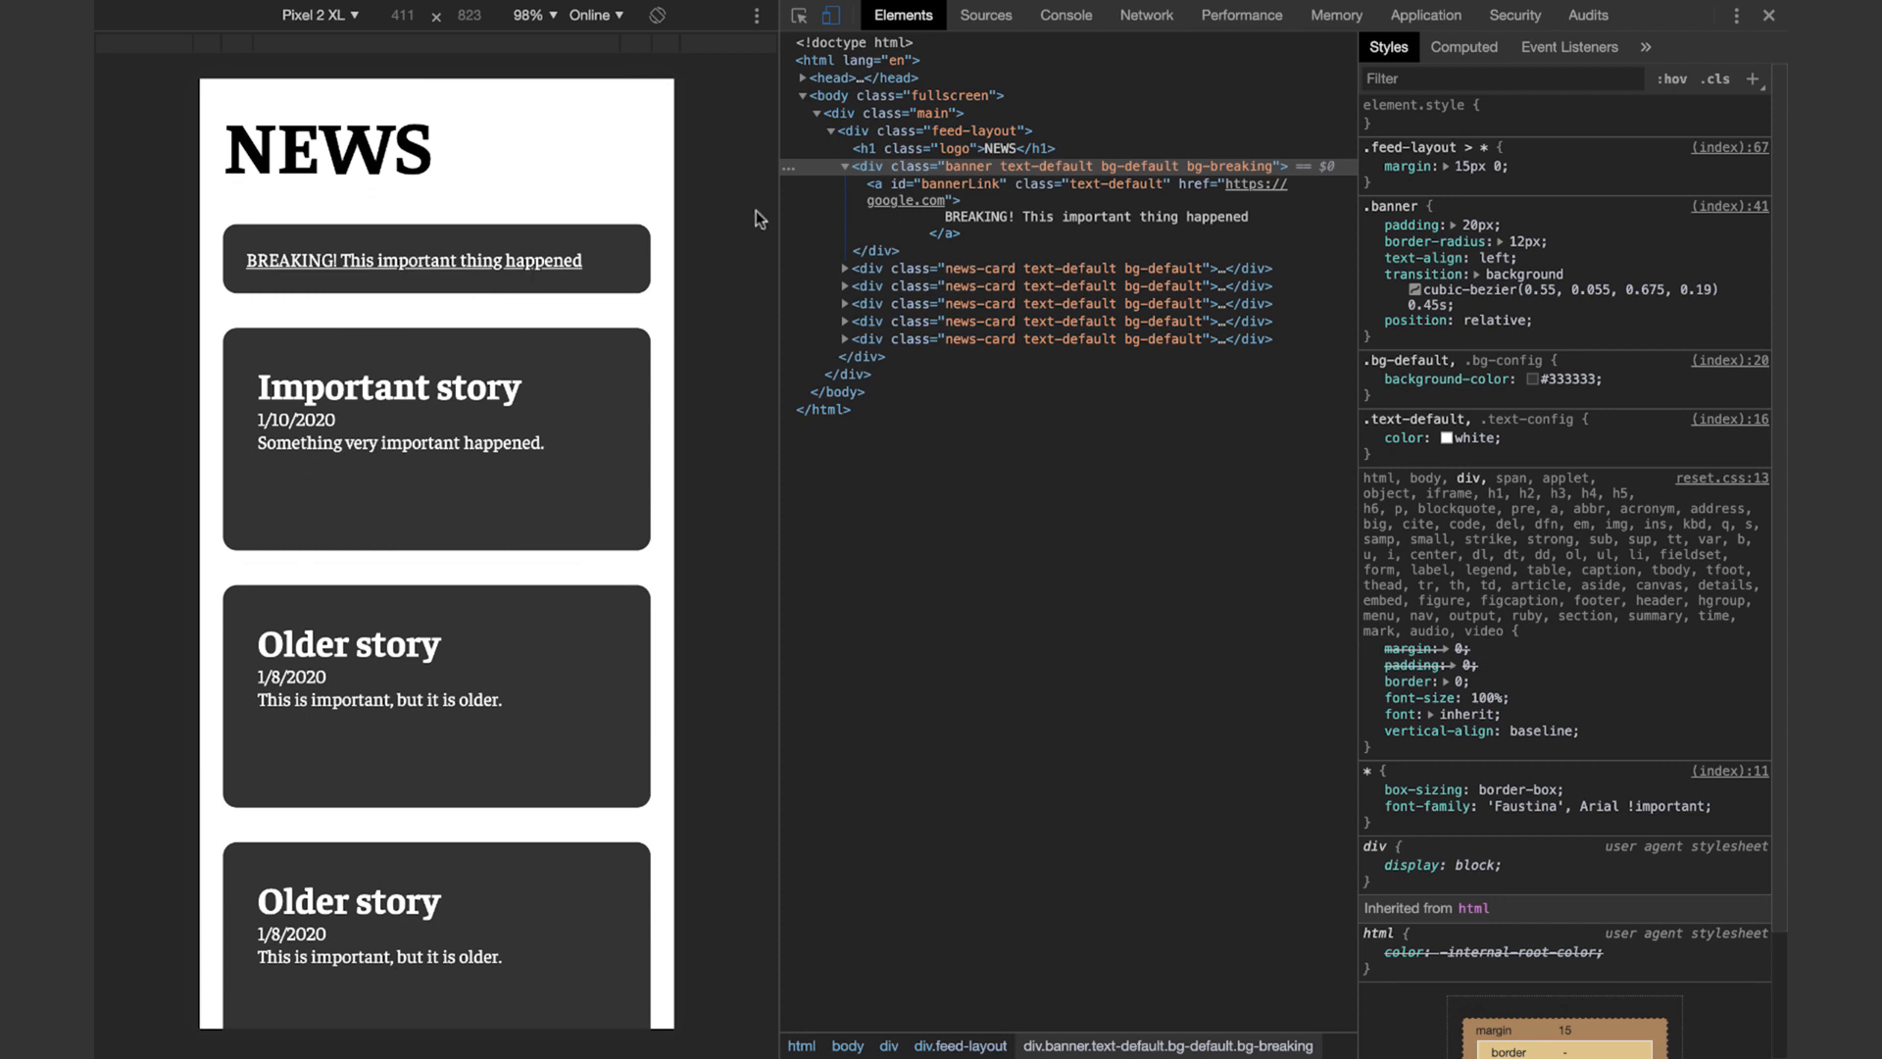
{"action": "mouse_move", "coordinate": [924, 173]}
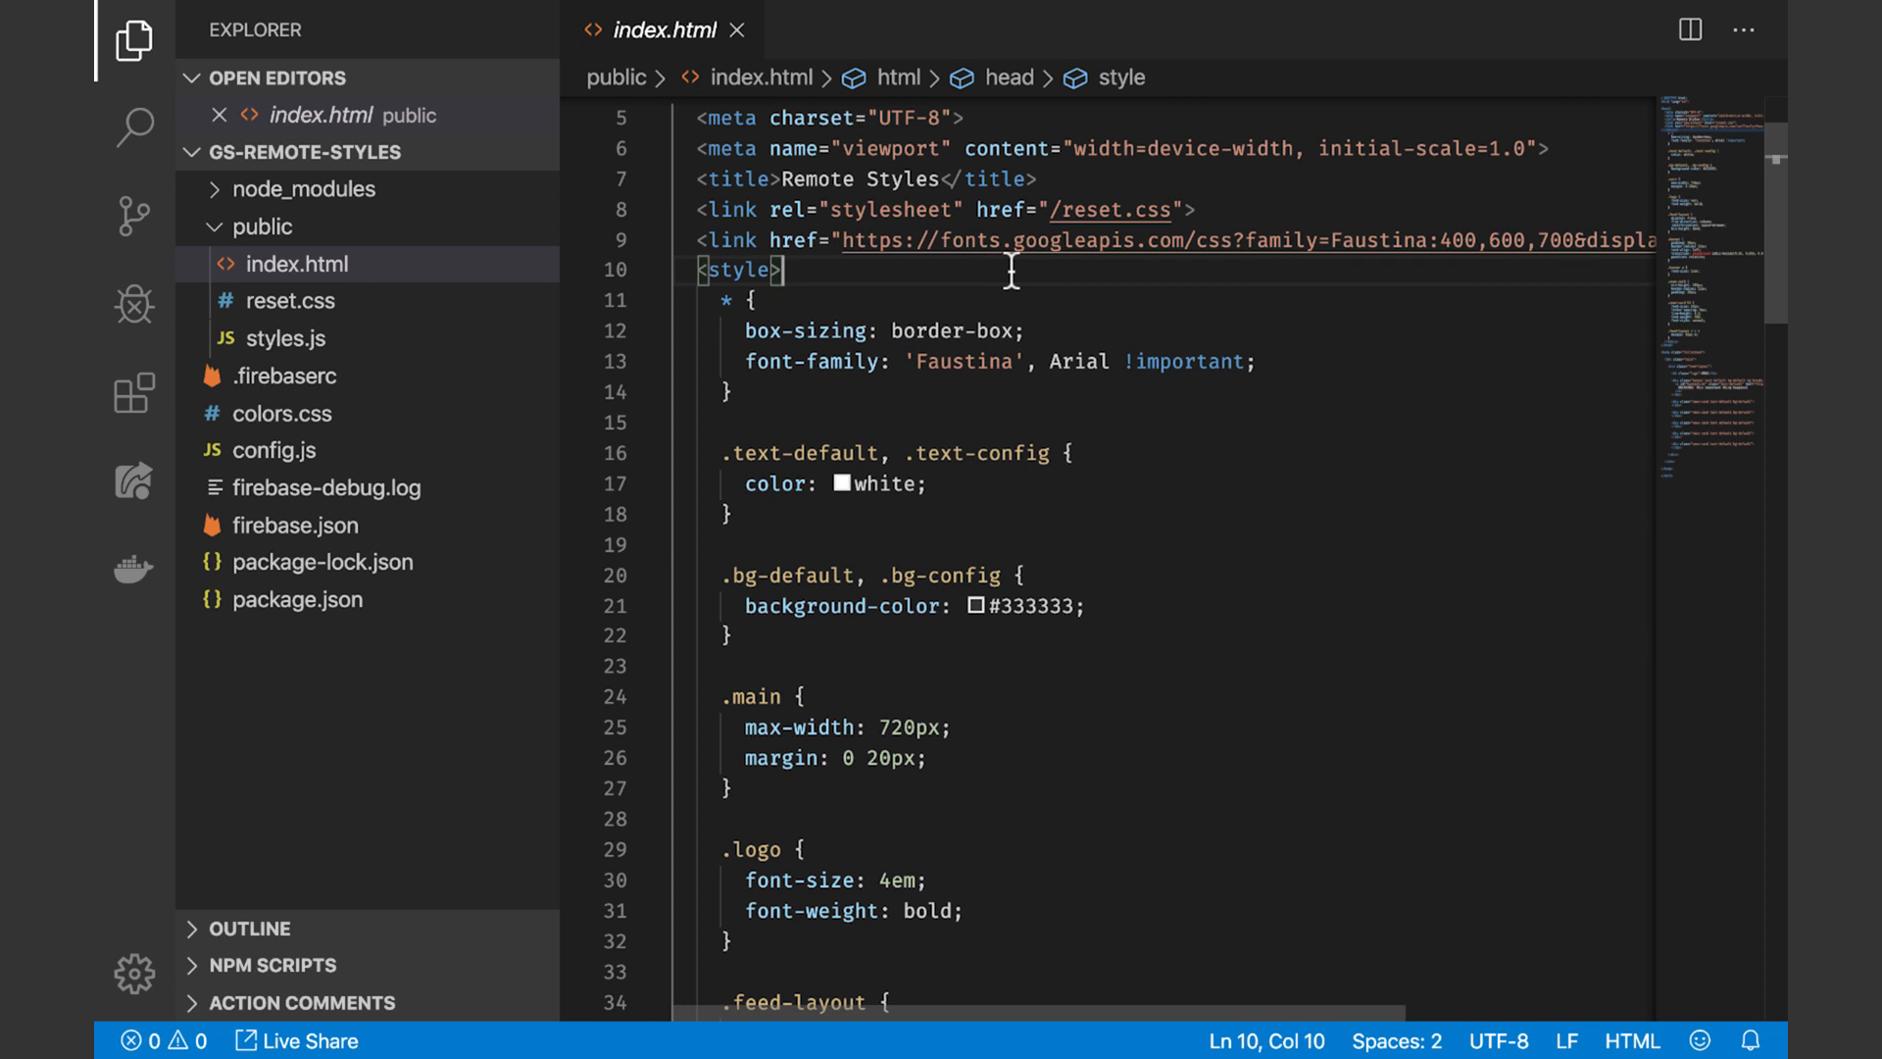
Collapse the <style> block so the head links and the bannerLink banner markup show together
{"action": "left_click", "coordinate": [134, 39]}
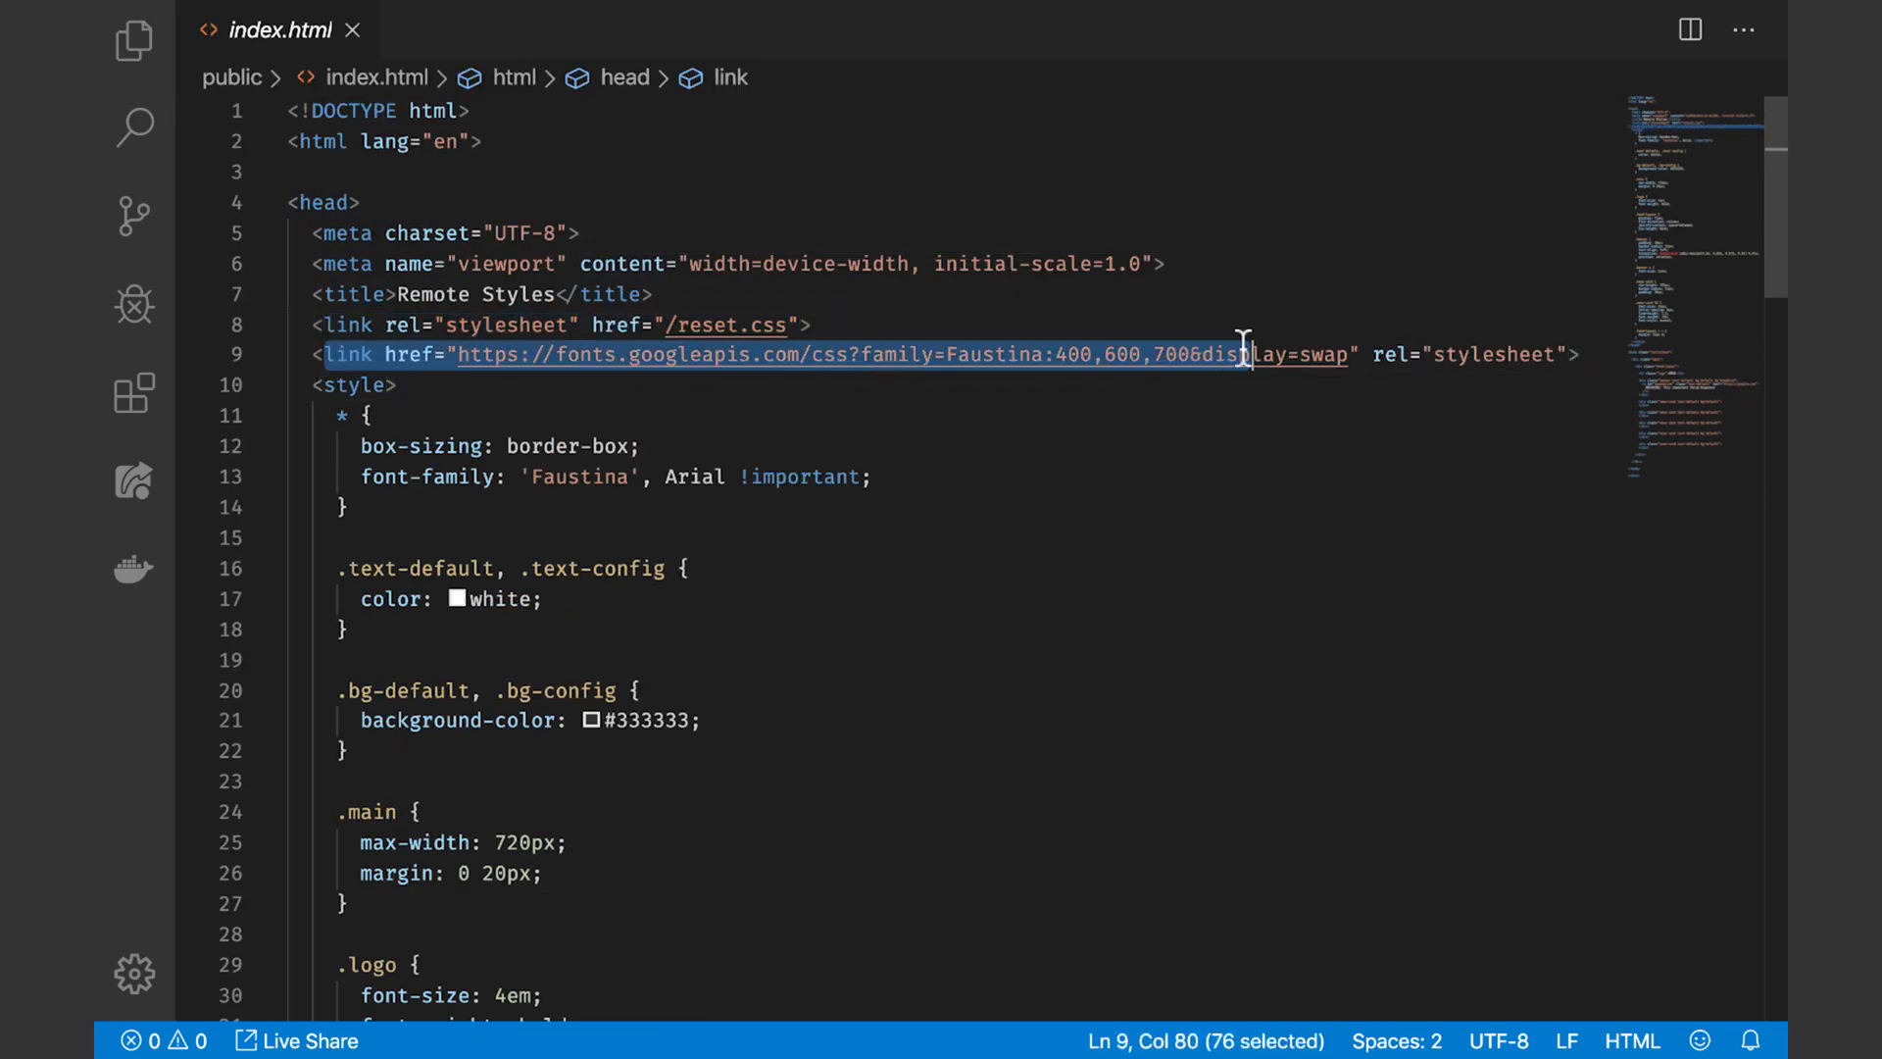
{"action": "left_click", "coordinate": [270, 386]}
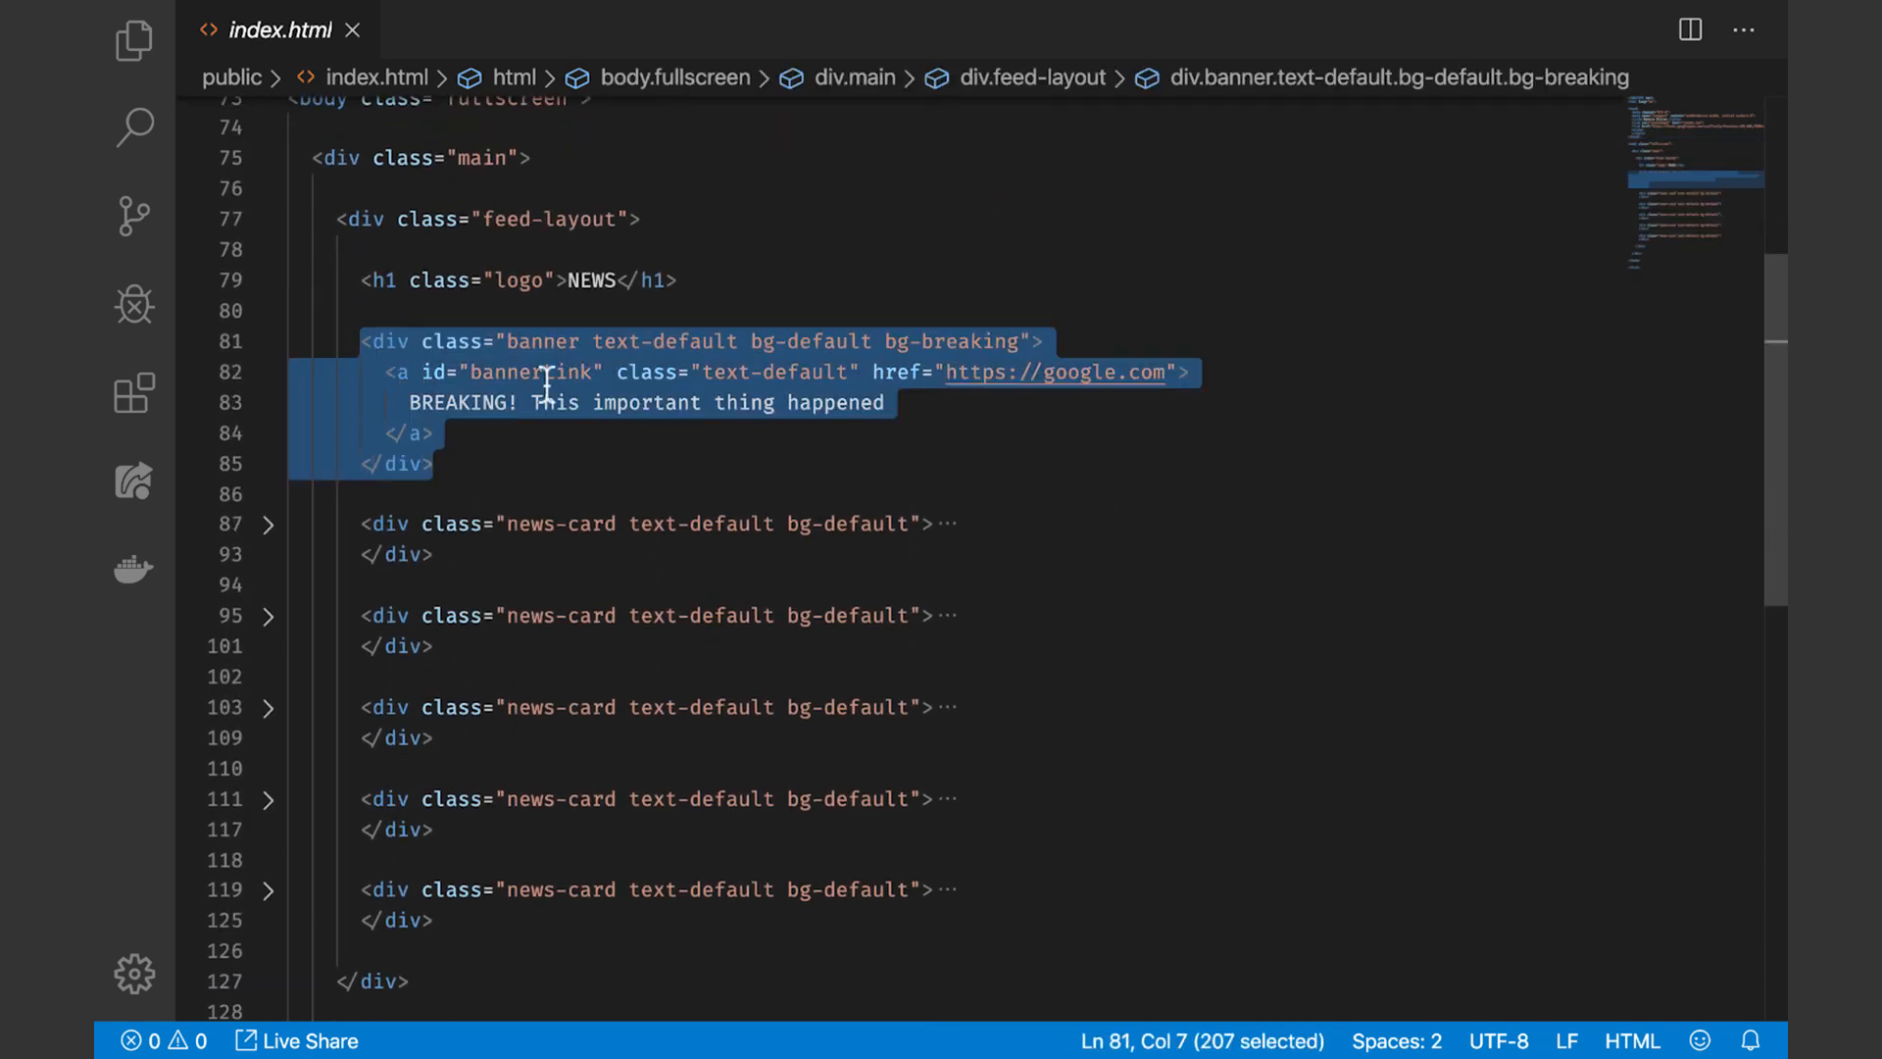
{"action": "left_click", "coordinate": [553, 373]}
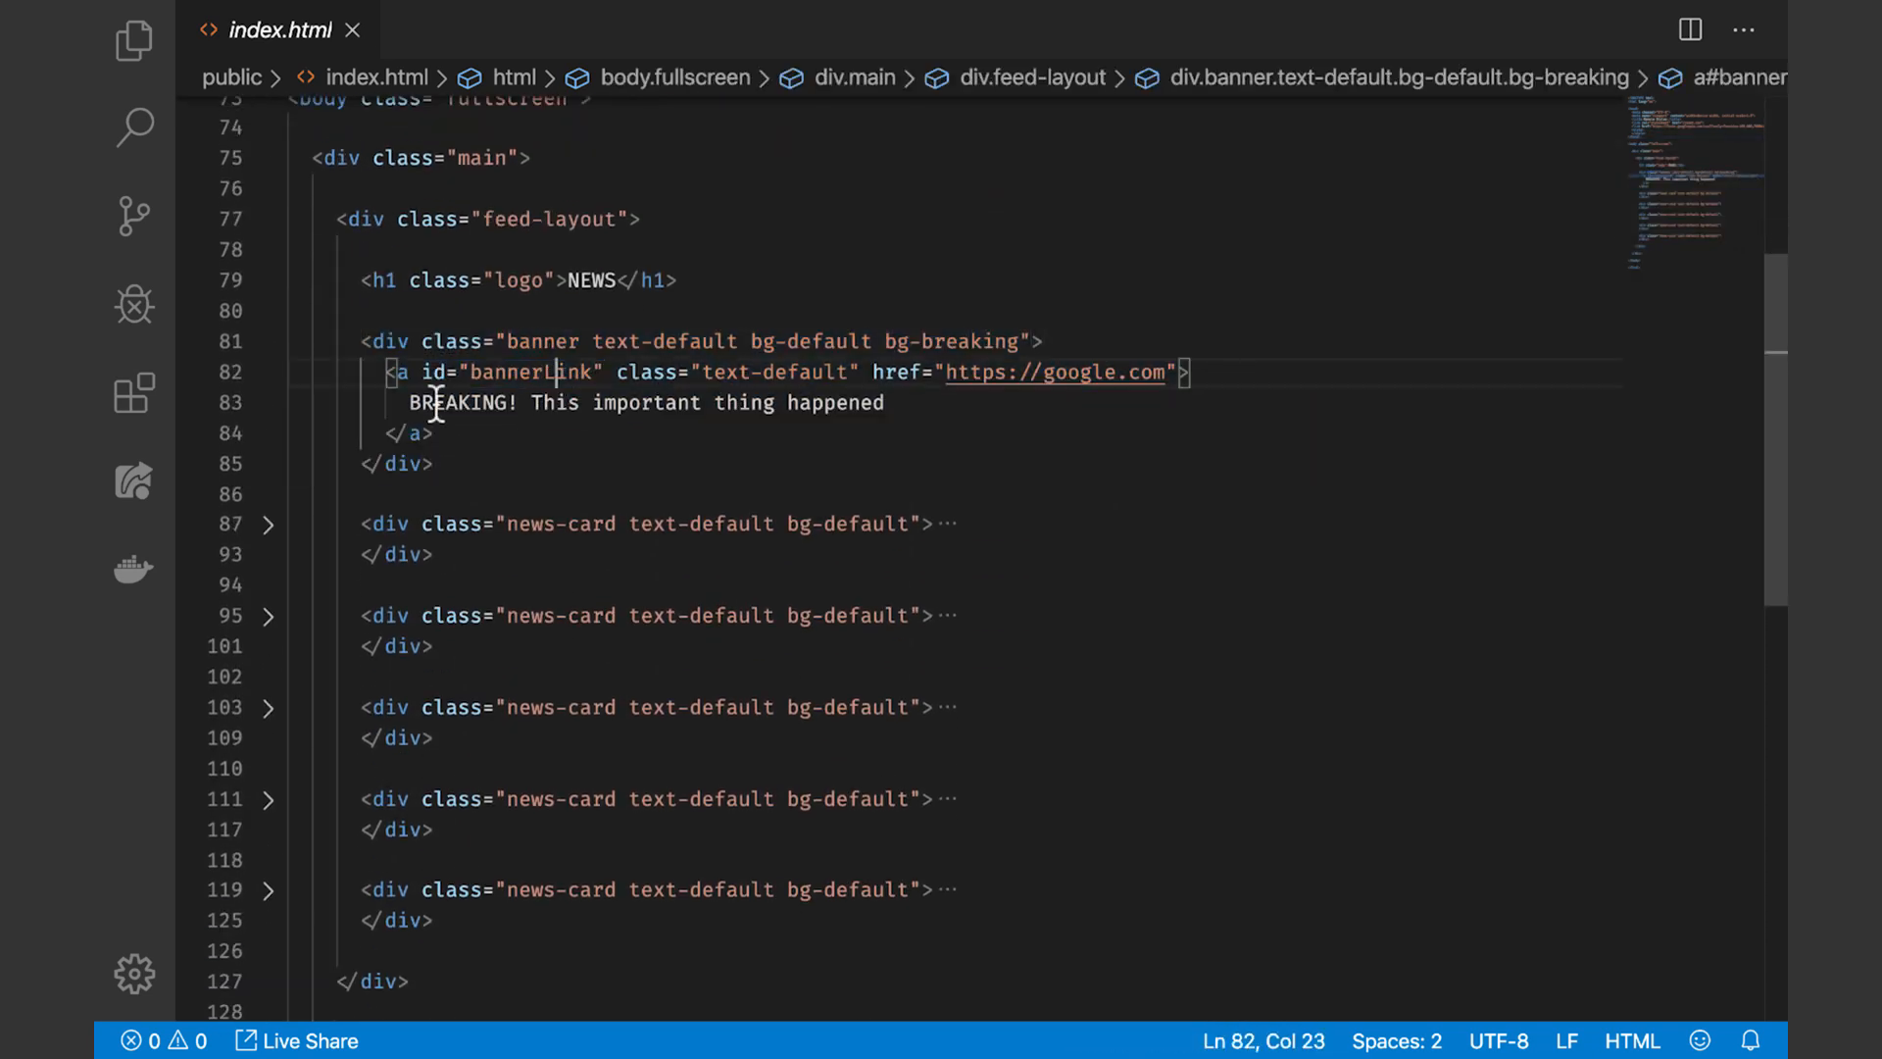
{"action": "left_click", "coordinate": [424, 433]}
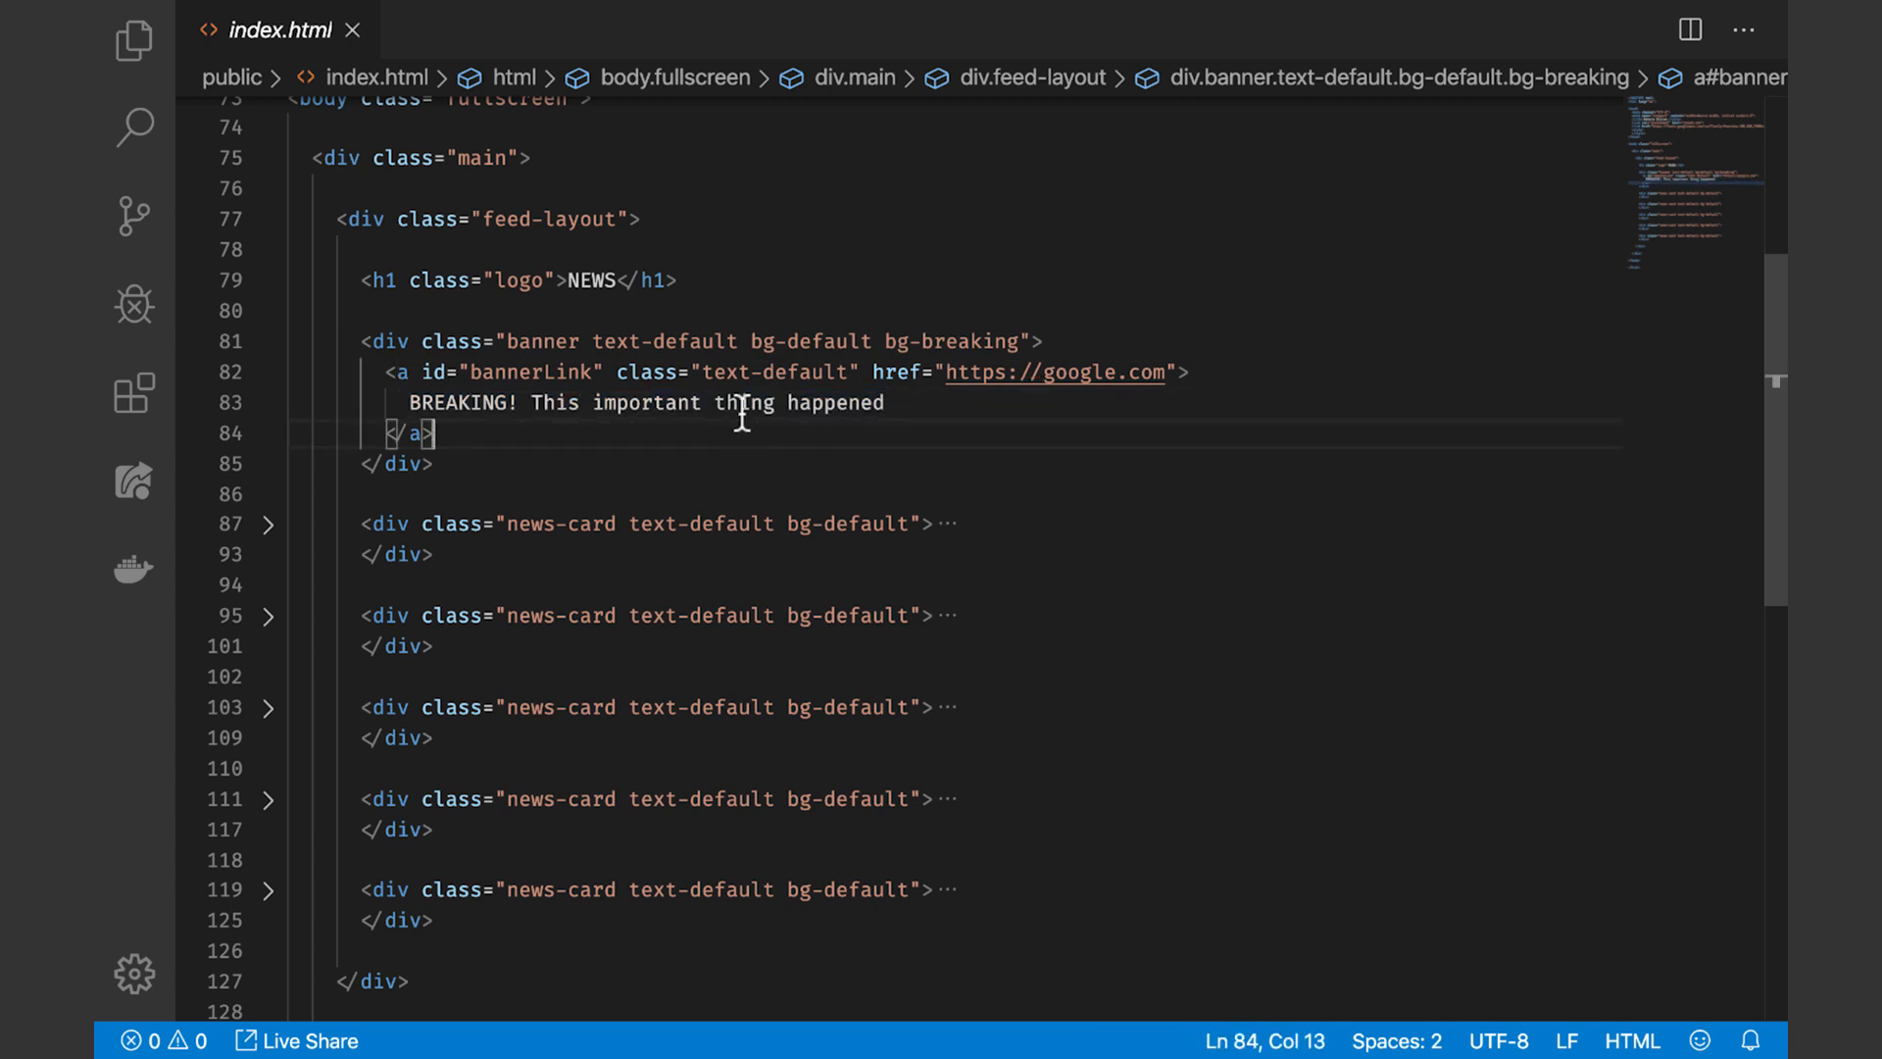
{"action": "mouse_move", "coordinate": [1210, 445]}
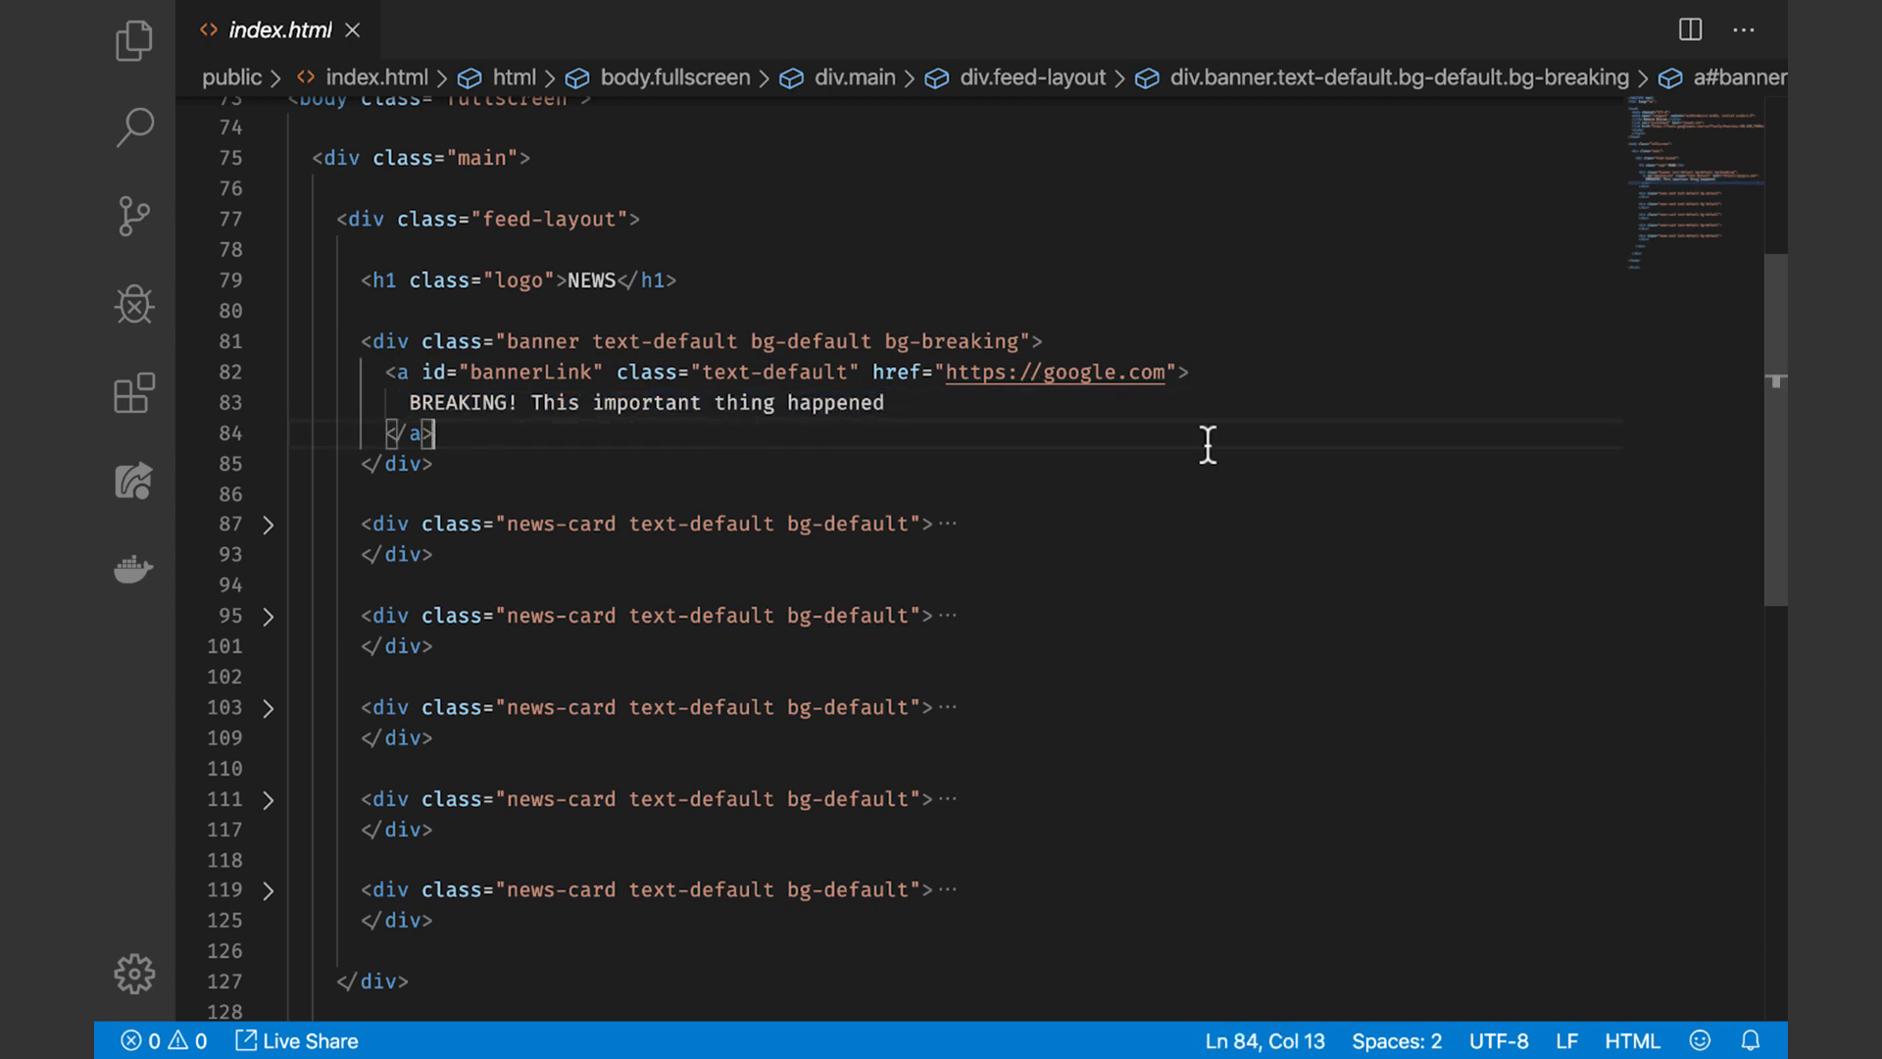
{"action": "scroll", "scroll_direction": "up", "scroll_amount": 3}
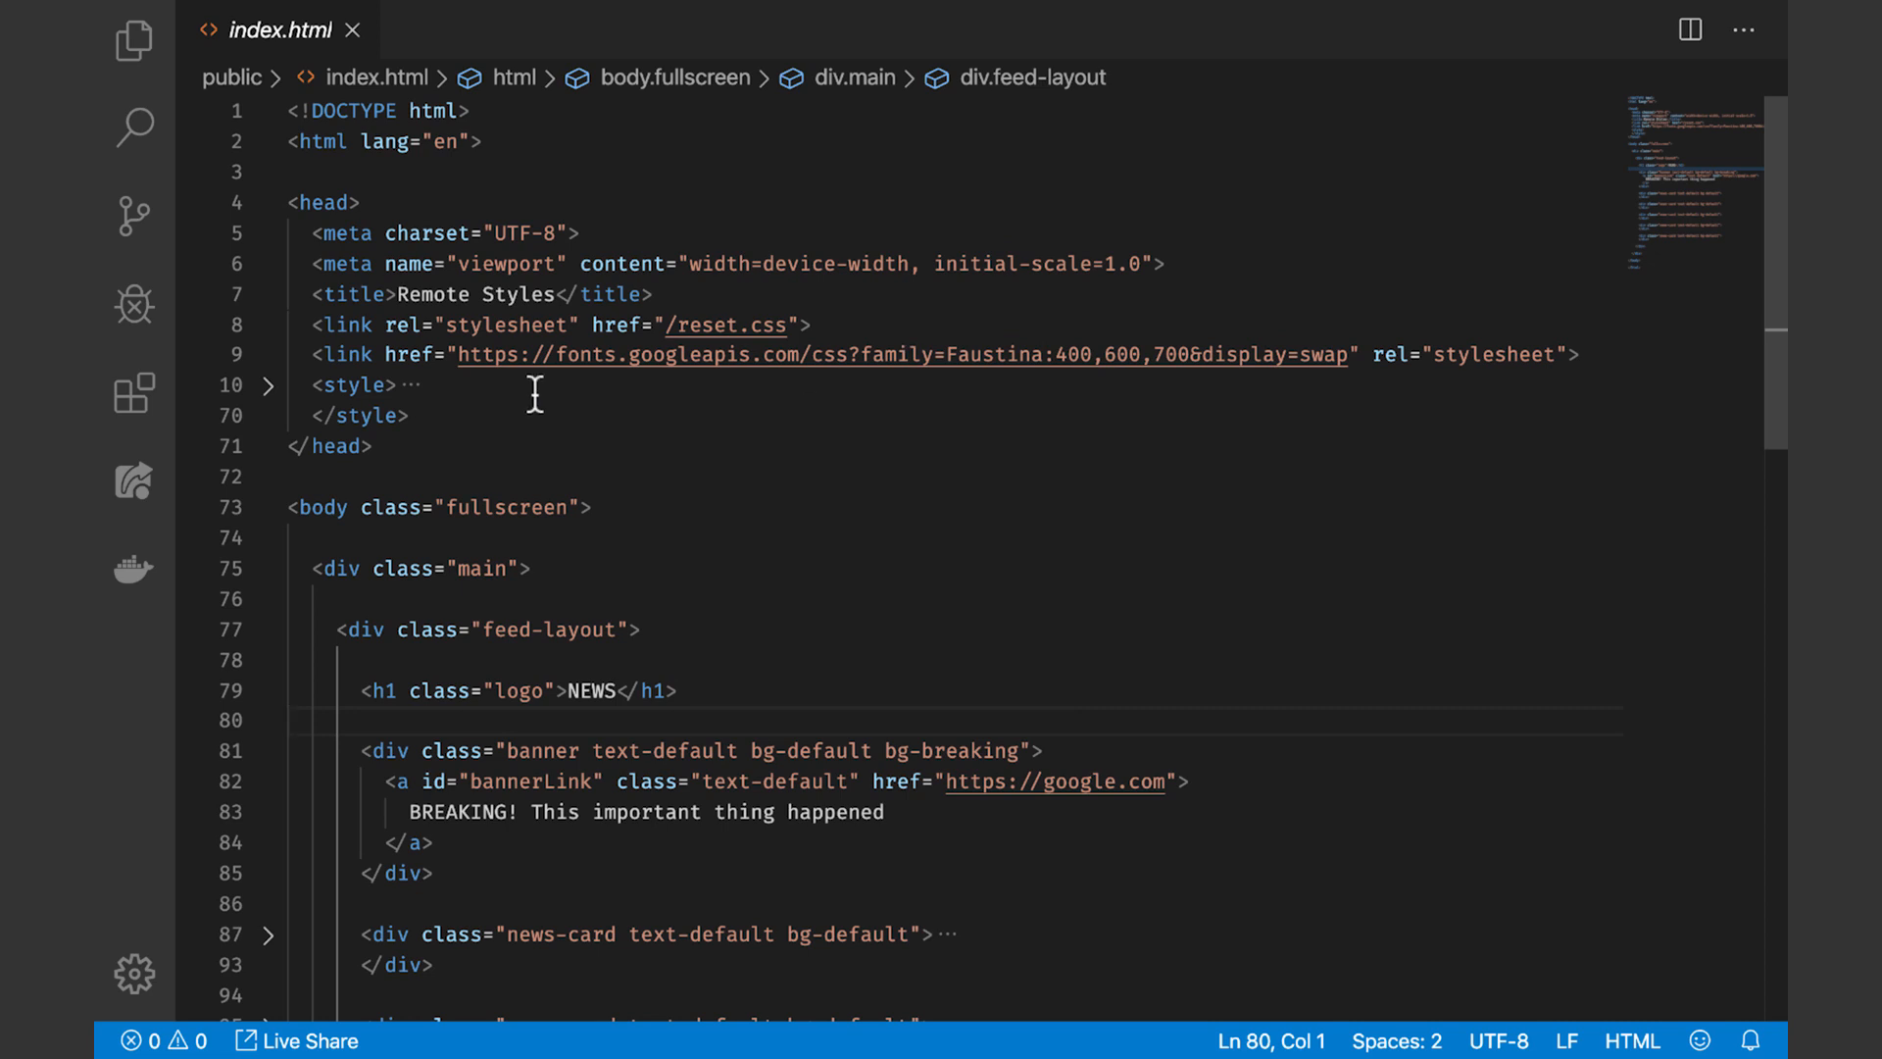
Add deferred script tags for firebase-app.js, remote-config, analytics and /customize.js in the head
{"action": "key", "text": "Enter"}
{"action": "type", "text": "<script ></script>"}
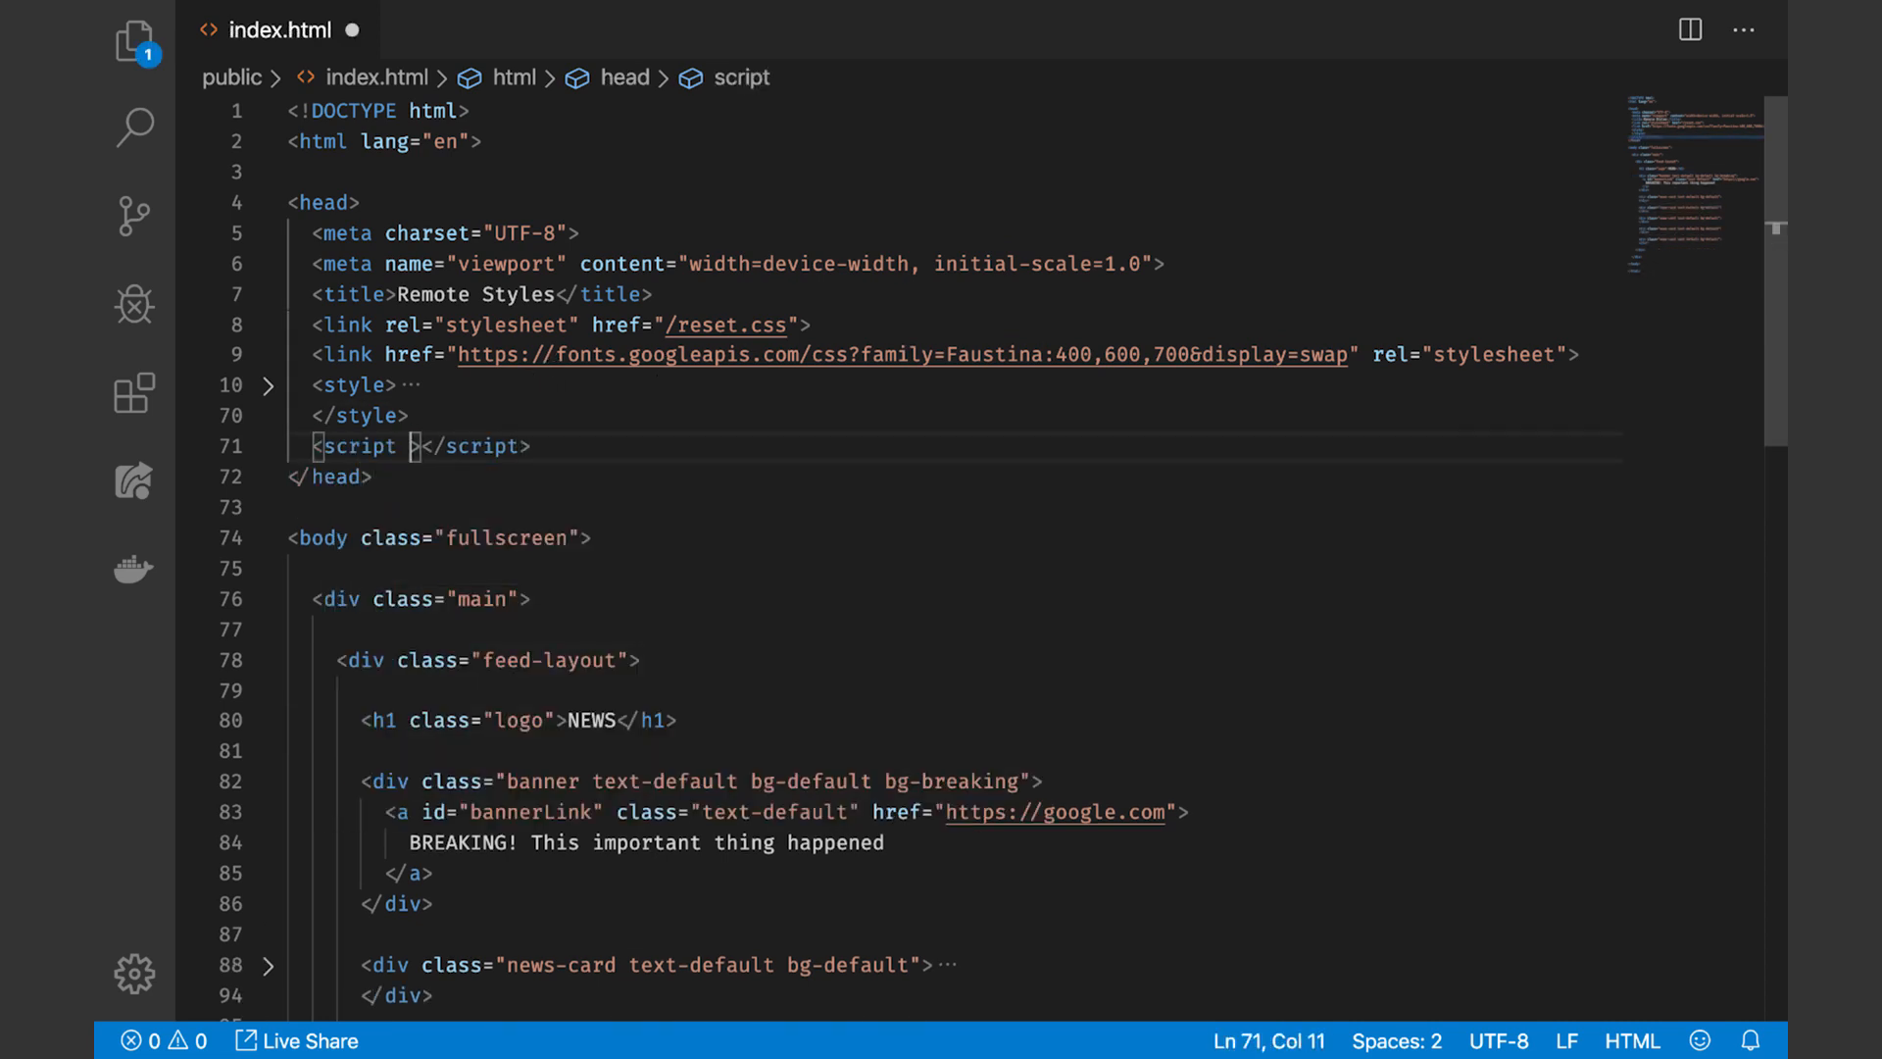
{"action": "type", "text": "src=\"/__/firebase/7.7.0/firebase-app.js\""}
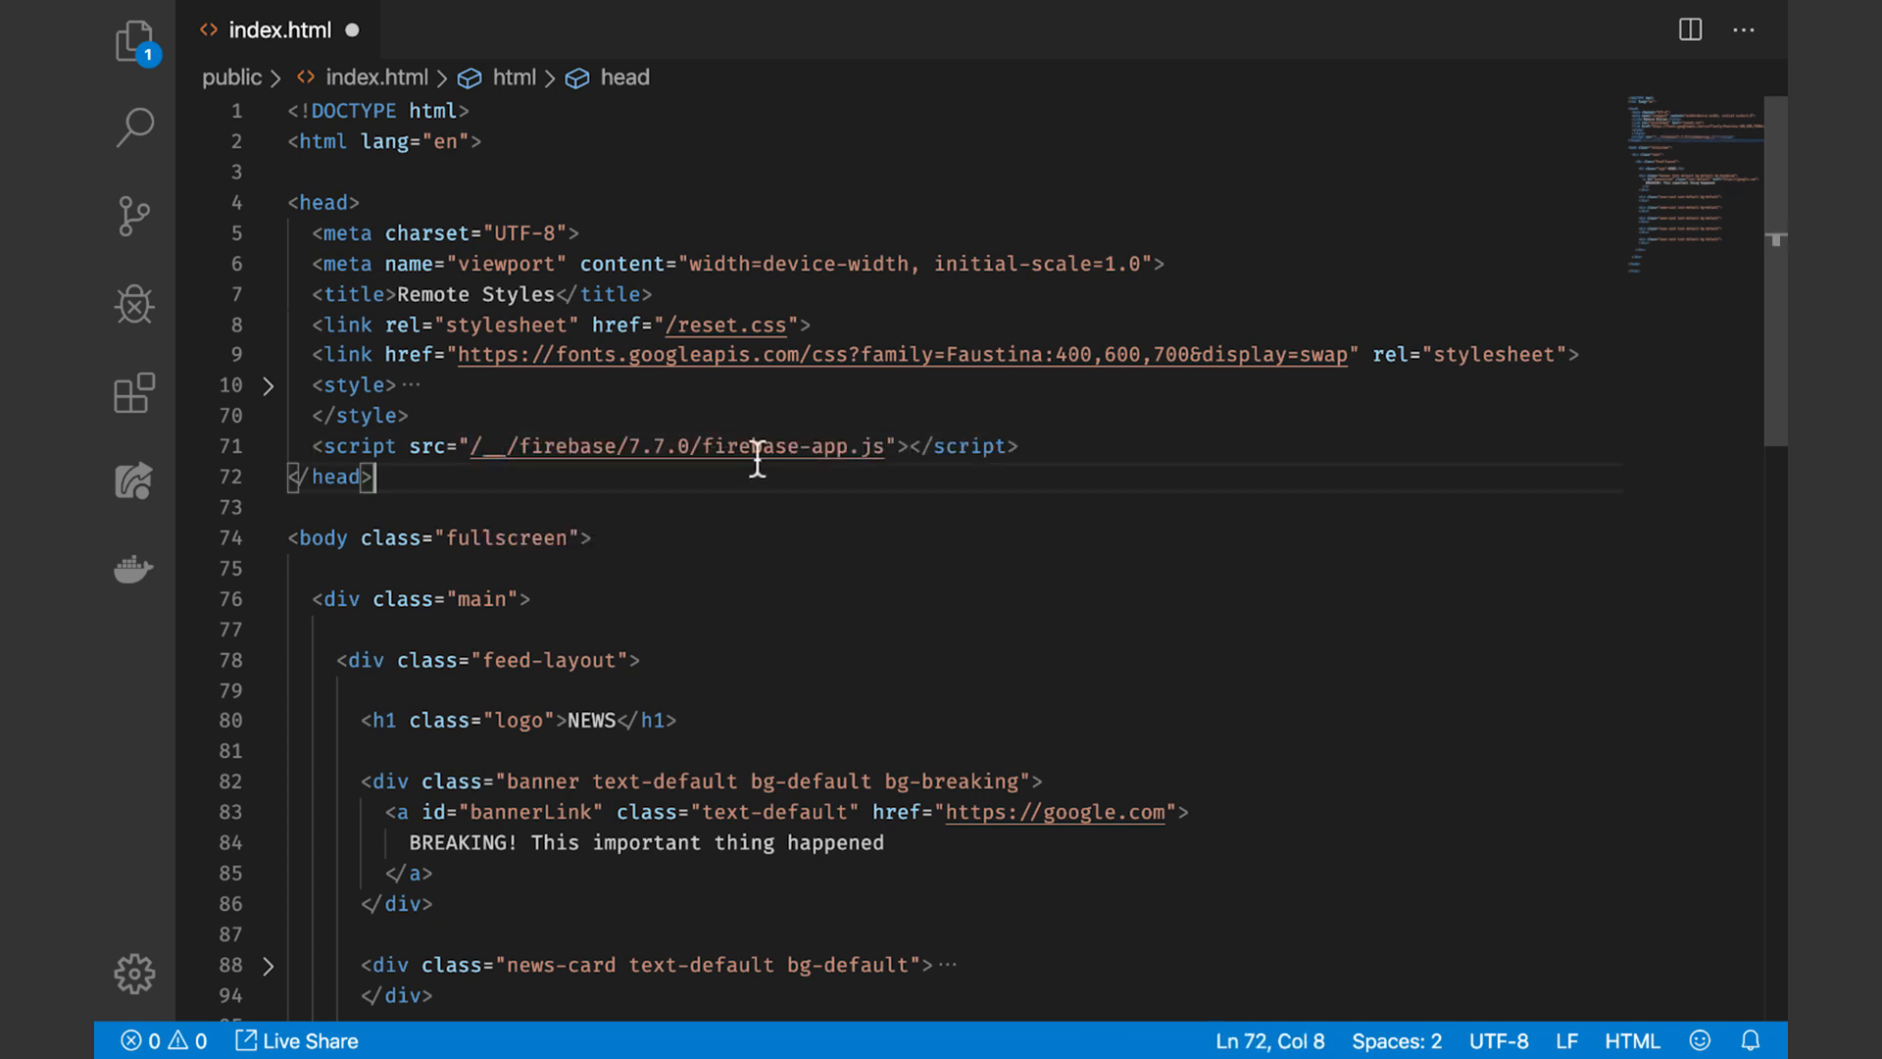
{"action": "type", "text": "defer"}
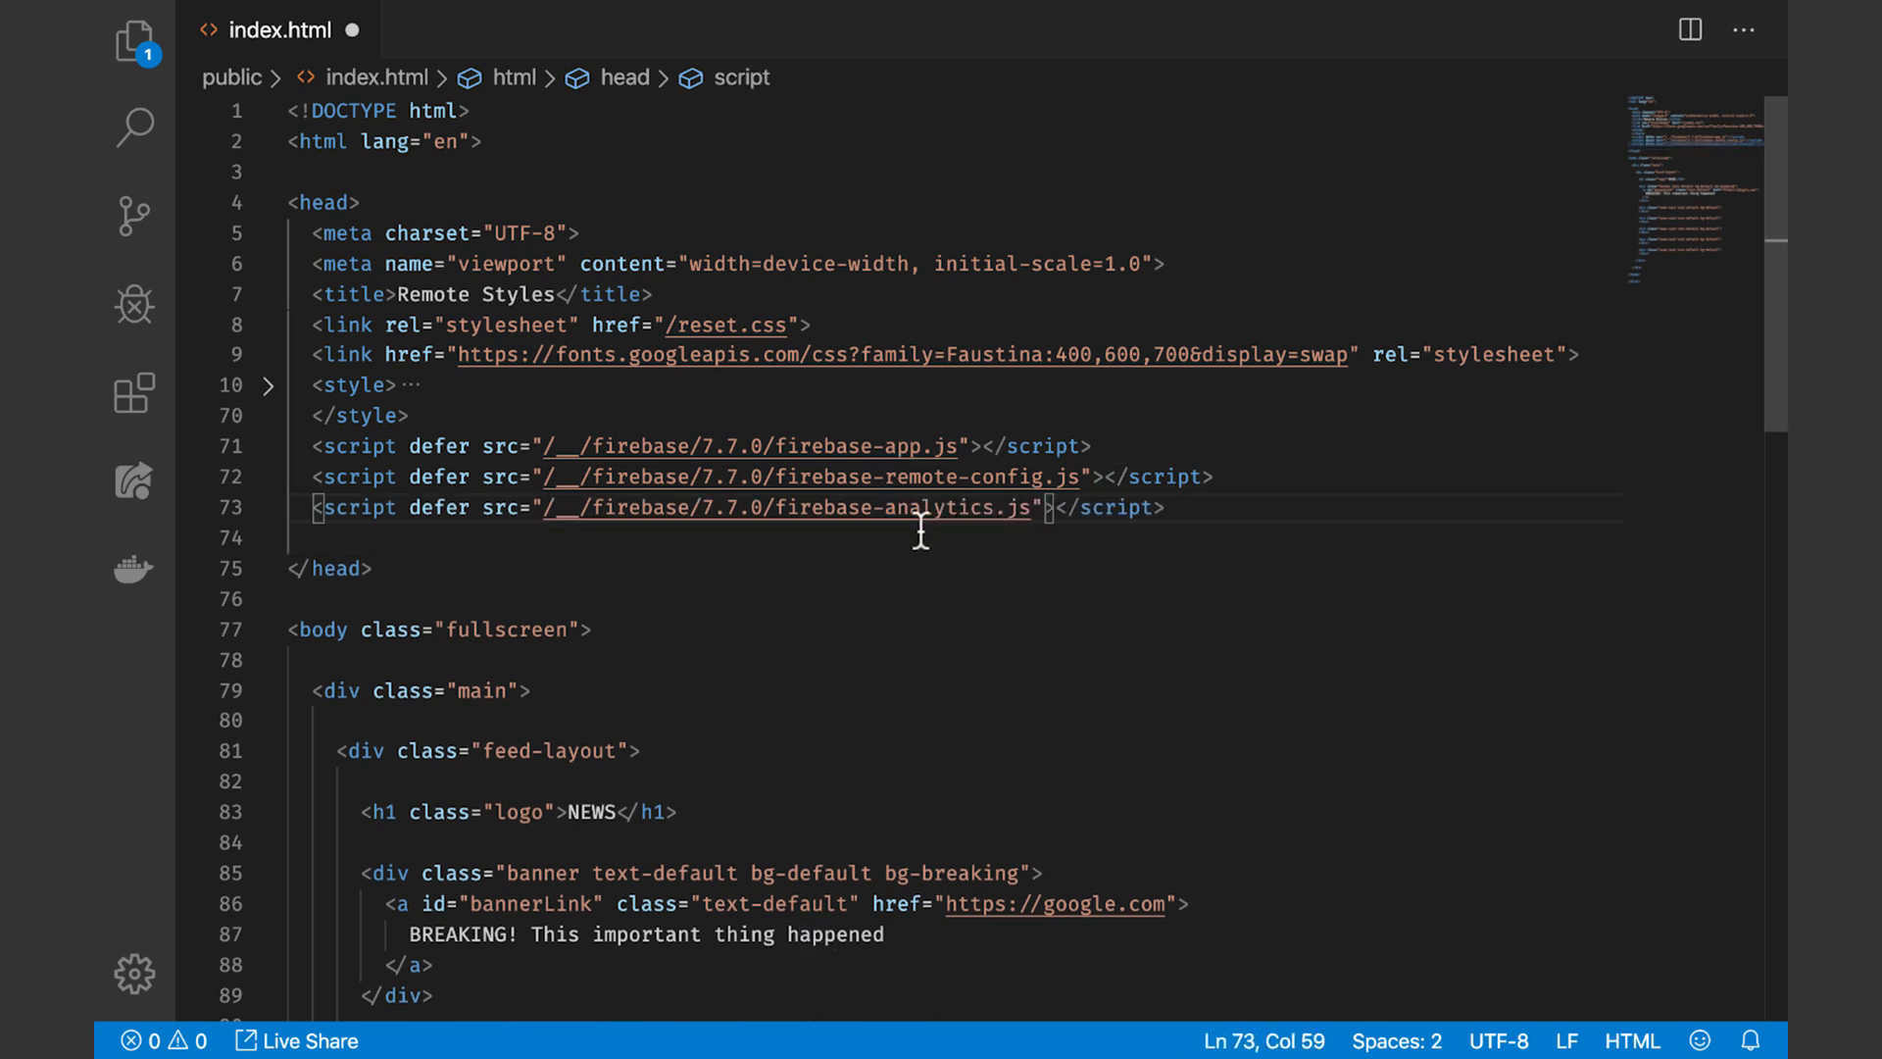
{"action": "type", "text": "<script defer src=\"\"></script>"}
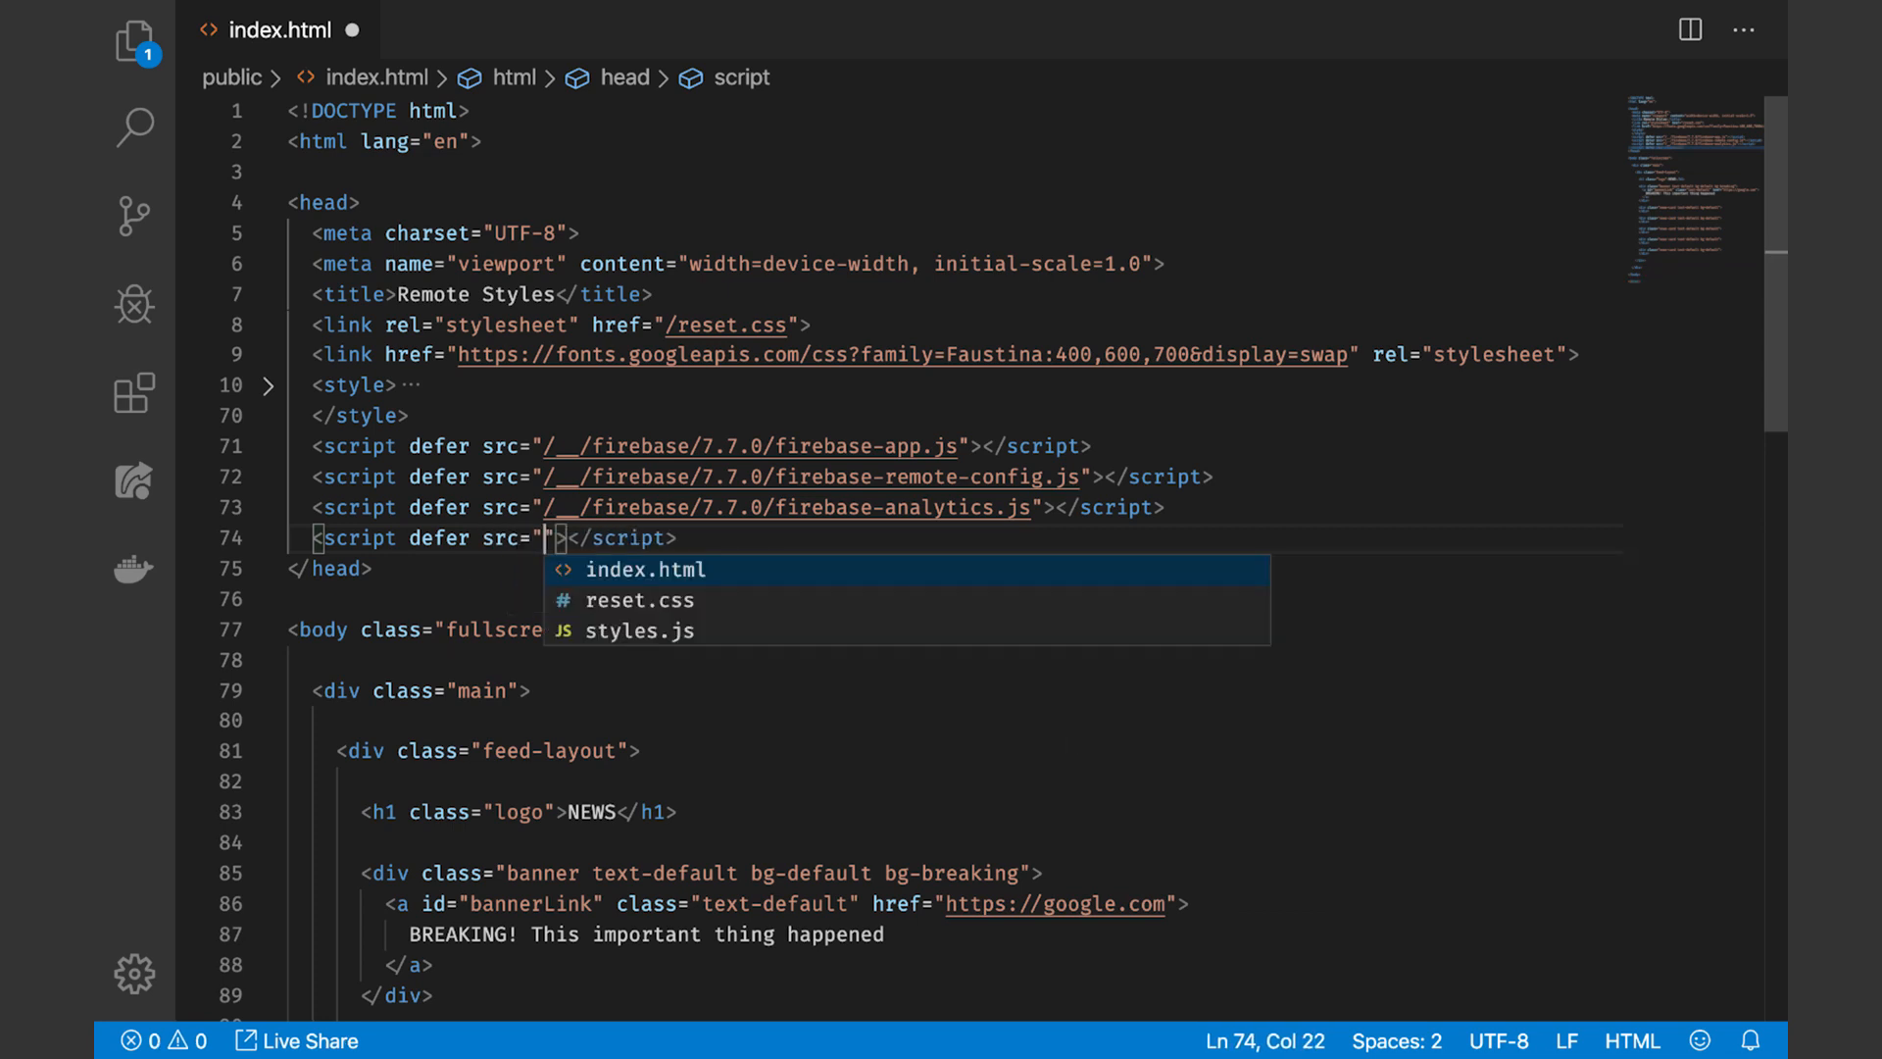
{"action": "type", "text": "/customize.js"}
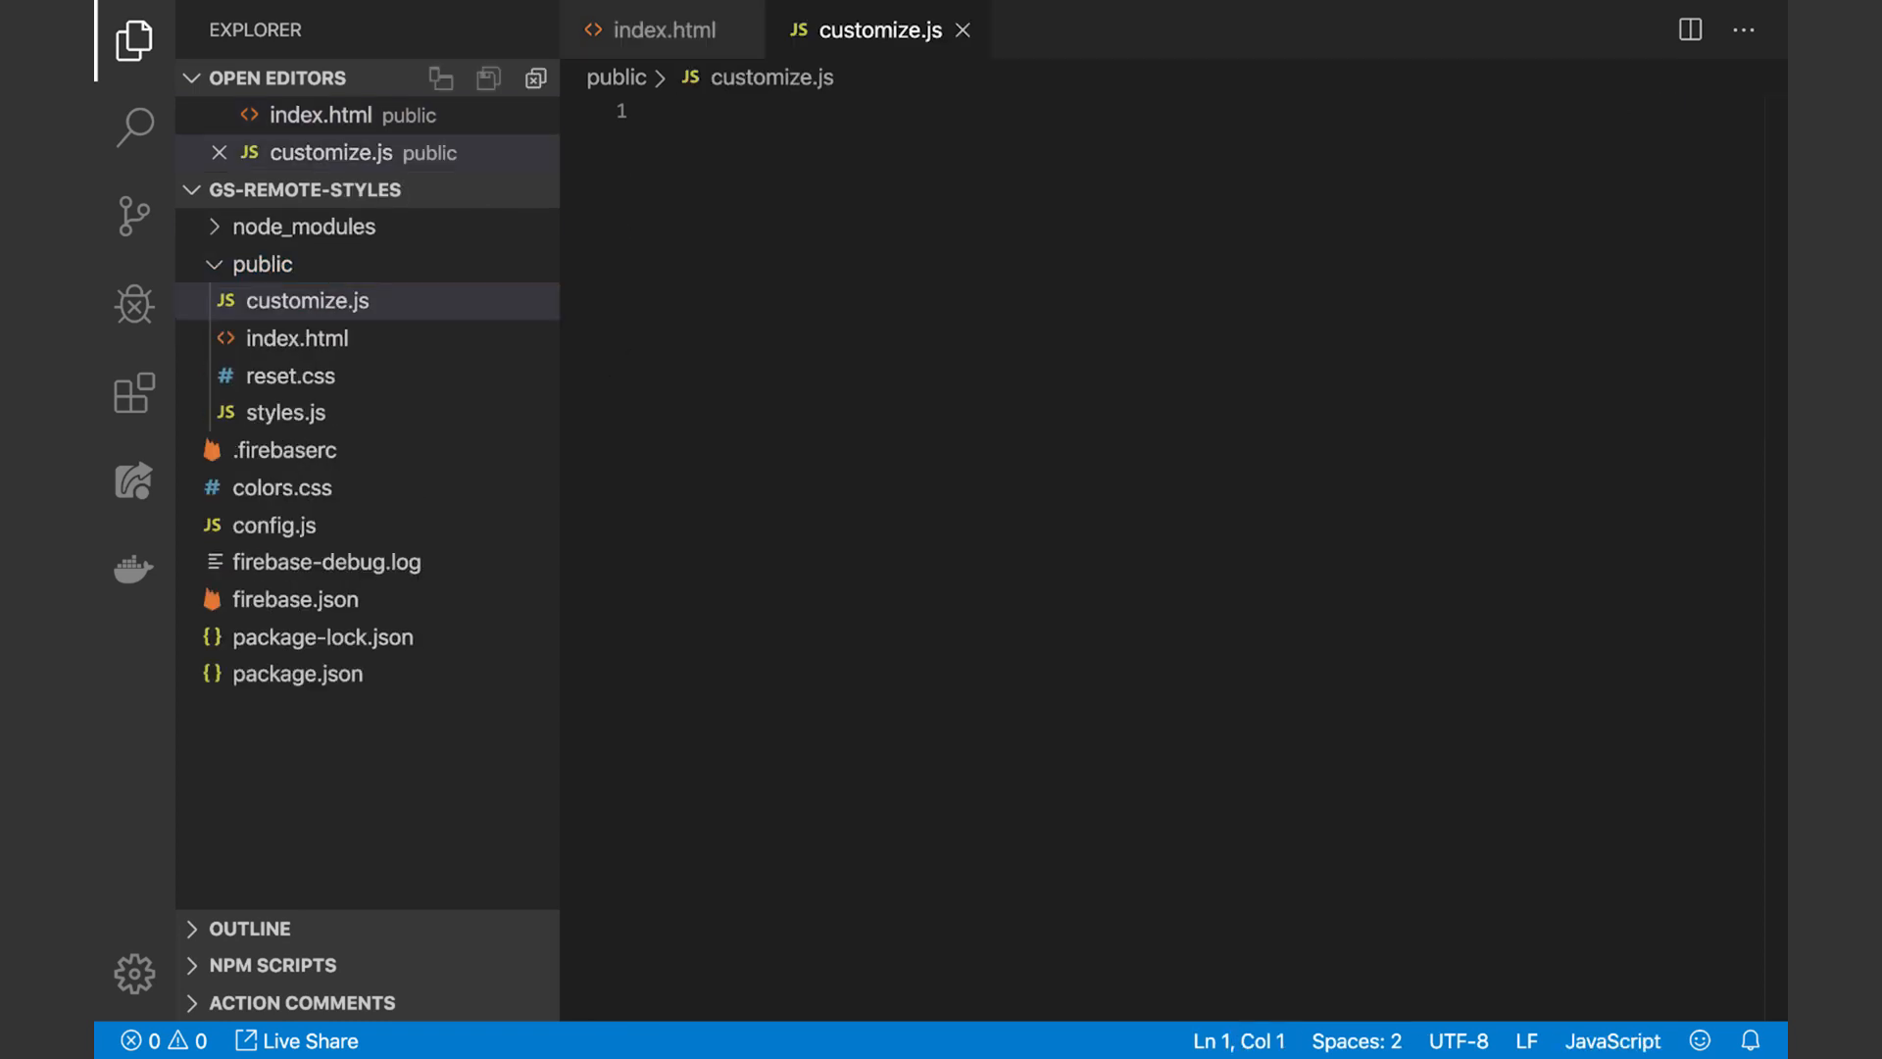
Write an async IIFE in customize.js that calls window.firebase.initializeApp with the project config
{"action": "type", "text": "(function)"}
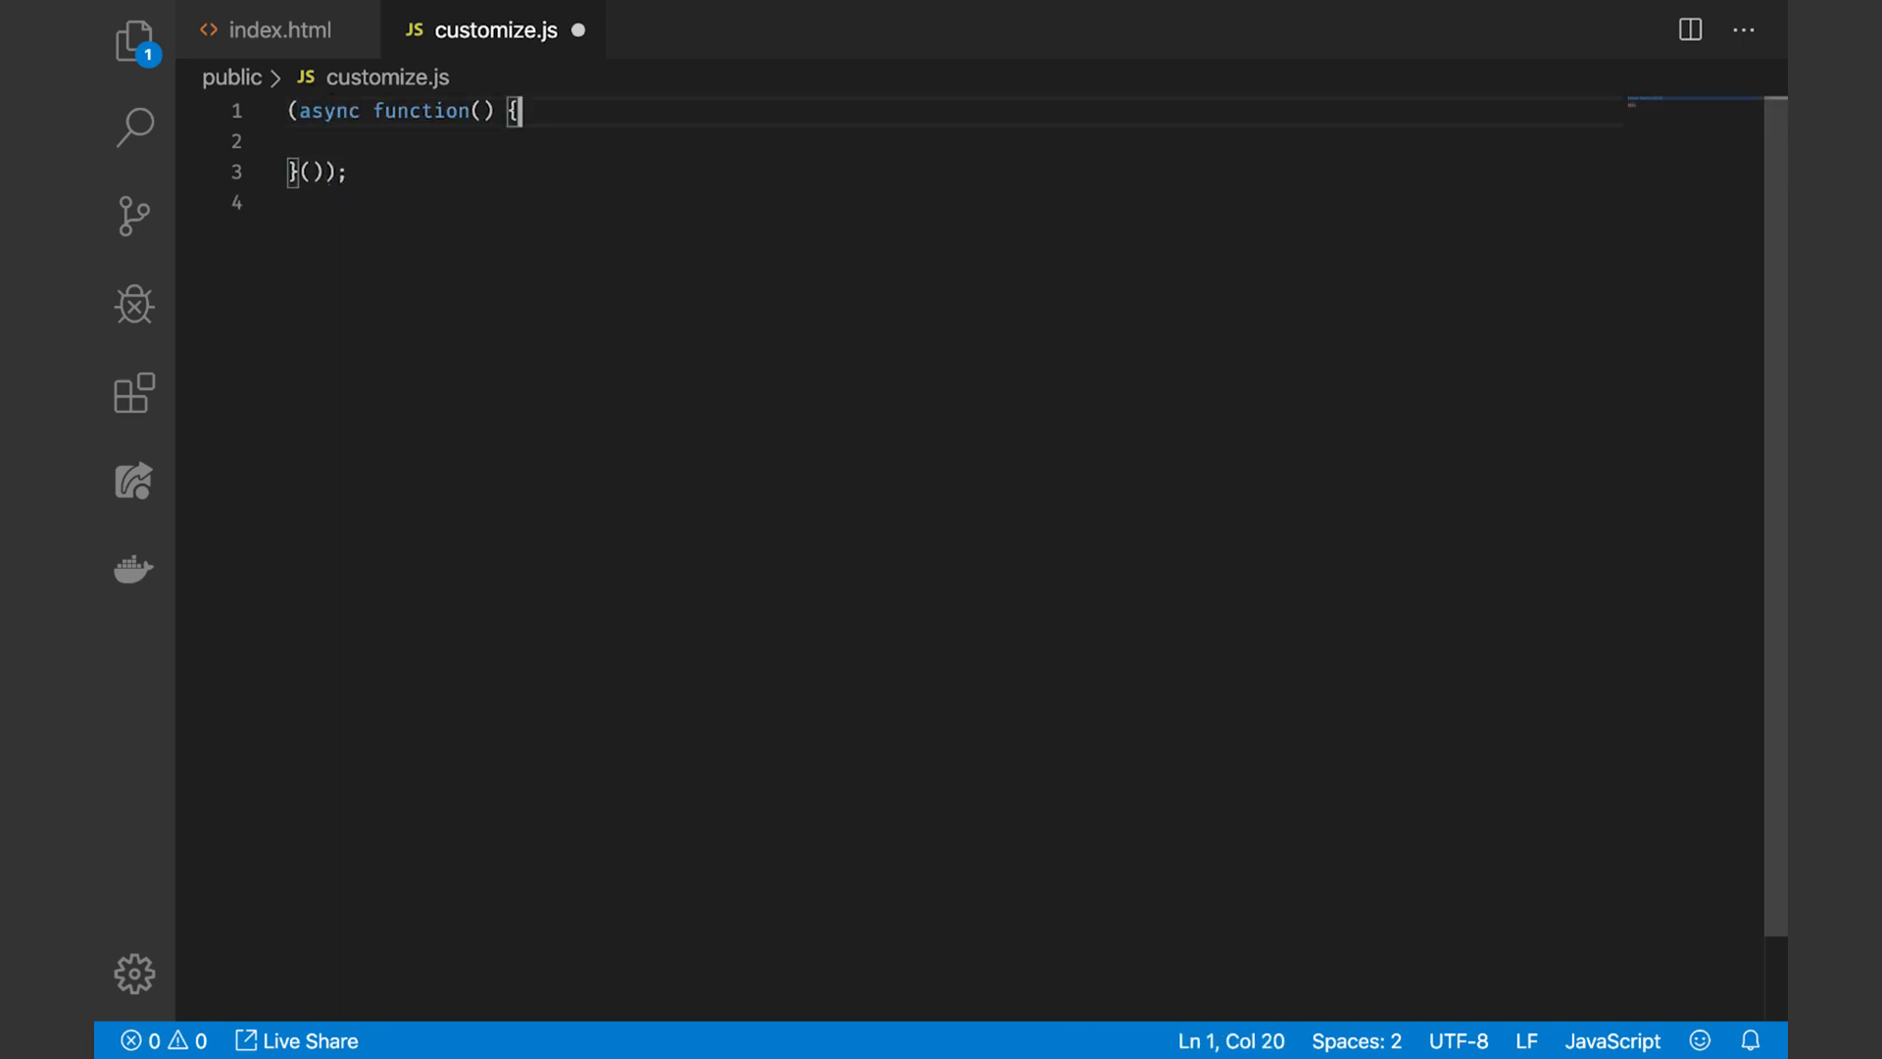
{"action": "type", "text": "const"}
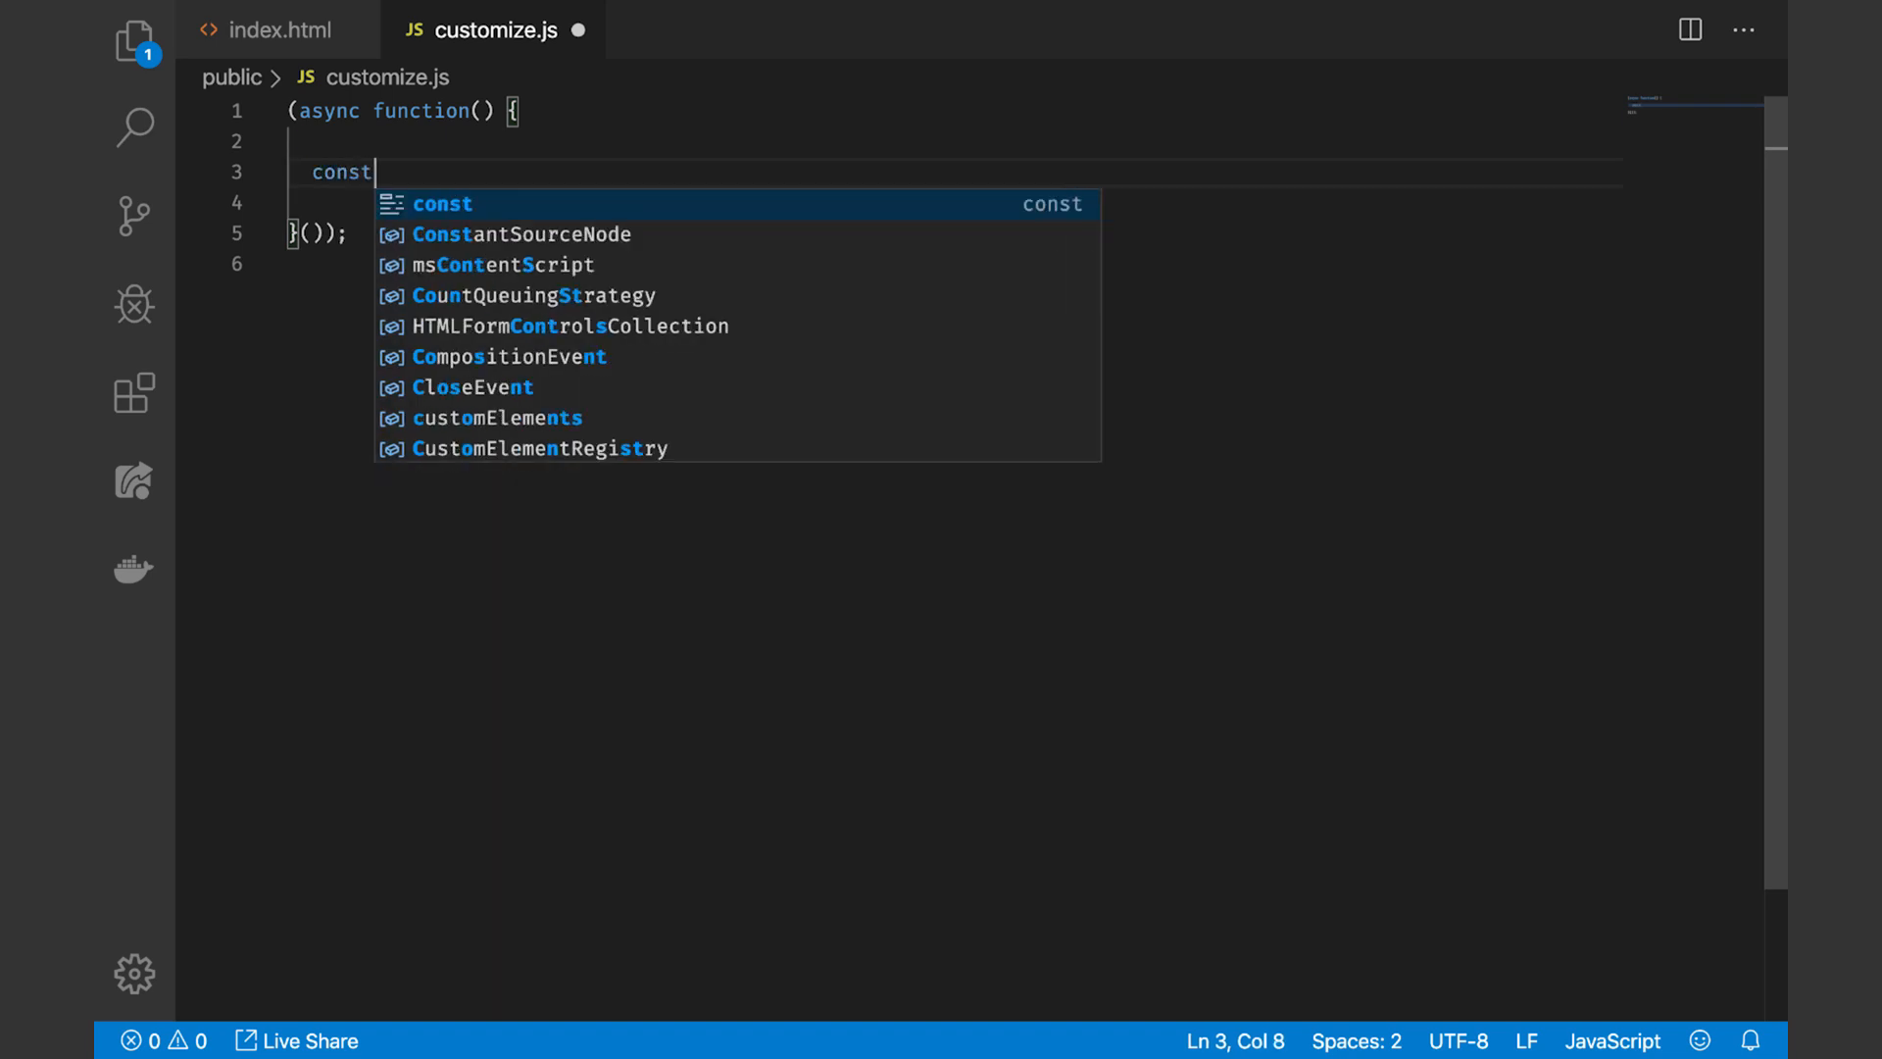
{"action": "type", "text": "firebaseApp ="}
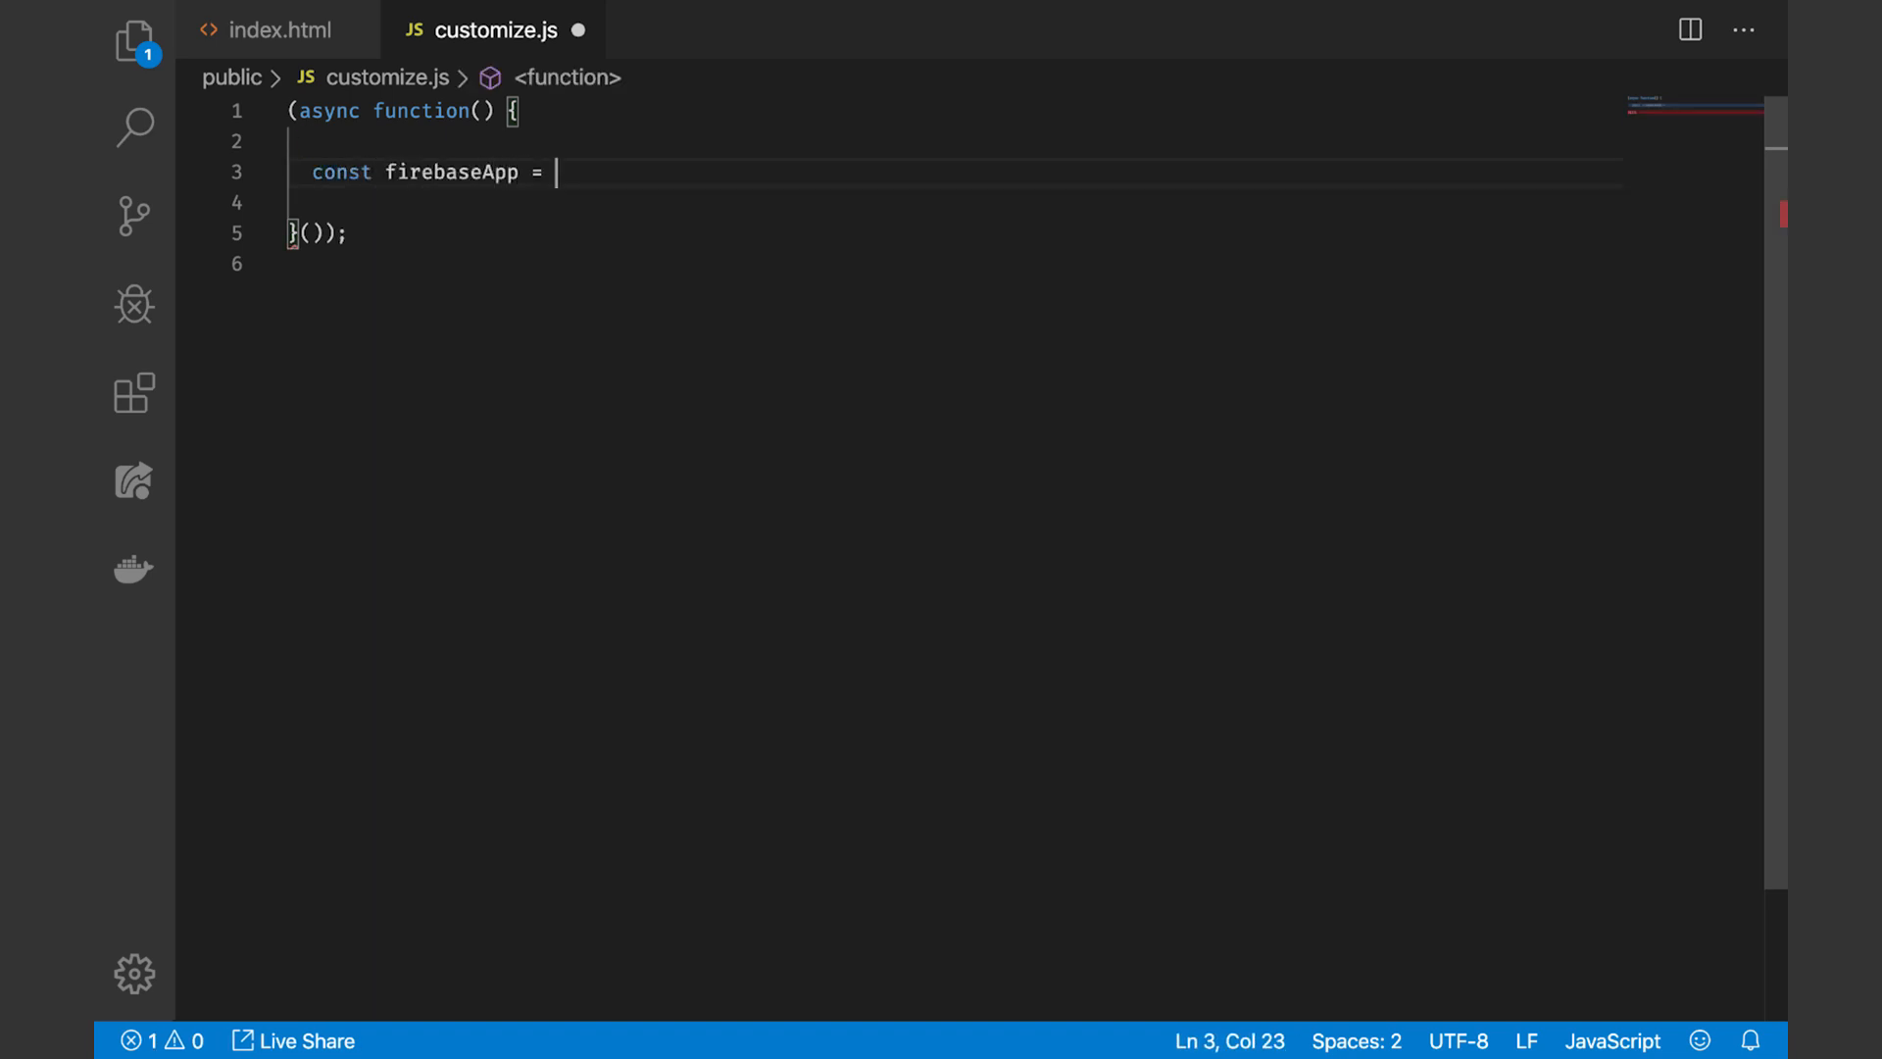
{"action": "type", "text": "window.firebase.initializeApp"}
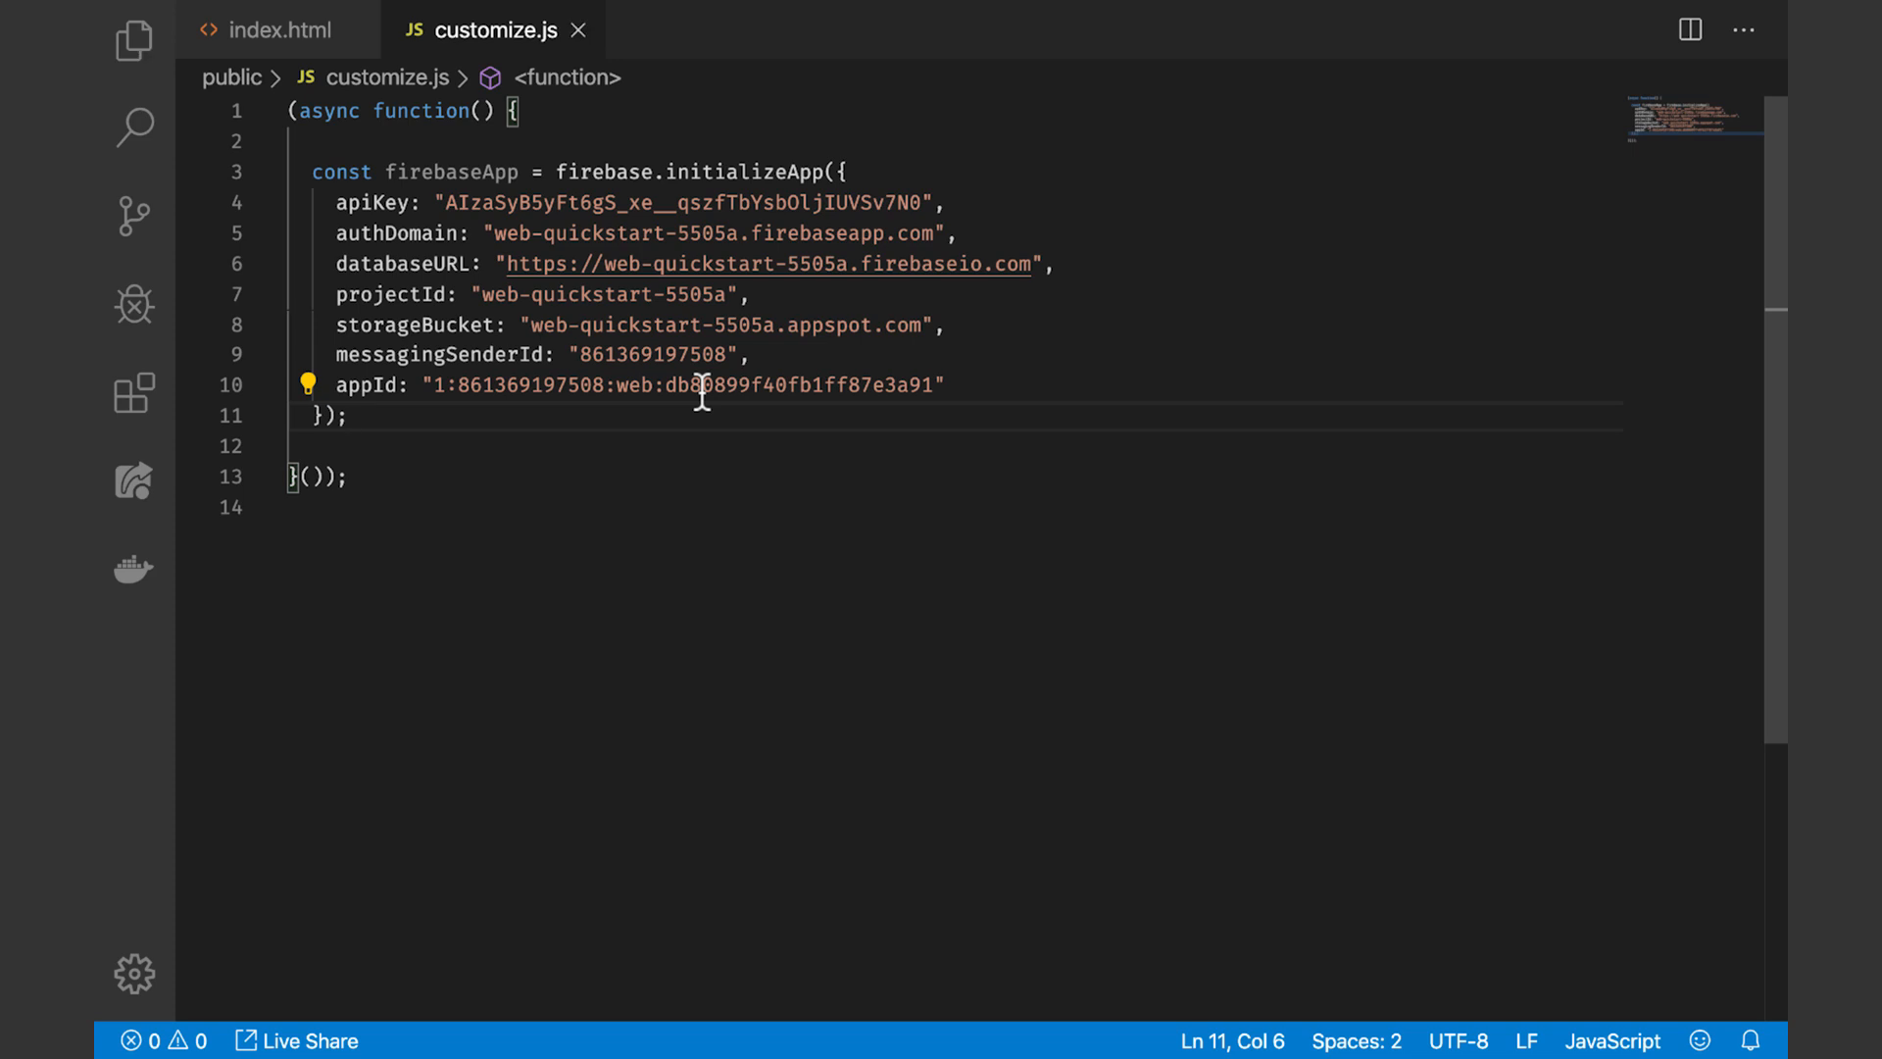
Create remoteConfig from firebaseApp, select the banner anchor as bannerLink, and await fetchAndActivate
{"action": "type", "text": "const remoteConfig ="}
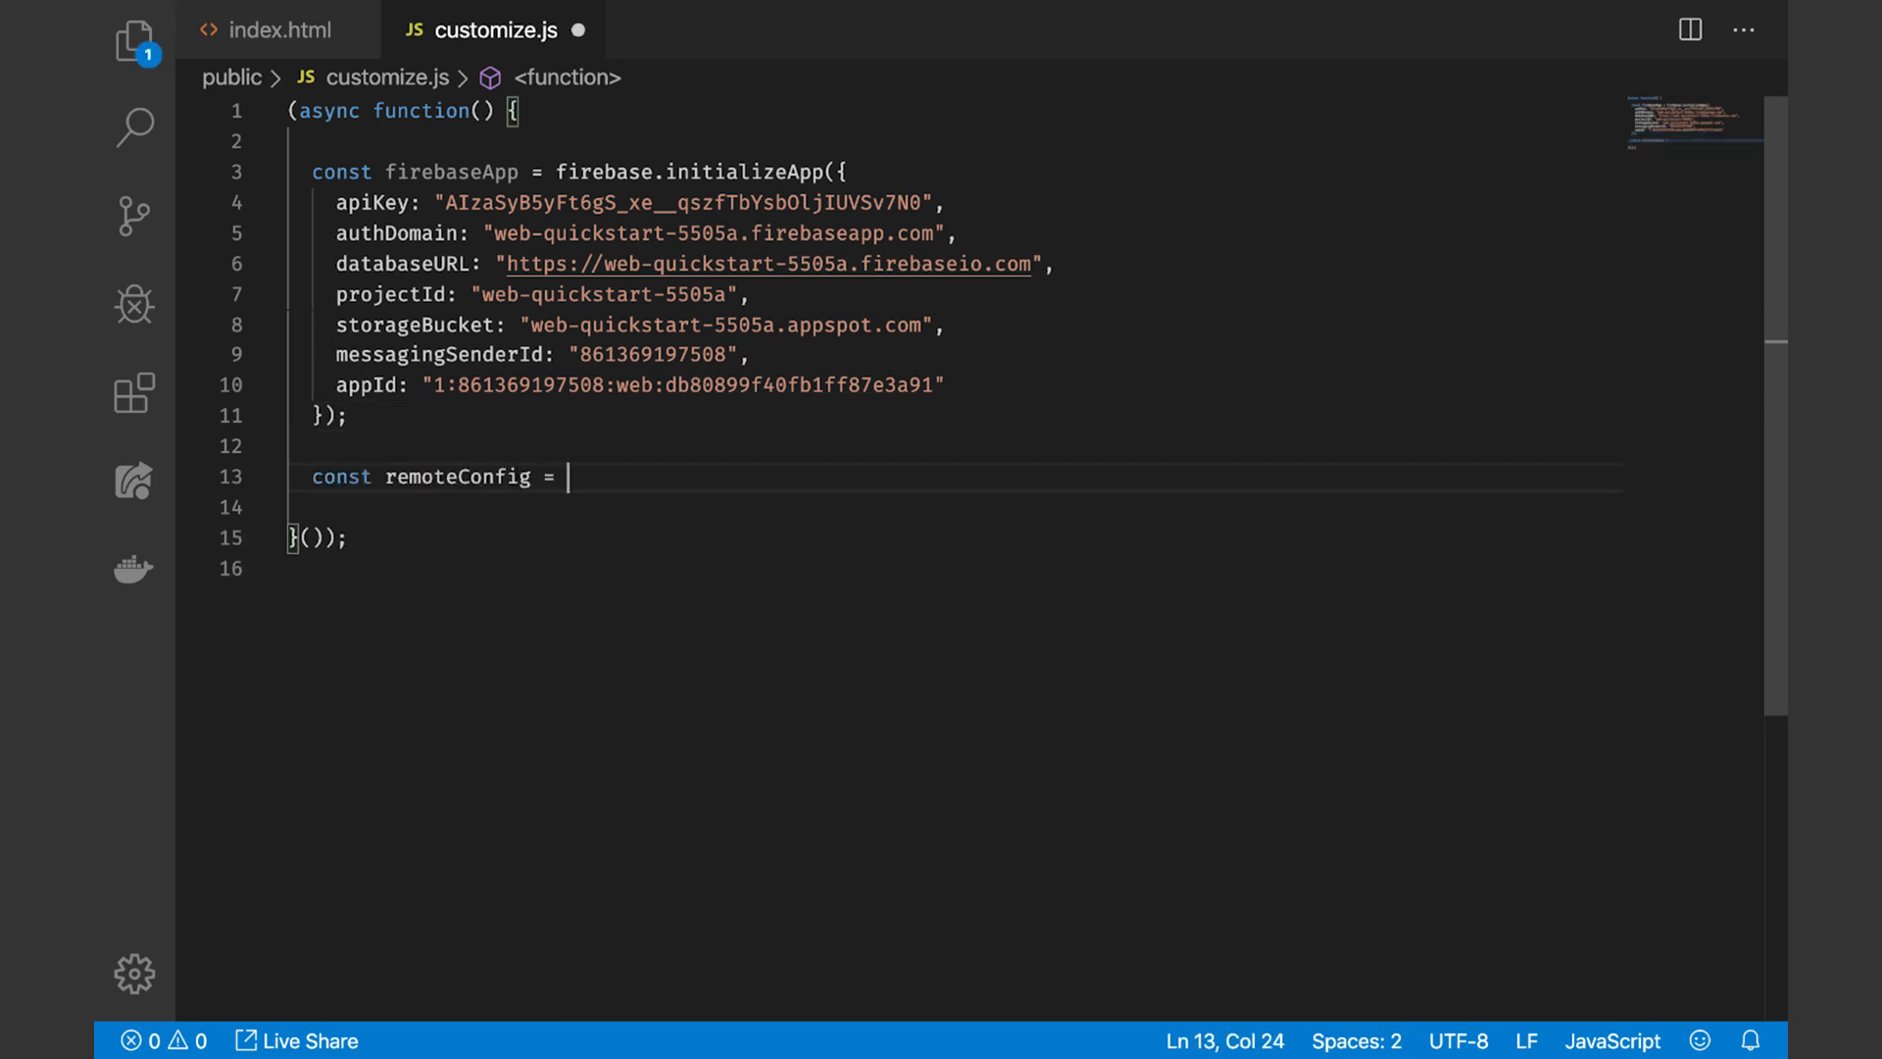
{"action": "type", "text": "firebaseApp.remoteConfig();"}
{"action": "left_click", "coordinate": [955, 506]}
{"action": "type", "text": "const"}
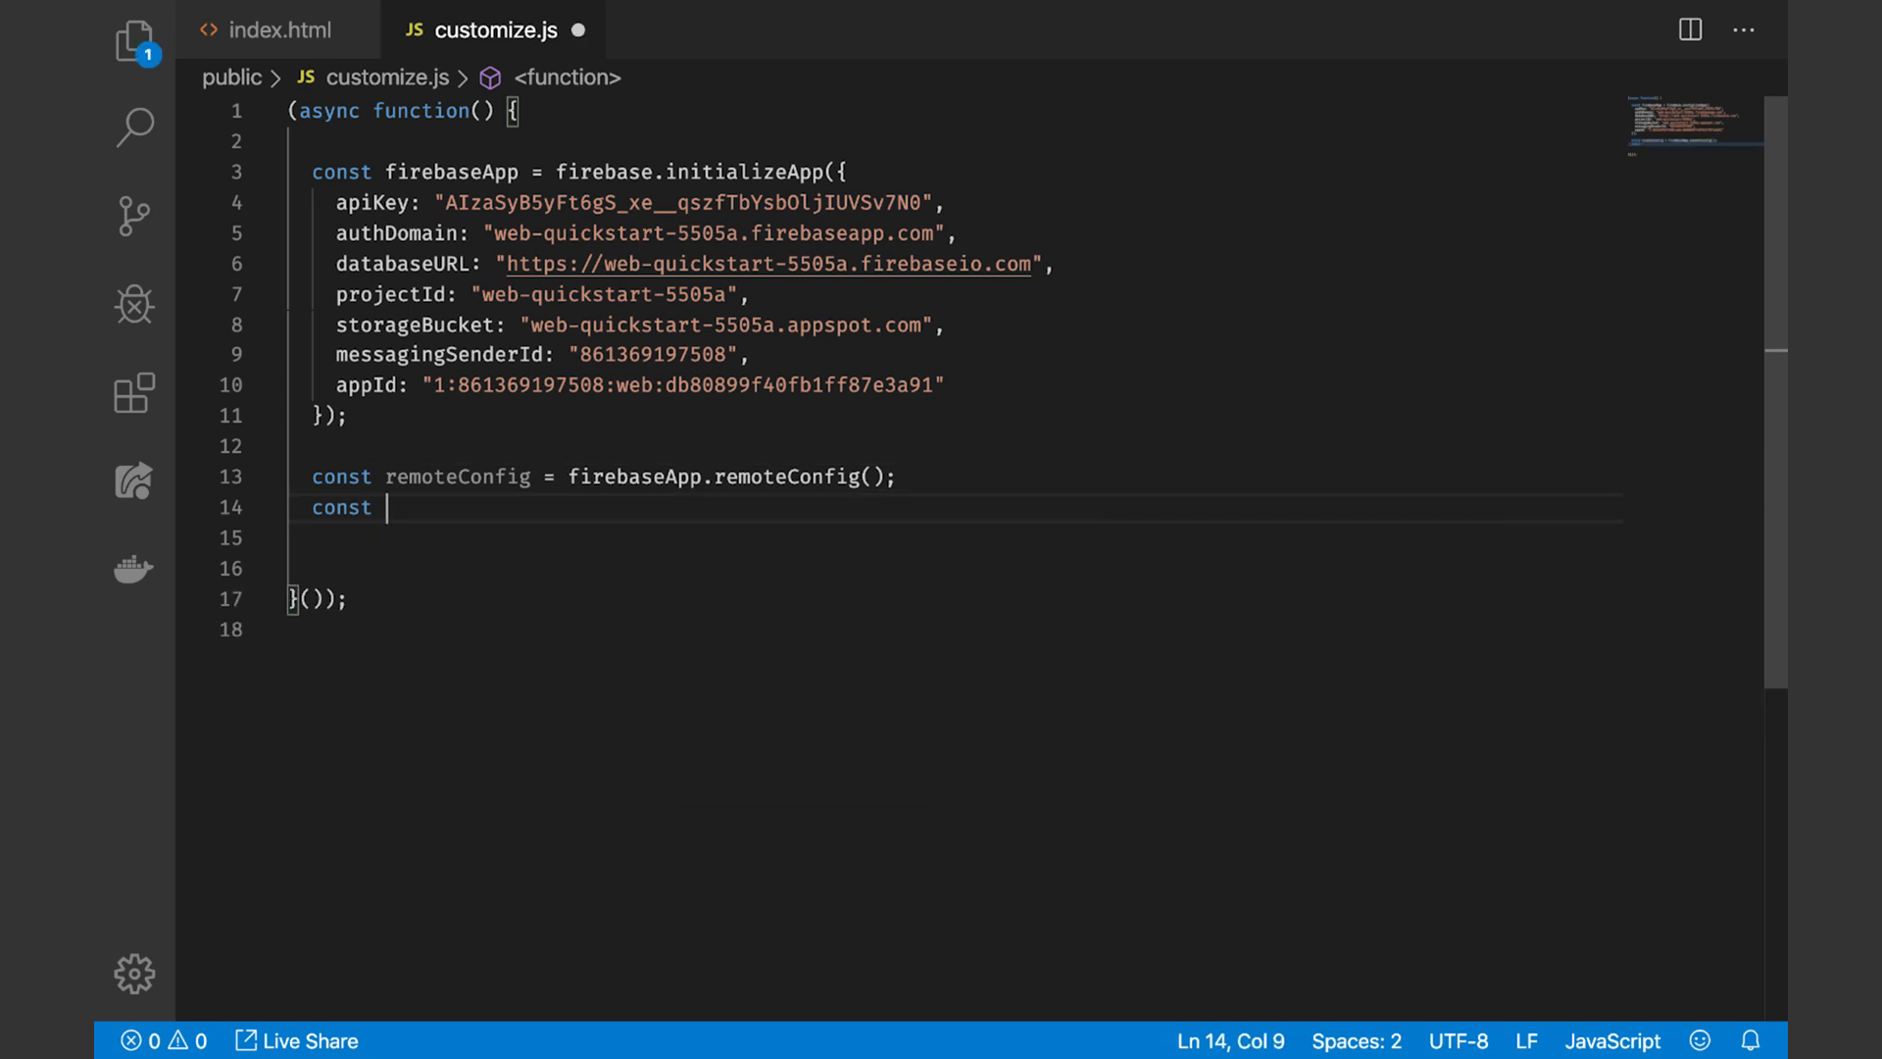
{"action": "type", "text": "bannerLink = document"}
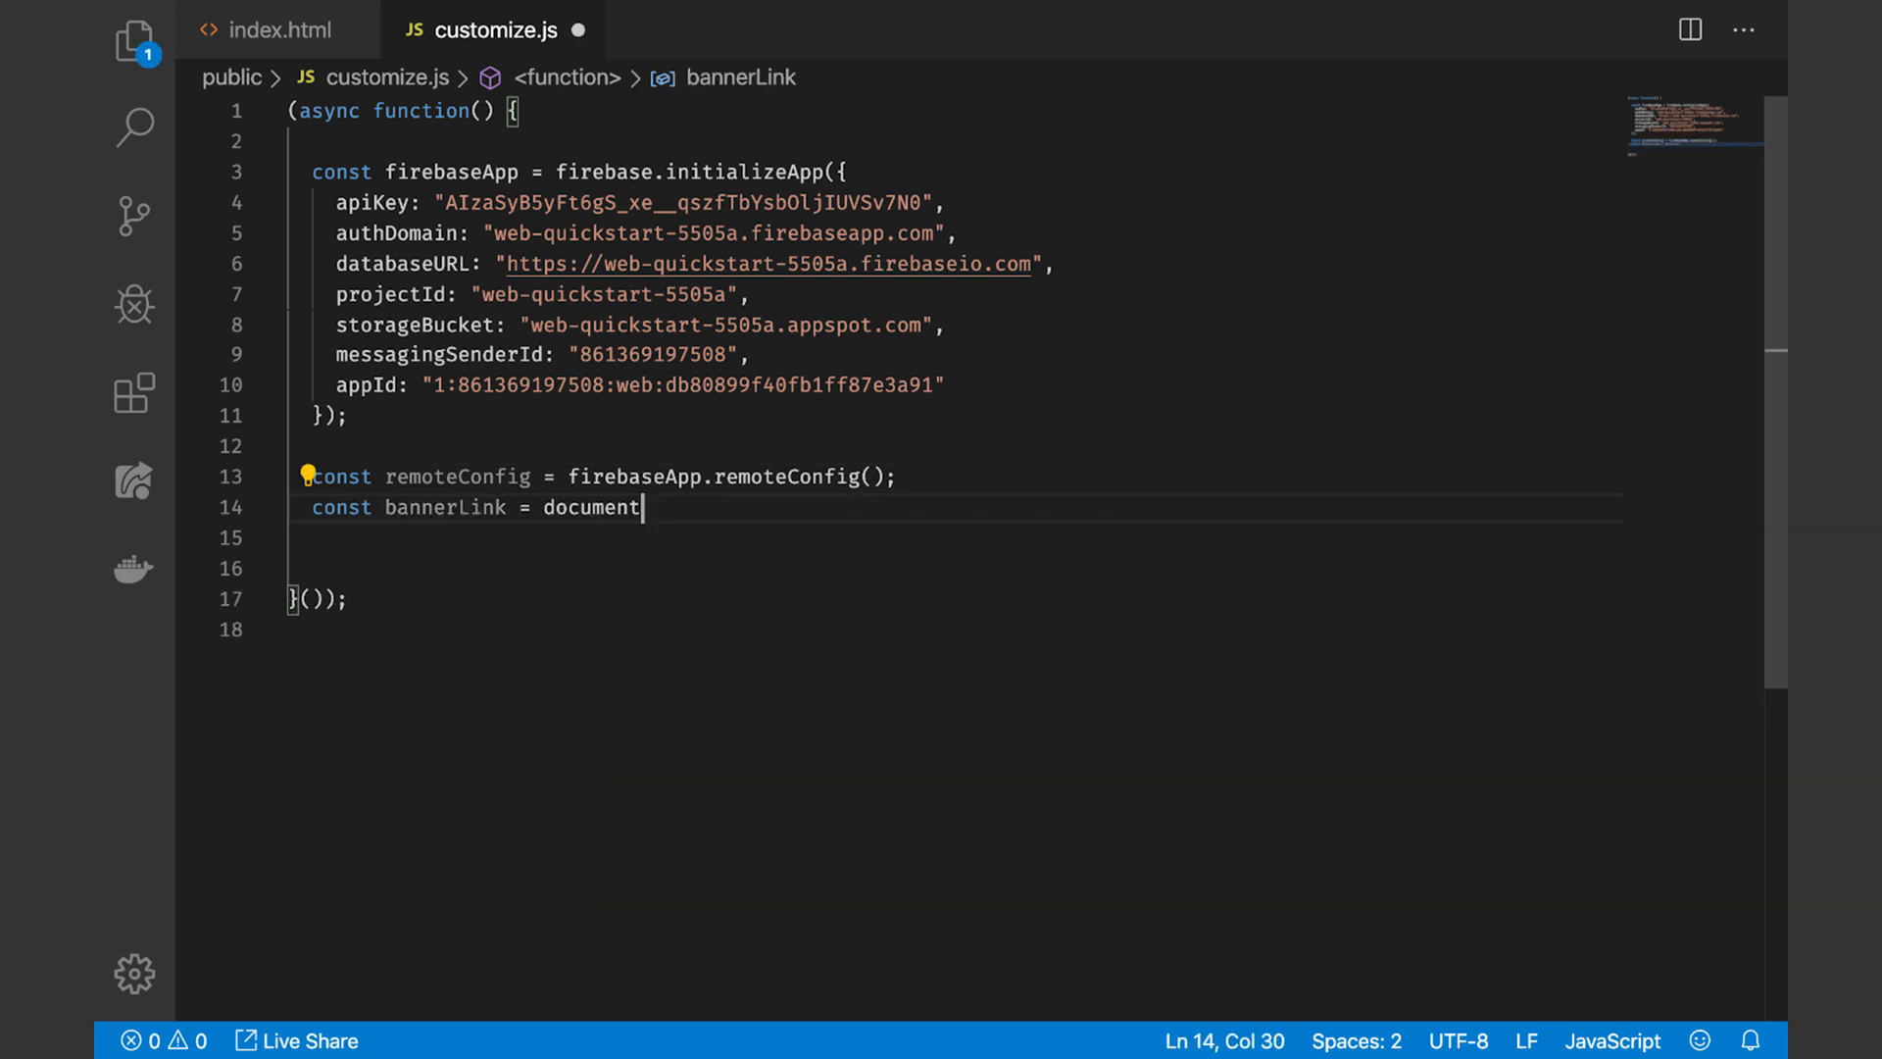
{"action": "type", "text": ".querySelector('a'"}
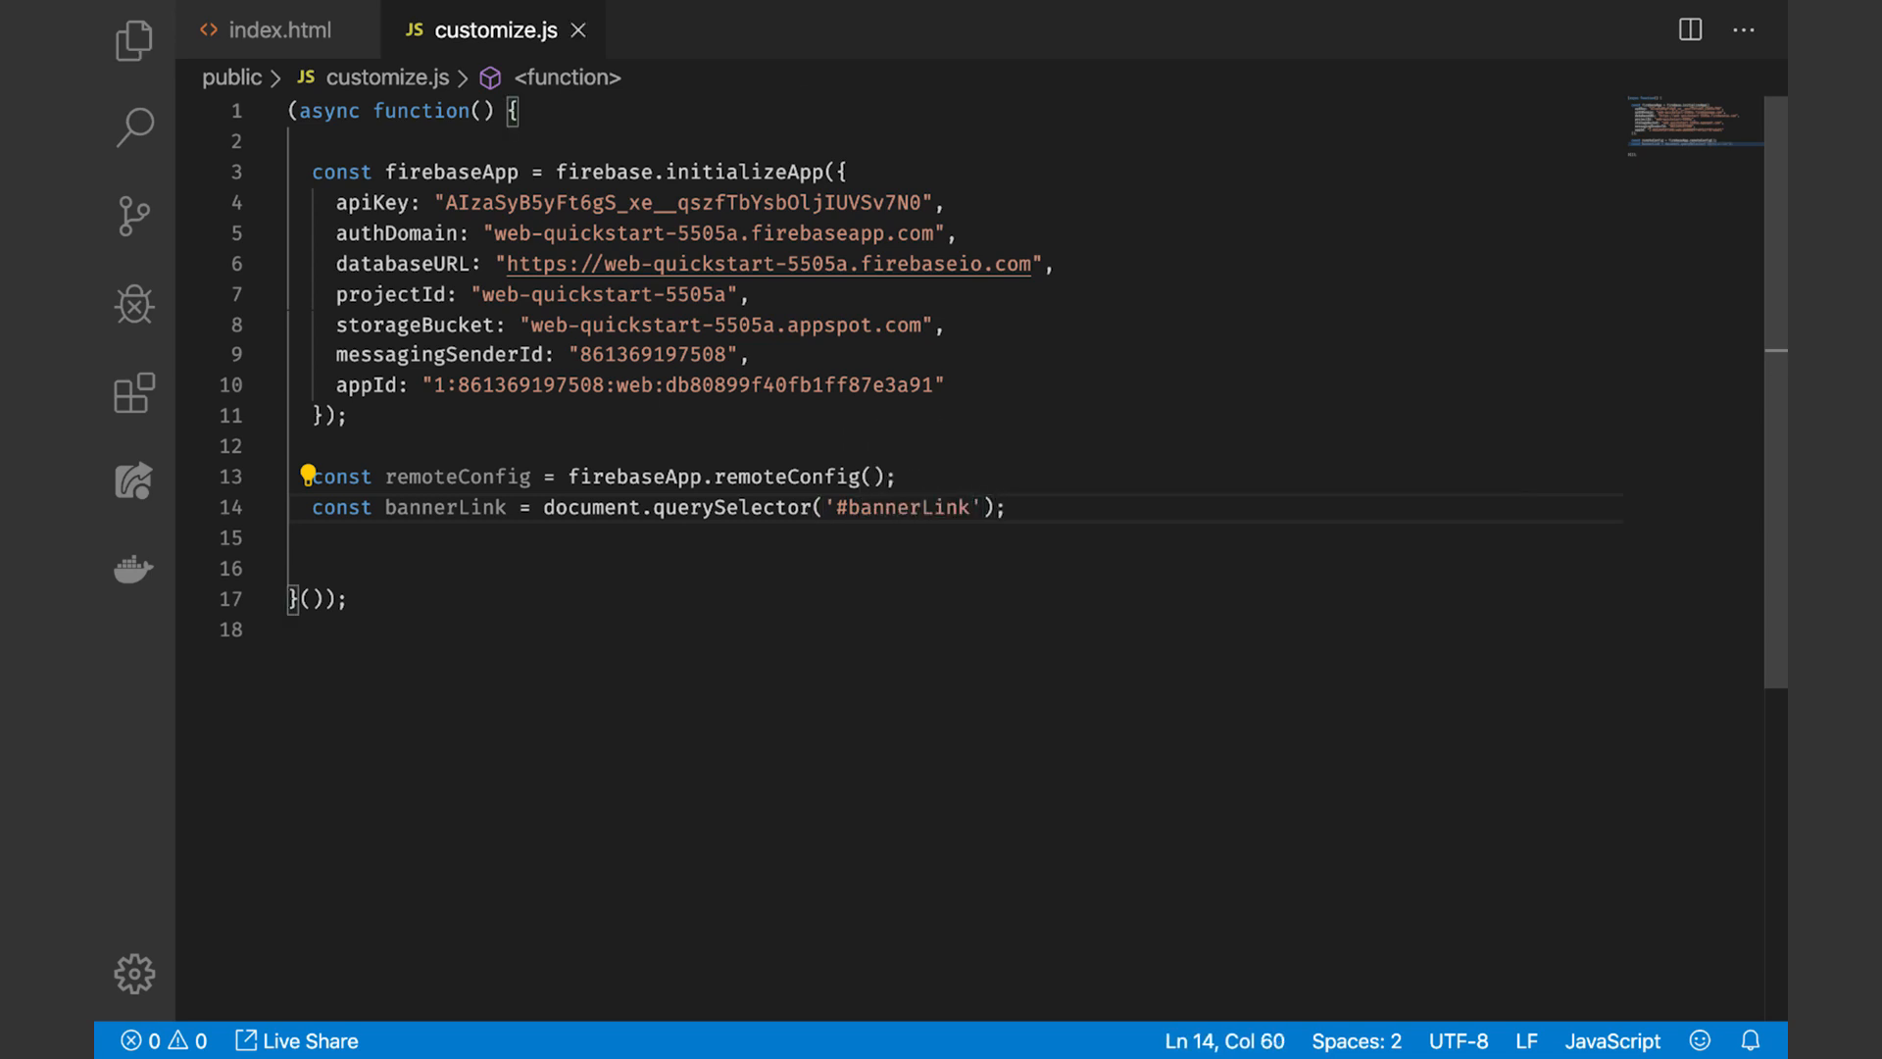
{"action": "type", "text": "remoteConfig."}
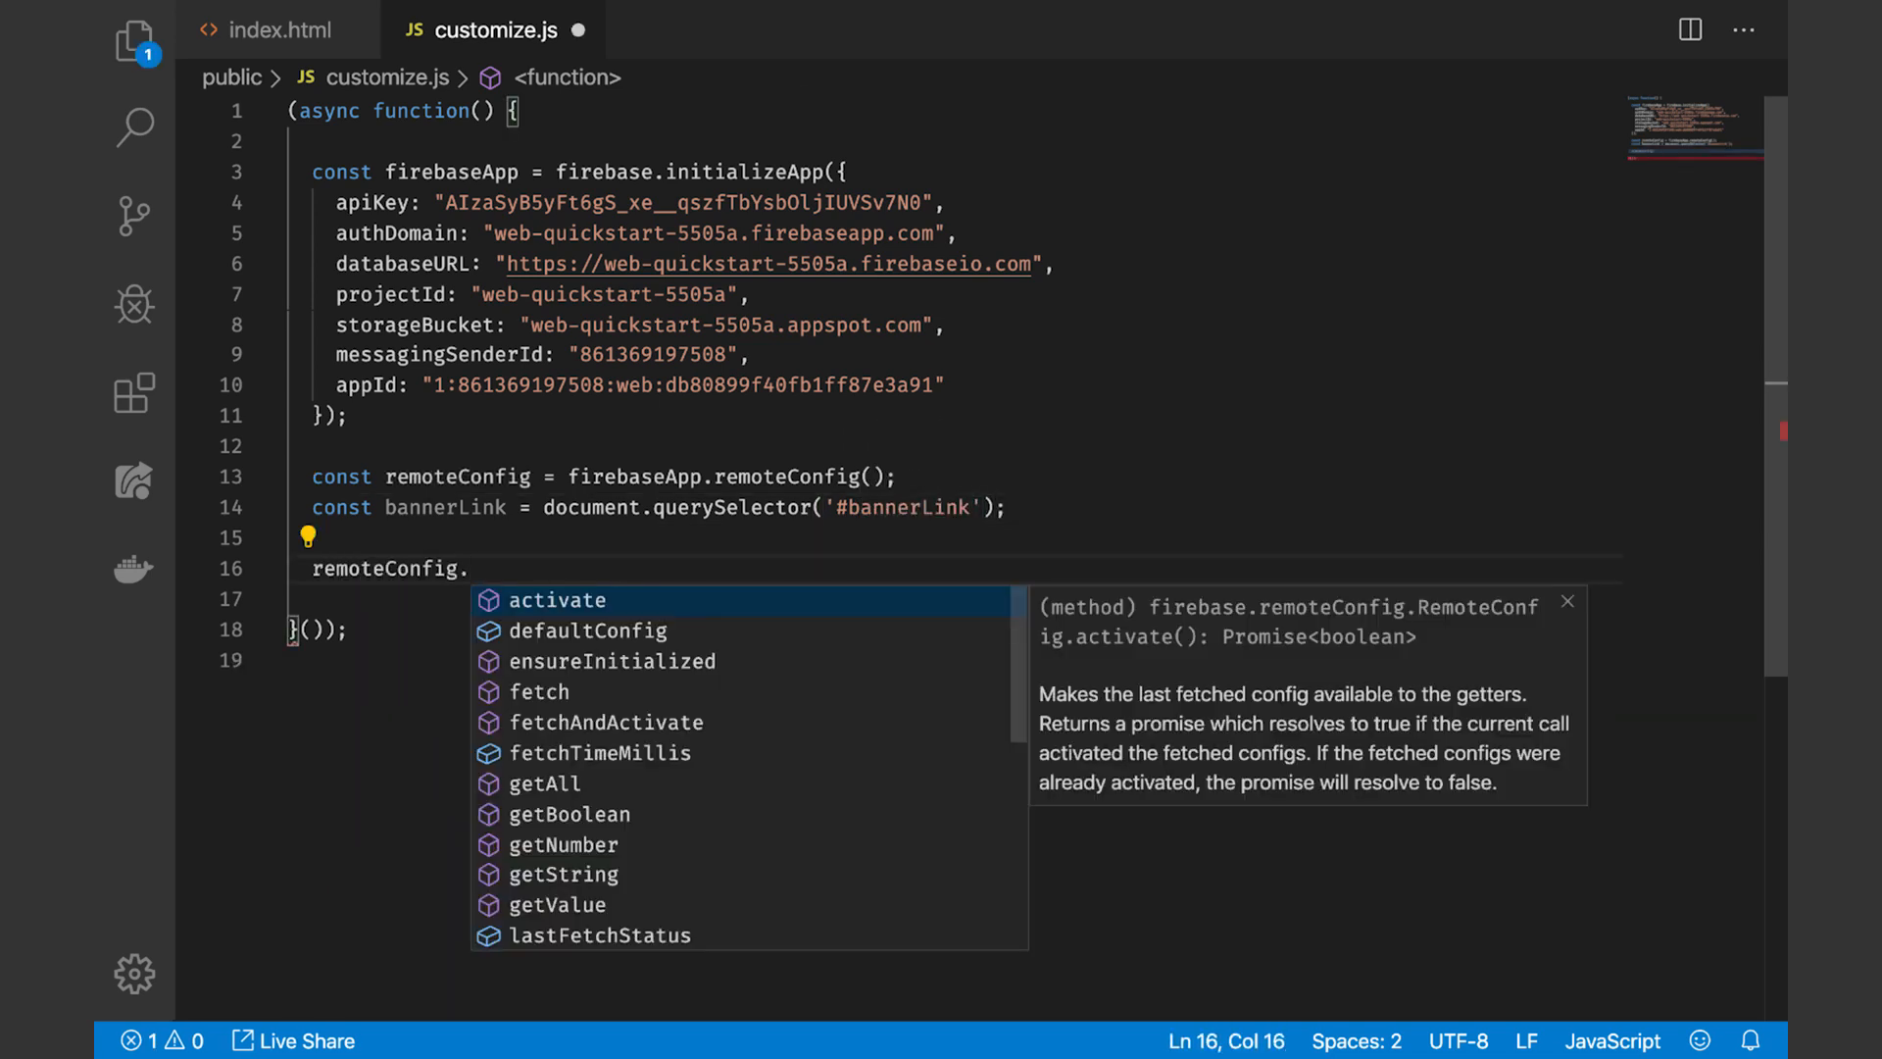
{"action": "mouse_move", "coordinate": [510, 610]}
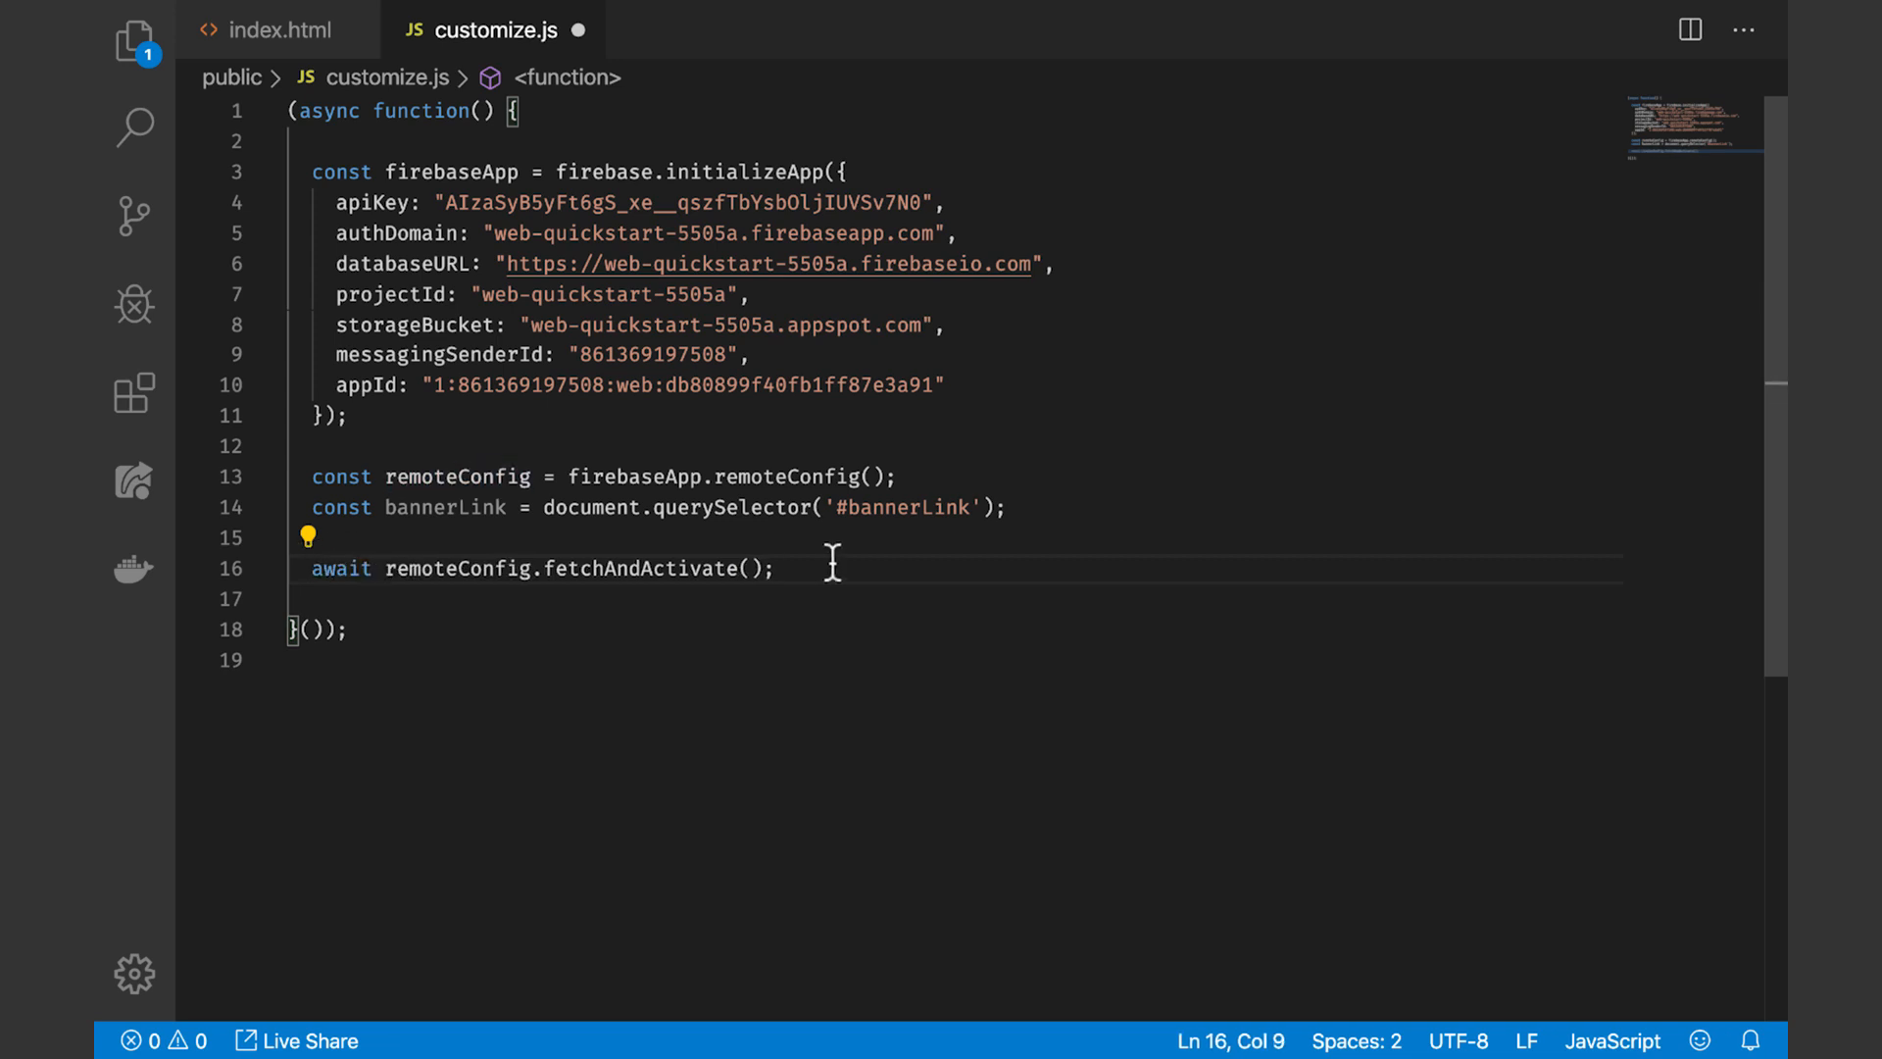
Declare const banner reading remoteConfig.getString('banner')
{"action": "type", "text": "const banner ="}
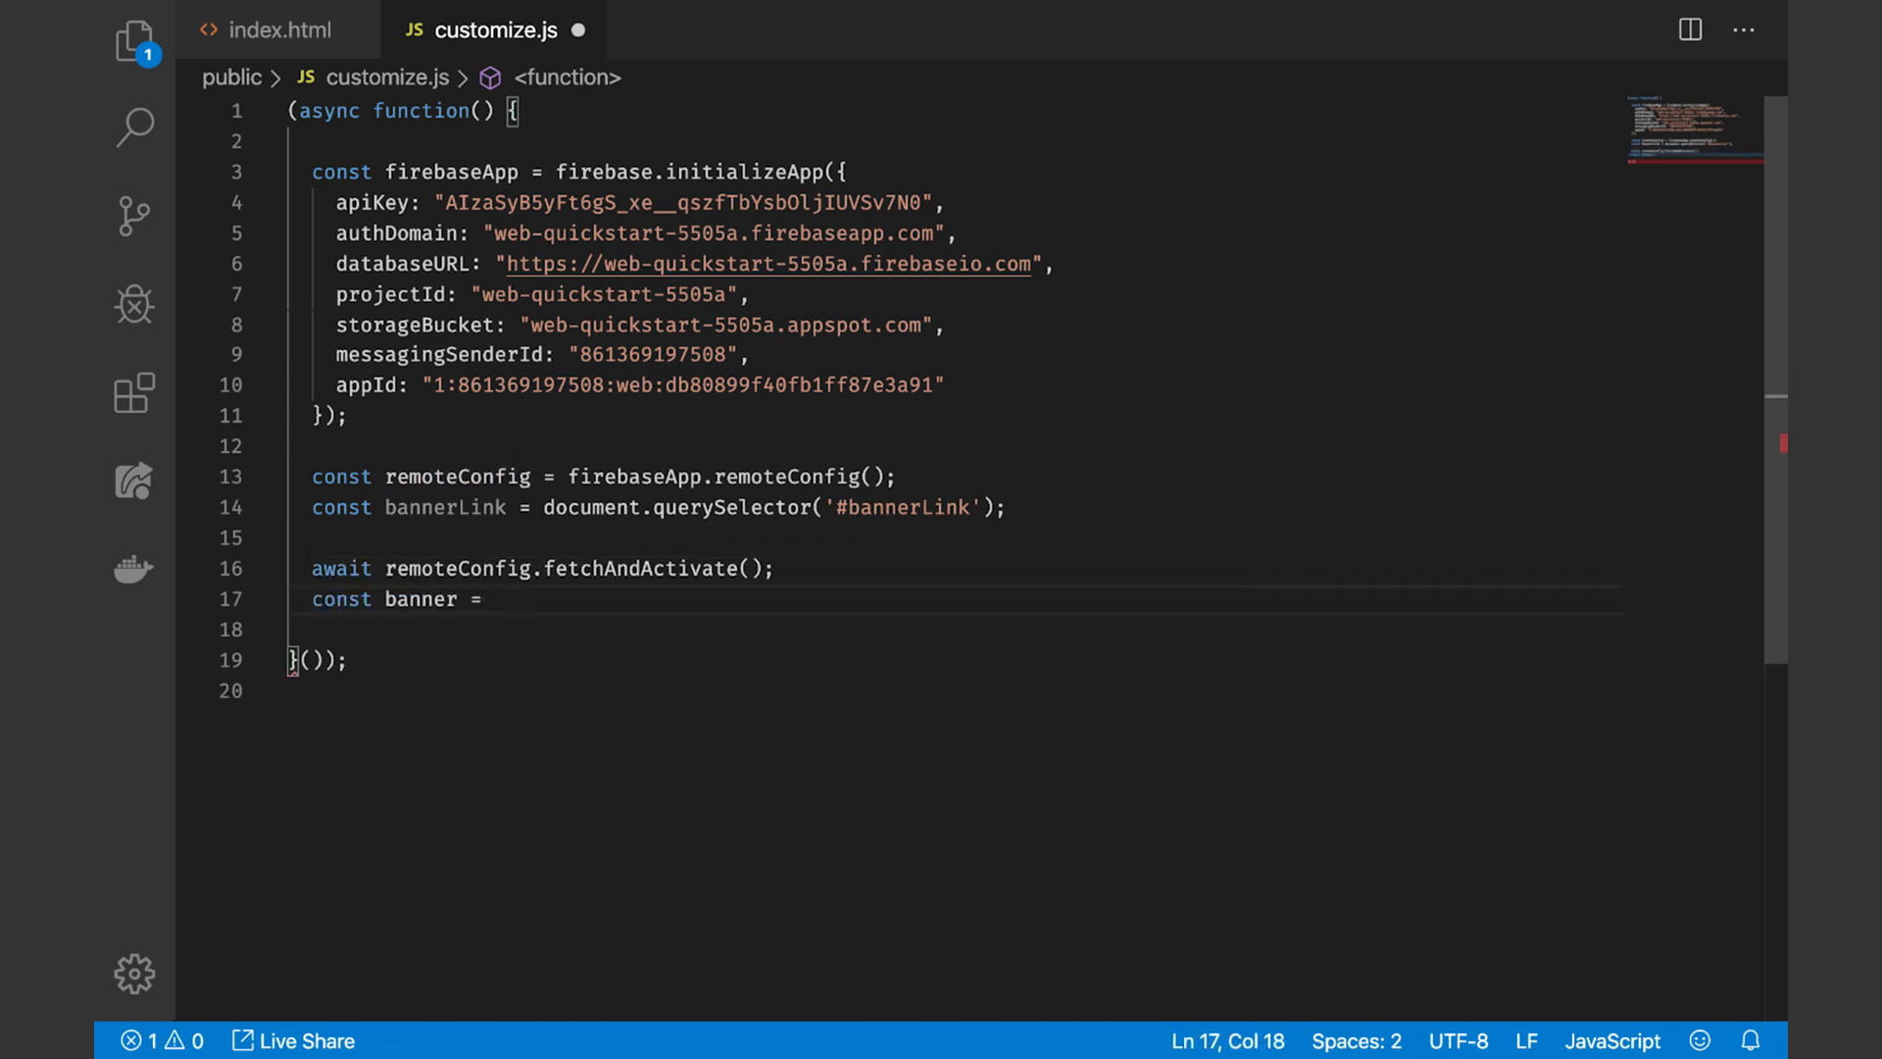
{"action": "type", "text": "remoteConfig."}
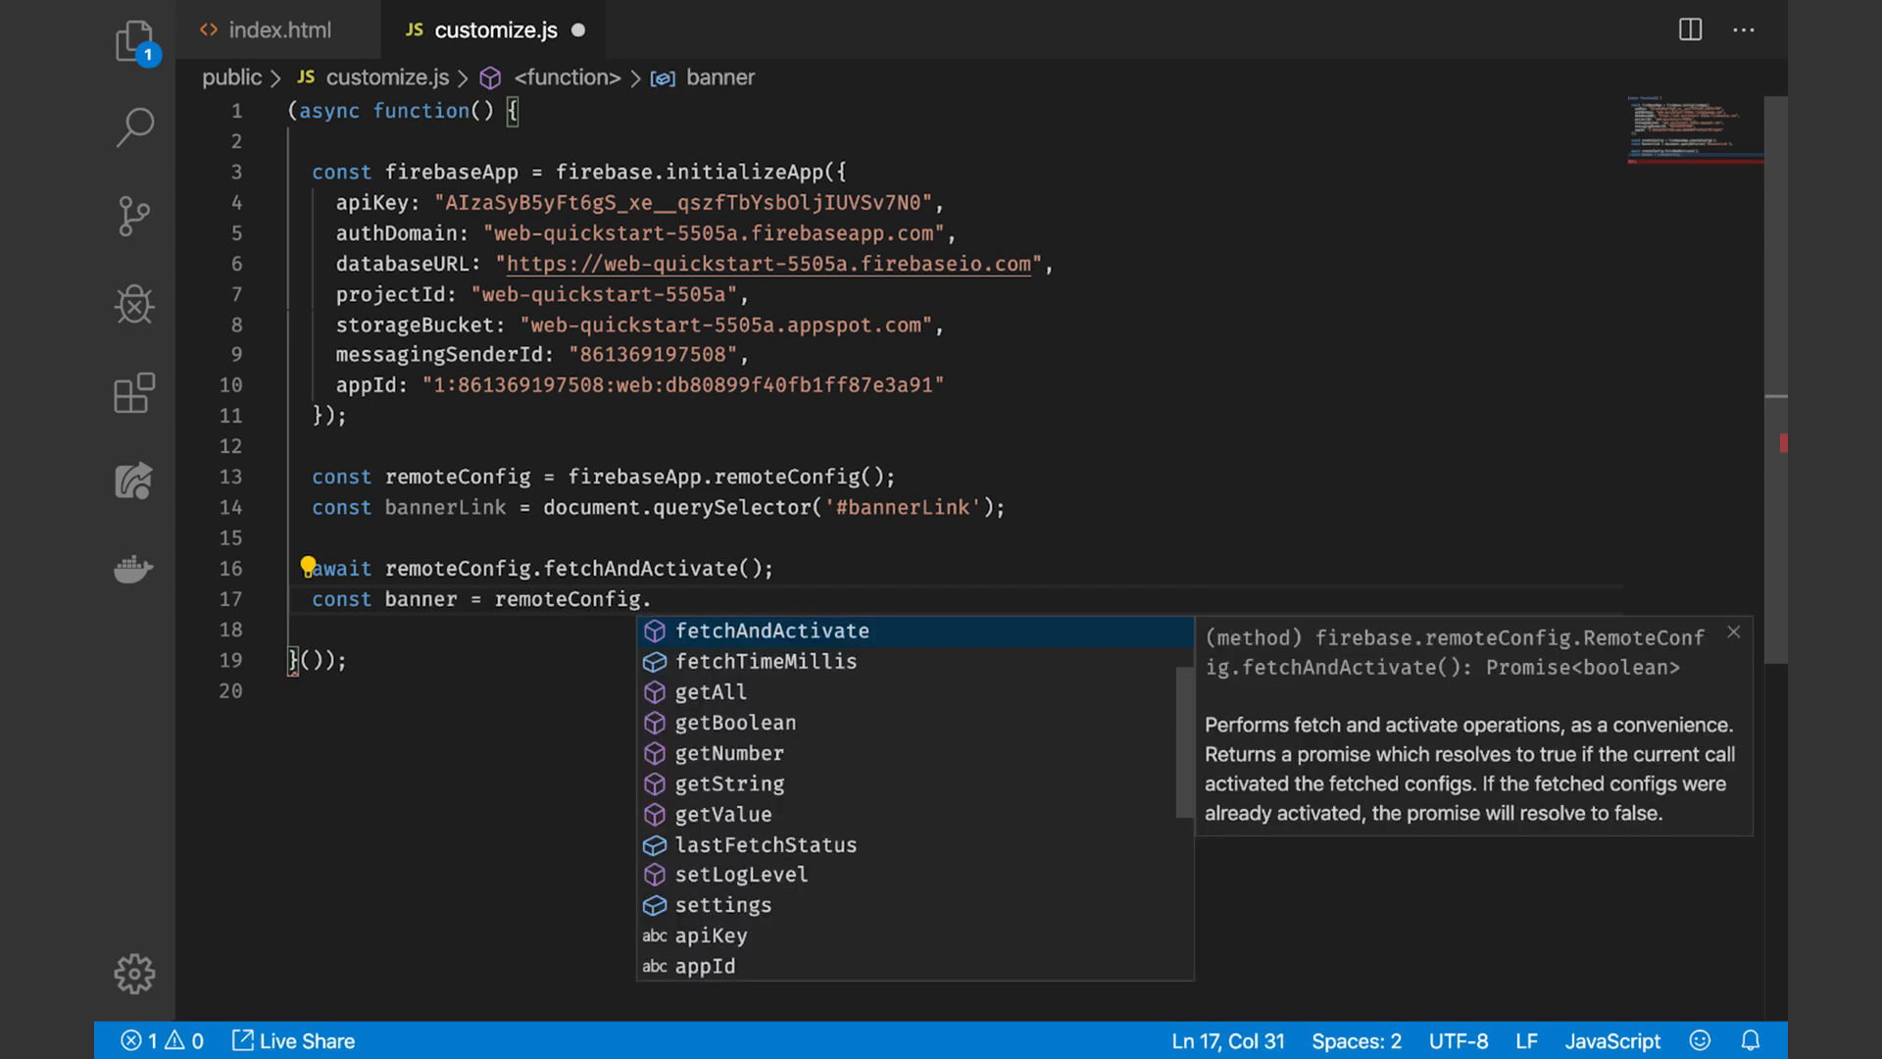
{"action": "type", "text": "get"}
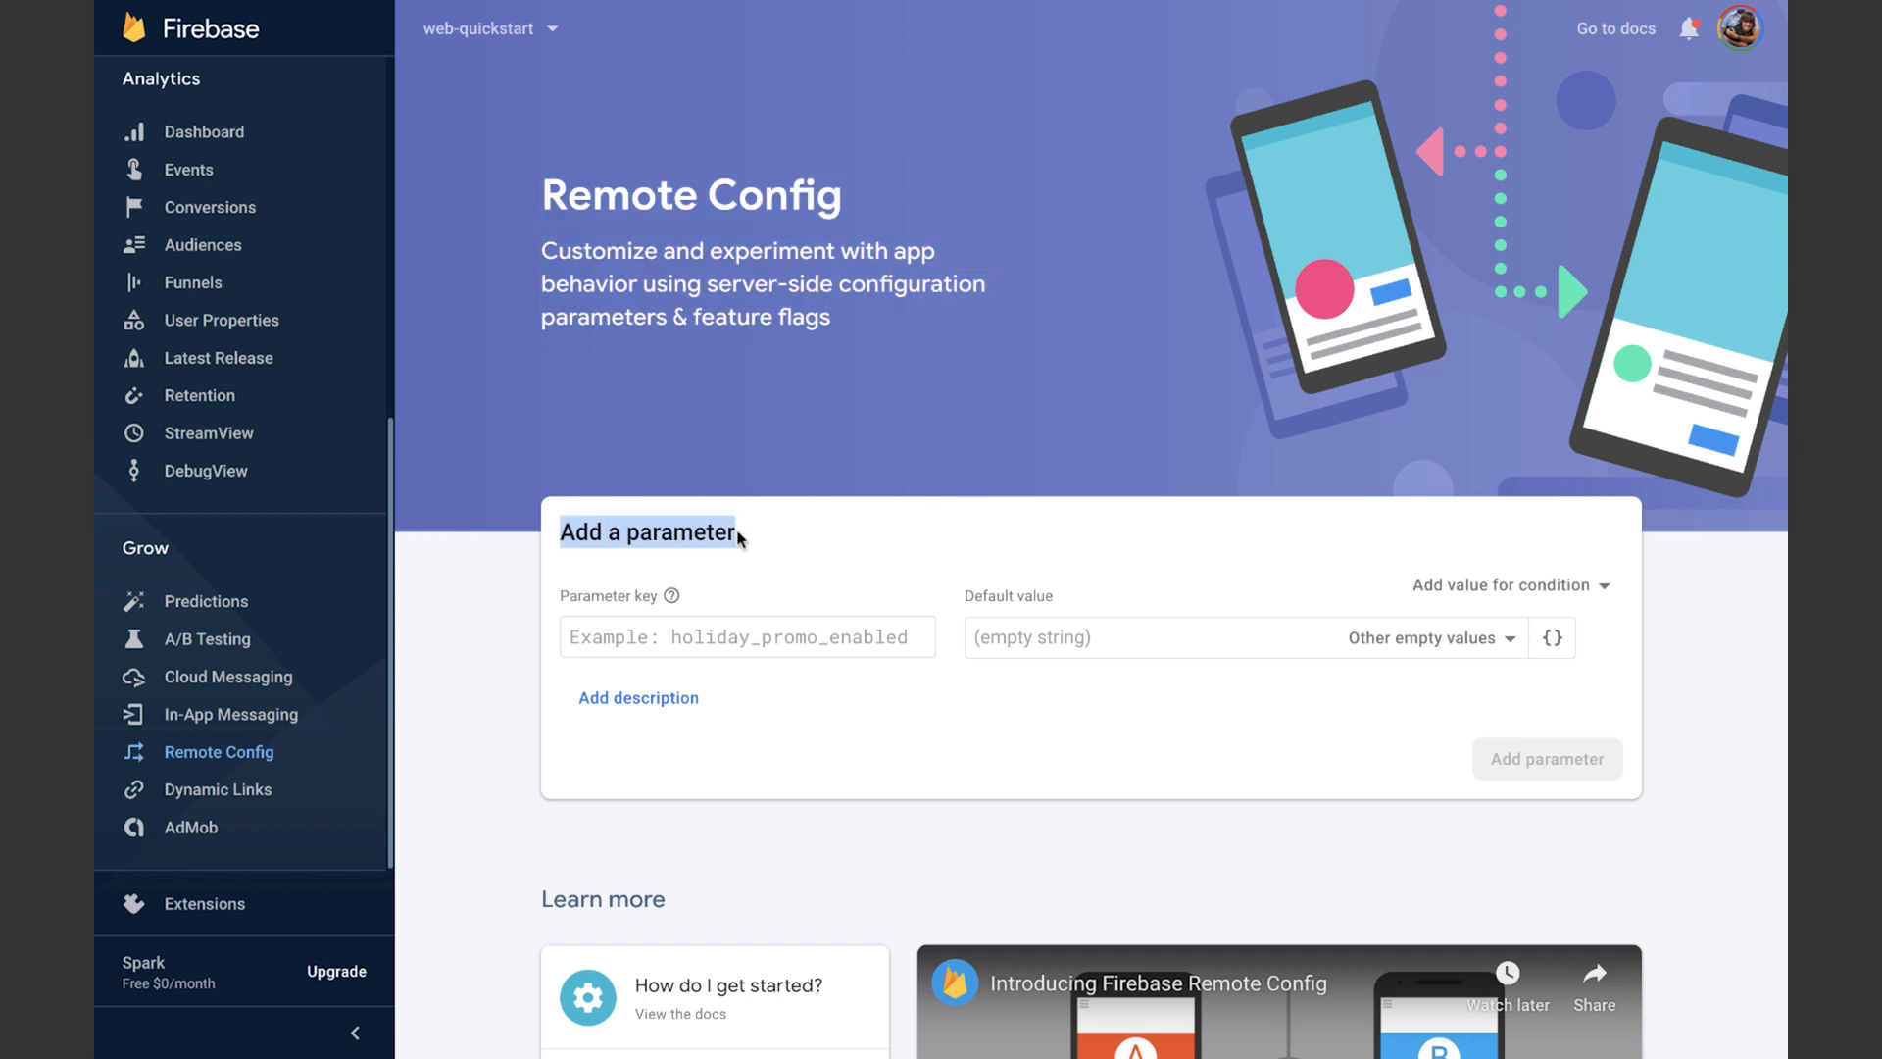
Name the Remote Config parameter 'banner' and switch its default value to the JSON editor
{"action": "type", "text": "banner"}
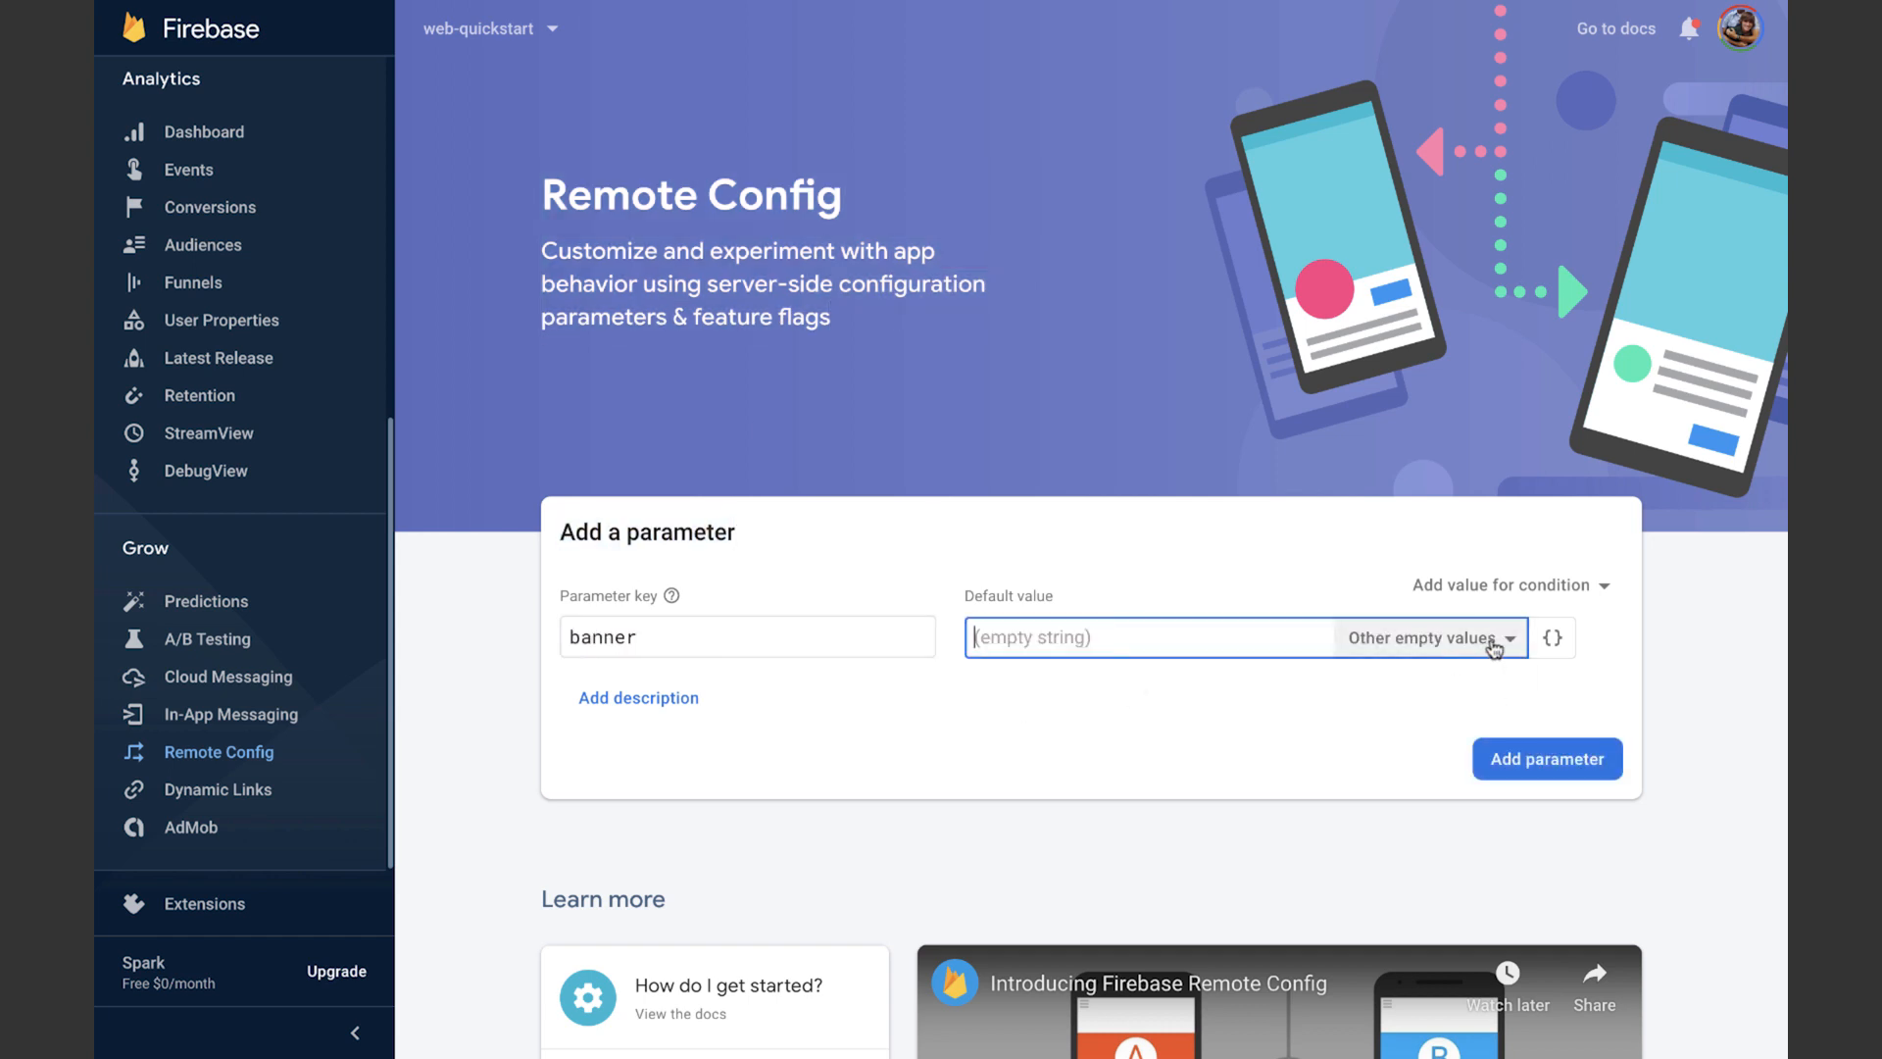
{"action": "left_click", "coordinate": [1553, 638]}
{"action": "type", "text": "\"url\": \"https:/"}
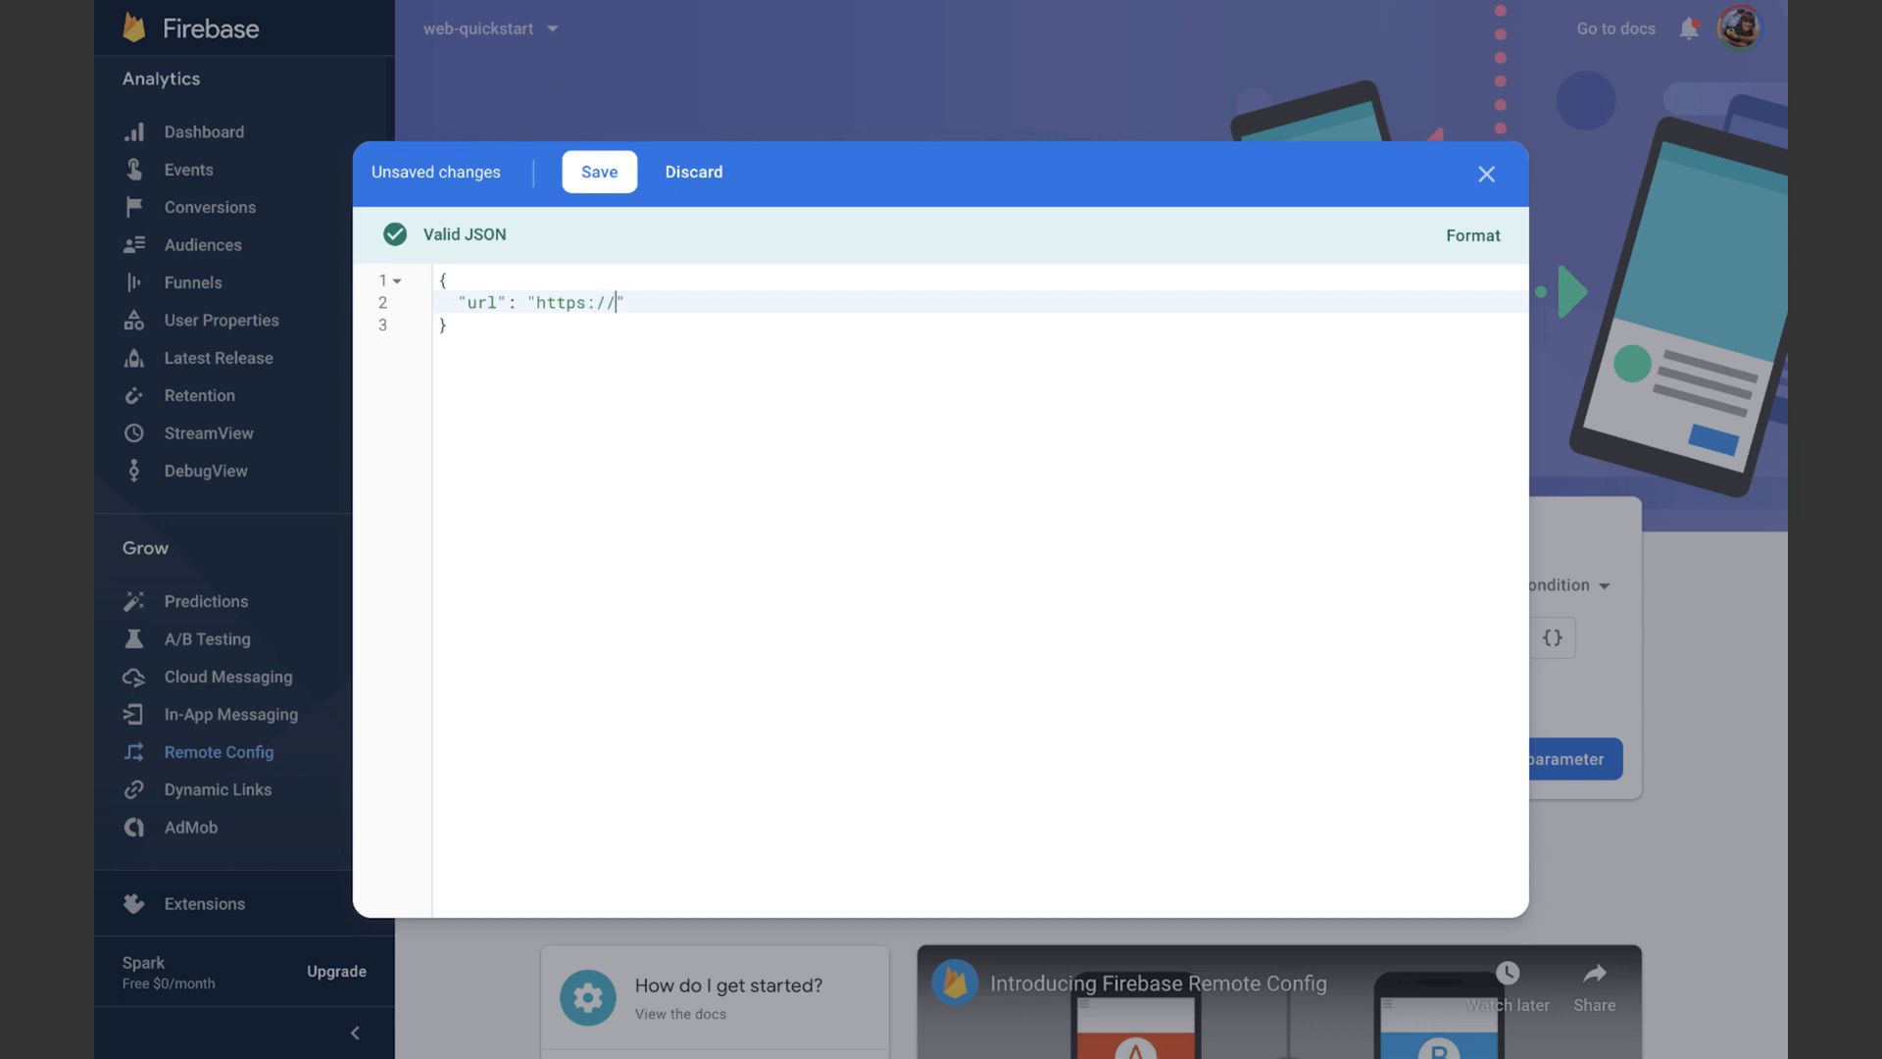
Write the JSON default with a firebase.google.com url, a 'SUPER BREAKING' message and enabled: true
{"action": "type", "text": "firebase.google.com/\","}
{"action": "type", "text": "\"message\":"}
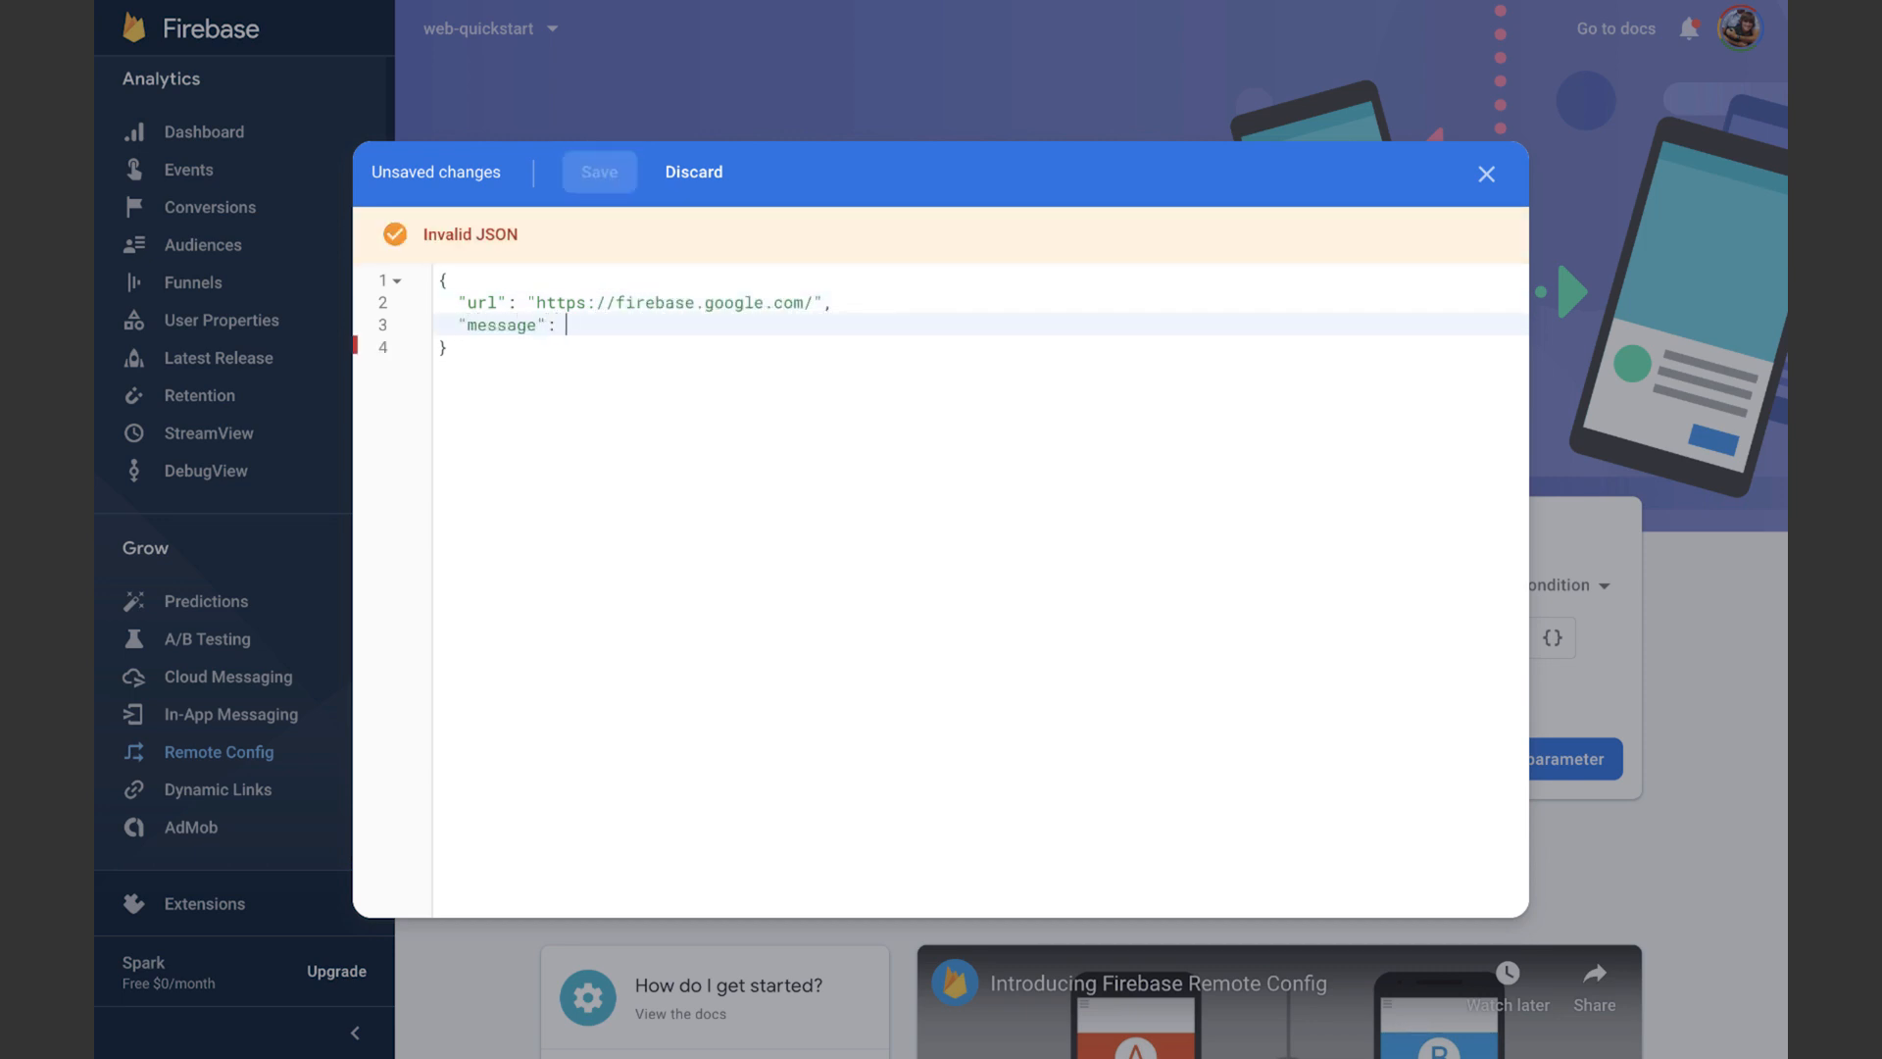
{"action": "type", "text": "\"SUPER\""}
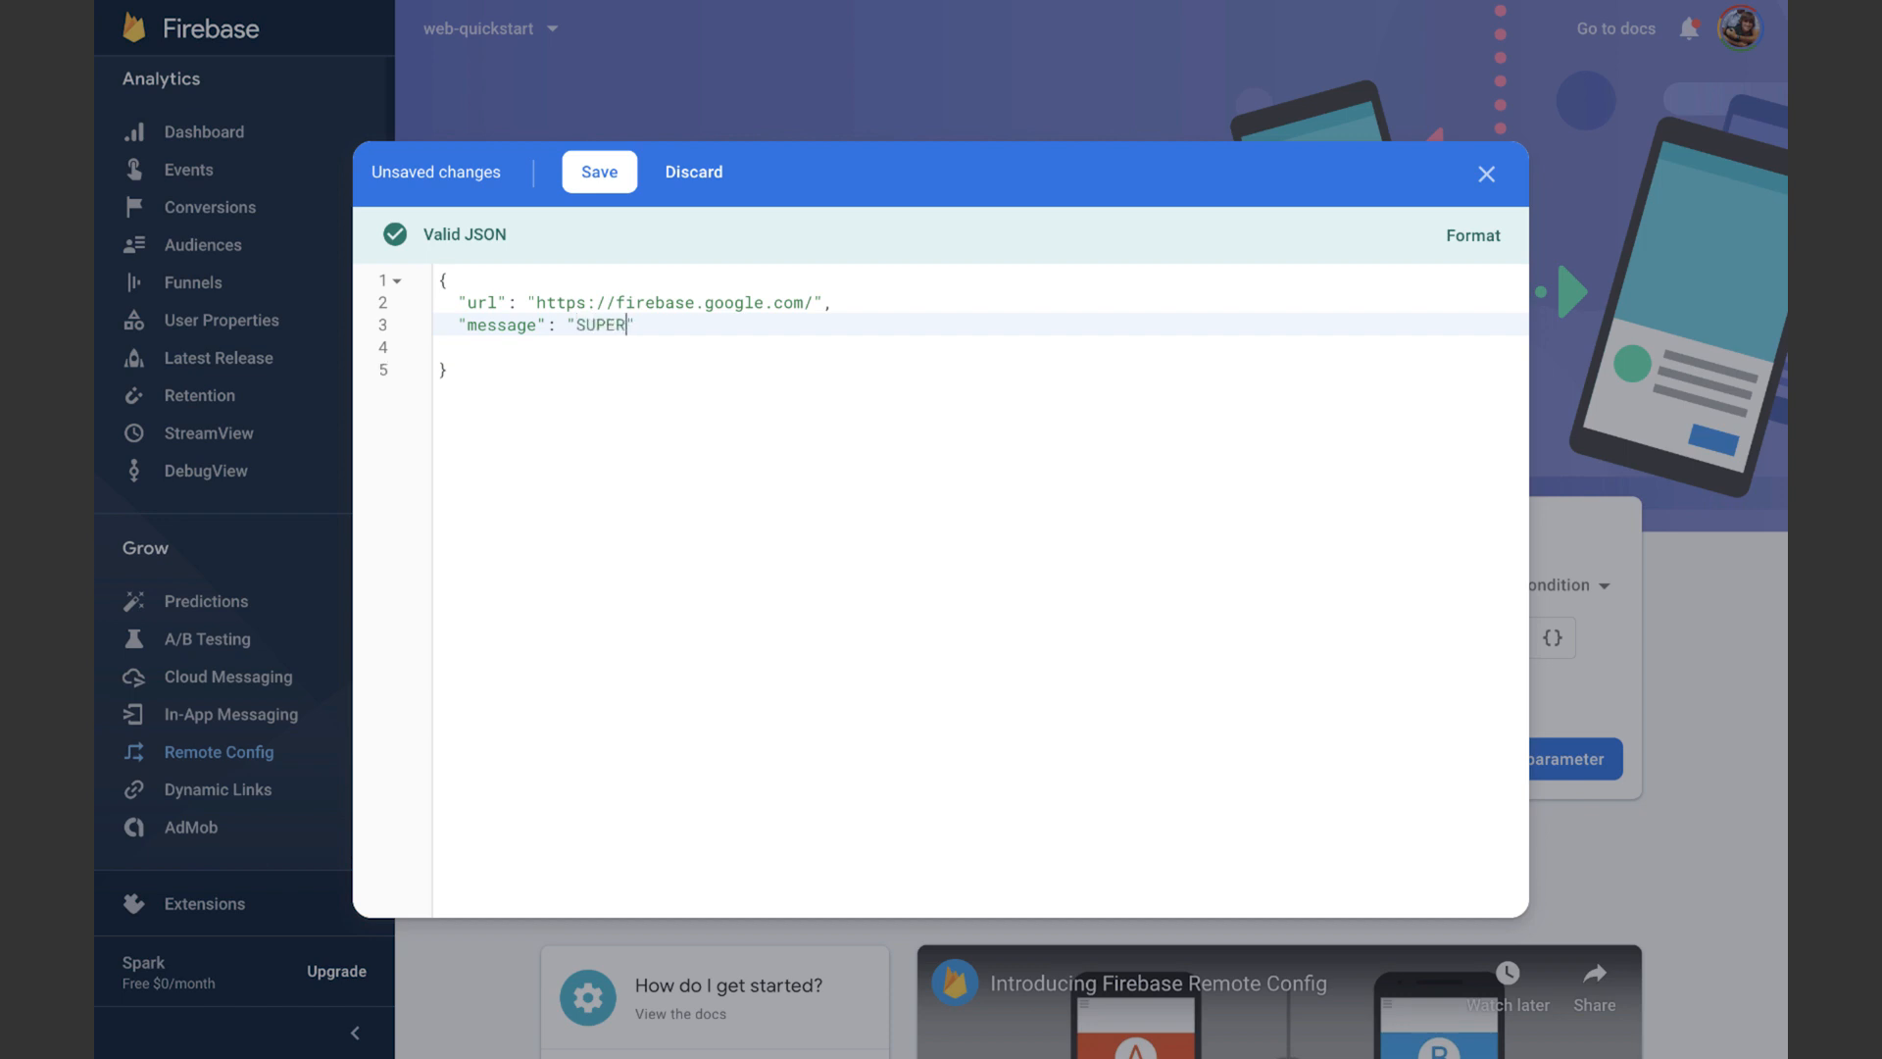
{"action": "type", "text": "BREAKING! SO IMPORTANT!"}
{"action": "left_click", "coordinate": [981, 345]}
{"action": "type", "text": "\"enabl"}
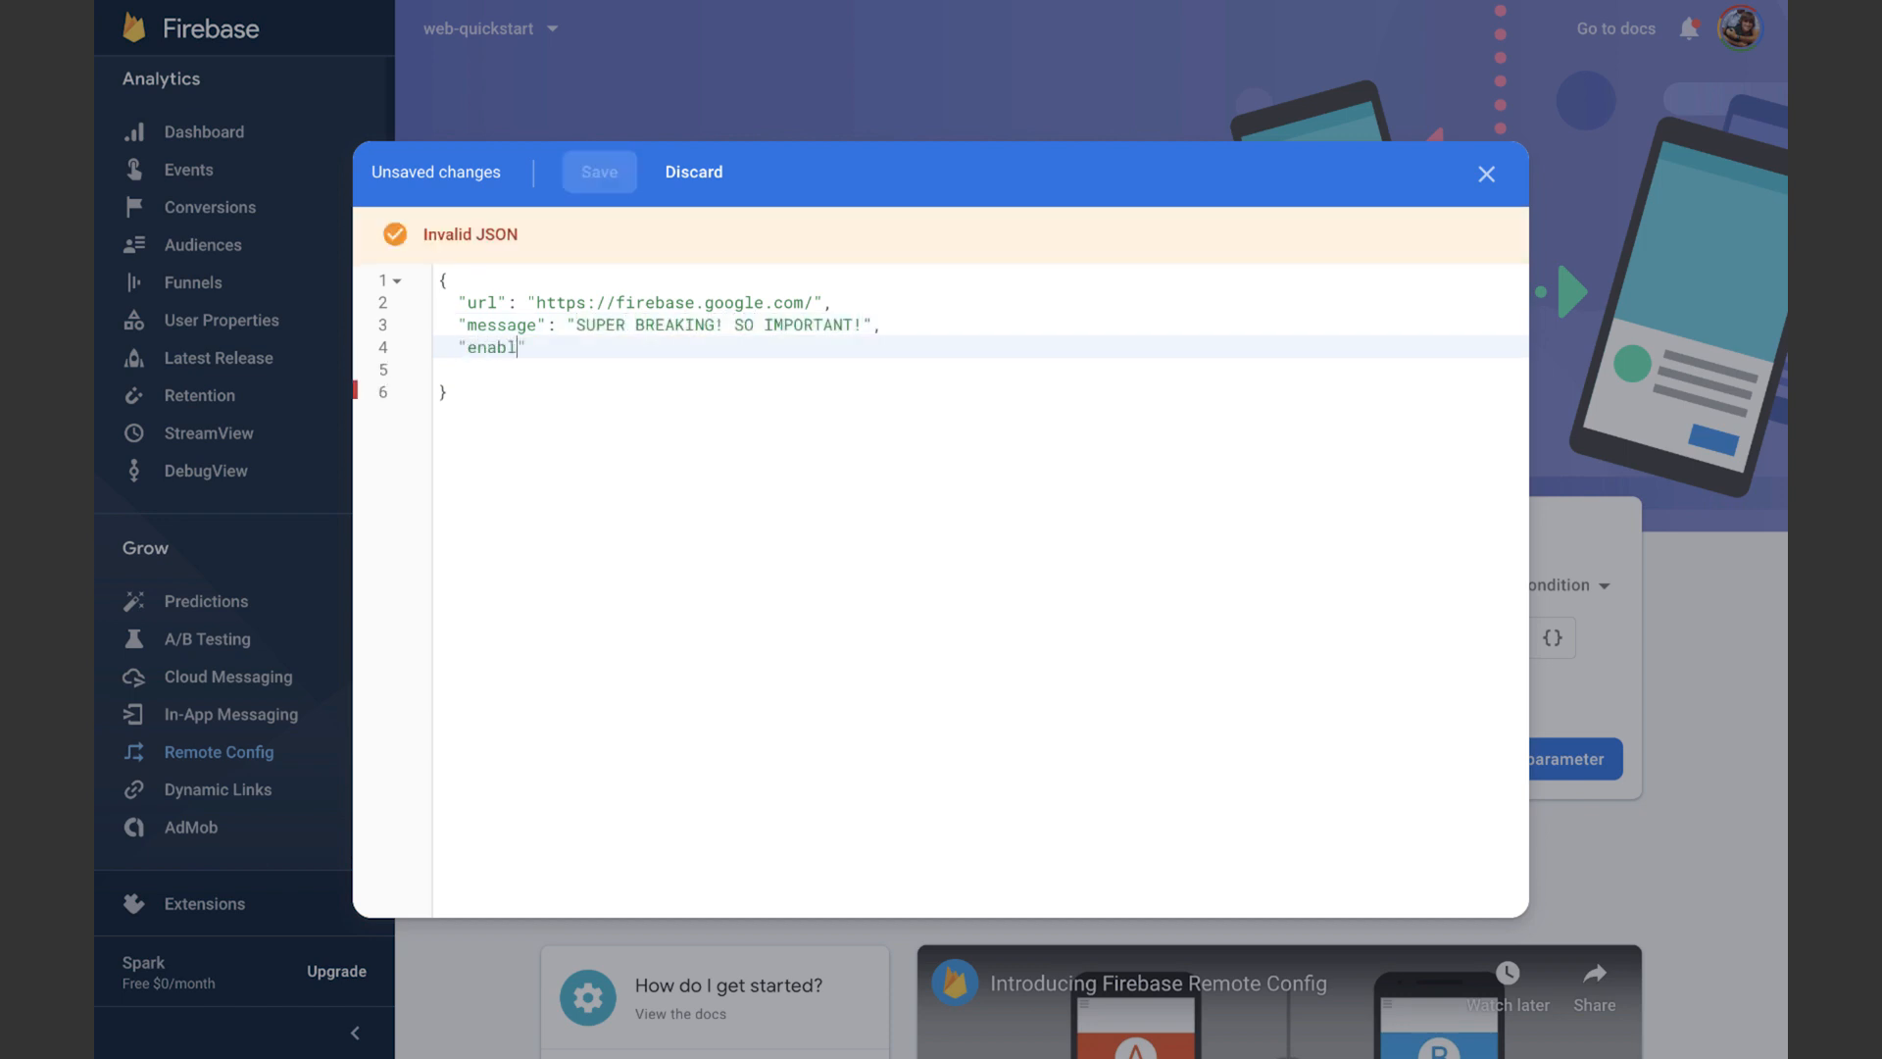
{"action": "type", "text": "ed\": true"}
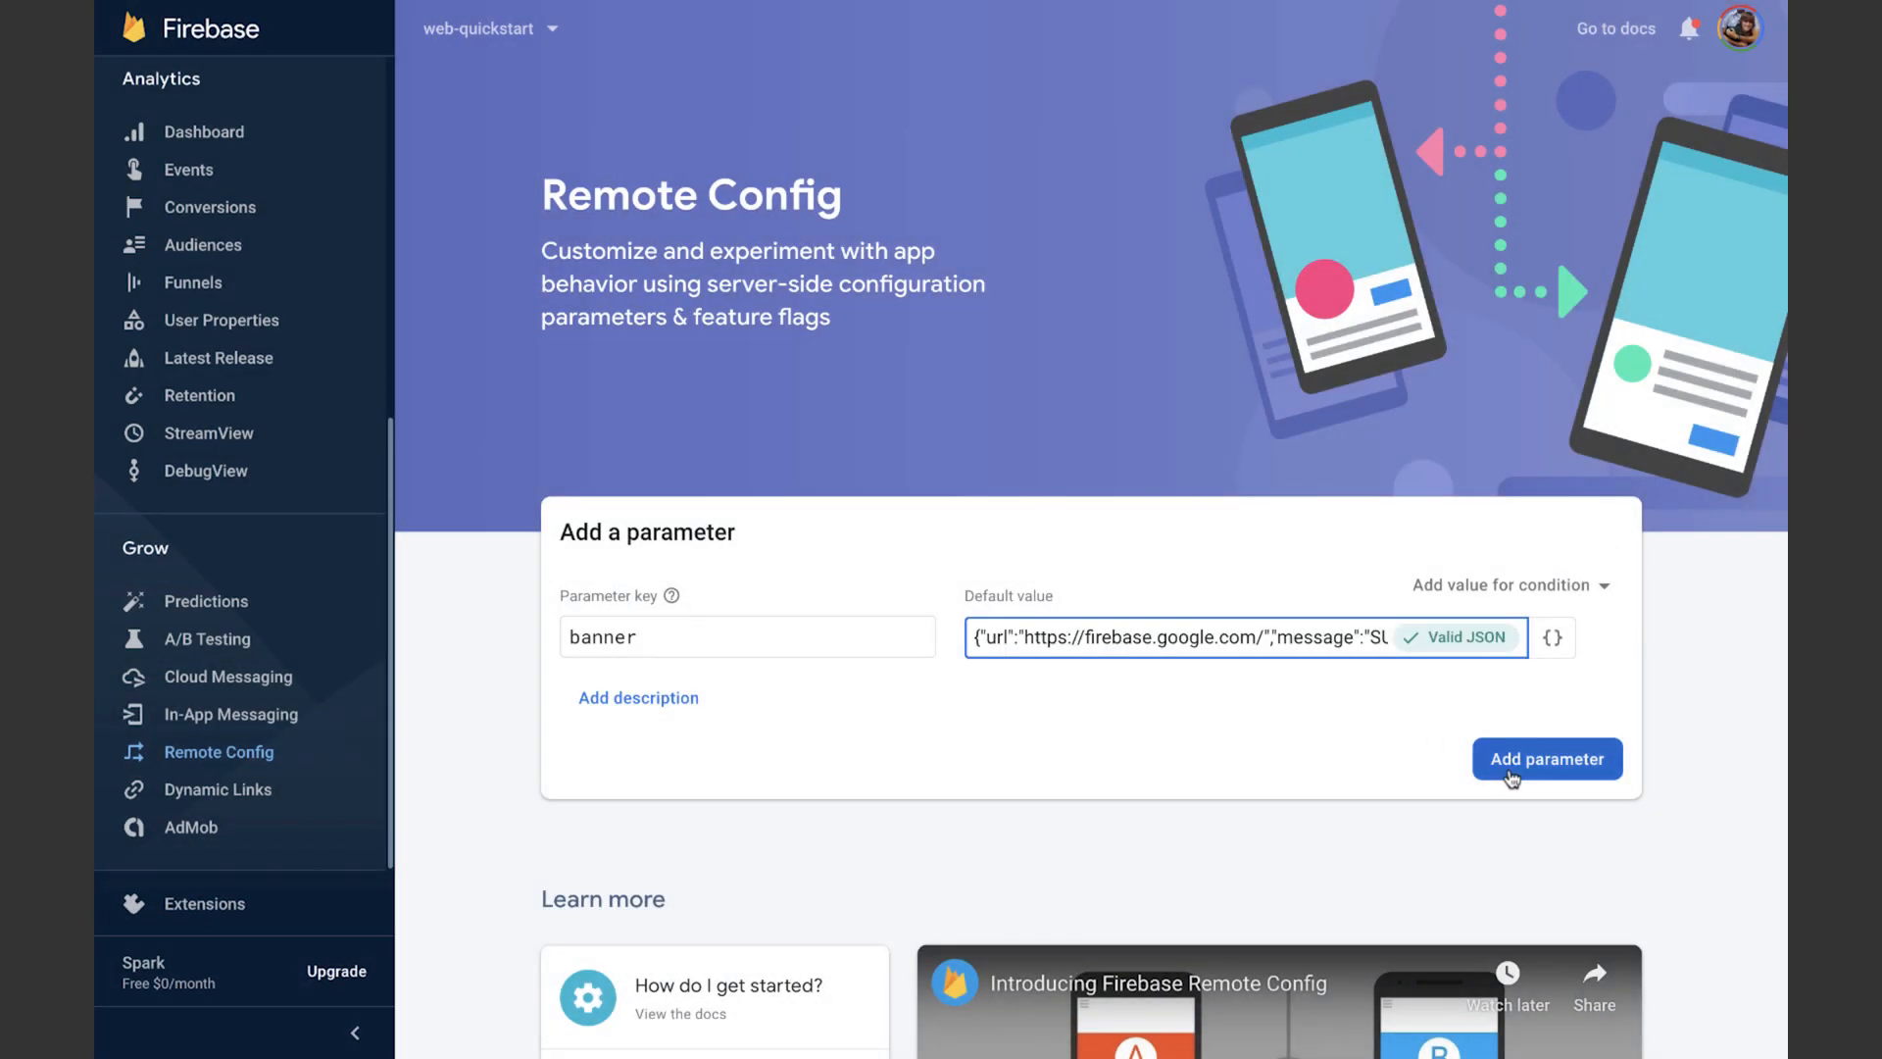
Add the banner parameter and publish the Remote Config changes
{"action": "left_click", "coordinate": [1548, 758]}
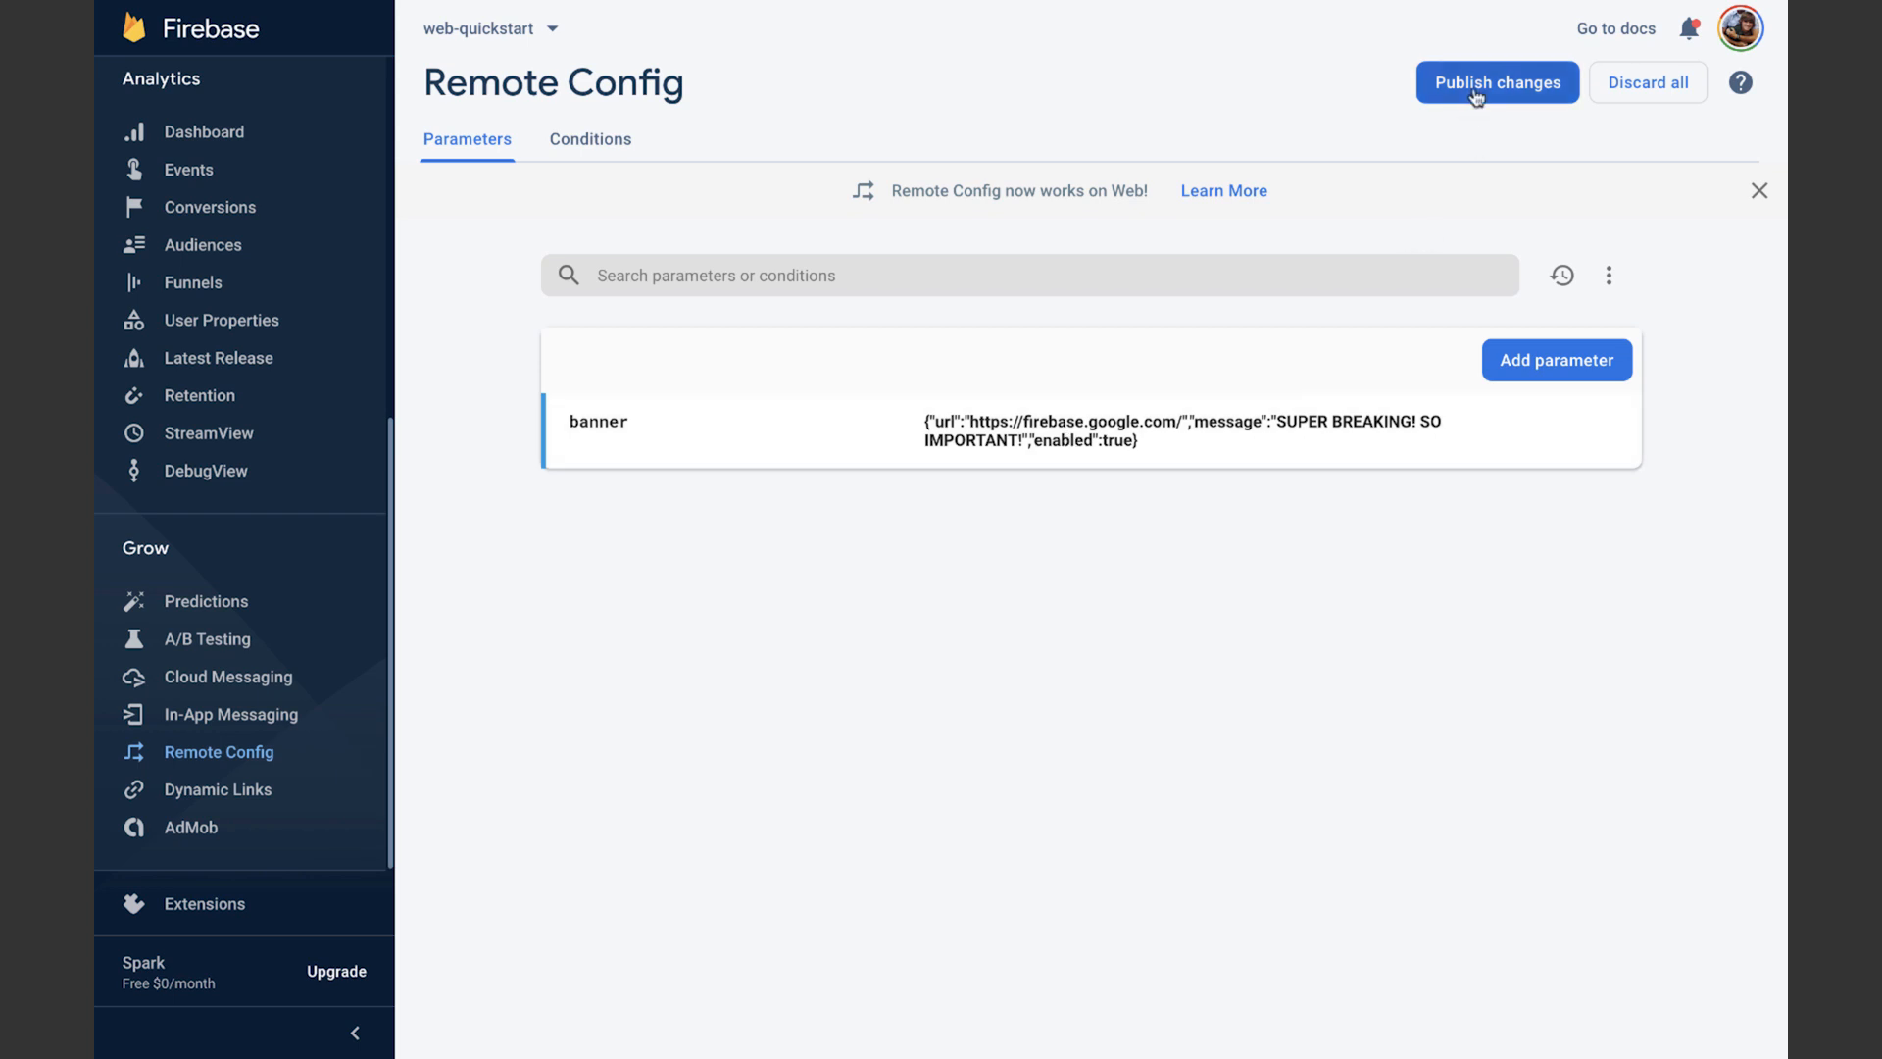
{"action": "left_click", "coordinate": [1496, 82]}
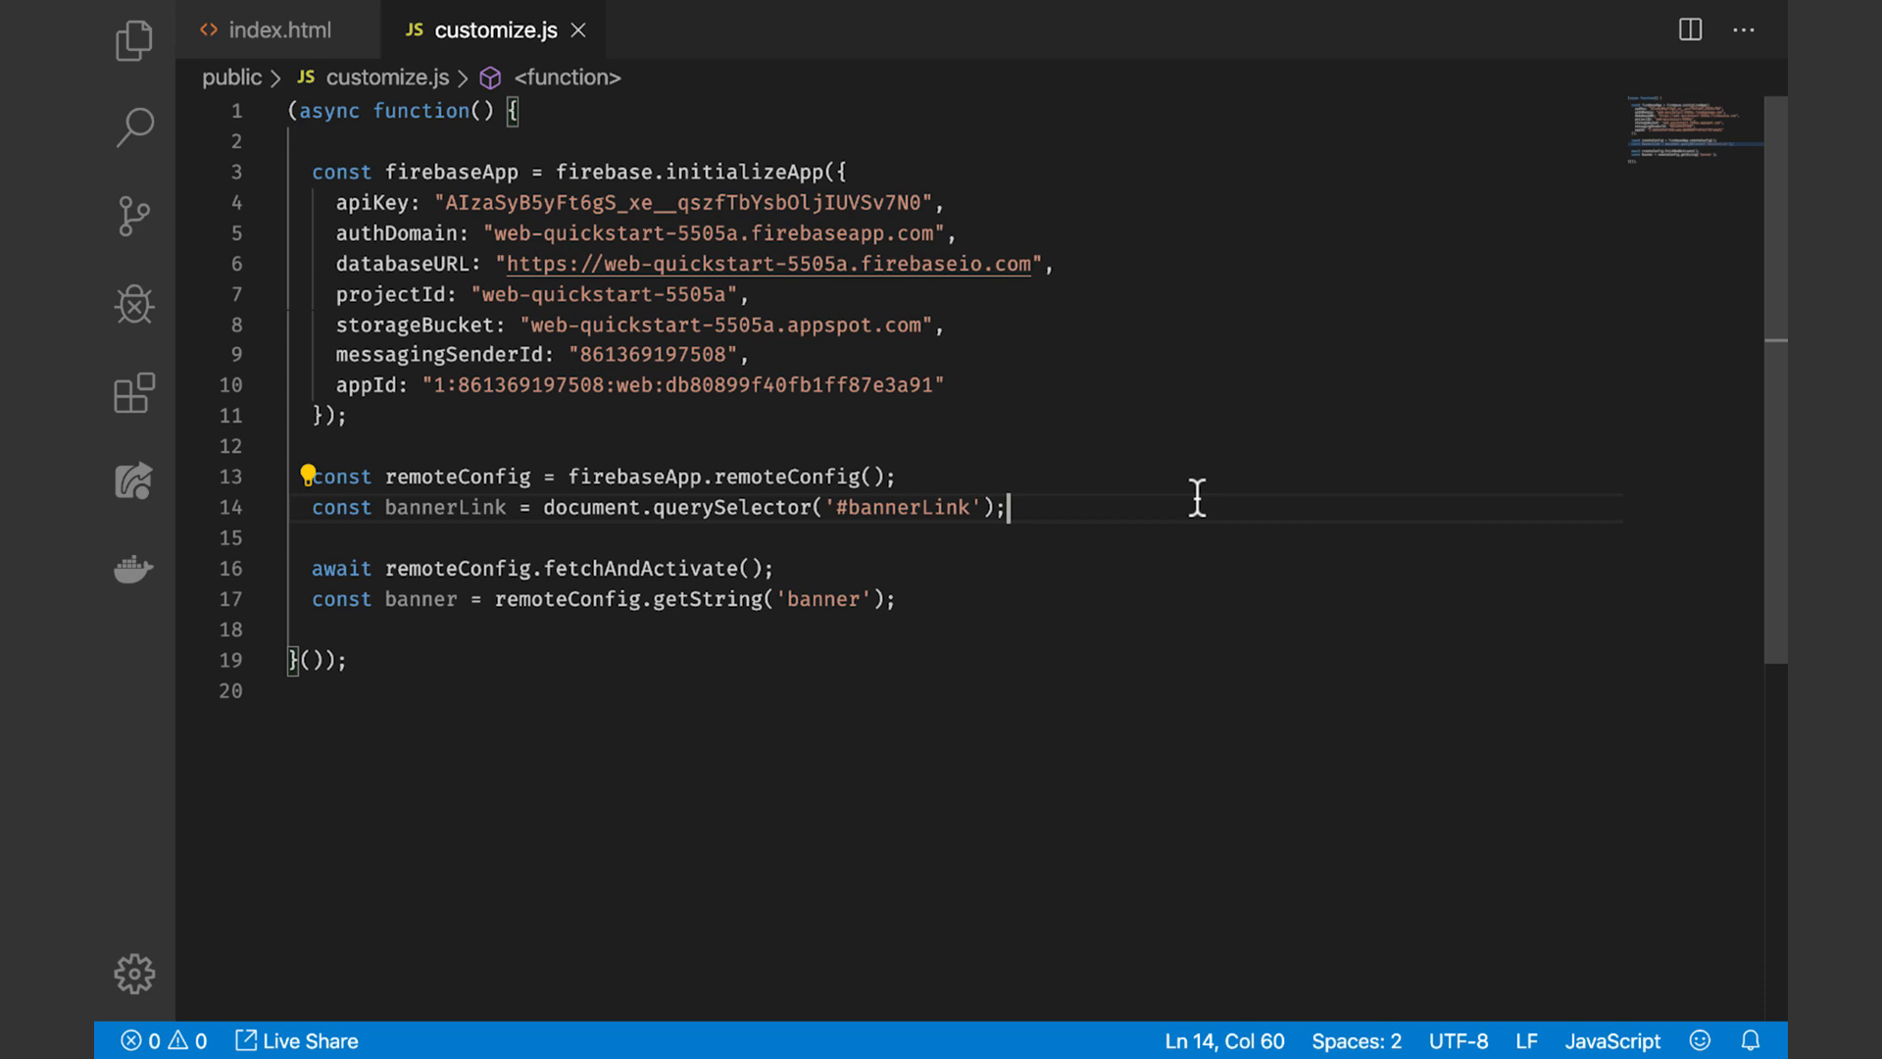
Wrap the banner string in JSON.parse and set bannerLink.href and textContent from banner.url and banner.message
{"action": "left_click", "coordinate": [896, 600]}
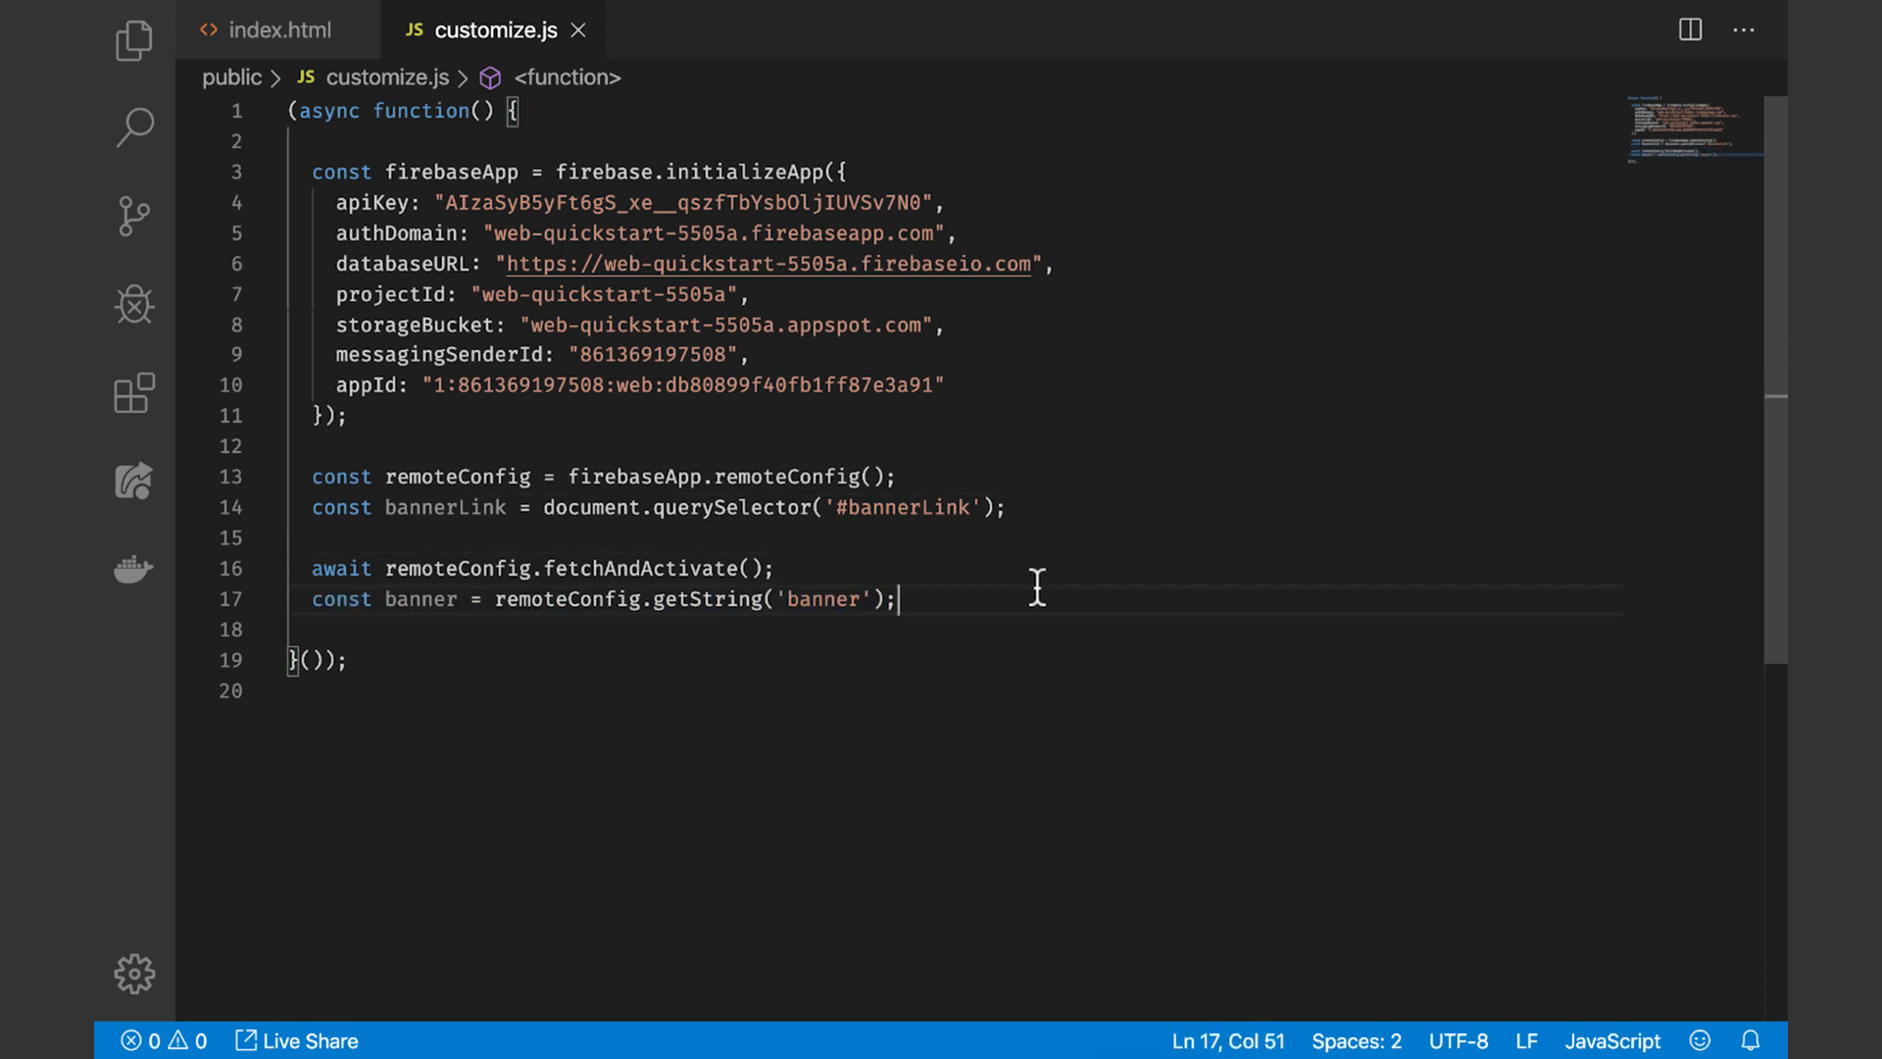
{"action": "type", "text": "JSON.parse("}
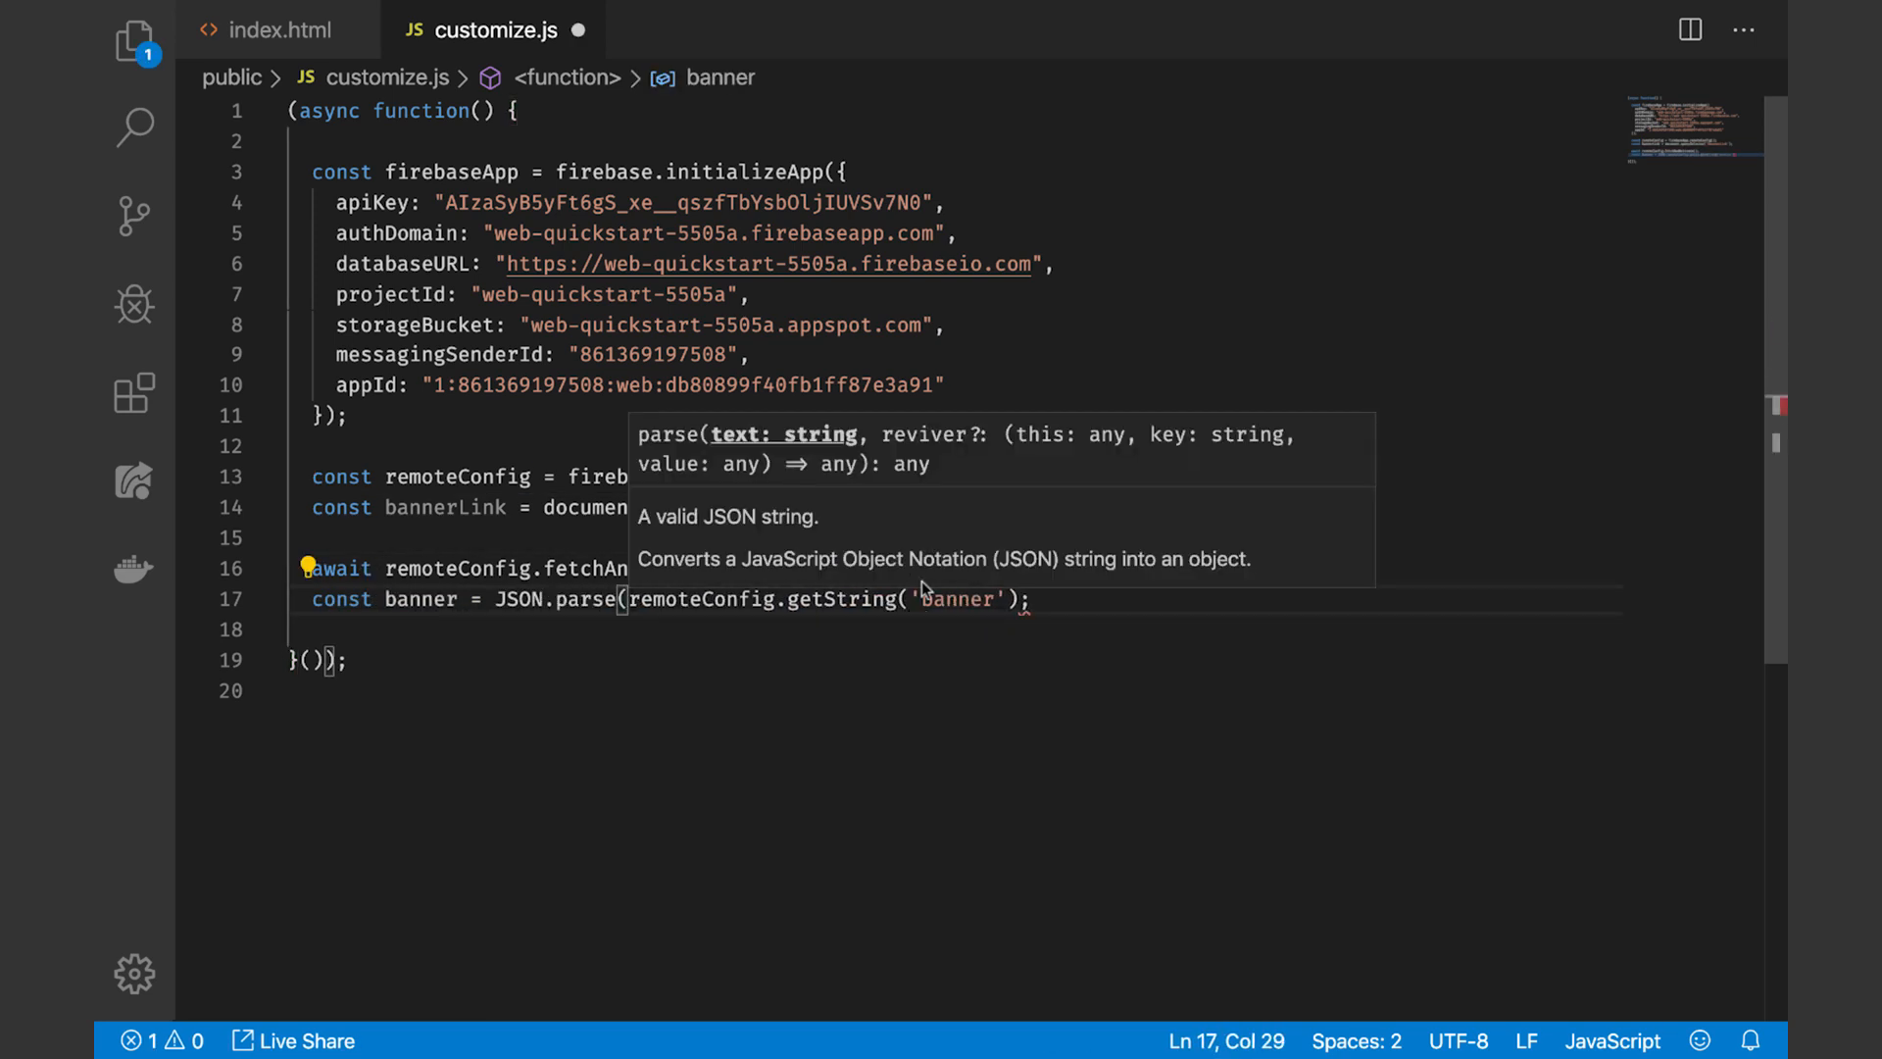
{"action": "key", "text": "enter"}
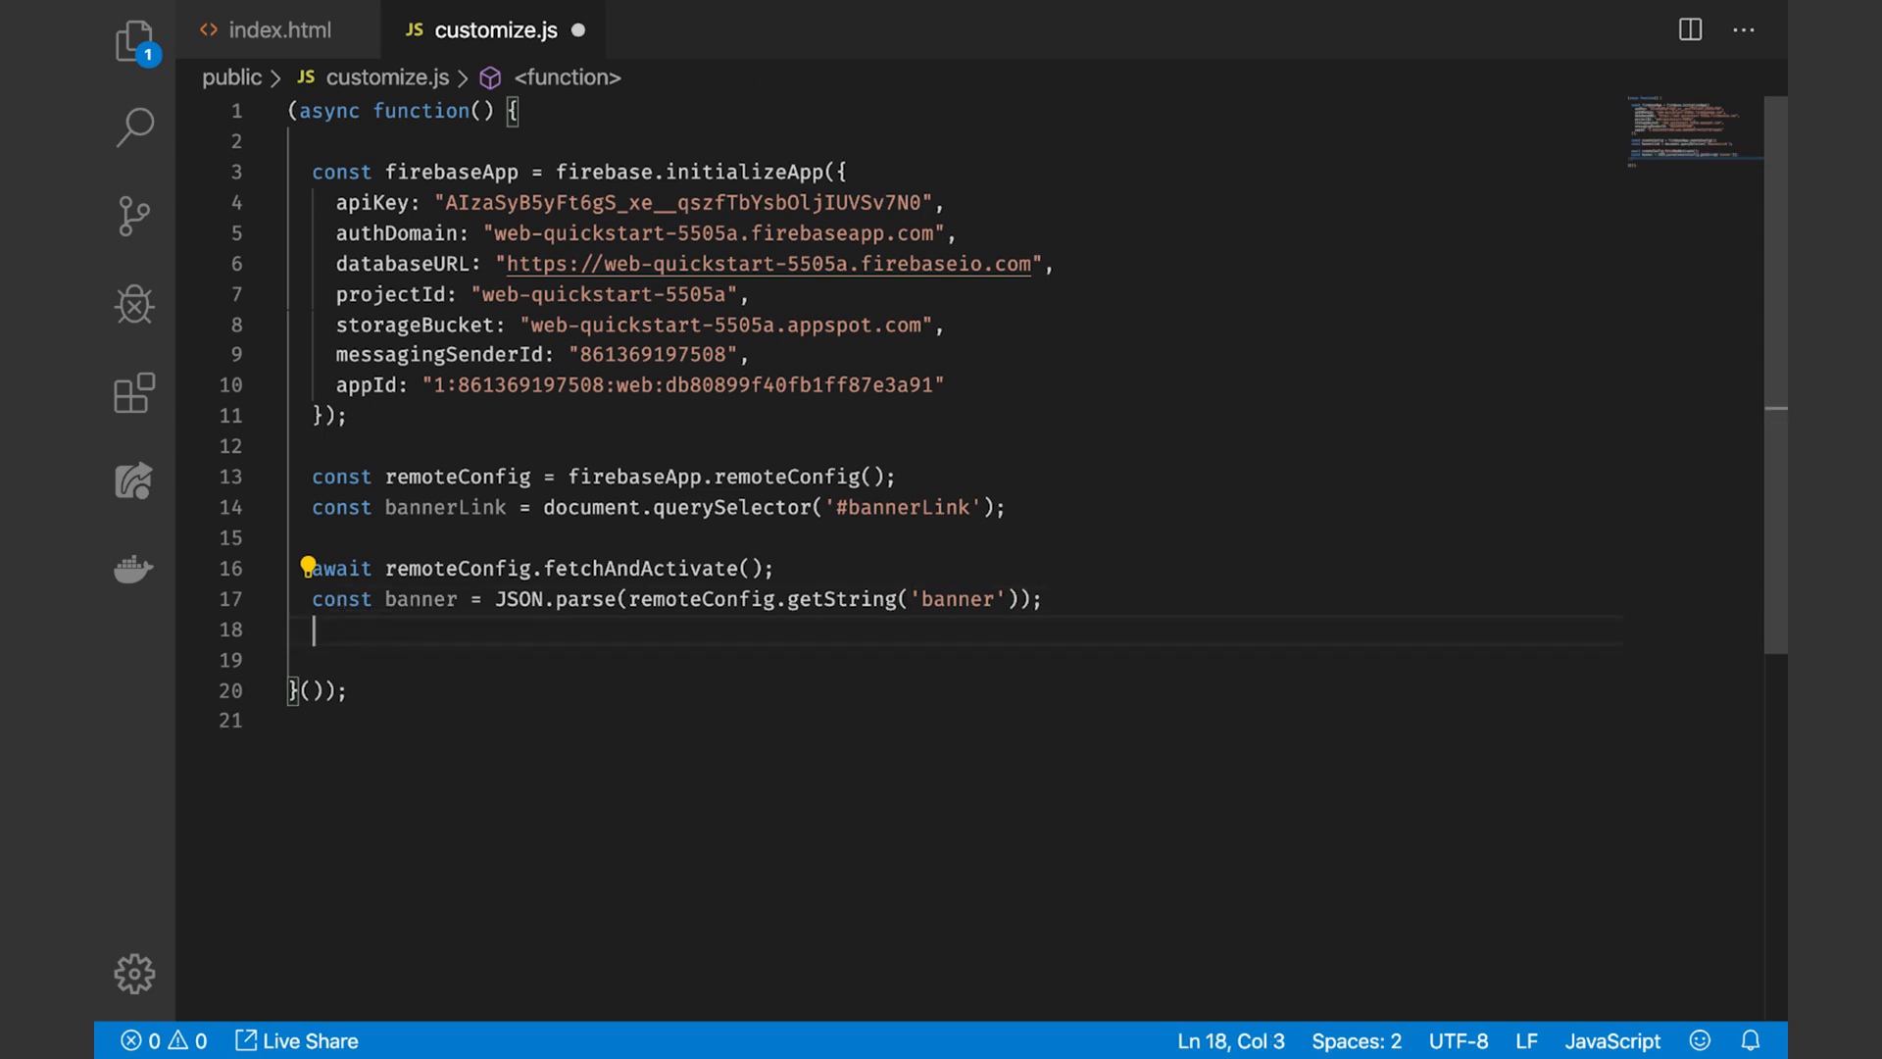
{"action": "type", "text": "bannerLink"}
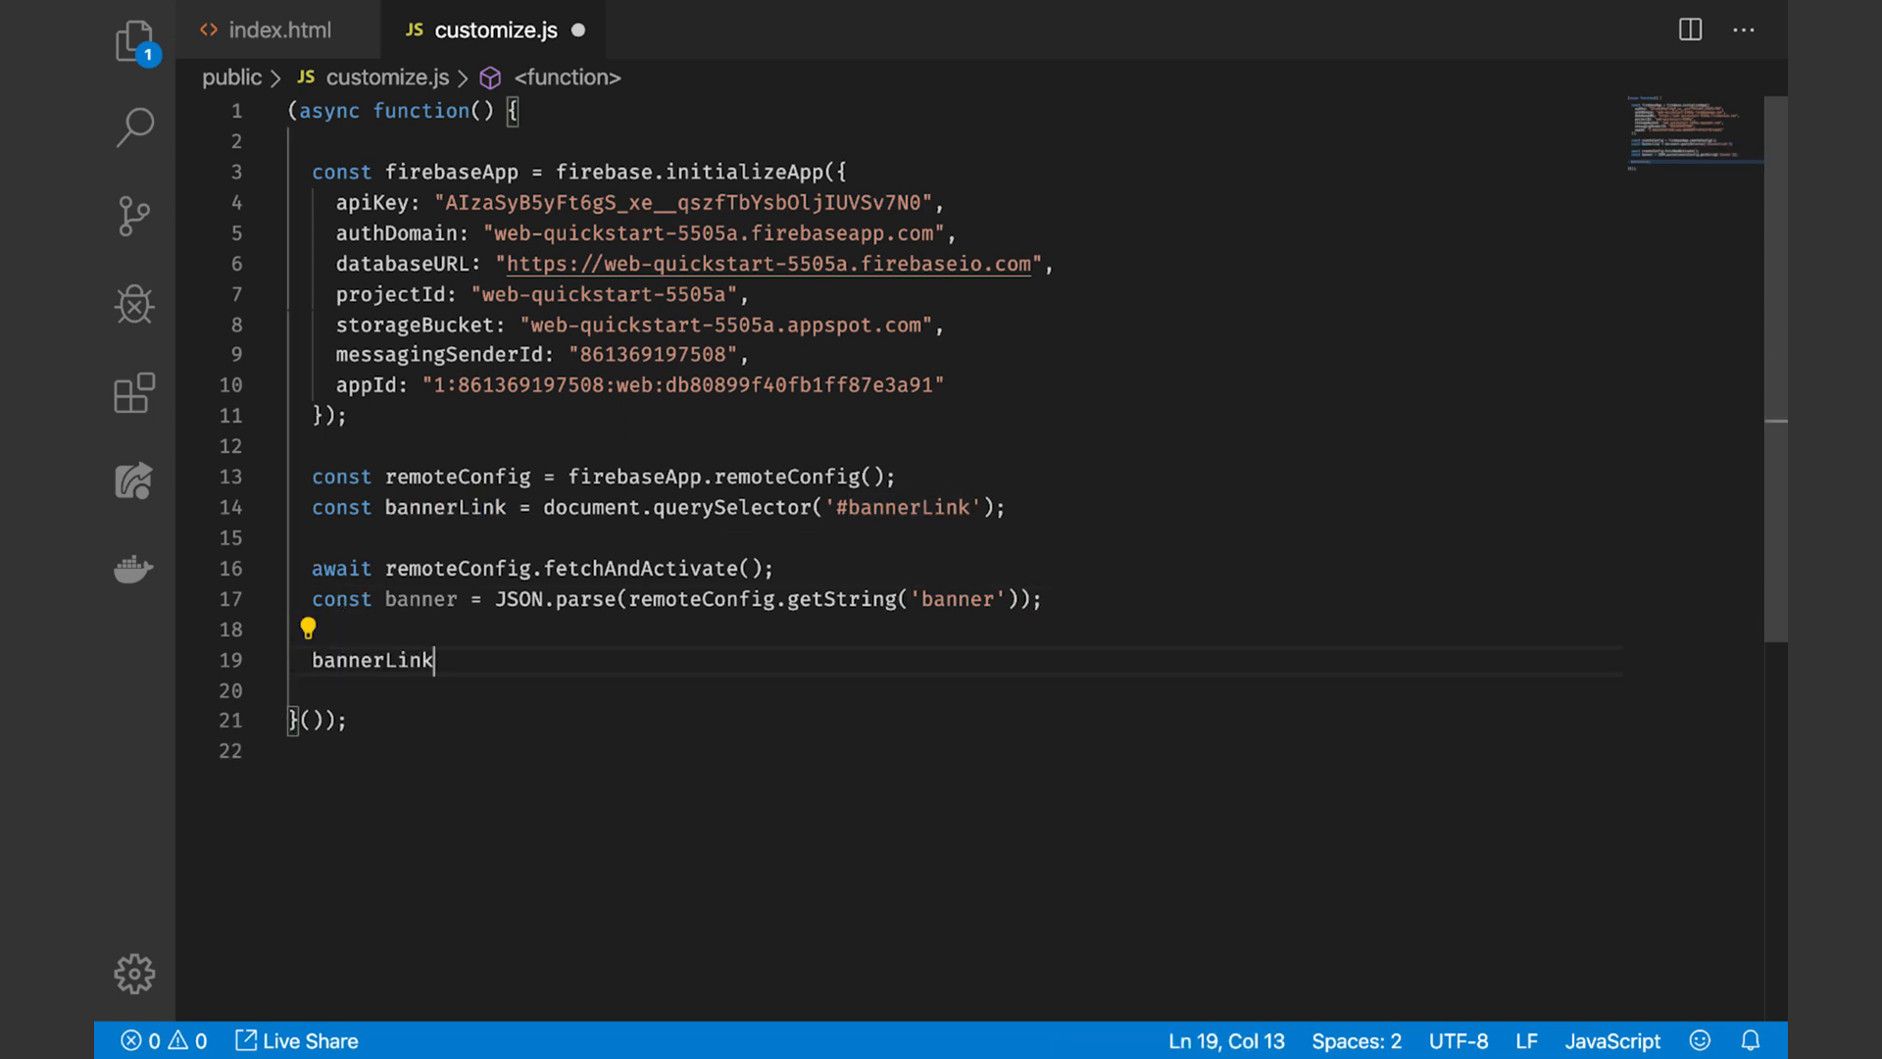
{"action": "type", "text": ".href = banner.url;"}
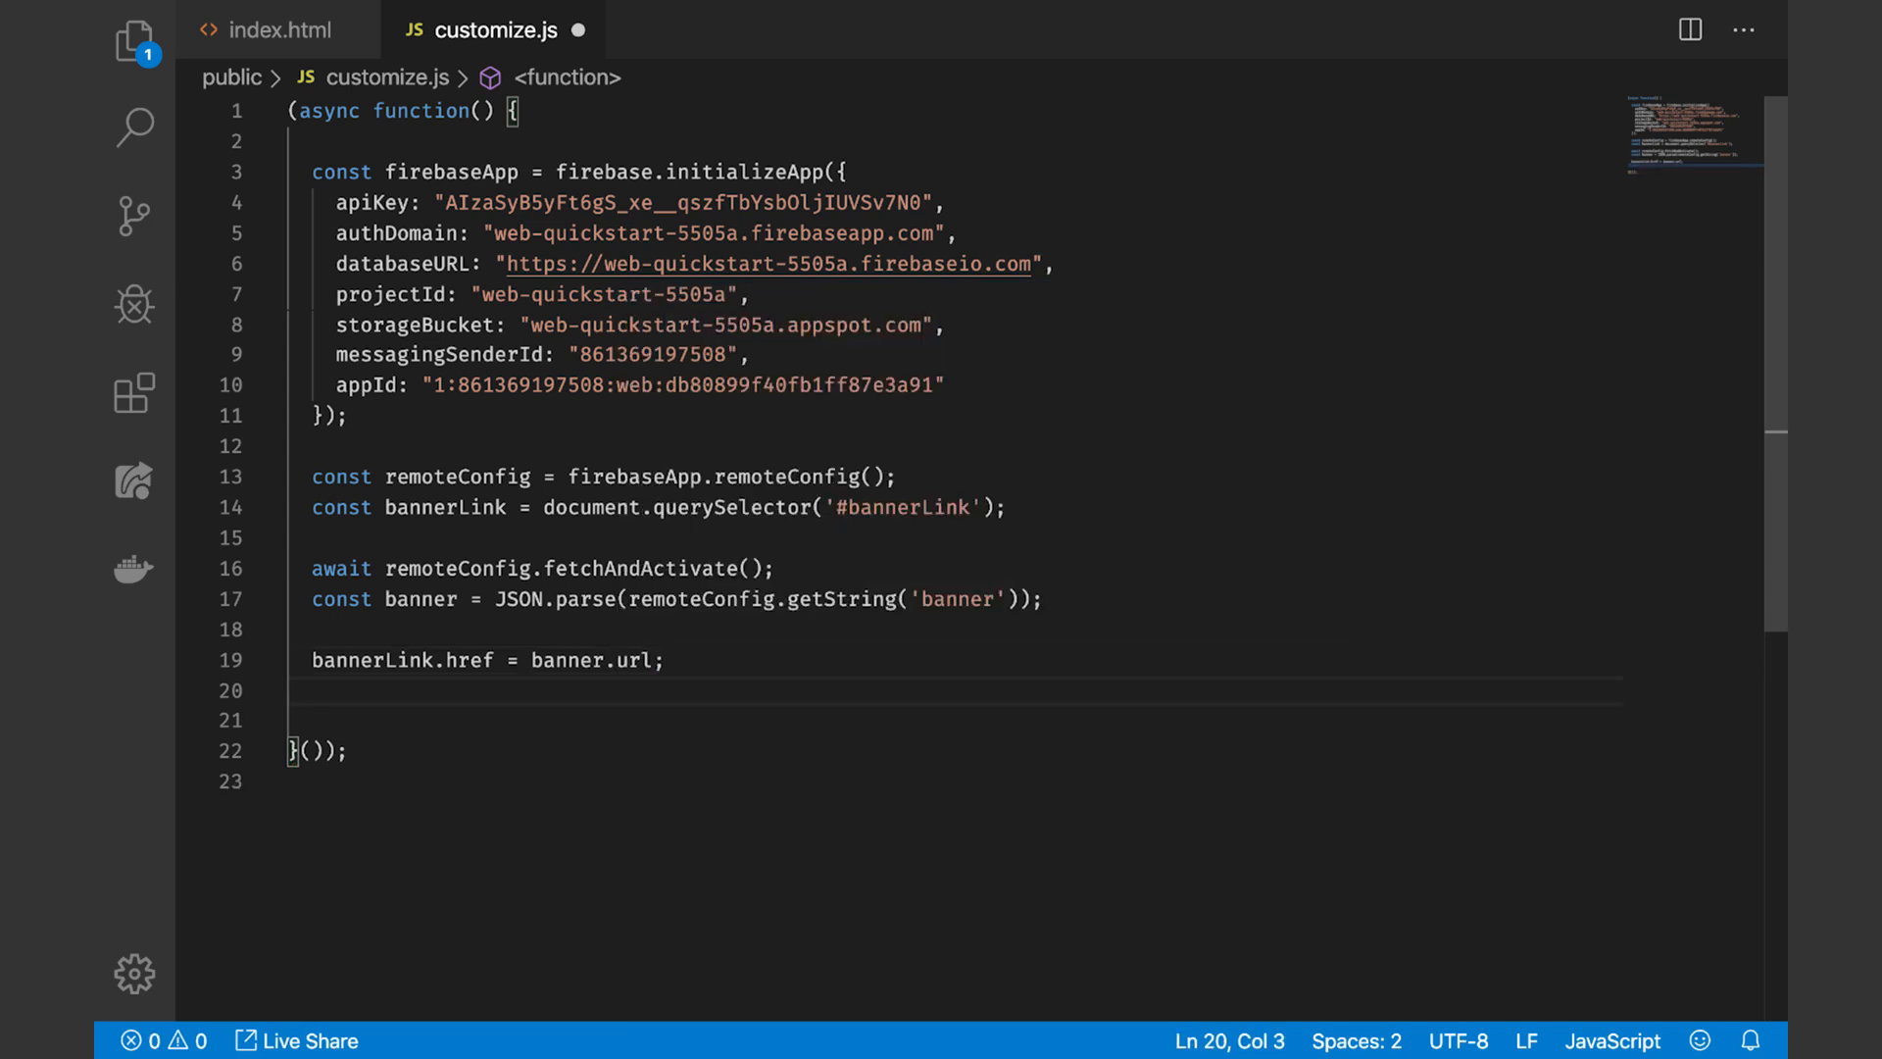
{"action": "type", "text": "bannerLink.textContent ="}
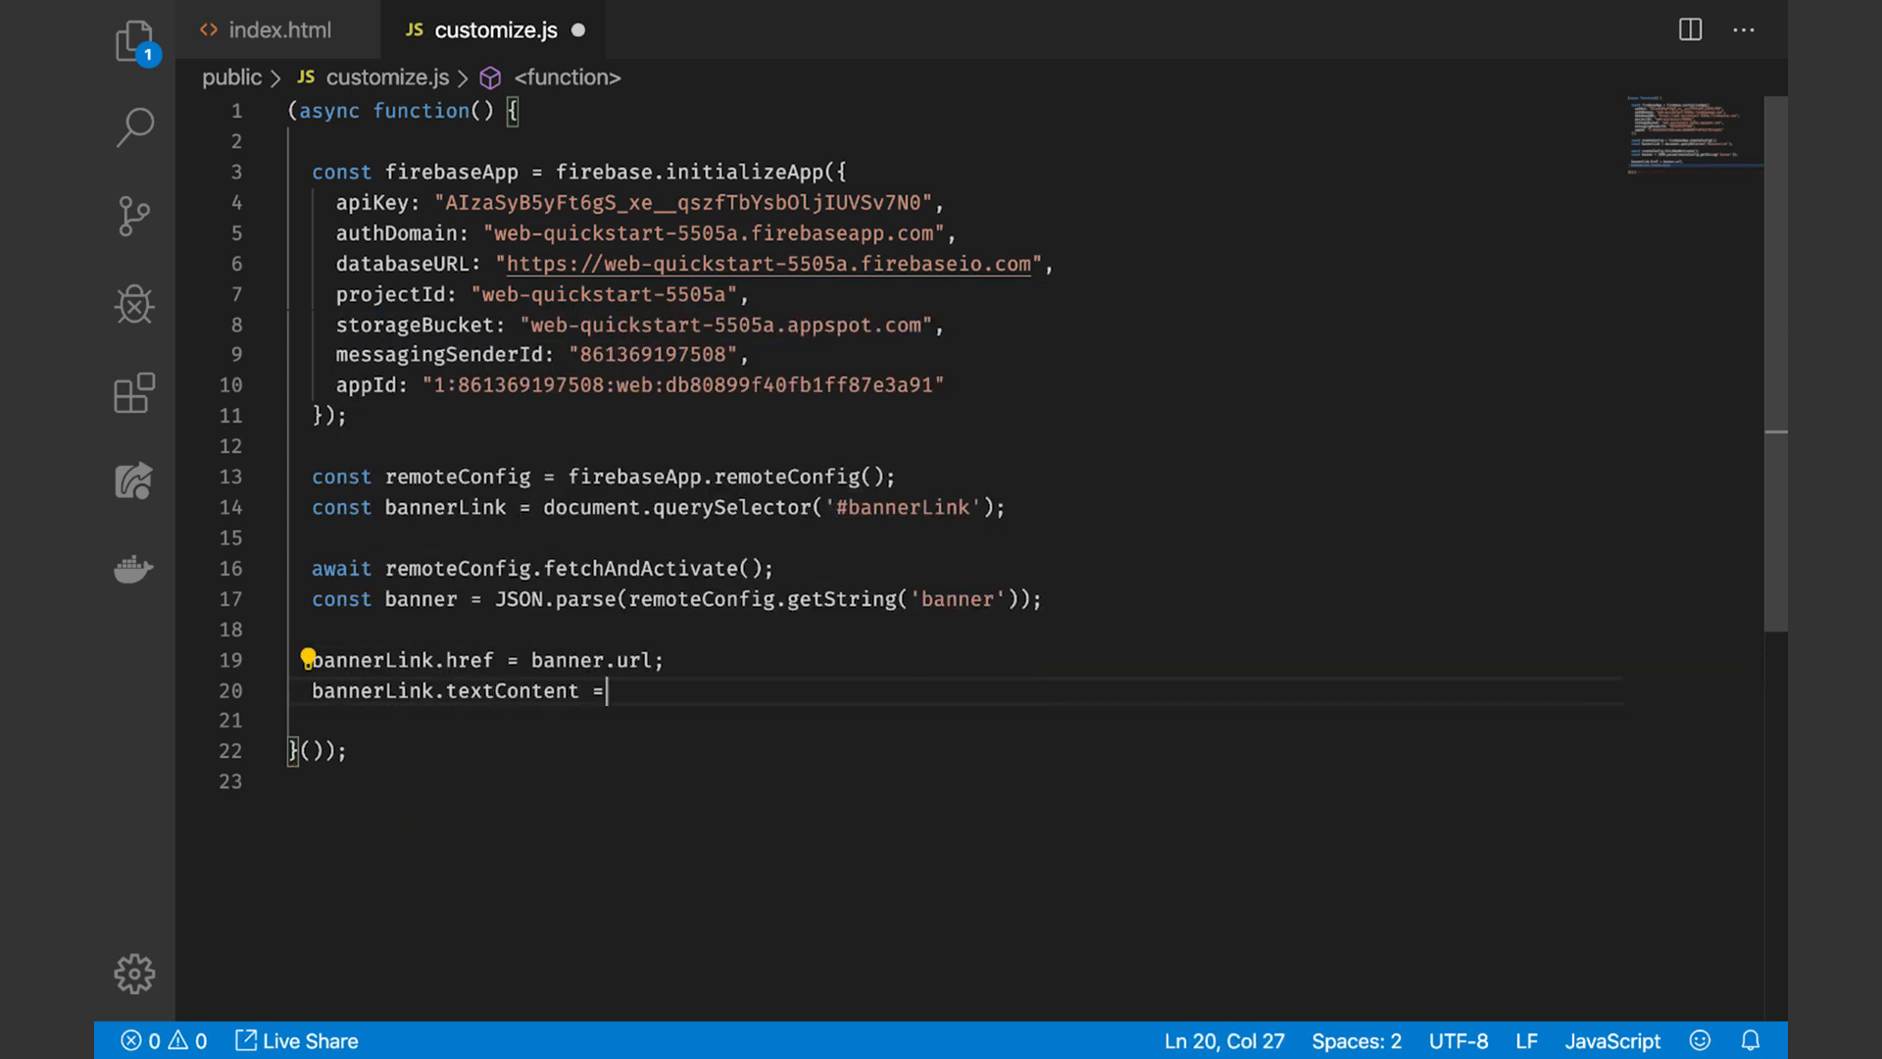
{"action": "type", "text": "banner.message;"}
{"action": "type", "text": "minimumFetchIntervalMillis:"}
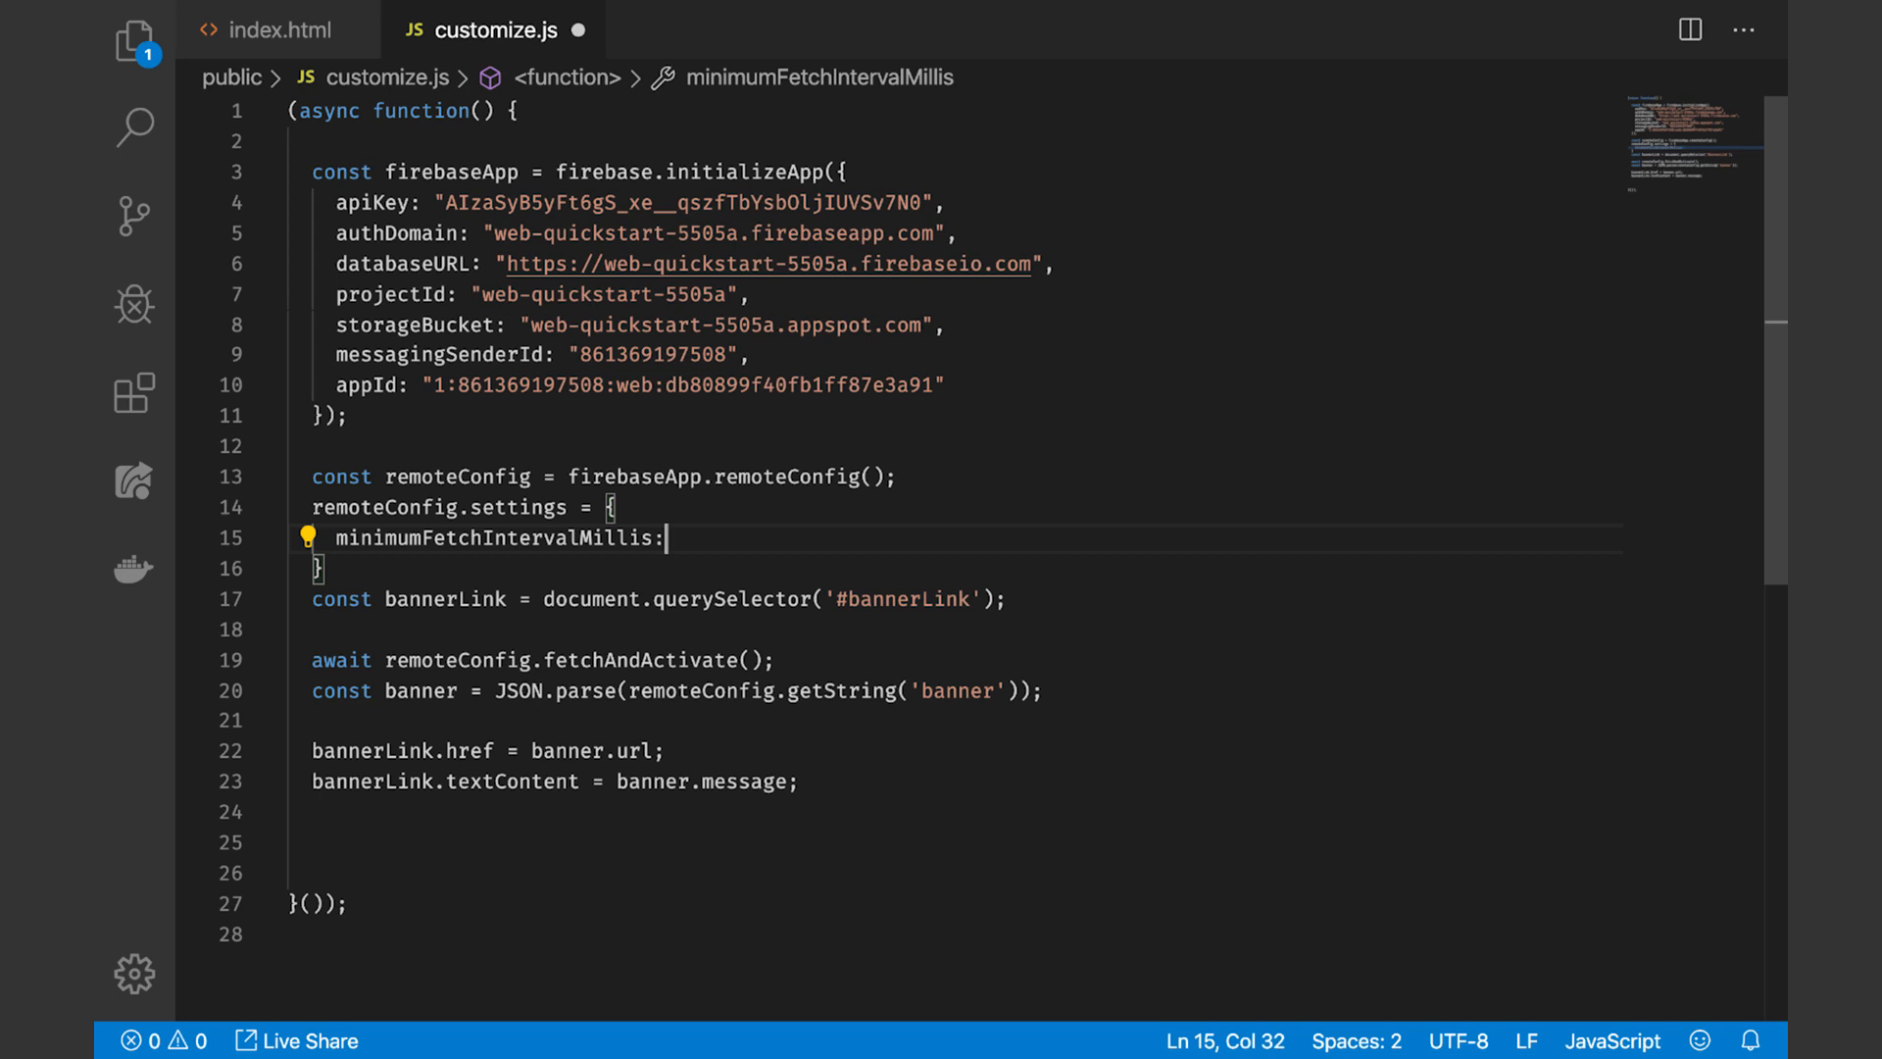
Set minimumFetchIntervalMillis to 1000 with an ONLY FOR DEV comment and remove the unfinished backgroundColor line
{"action": "type", "text": "1000"}
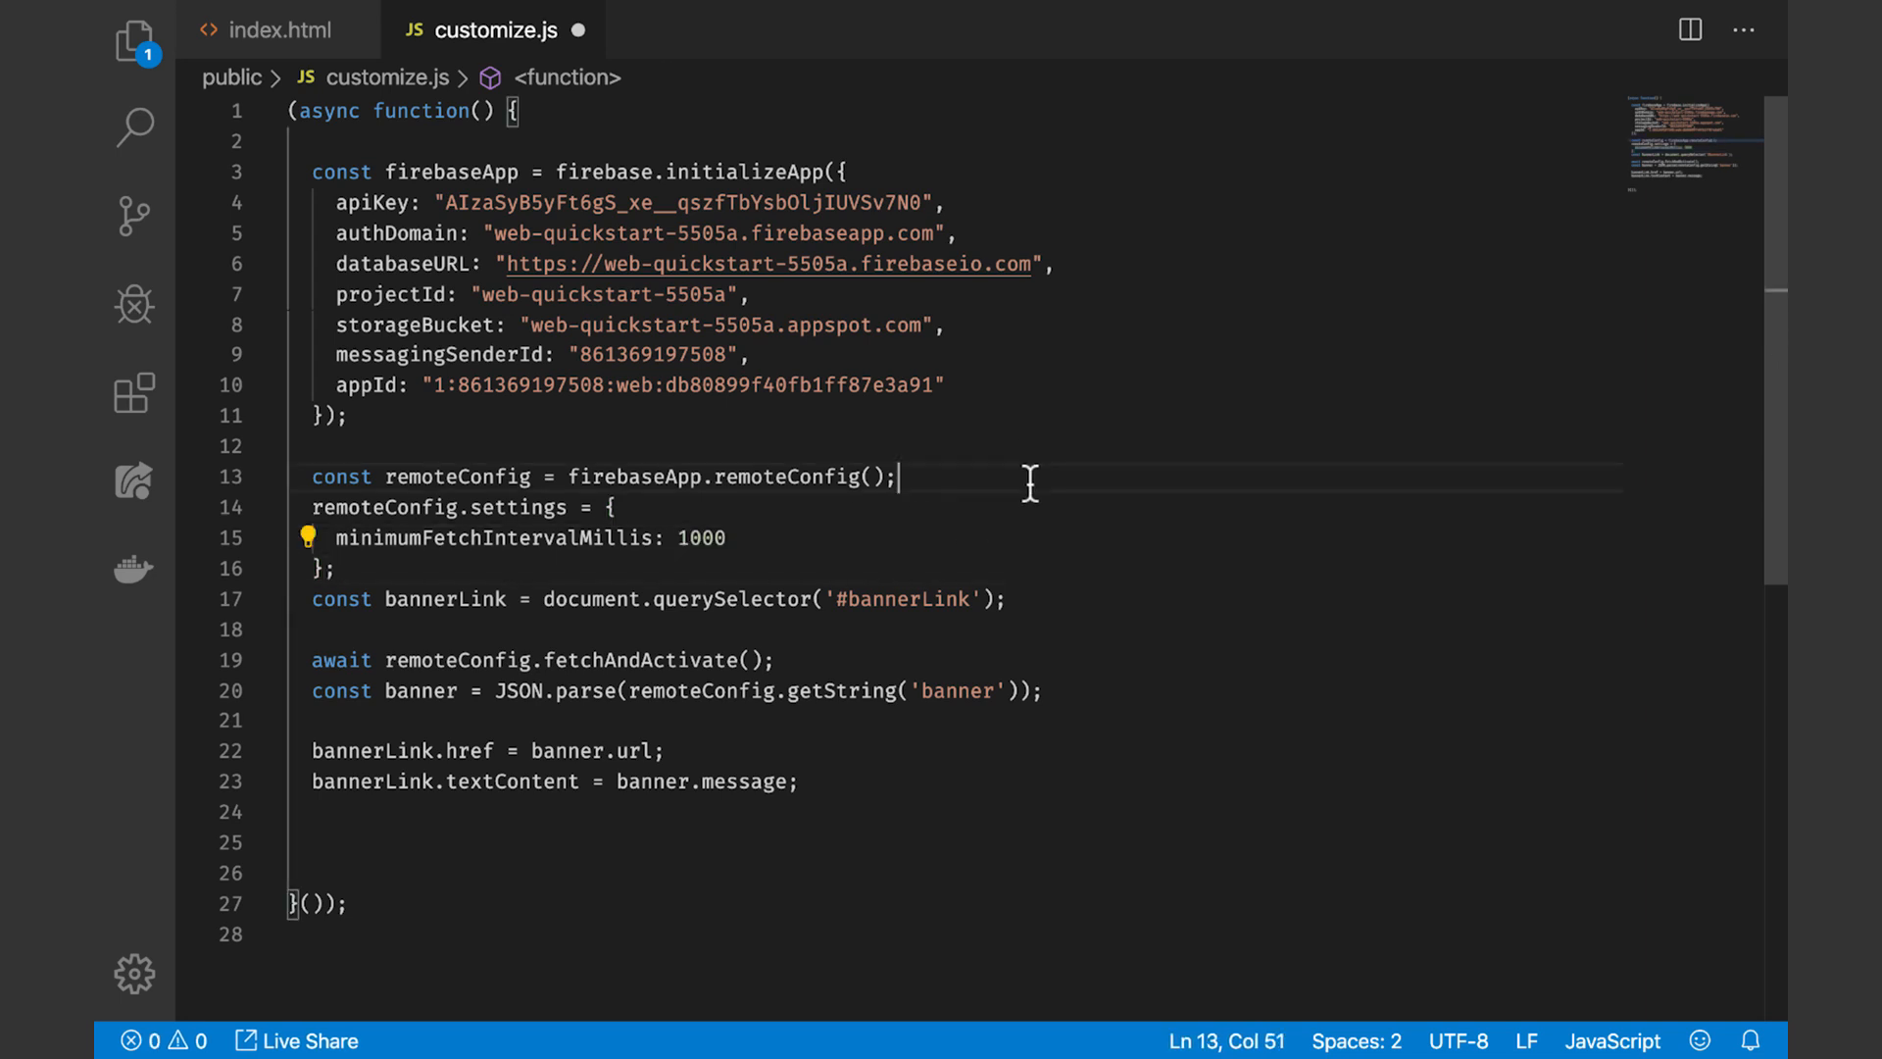
{"action": "type", "text": "// ONLY FOR DEV!!!!!!!1111!!11!"}
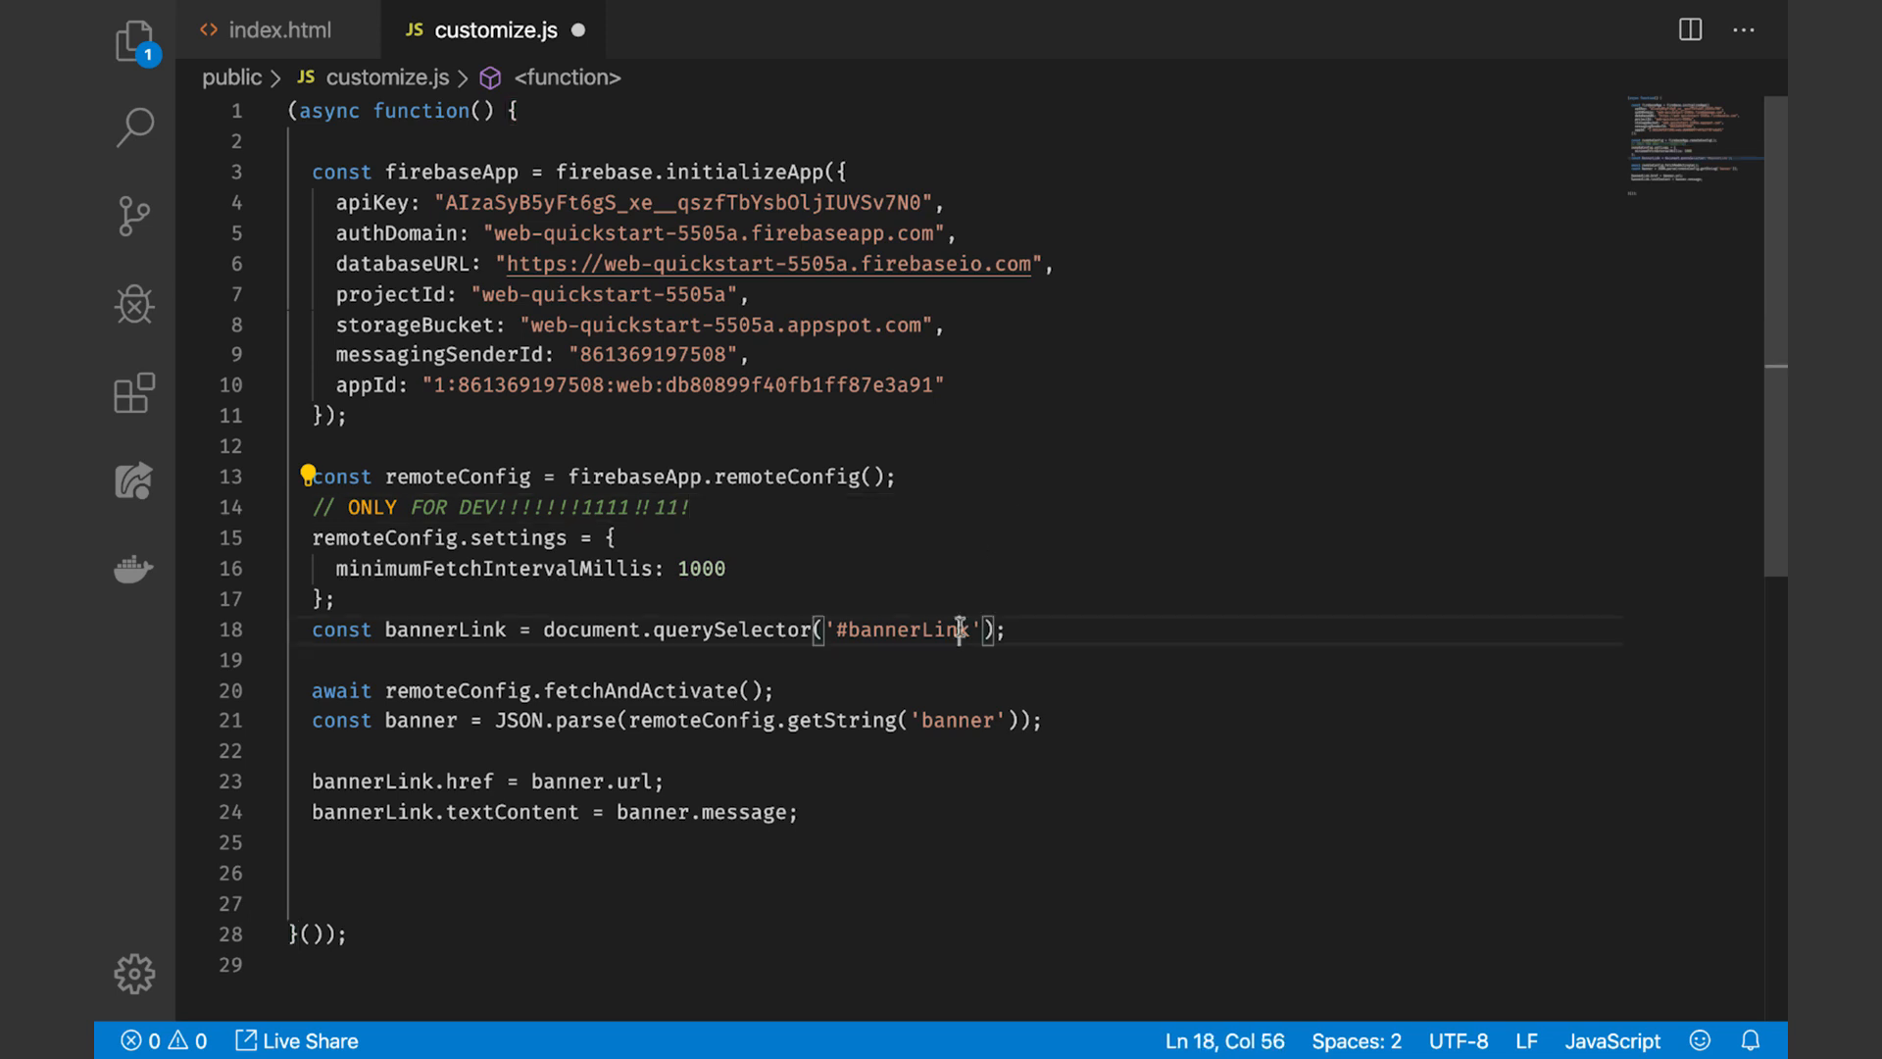
{"action": "left_click", "coordinate": [802, 812]}
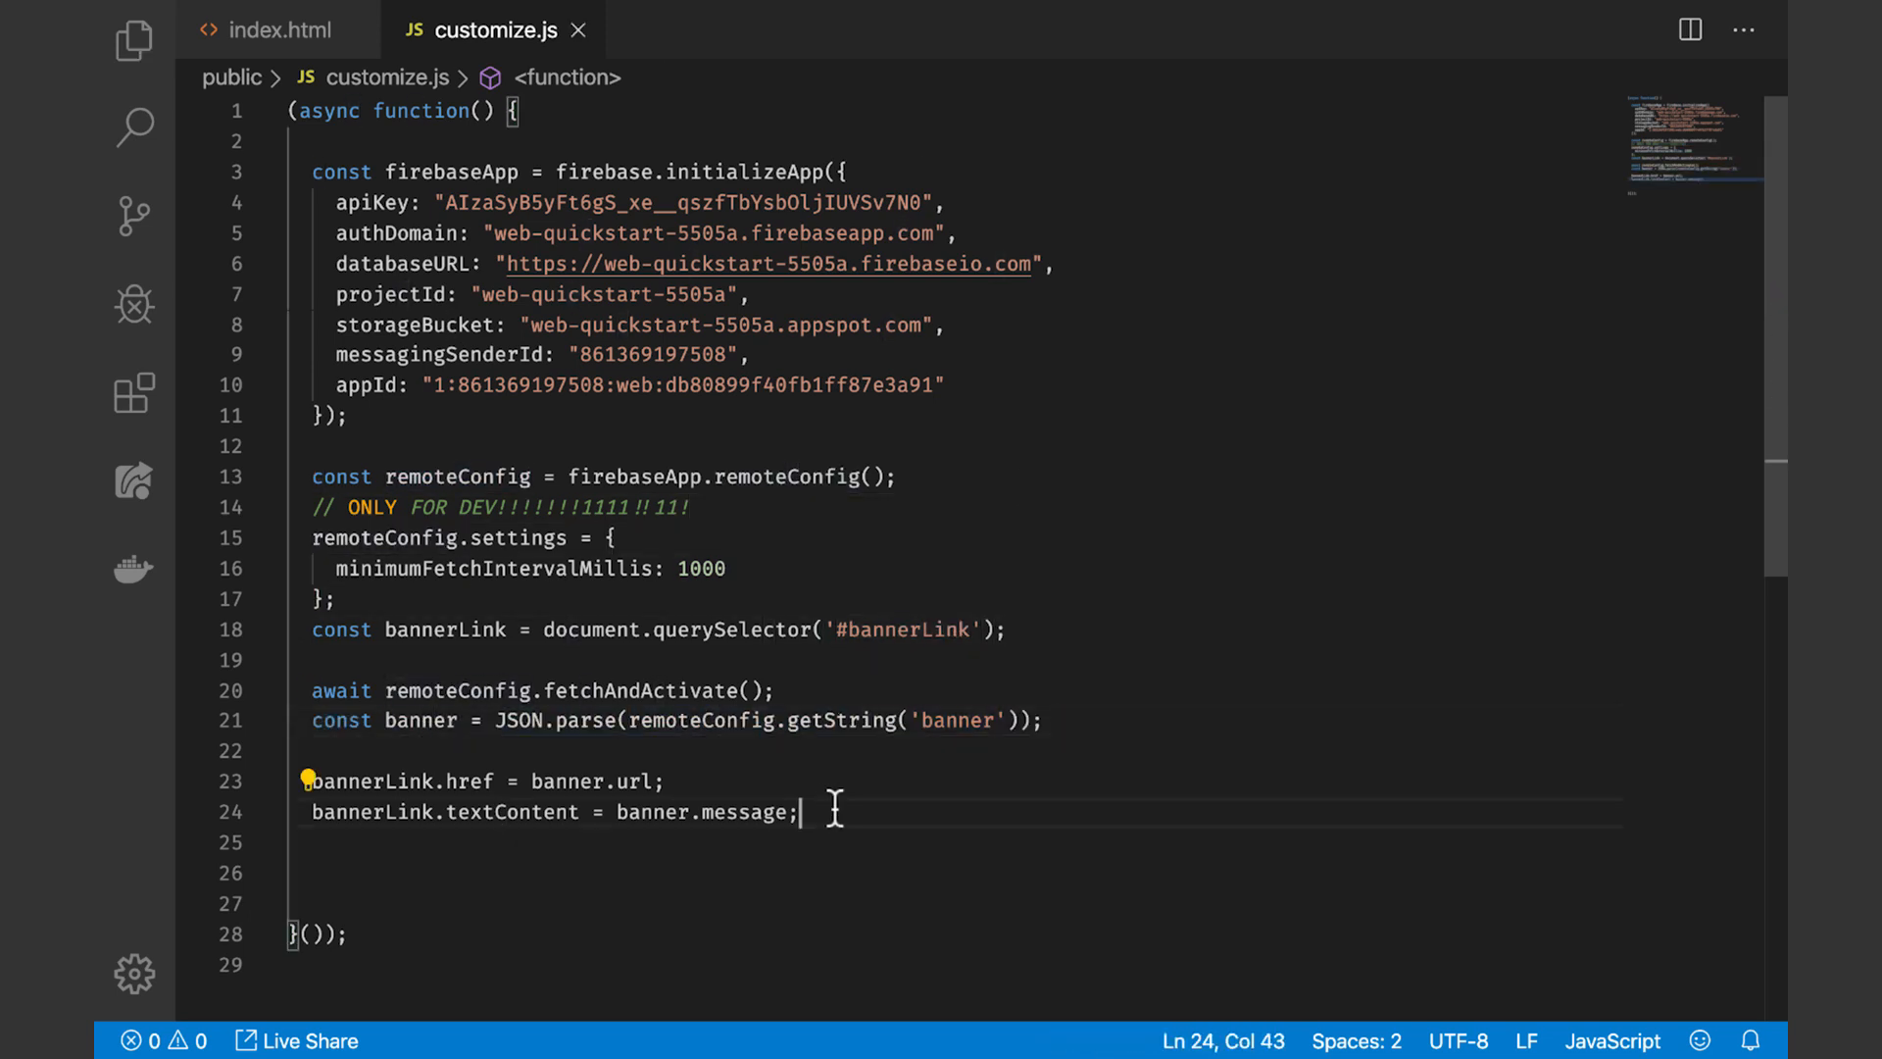
{"action": "type", "text": "bannerLink.styles.backgroundColor = '"}
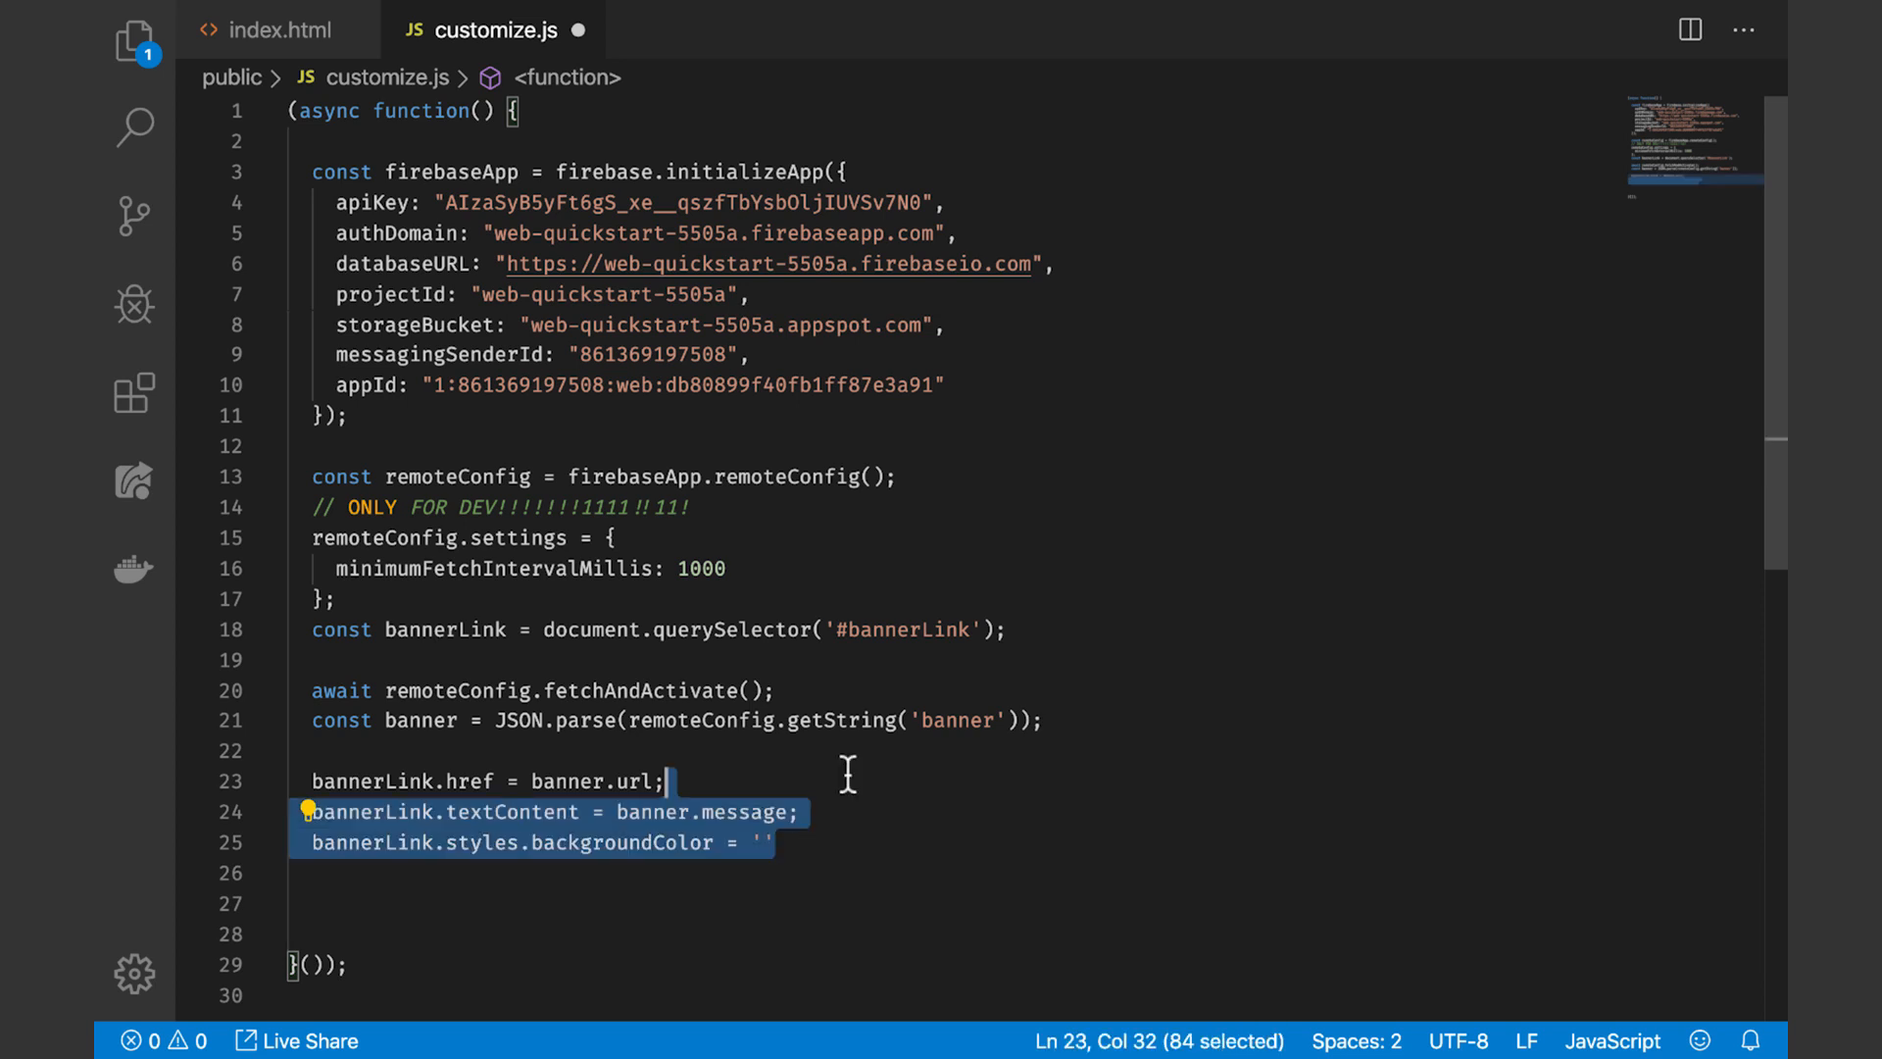
{"action": "key", "text": "Delete"}
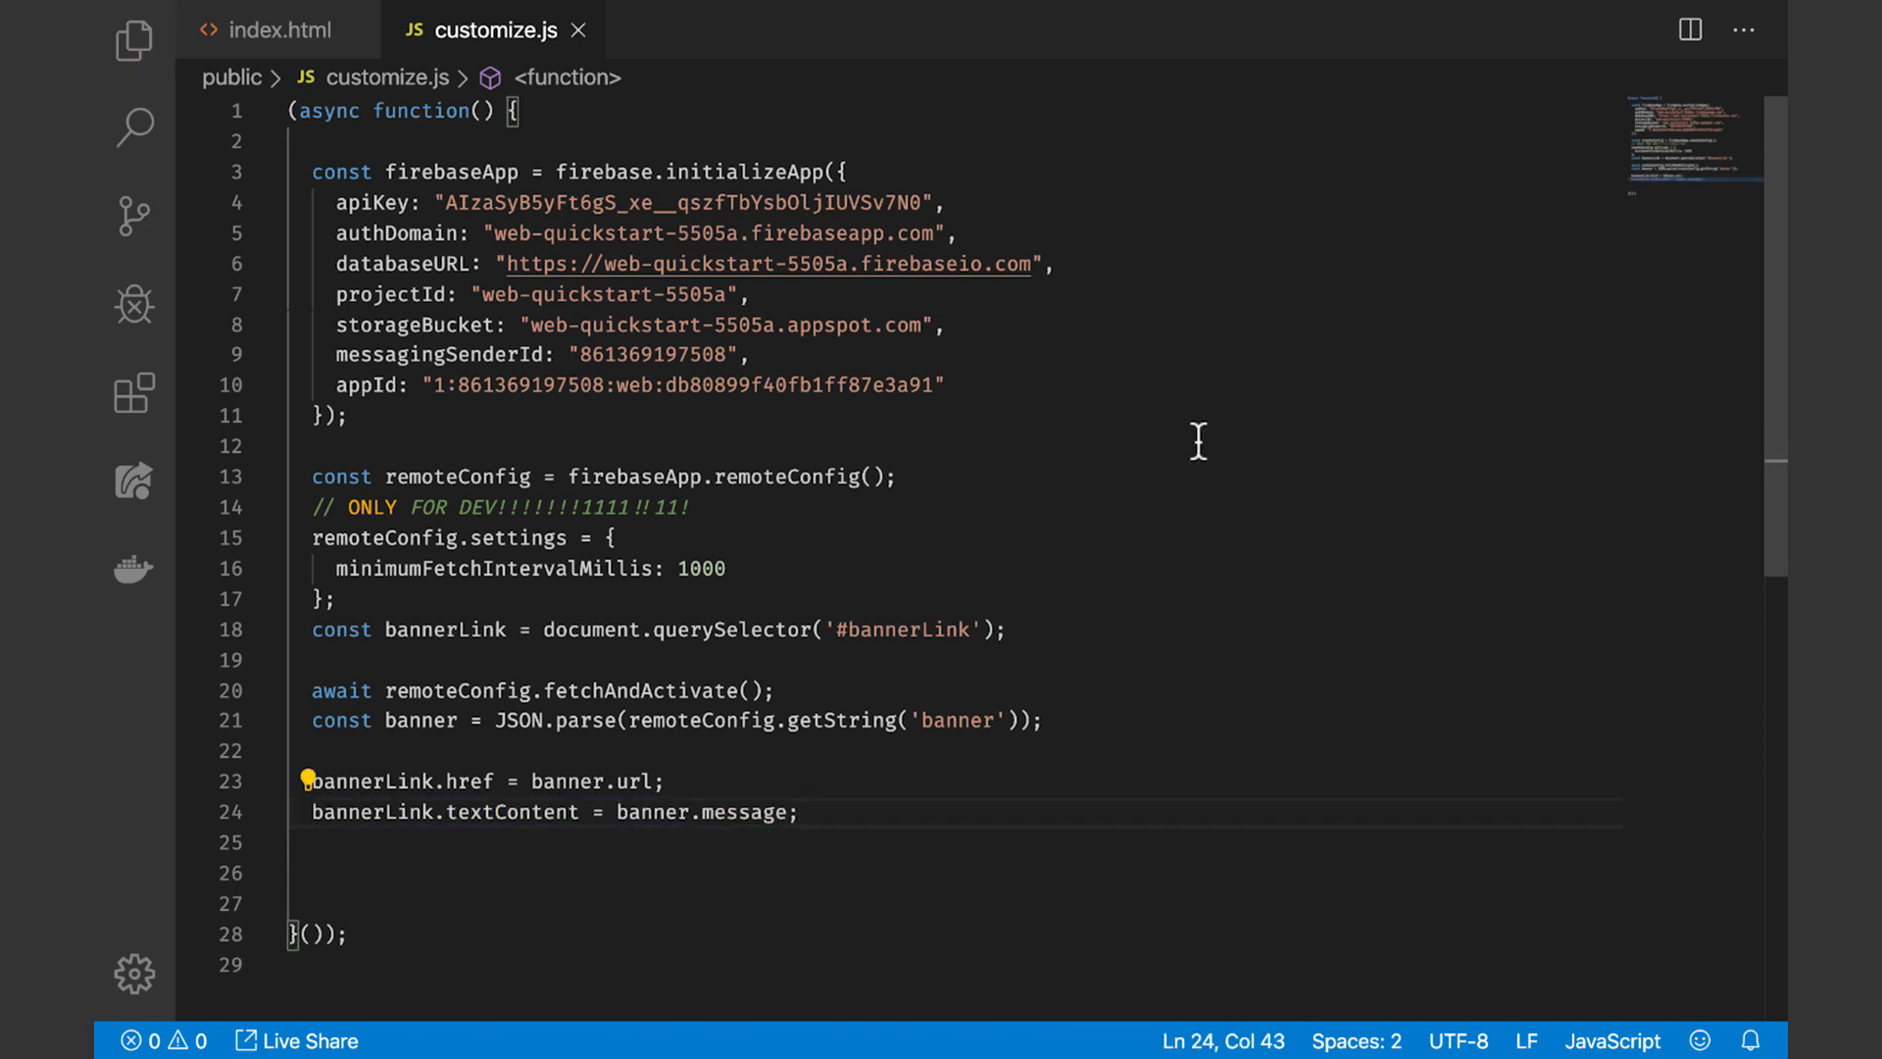
{"action": "left_click", "coordinate": [279, 29]}
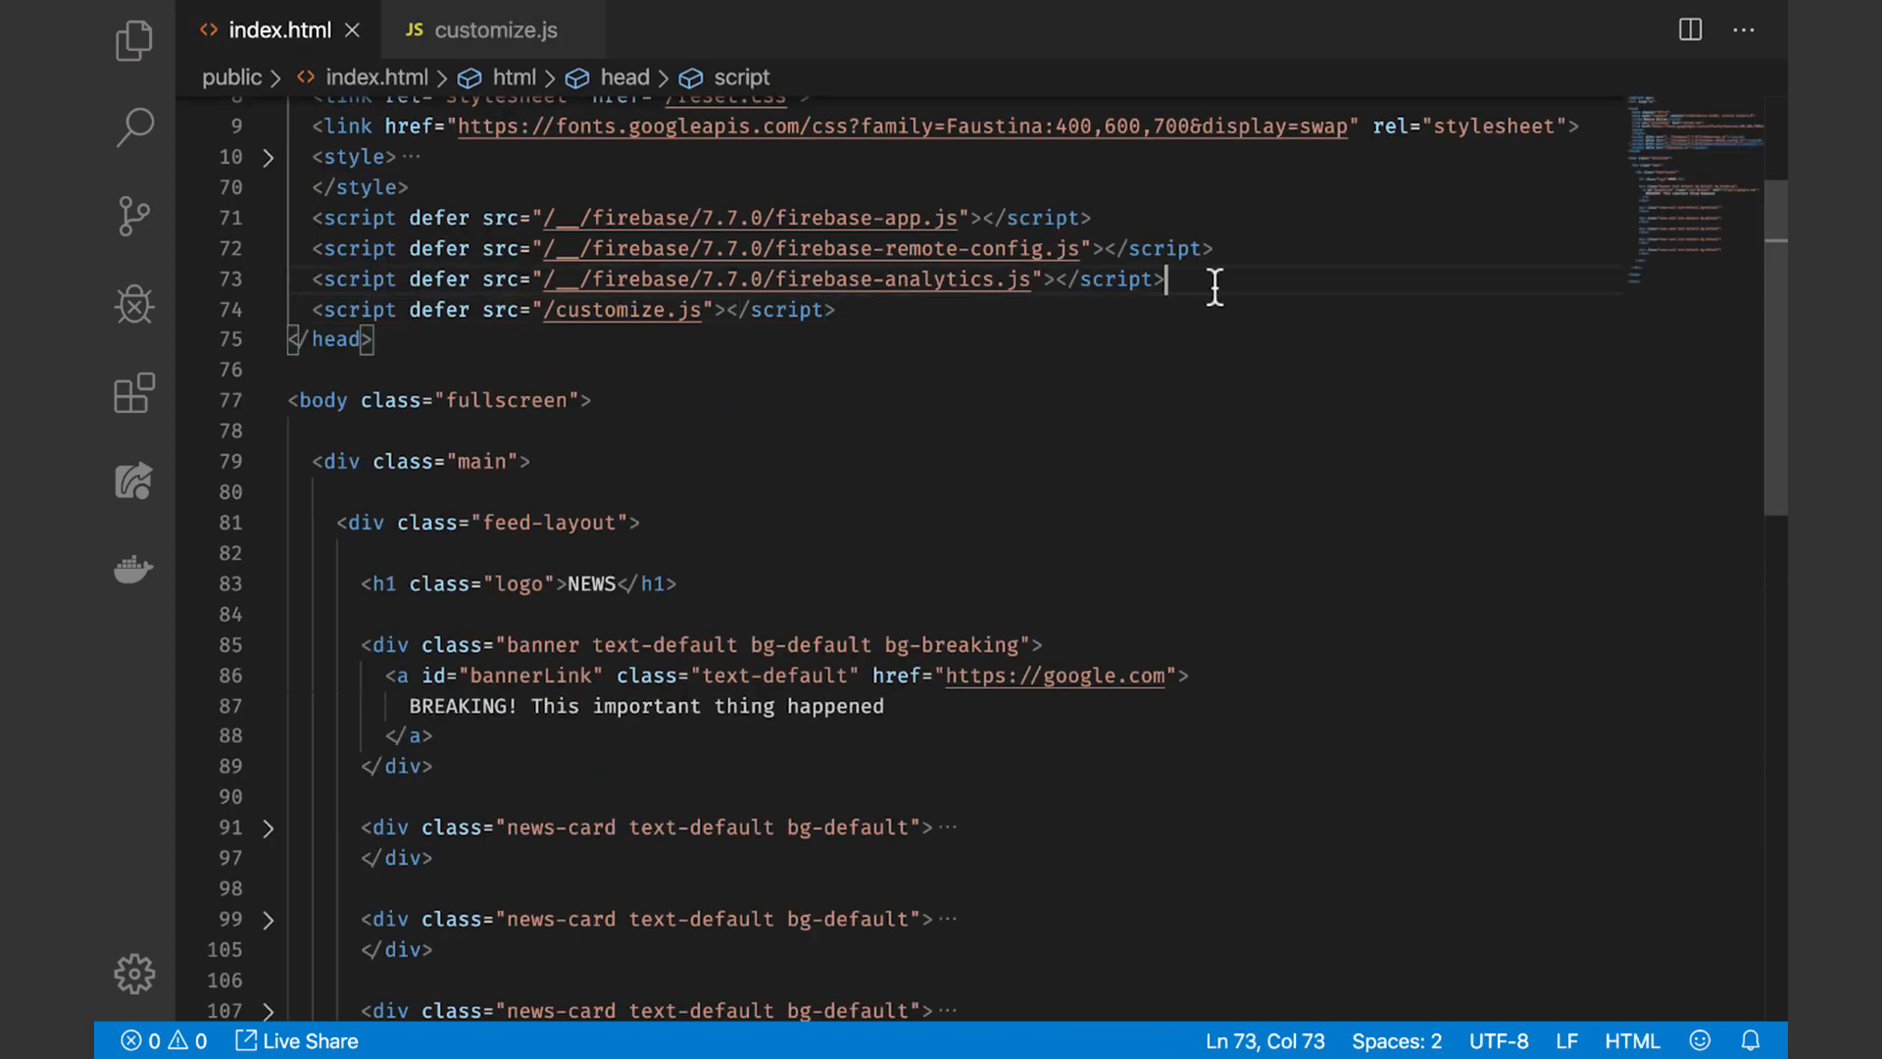
{"action": "type", "text": "<scr"}
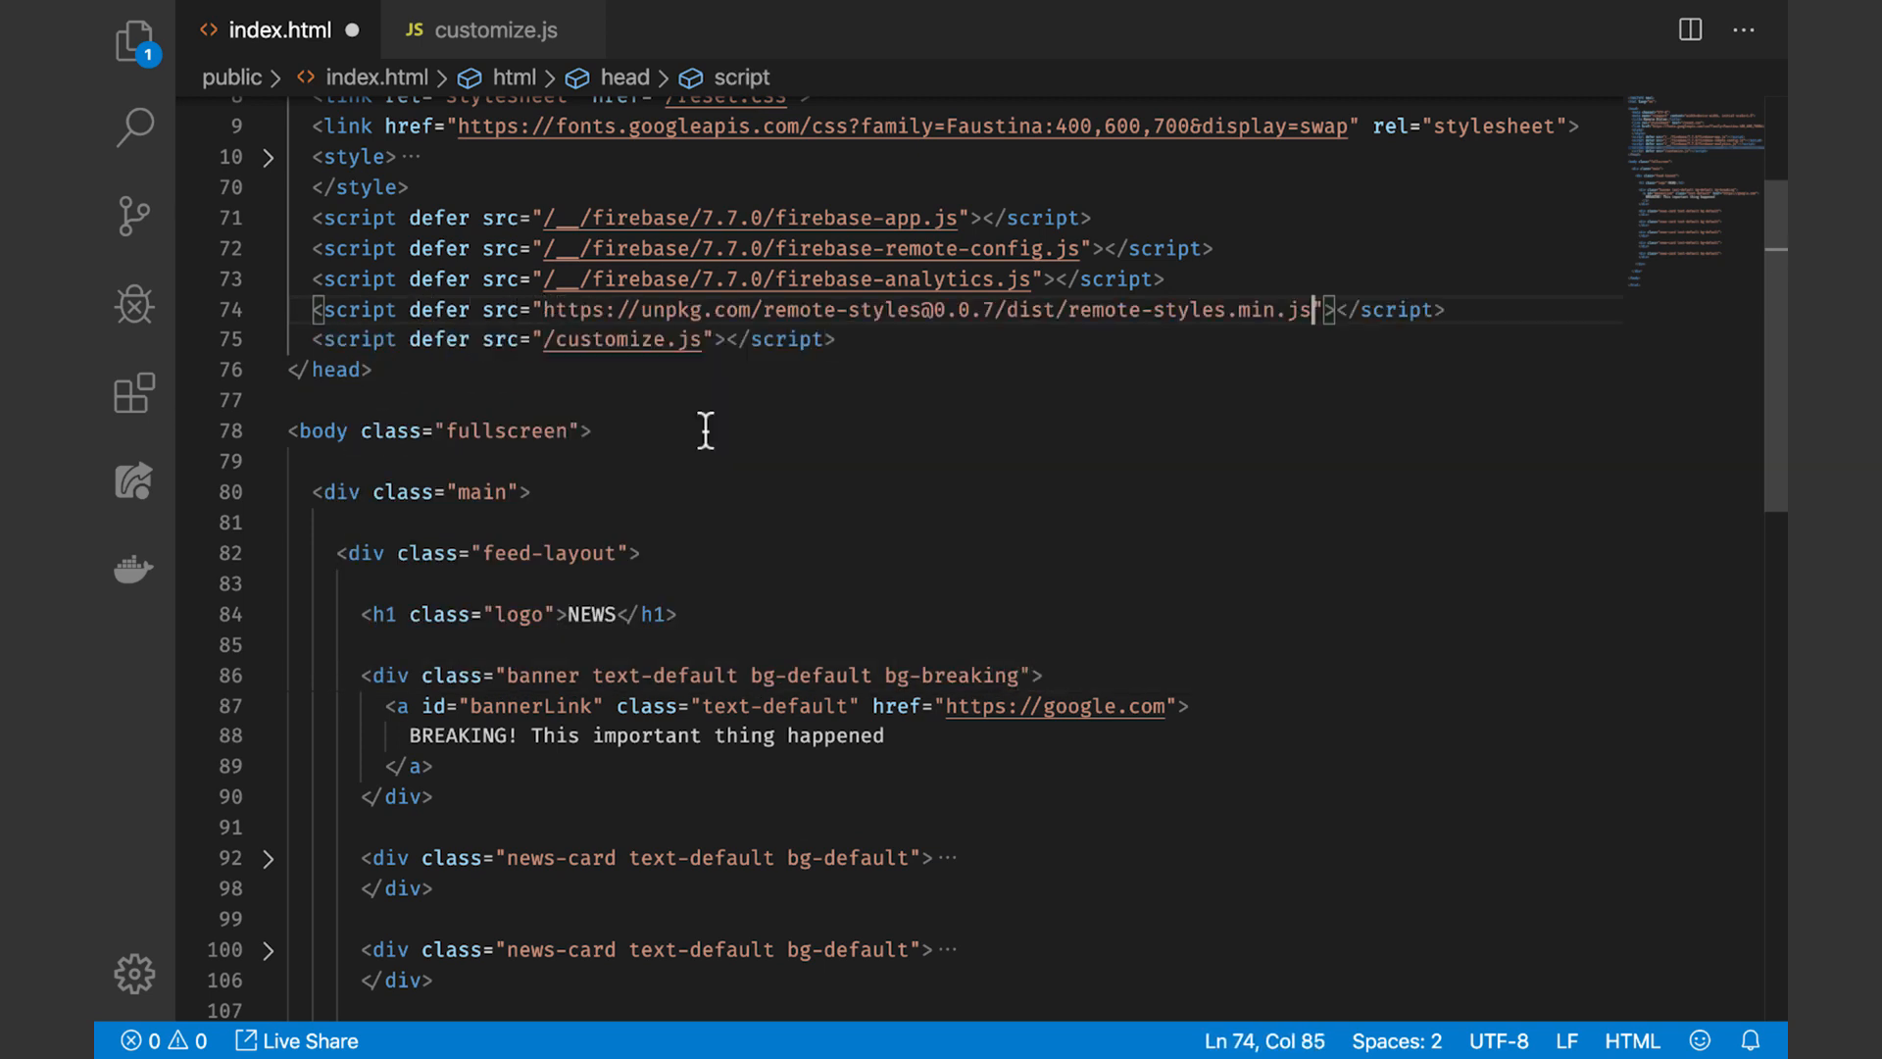
{"action": "double_click", "coordinate": [668, 310]}
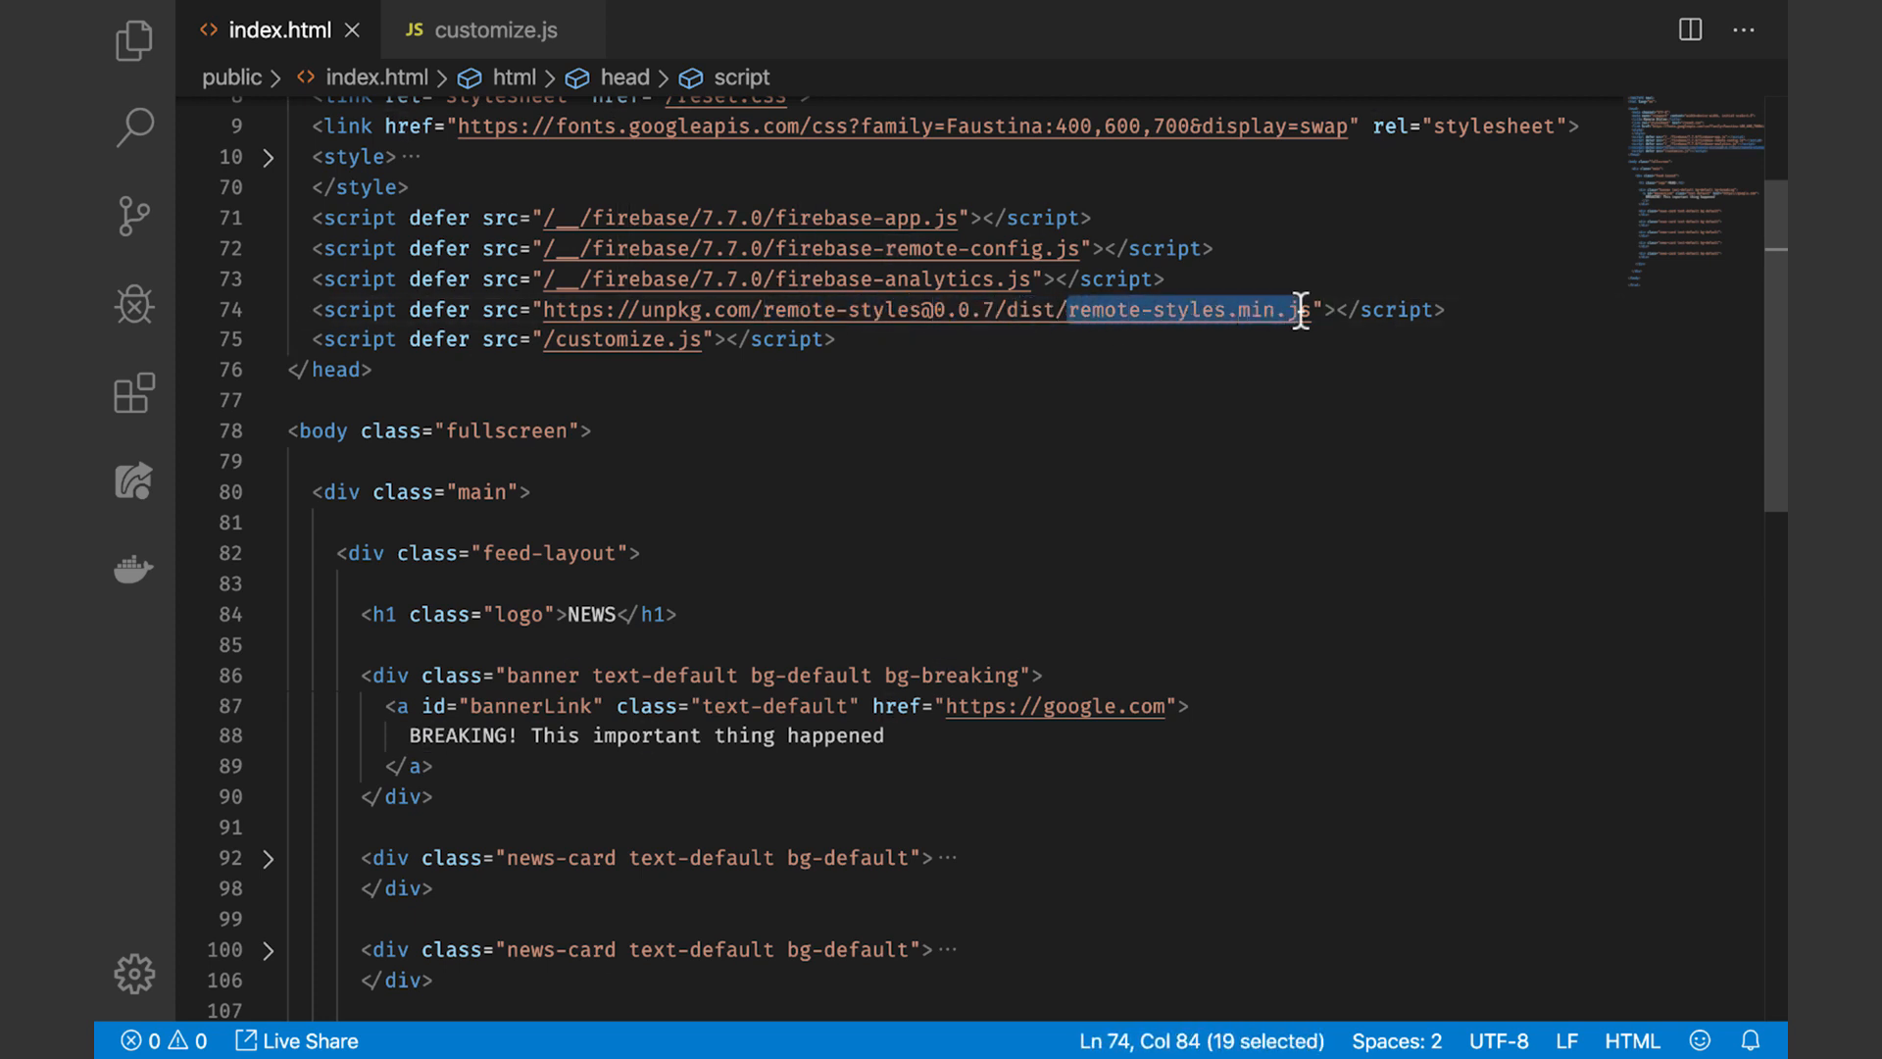
{"action": "left_click", "coordinate": [484, 30]}
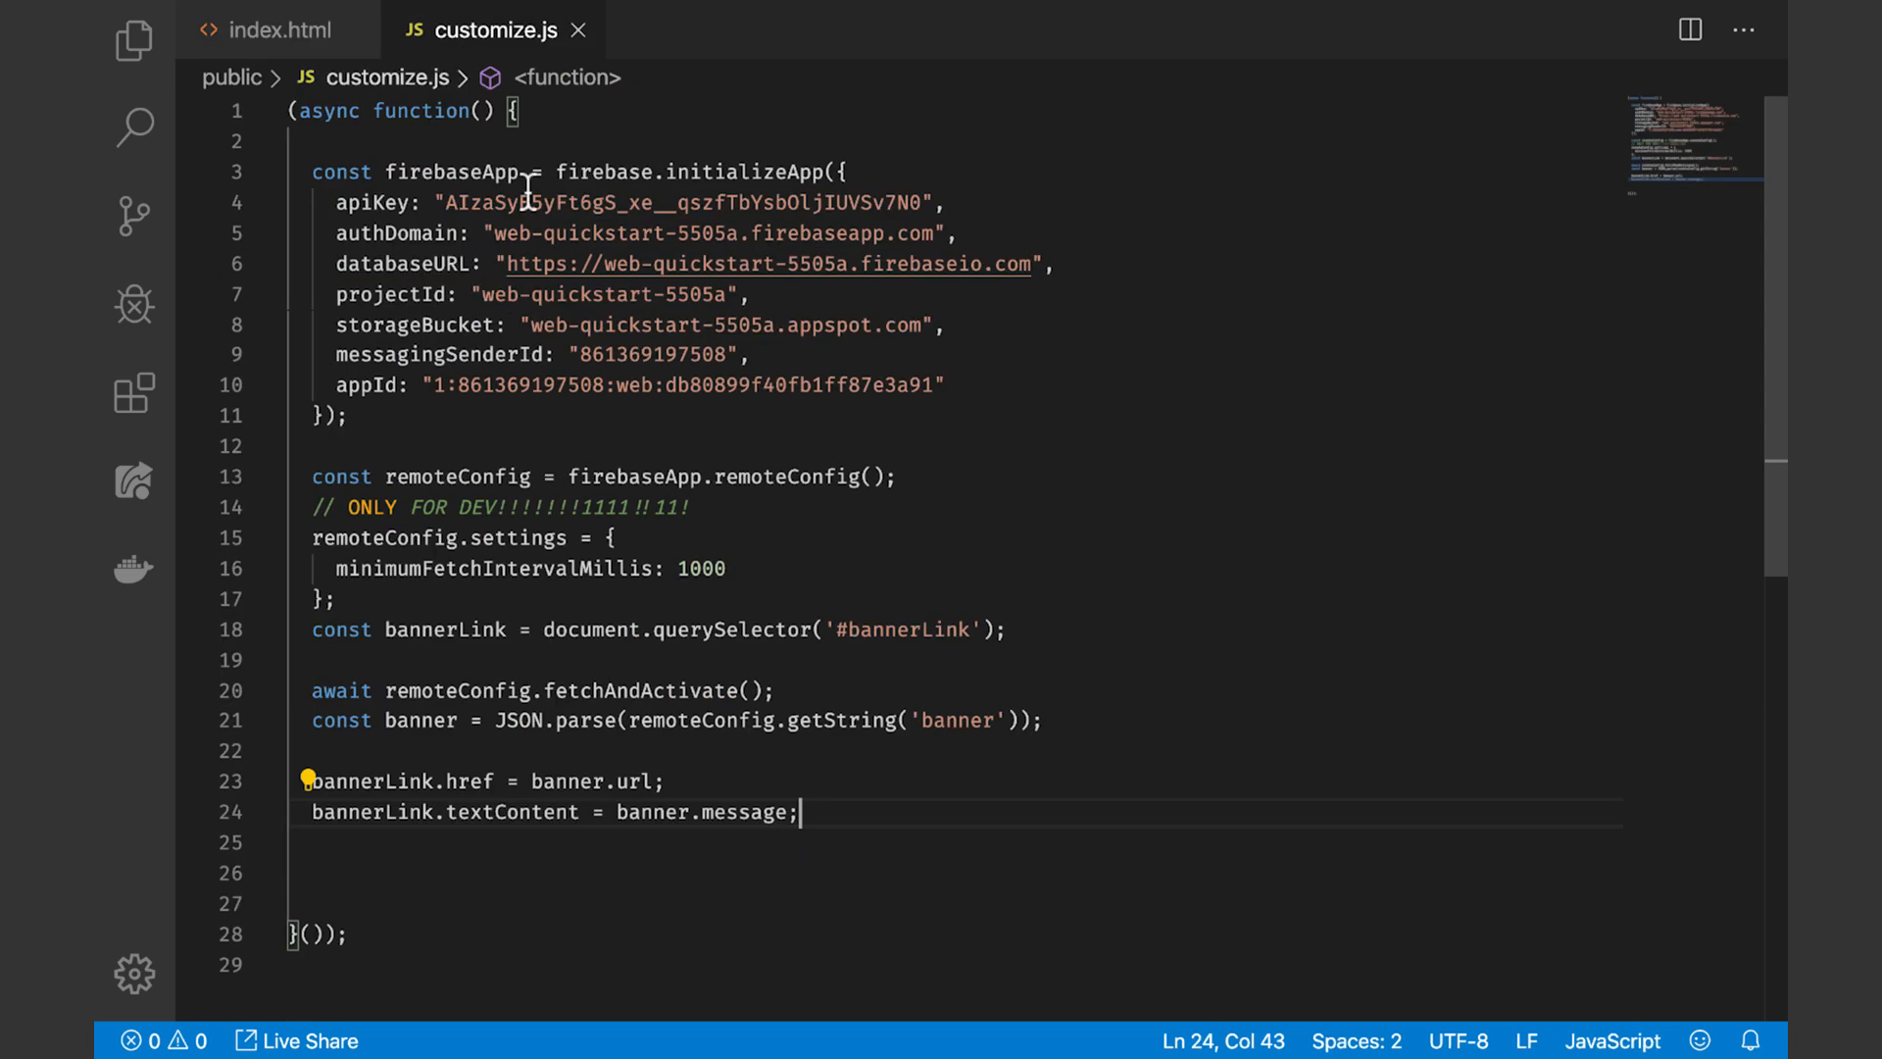
Add await window.remoteStyles.initialize(firebaseApp) and remove the fetchAndActivate line
{"action": "type", "text": "window.remoteS"}
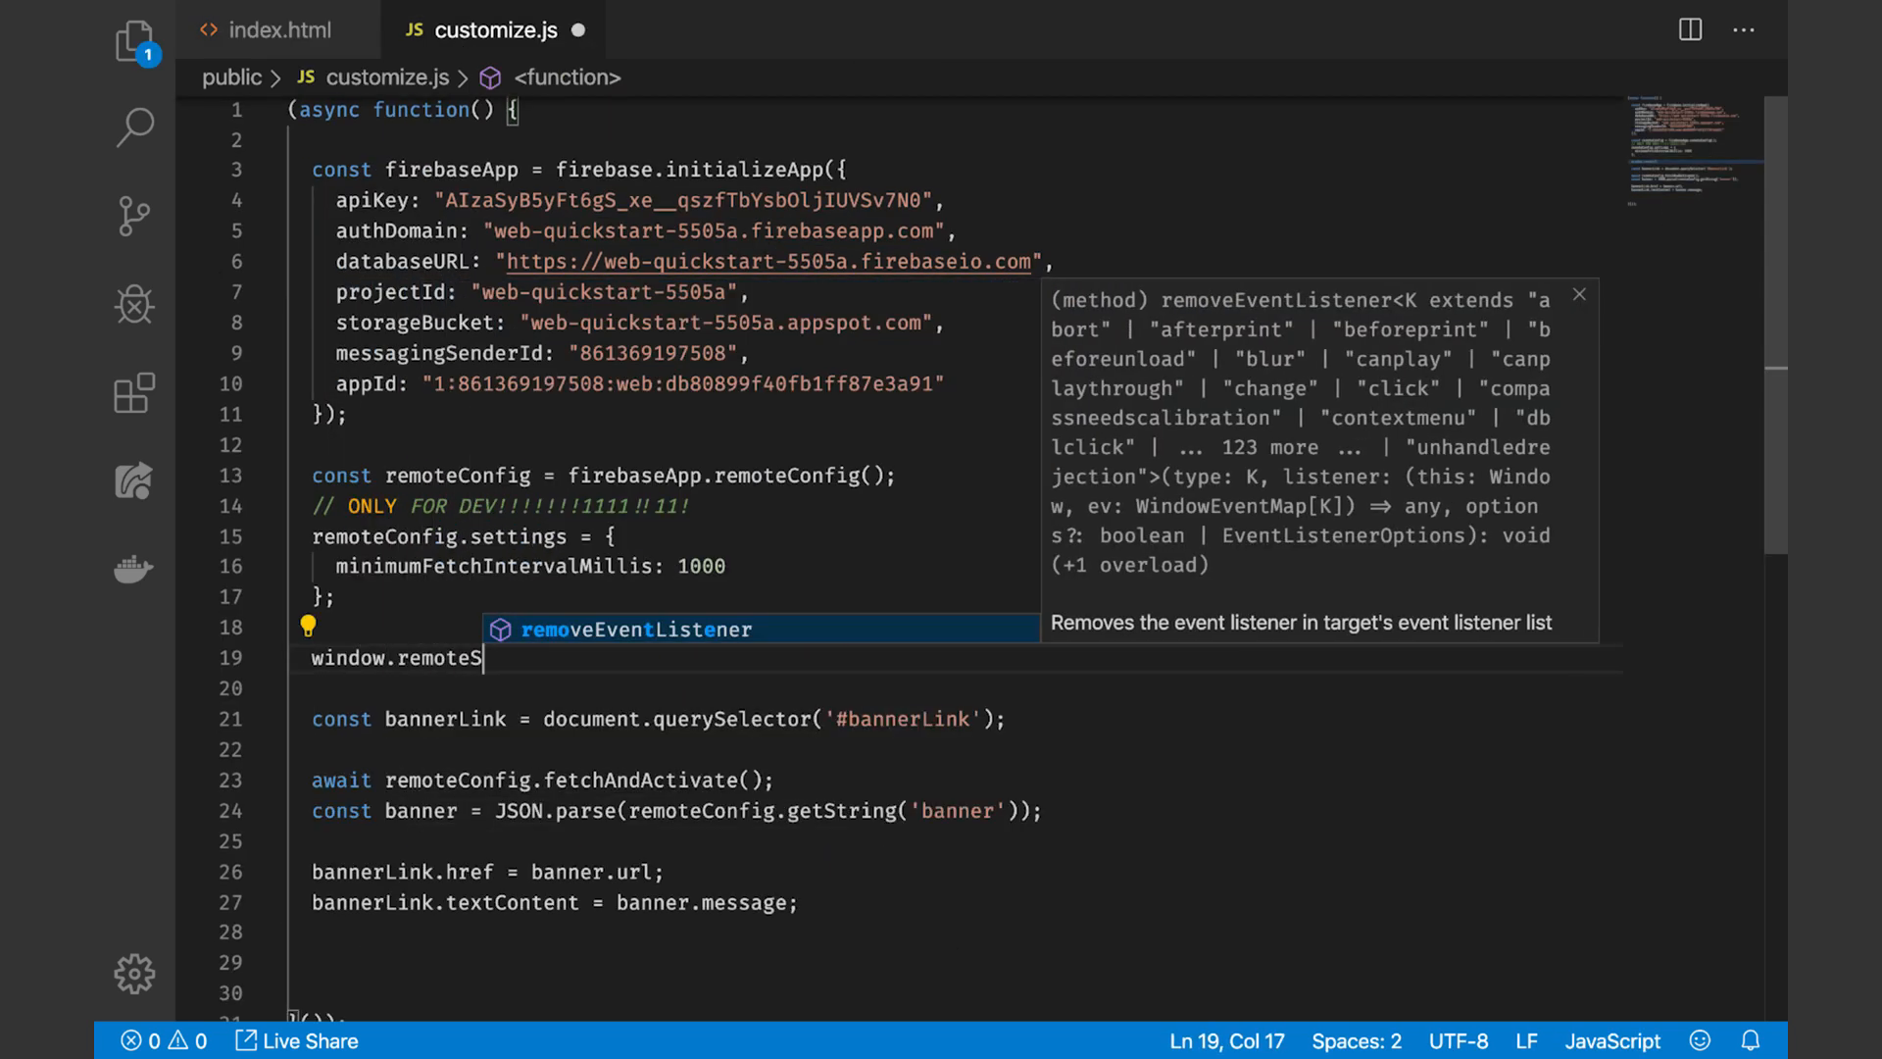
{"action": "type", "text": "tyles.initialize(firebaseApp);"}
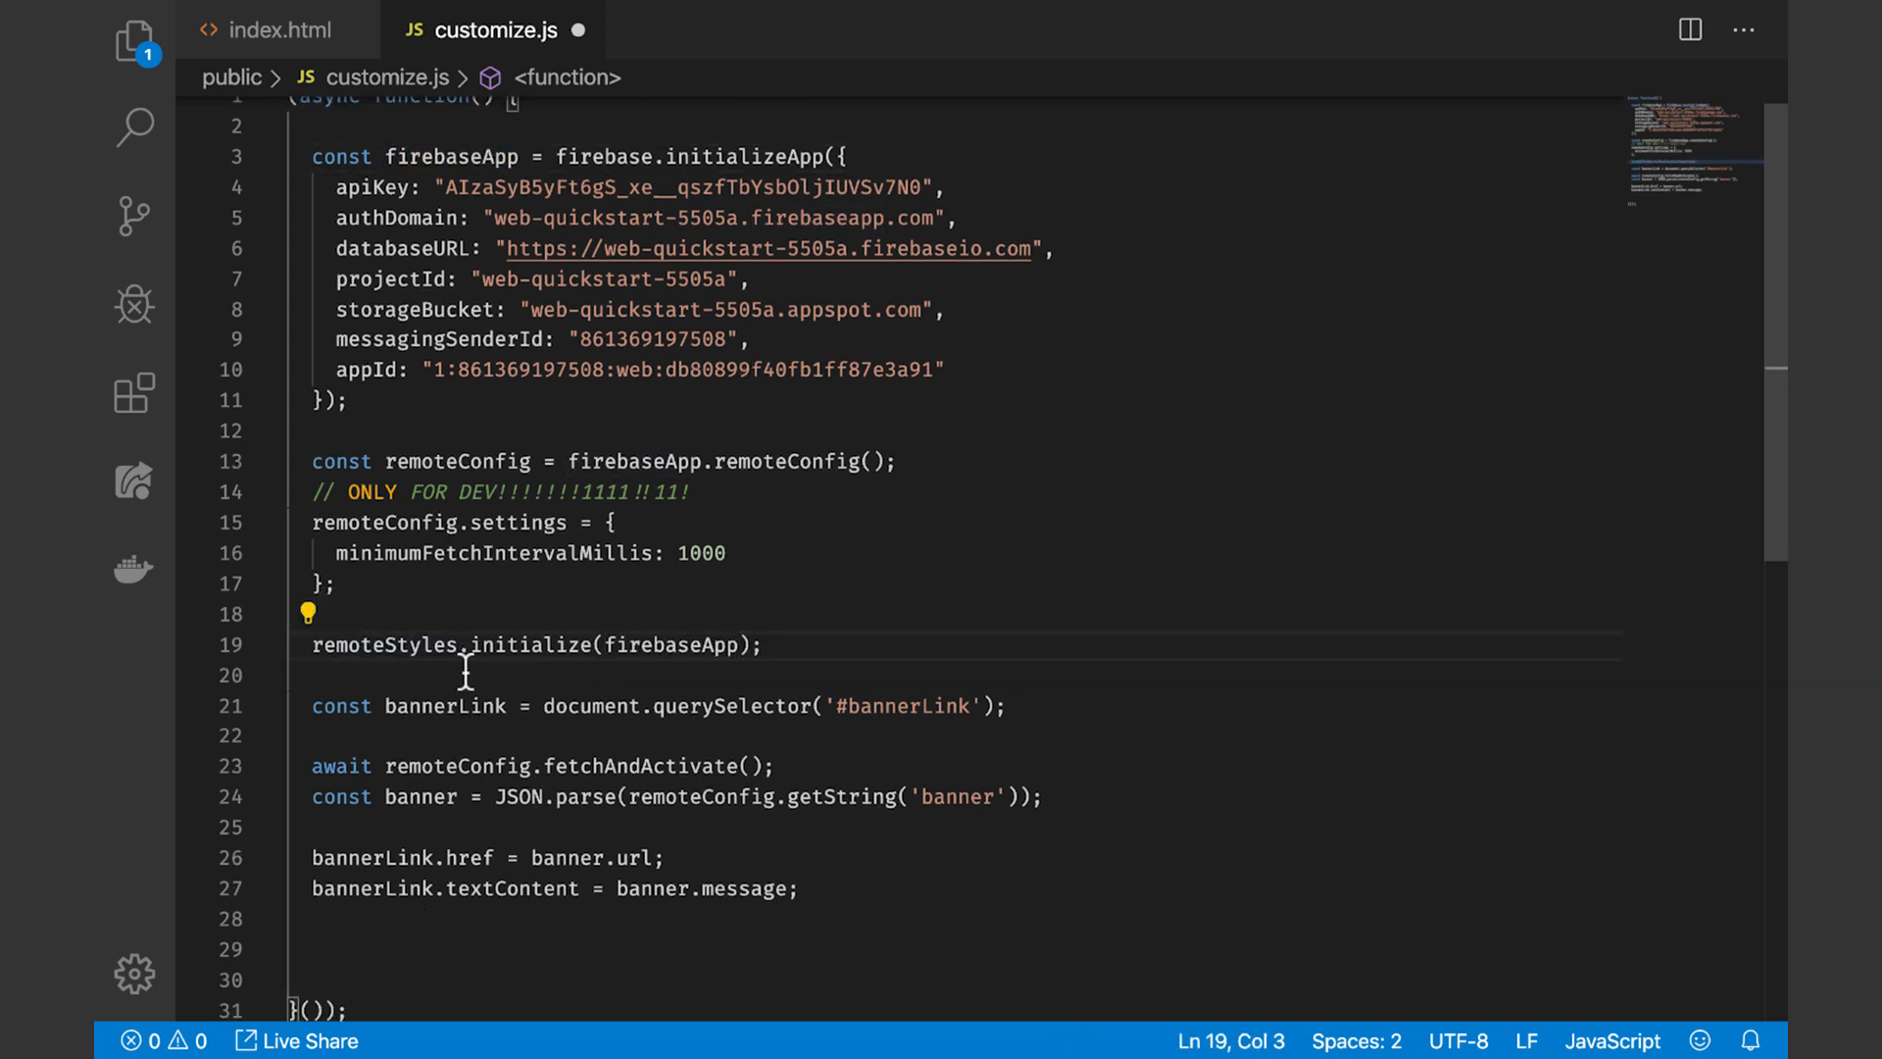
{"action": "triple_click", "coordinate": [541, 767]}
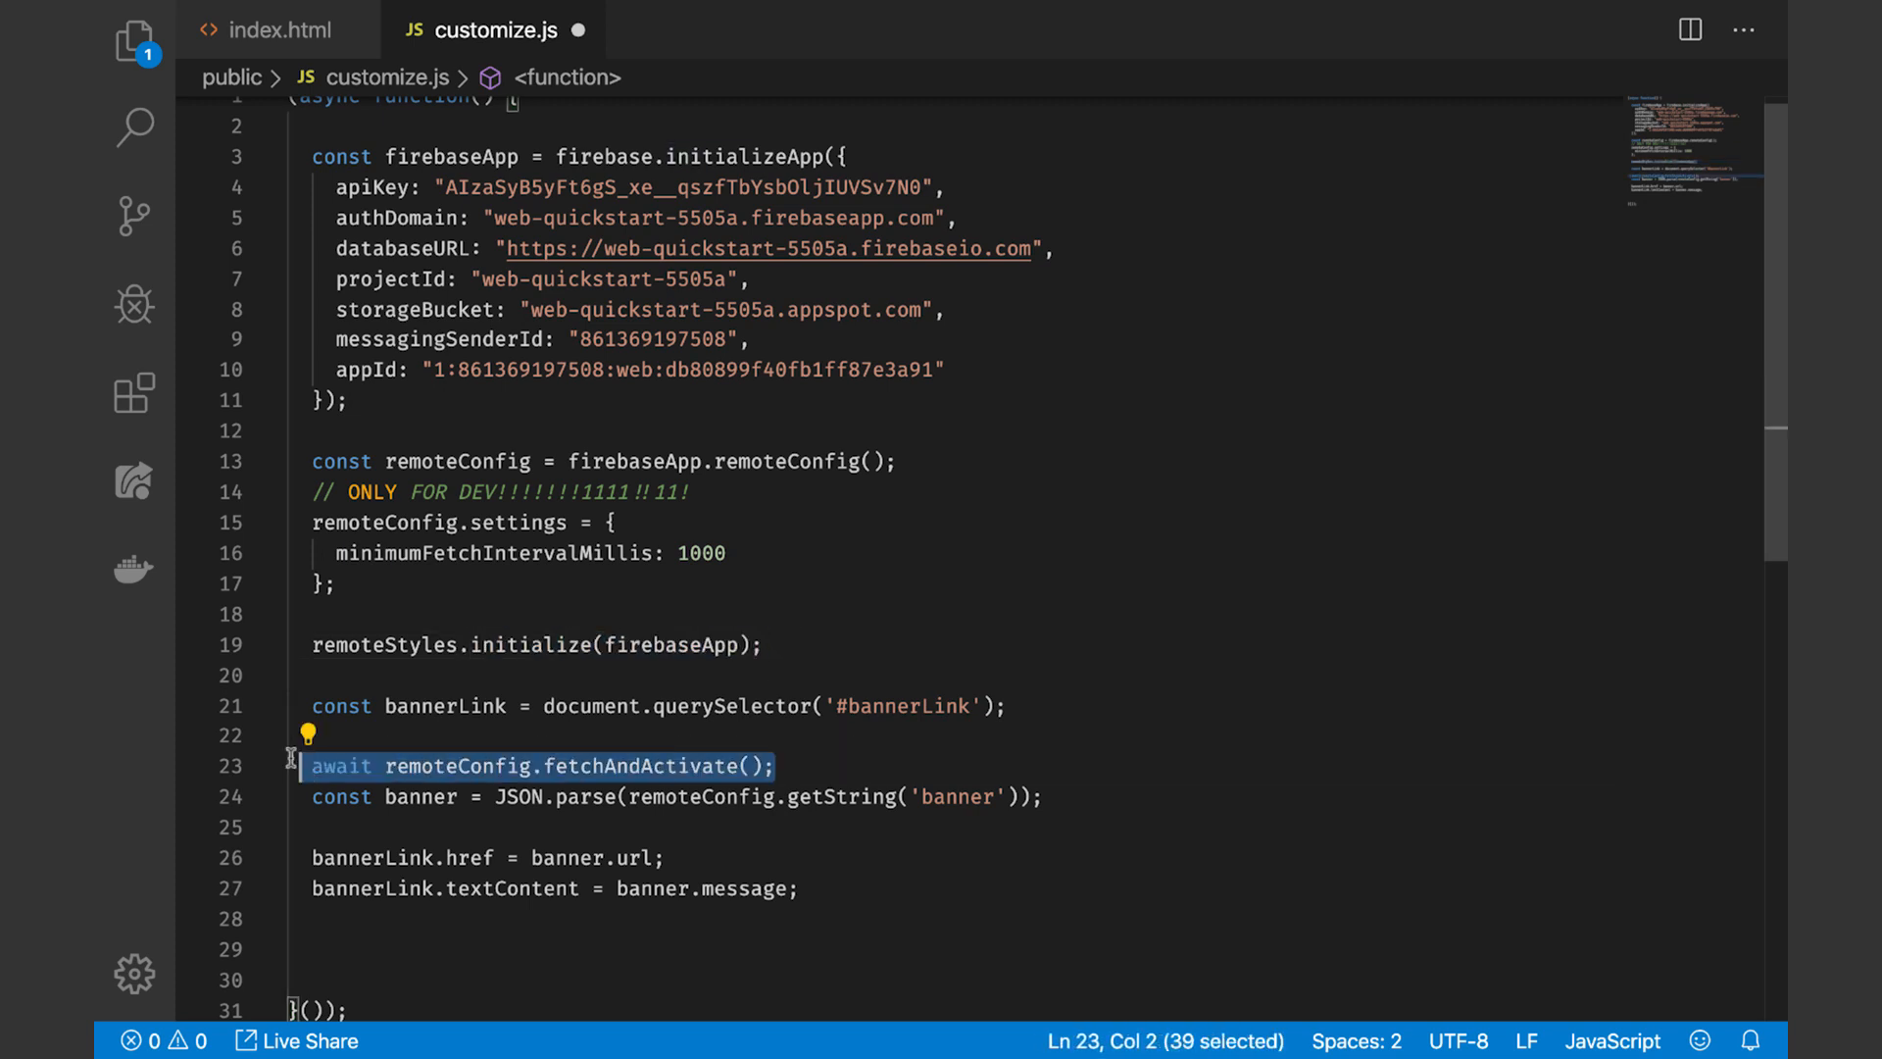
{"action": "left_click", "coordinate": [749, 767]}
{"action": "type", "text": "const getStyles = await "}
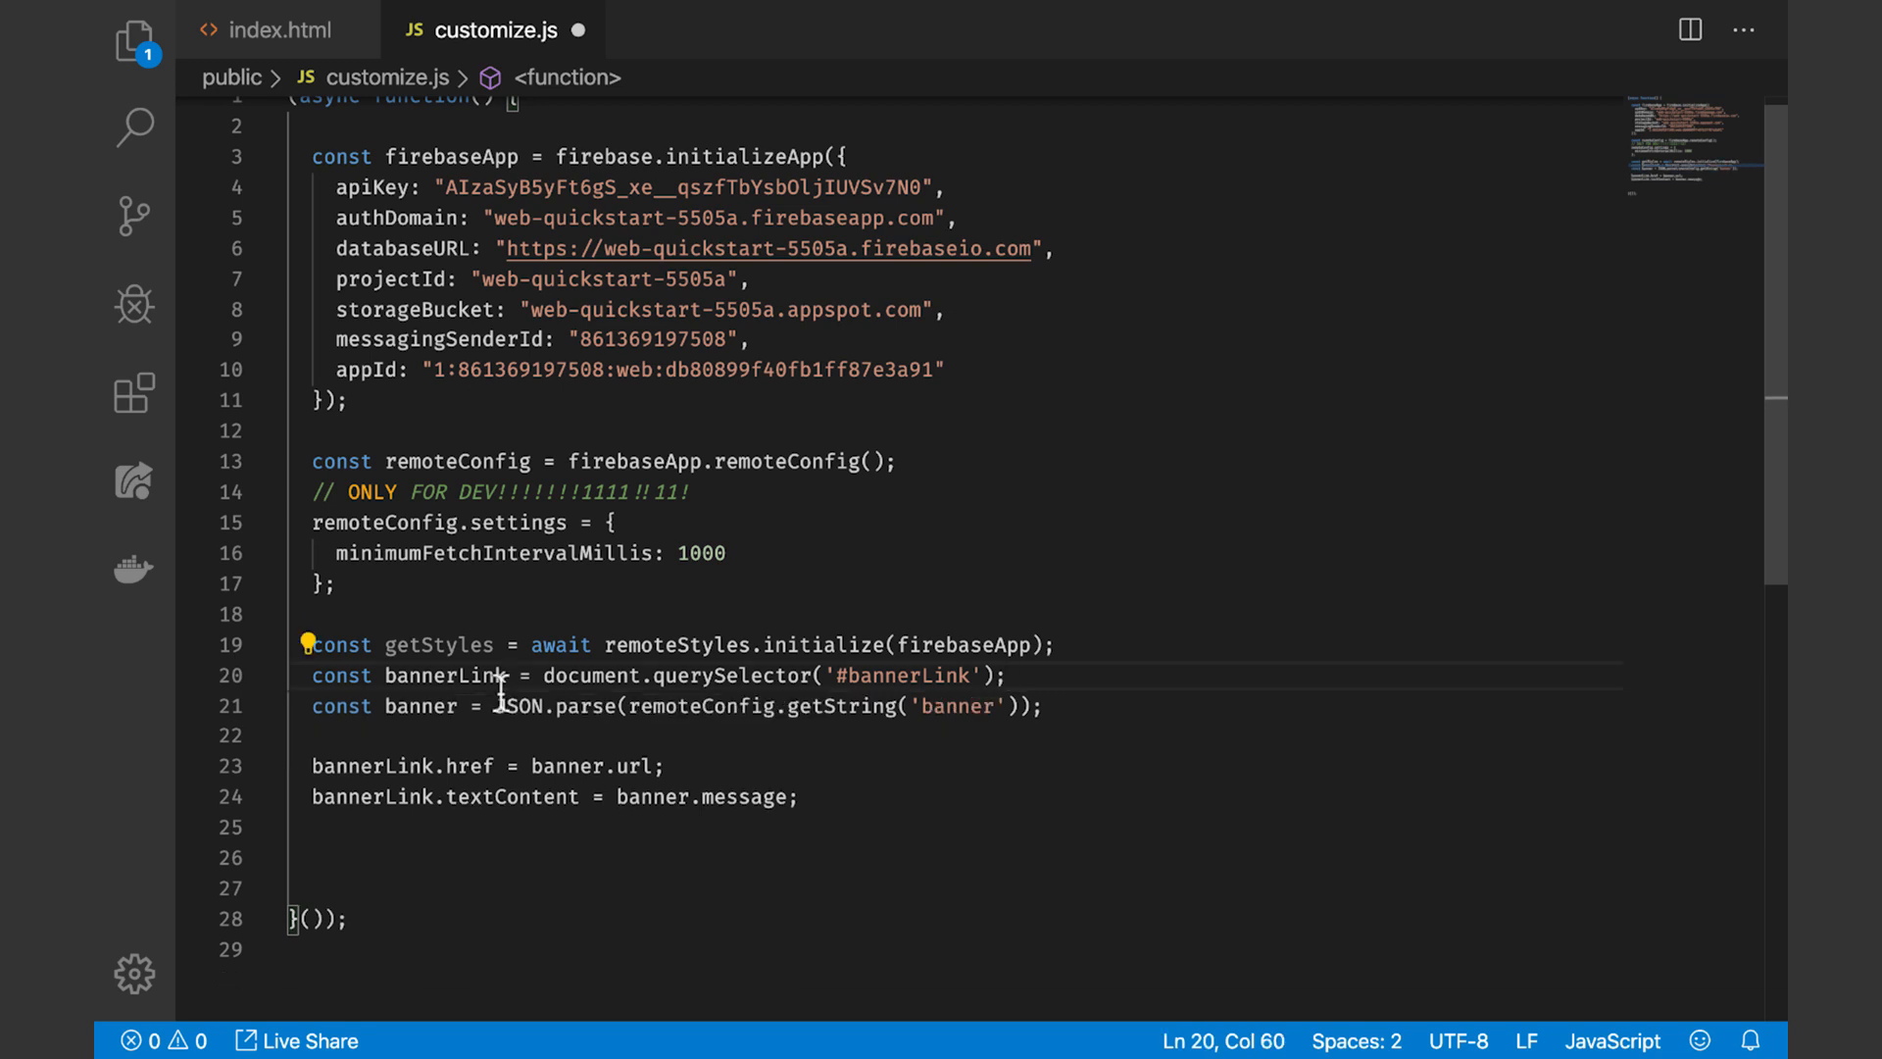
Add getStyles('breaking_news_styles') with .insert() and move on to a new Remote Config parameter
{"action": "type", "text": "const breakingNewsStyles ="}
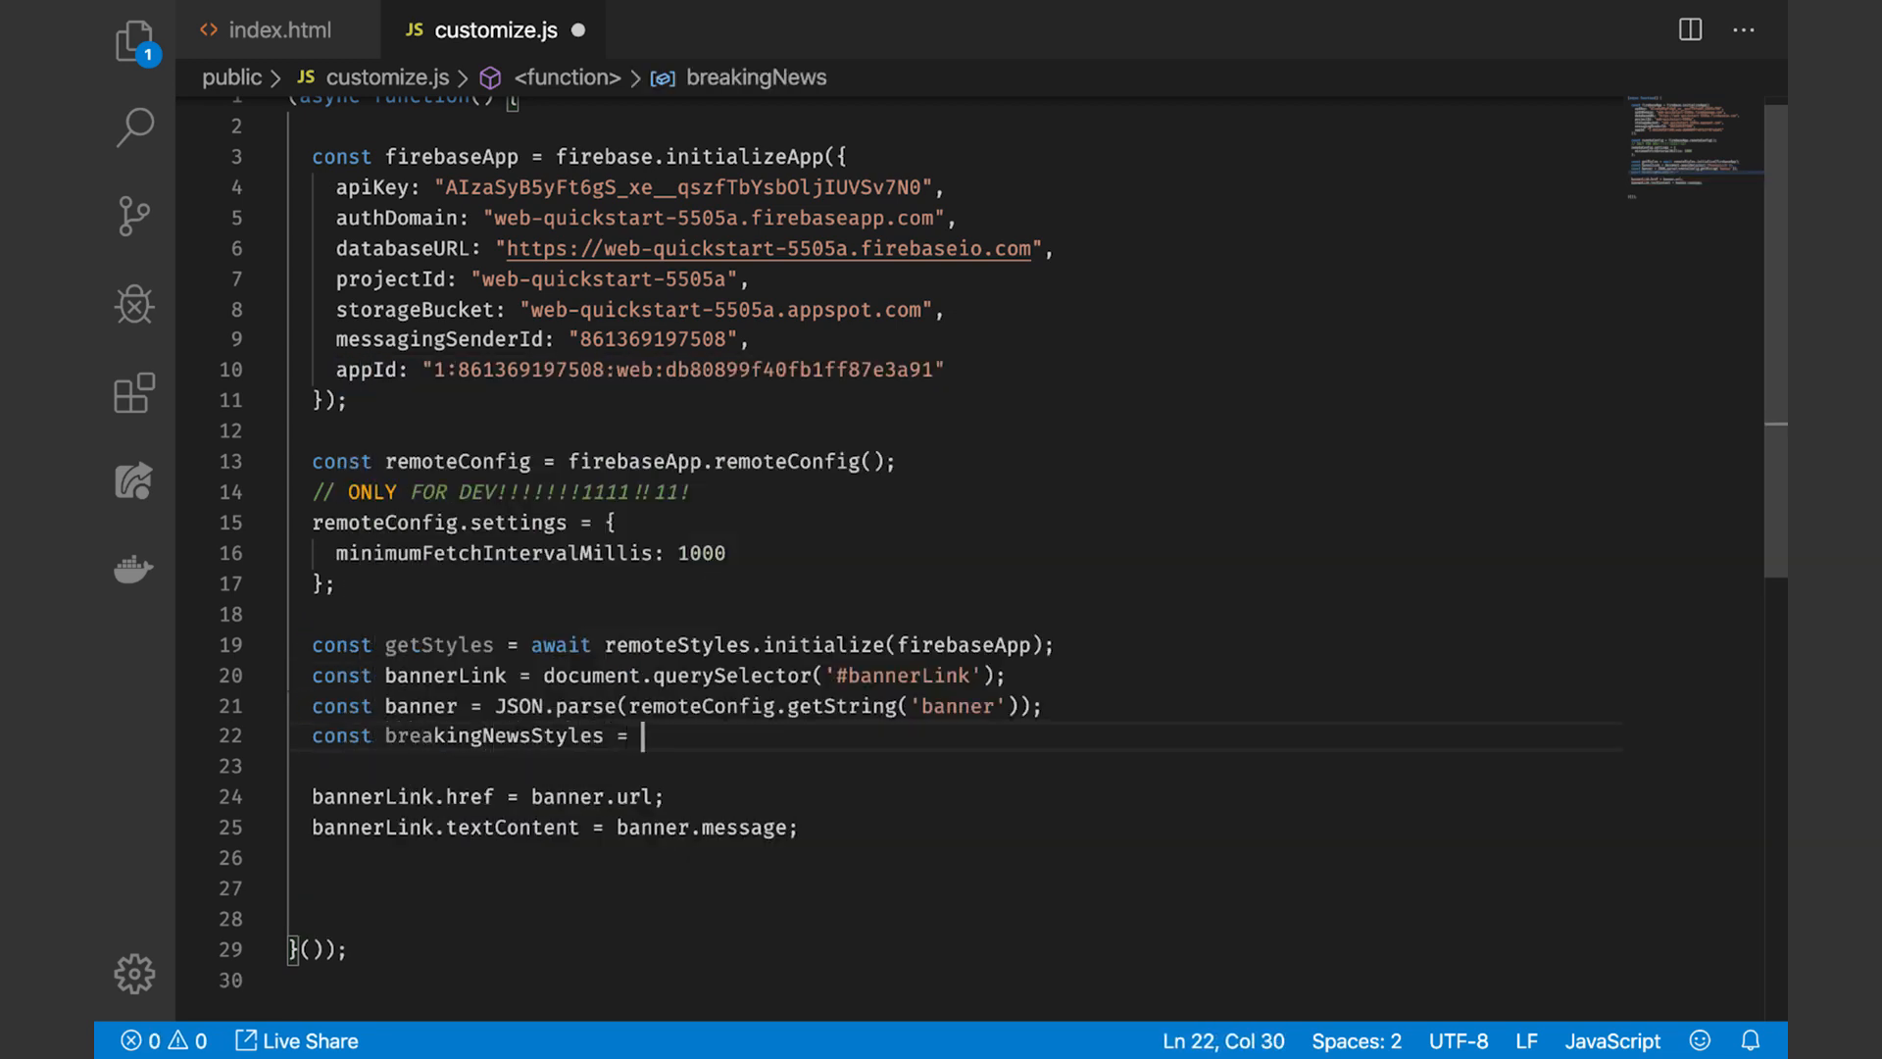
{"action": "type", "text": "getStyles('')"}
{"action": "left_click", "coordinate": [959, 765]}
{"action": "type", "text": "breakingNewsStyles"}
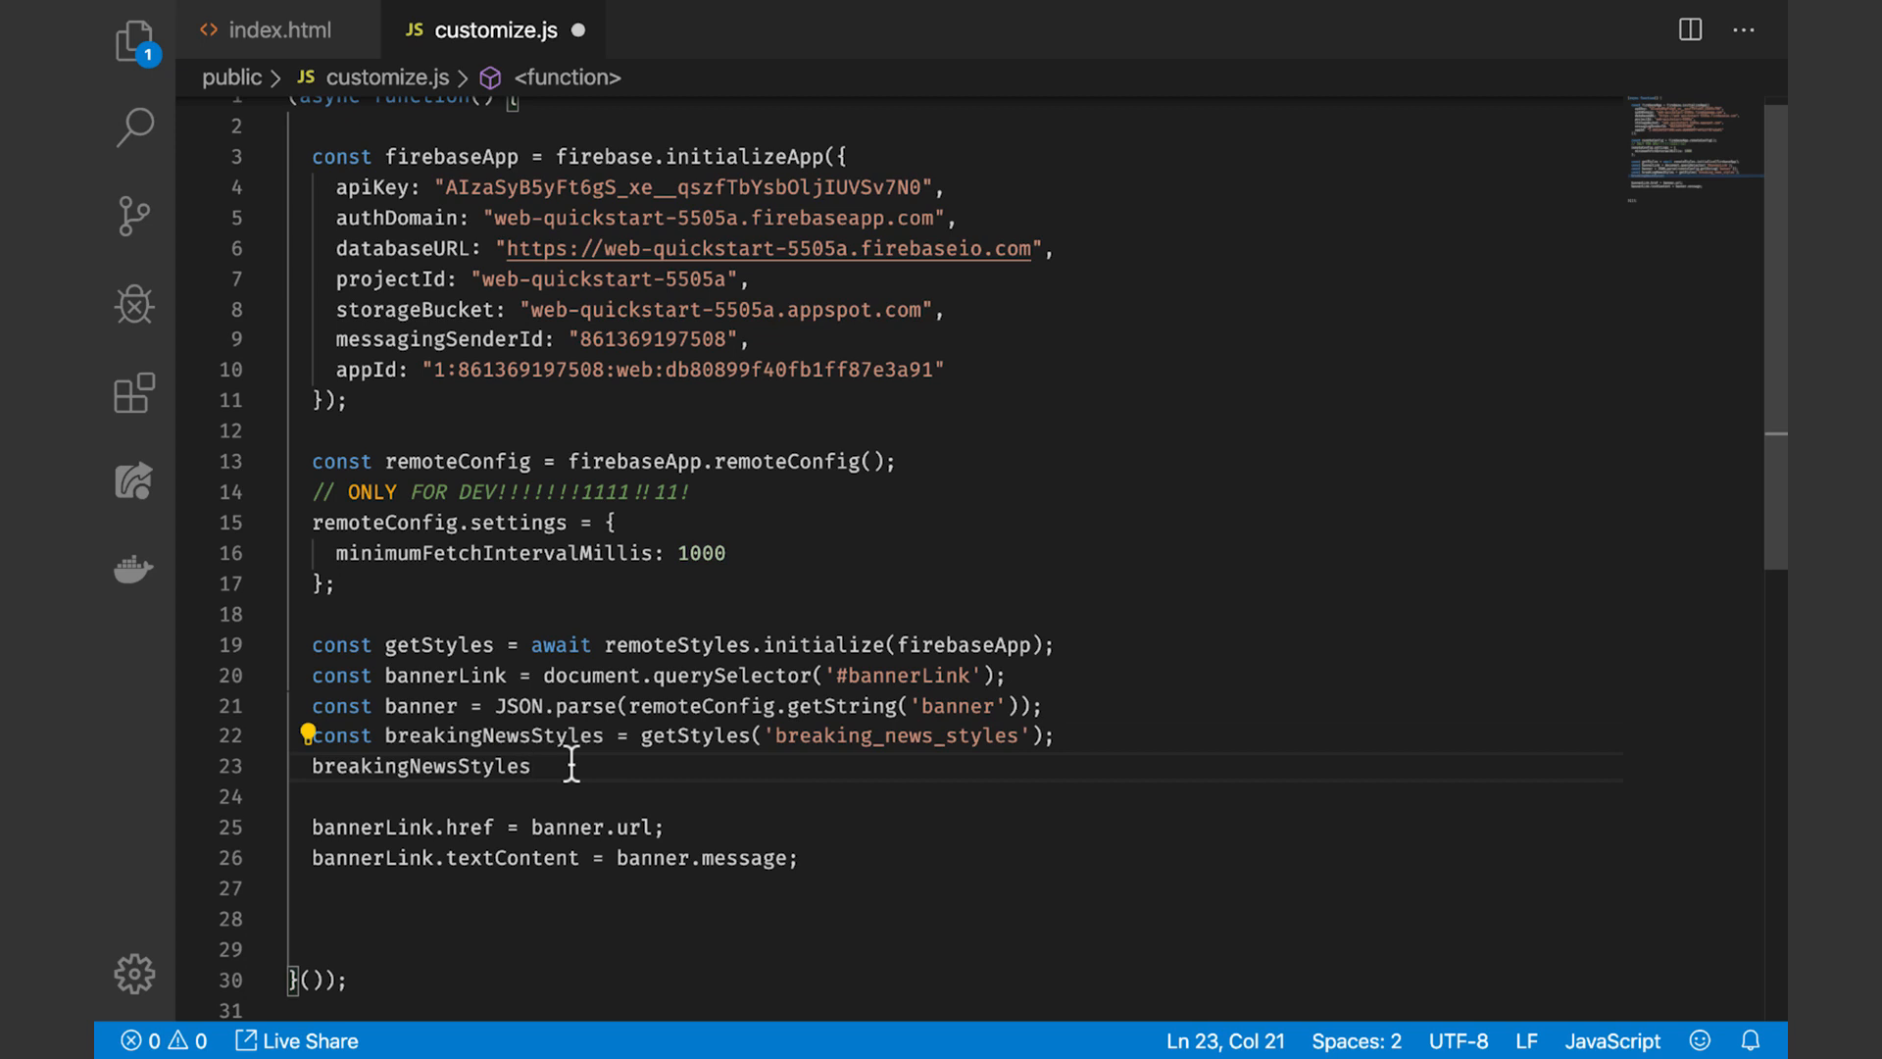
{"action": "type", "text": ".asString();"}
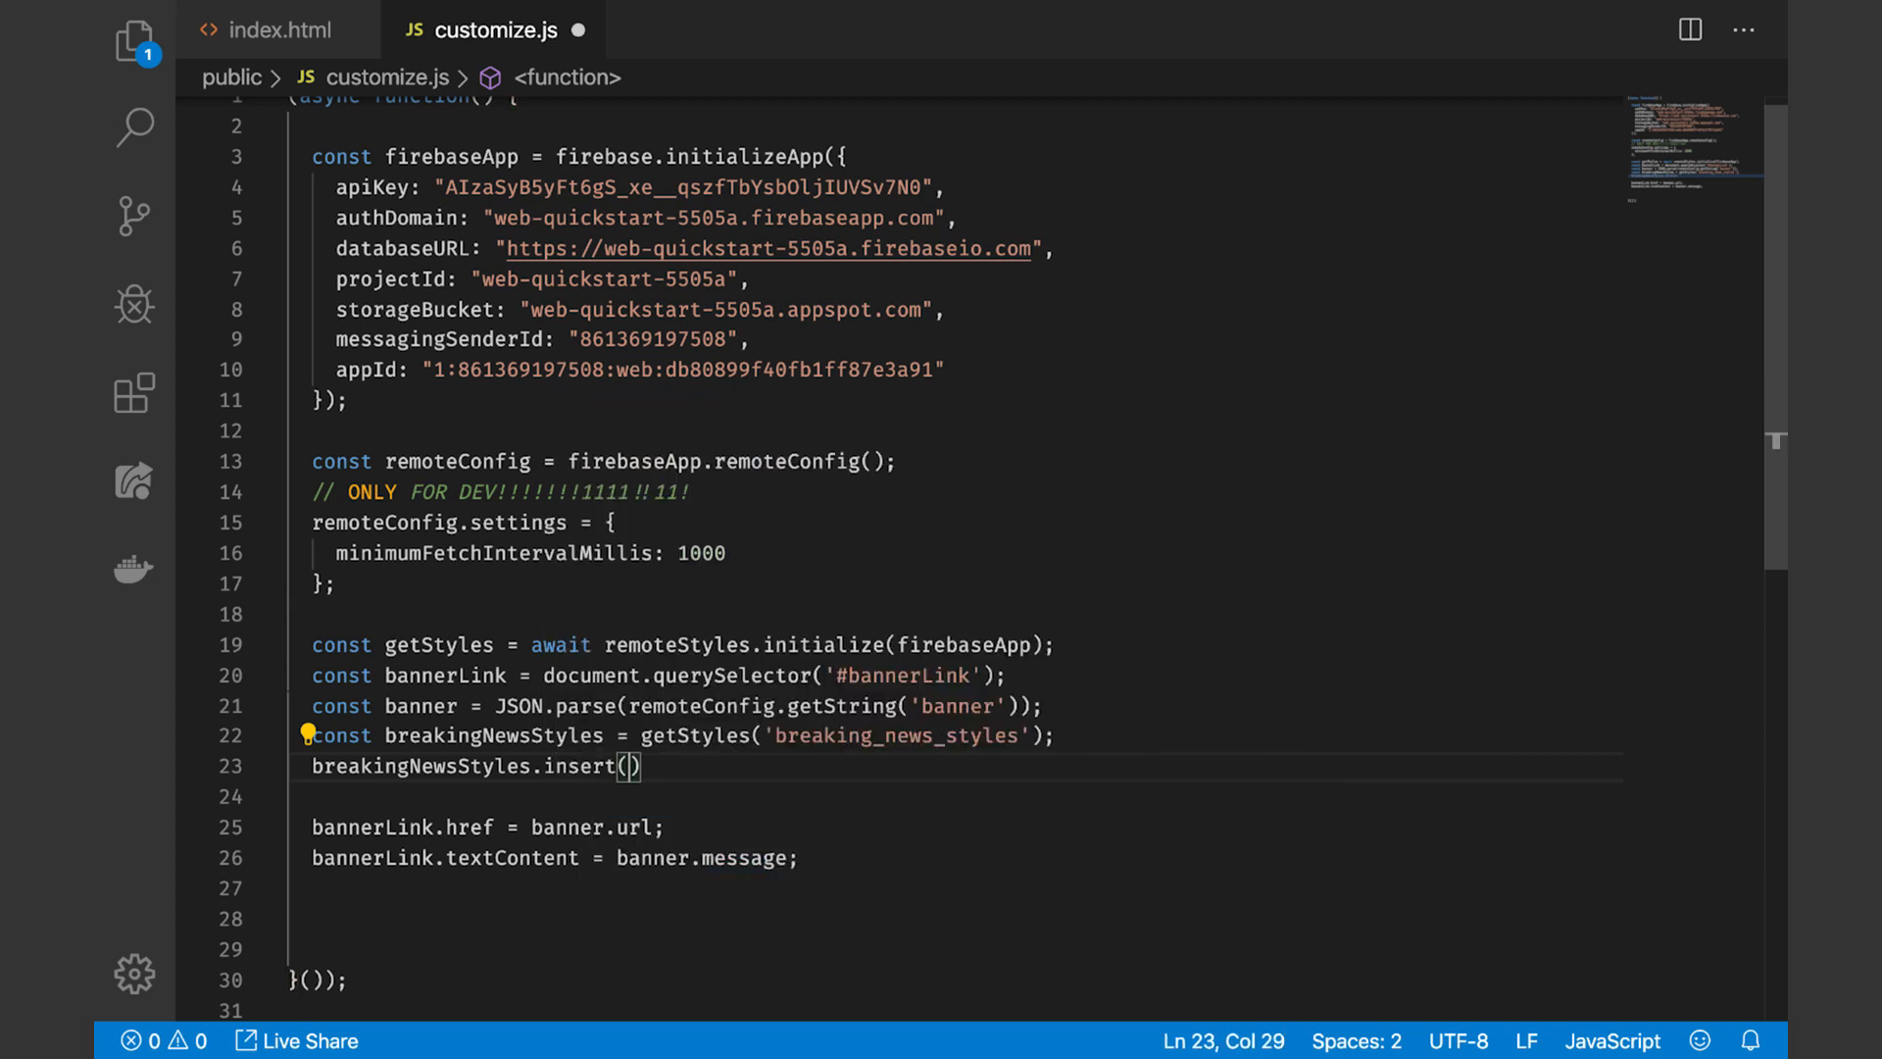
{"action": "triple_click", "coordinate": [469, 767]}
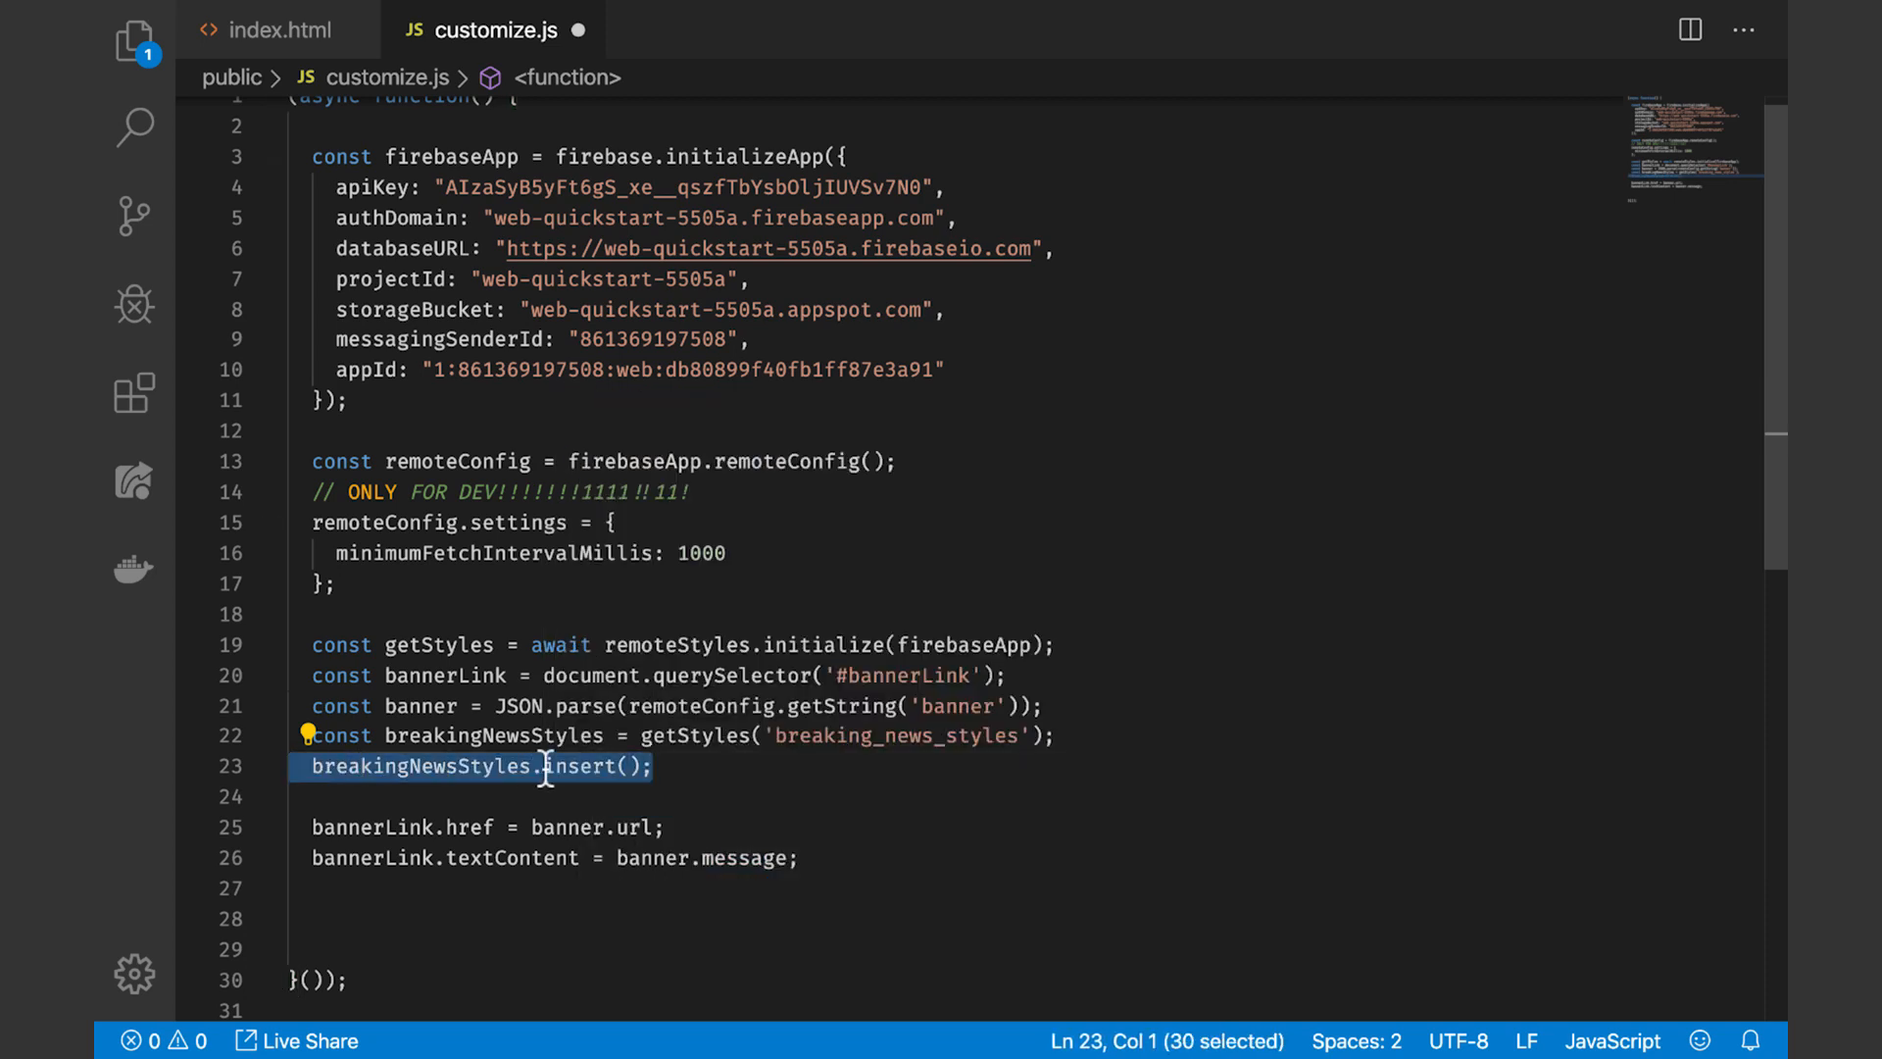
{"action": "left_click", "coordinate": [134, 39]}
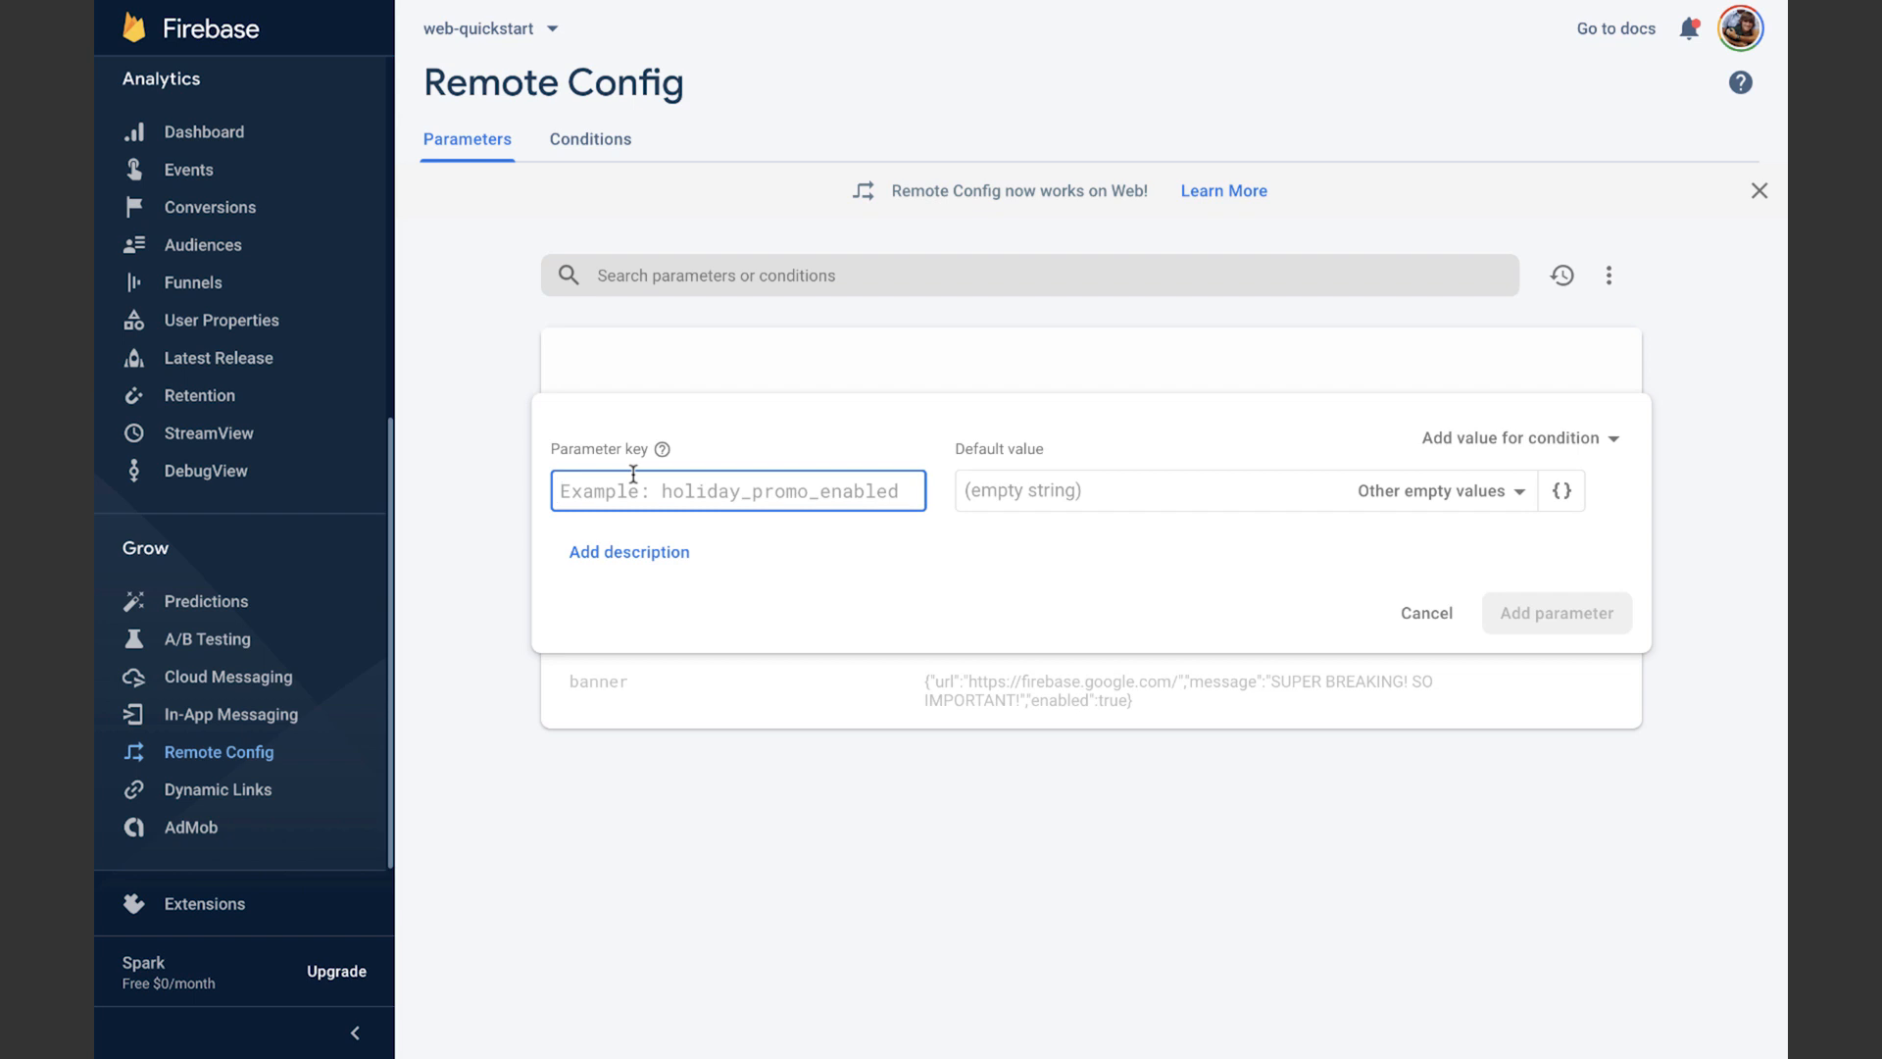
Create breaking_news_styles with default .bg-breaking { background-color: #8400FF; }
{"action": "type", "text": "breaking"}
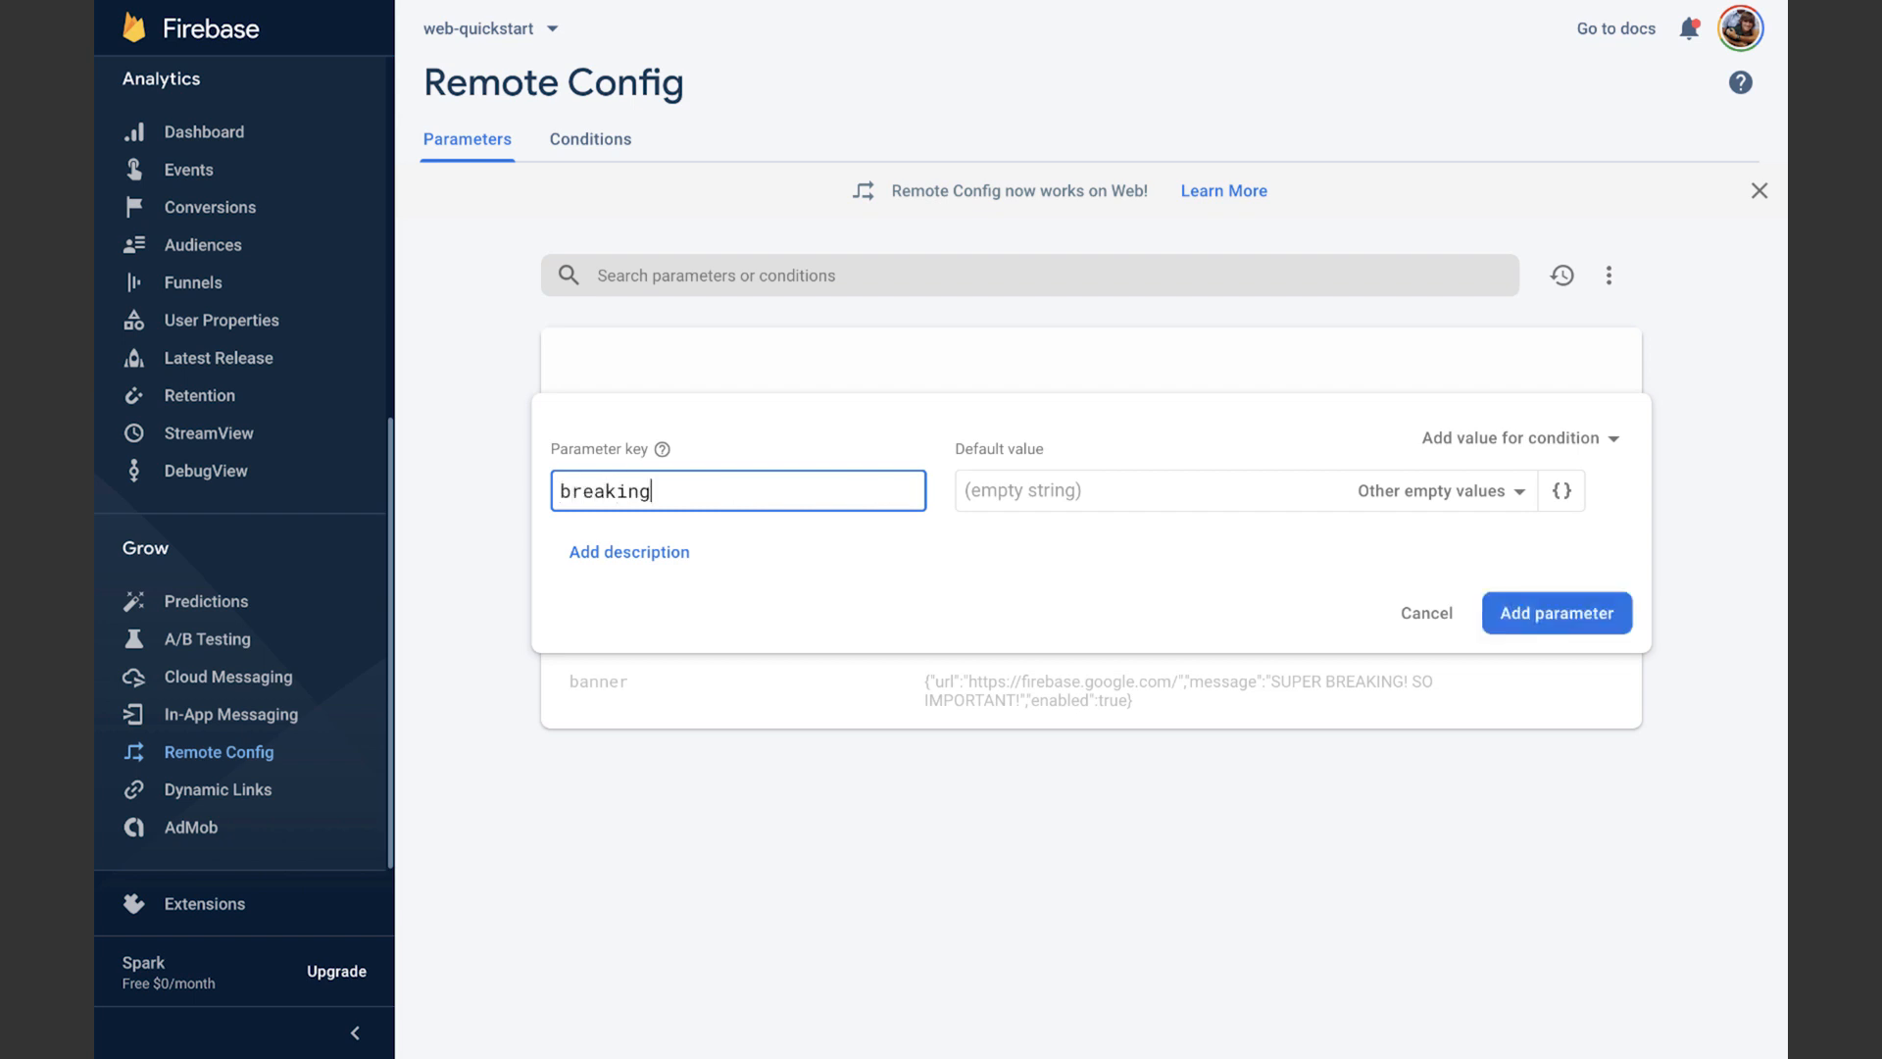
{"action": "type", "text": "_news_styles"}
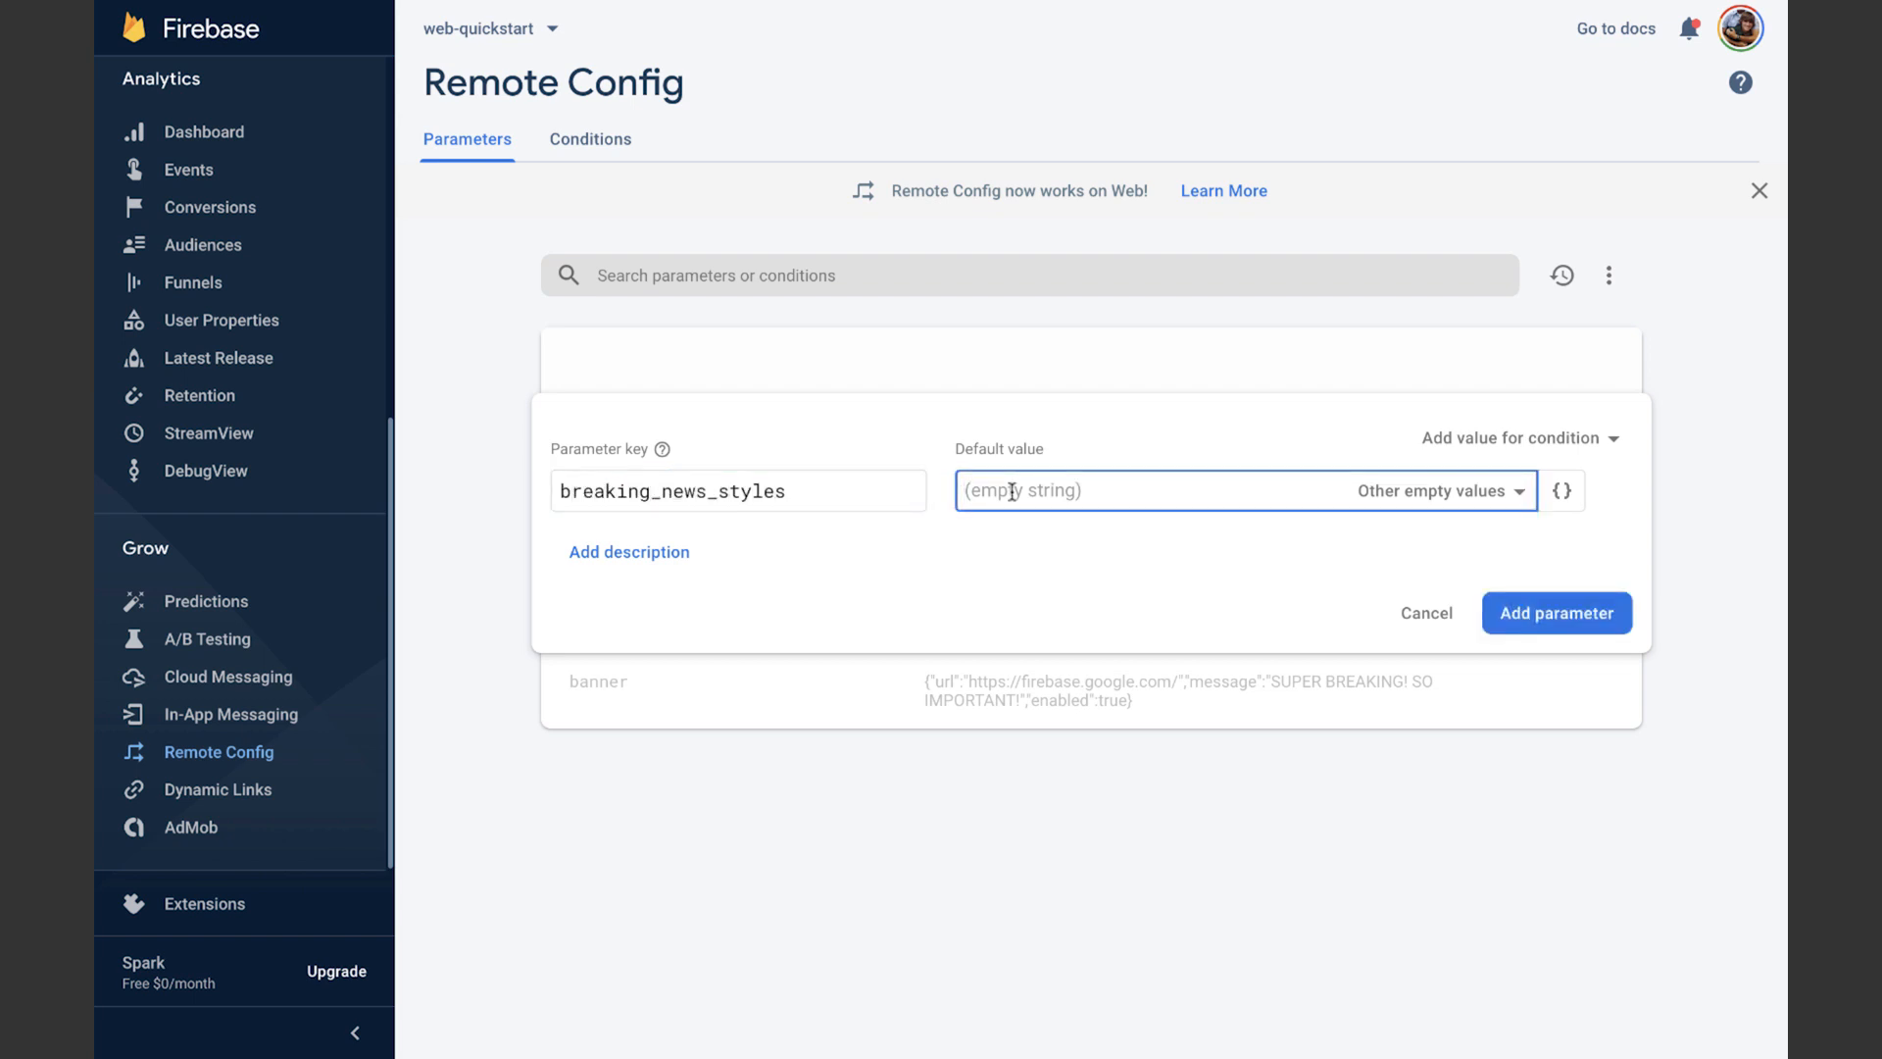
{"action": "type", "text": ".bg-breaking {"}
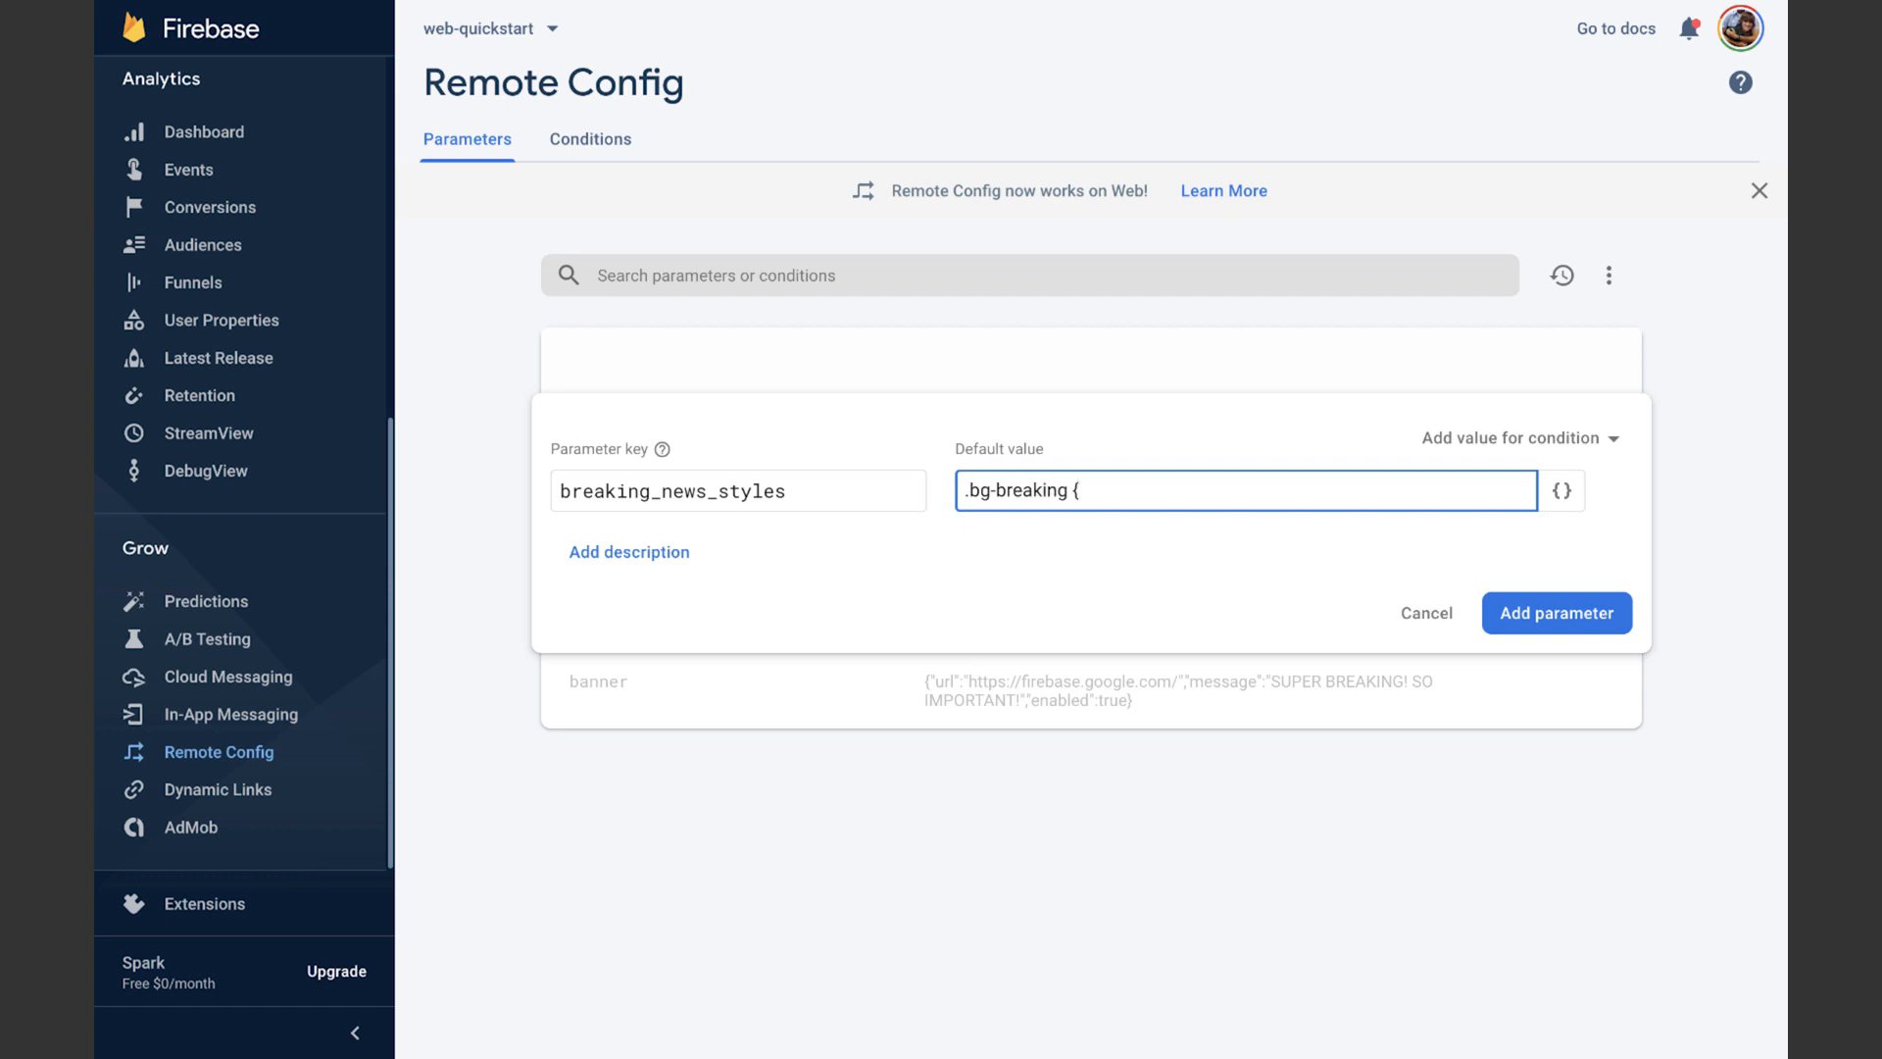
{"action": "type", "text": "background-color: #8400FF; }"}
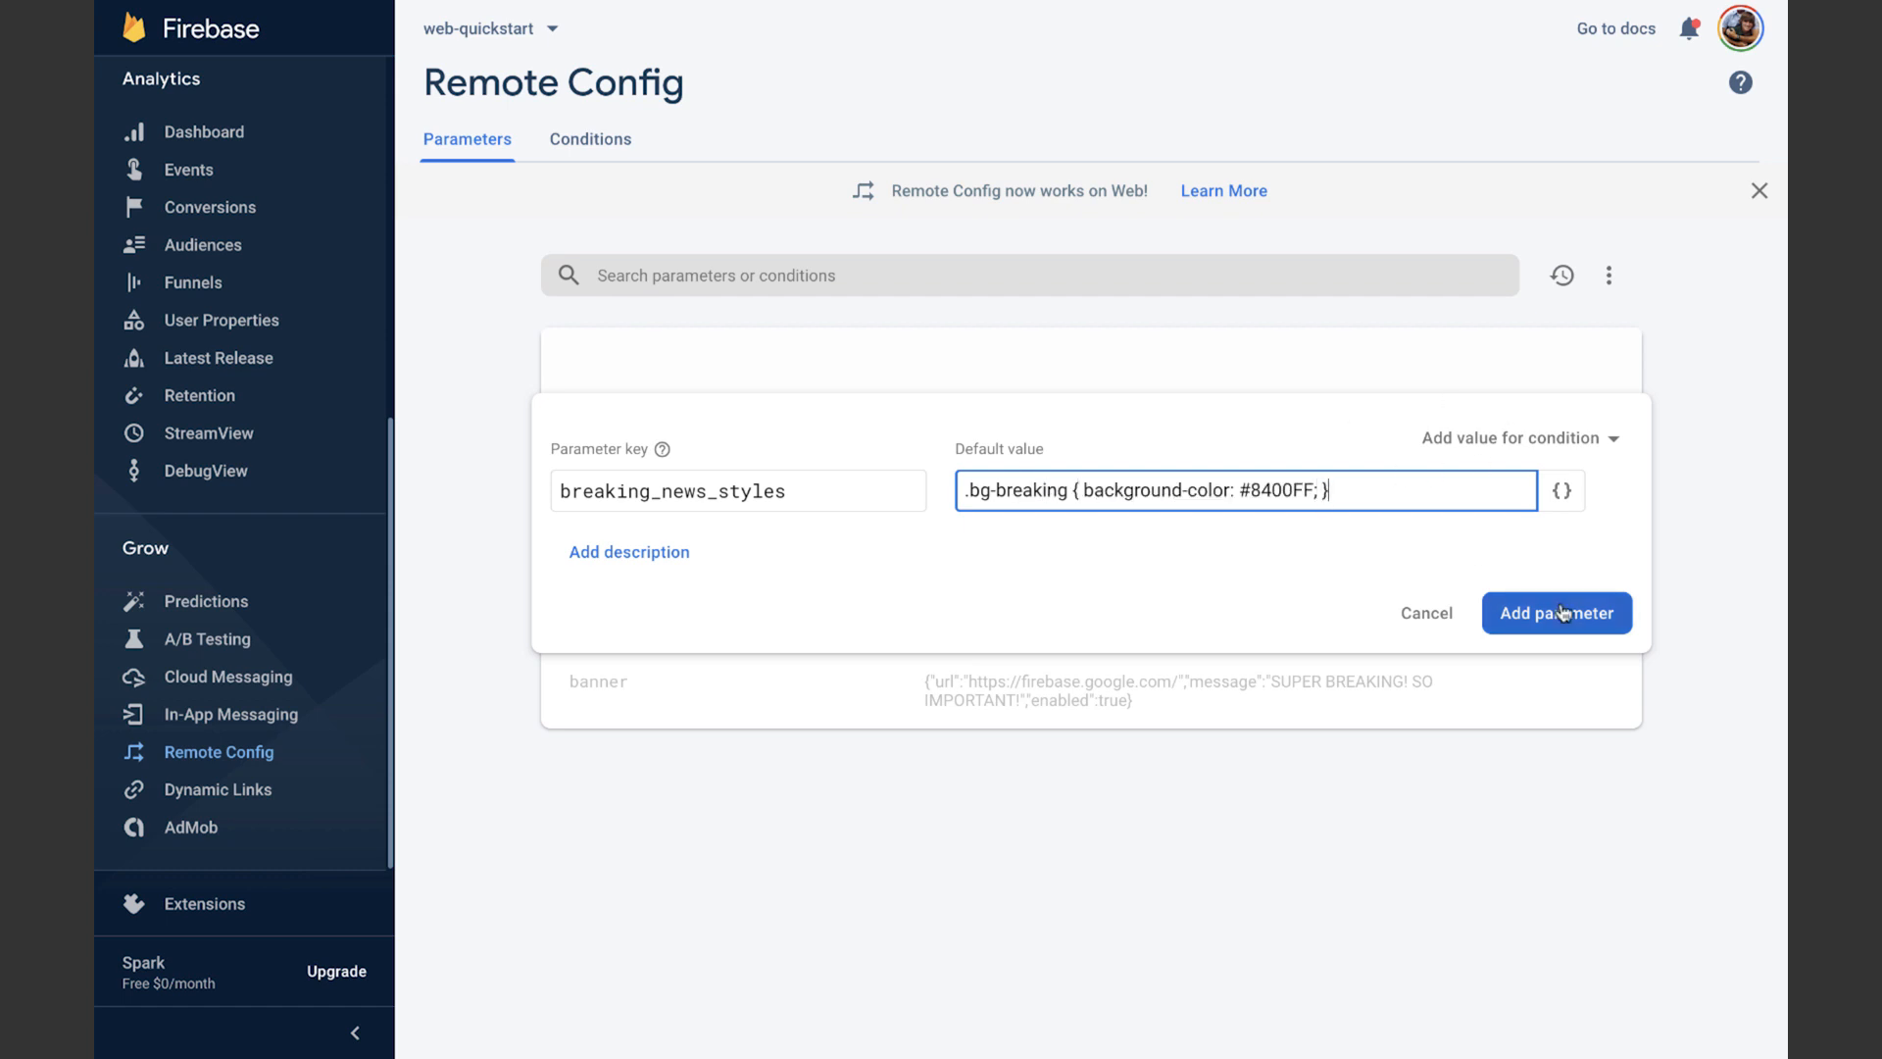
{"action": "left_click", "coordinate": [1555, 612]}
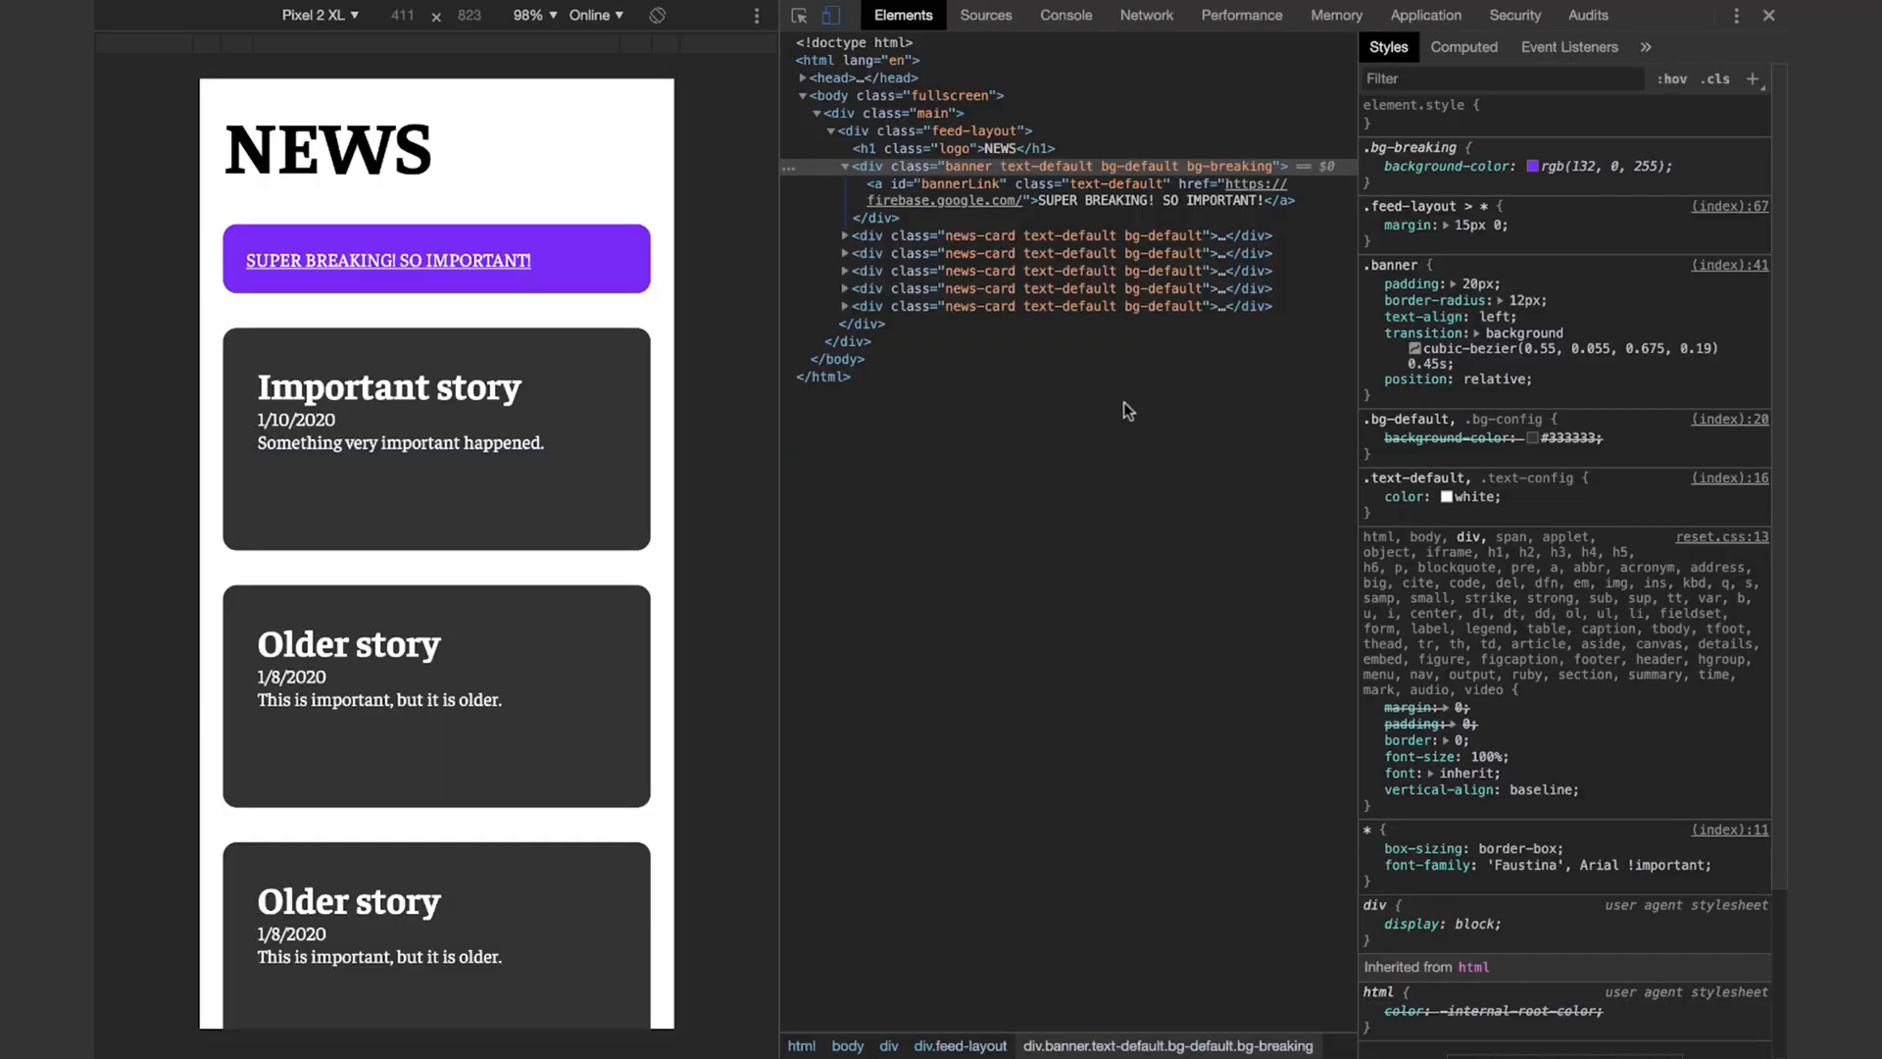
Inspect the page head and its style block in the Elements tree
{"action": "left_click", "coordinate": [806, 78]}
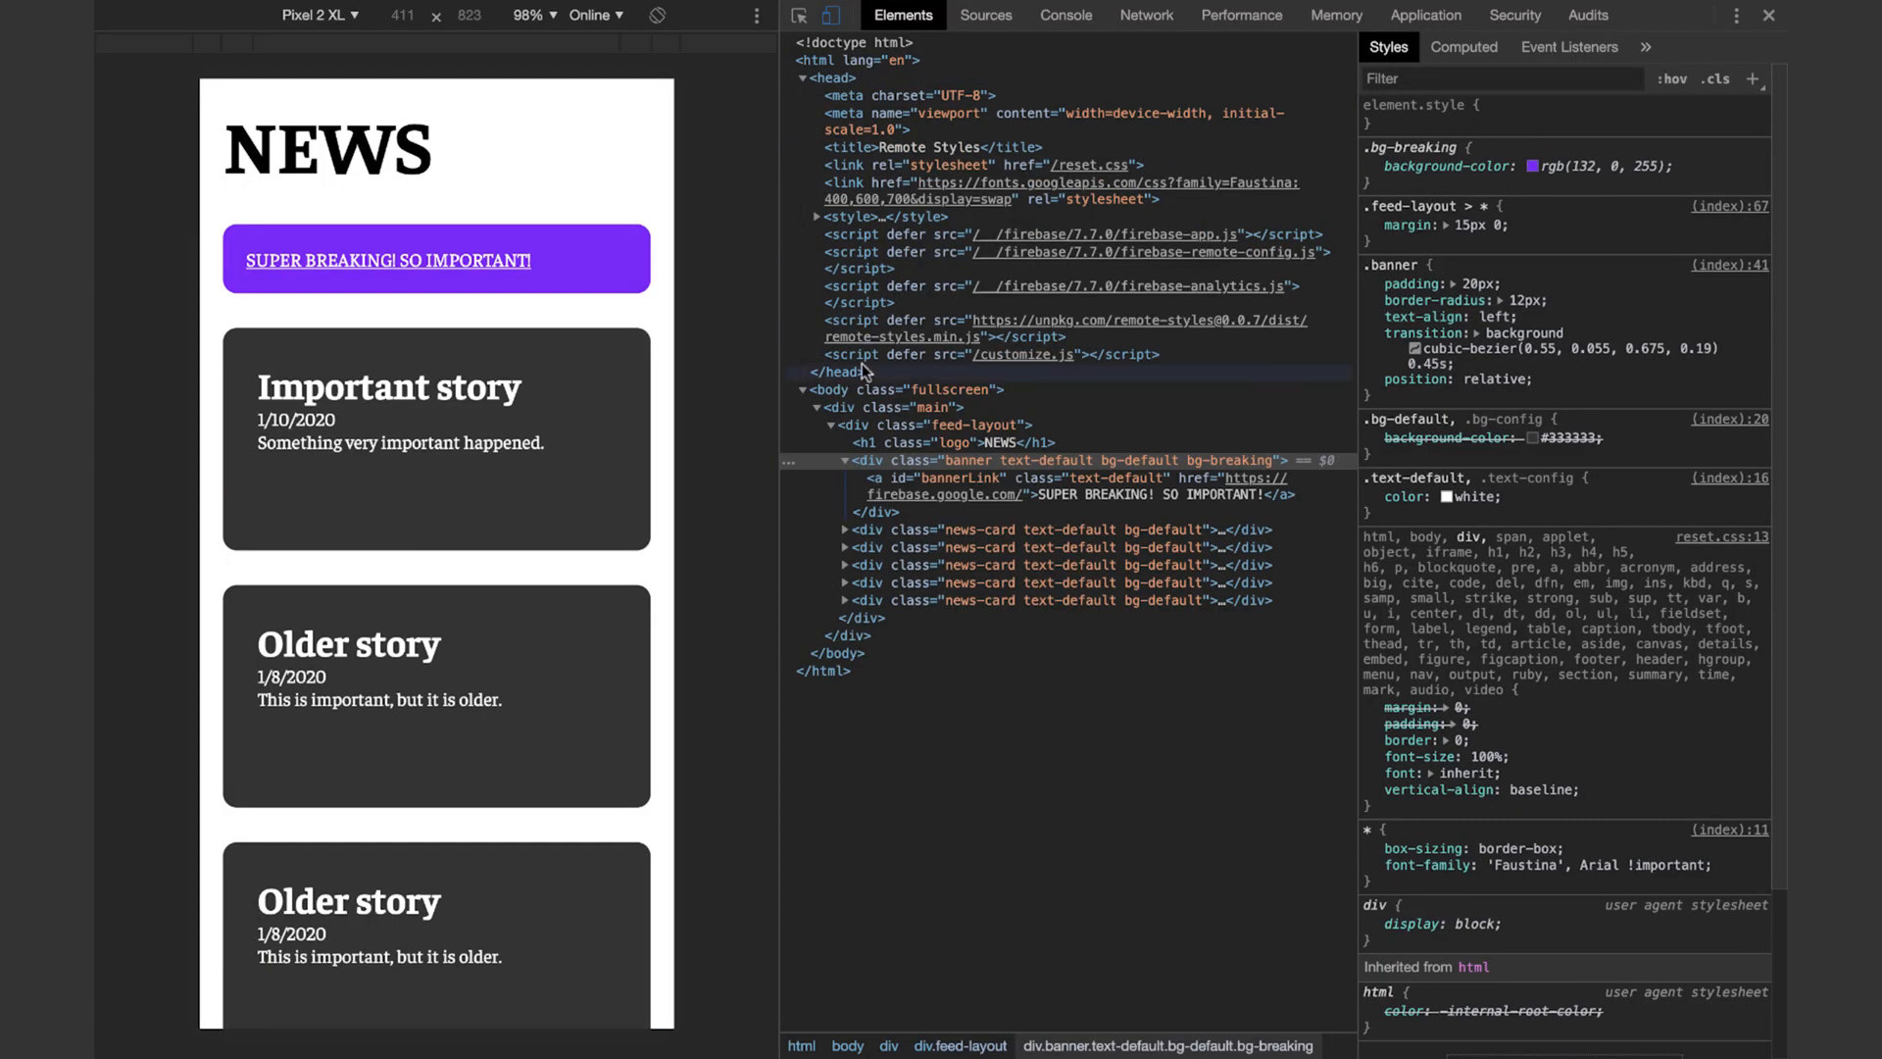
{"action": "left_click", "coordinate": [817, 216]}
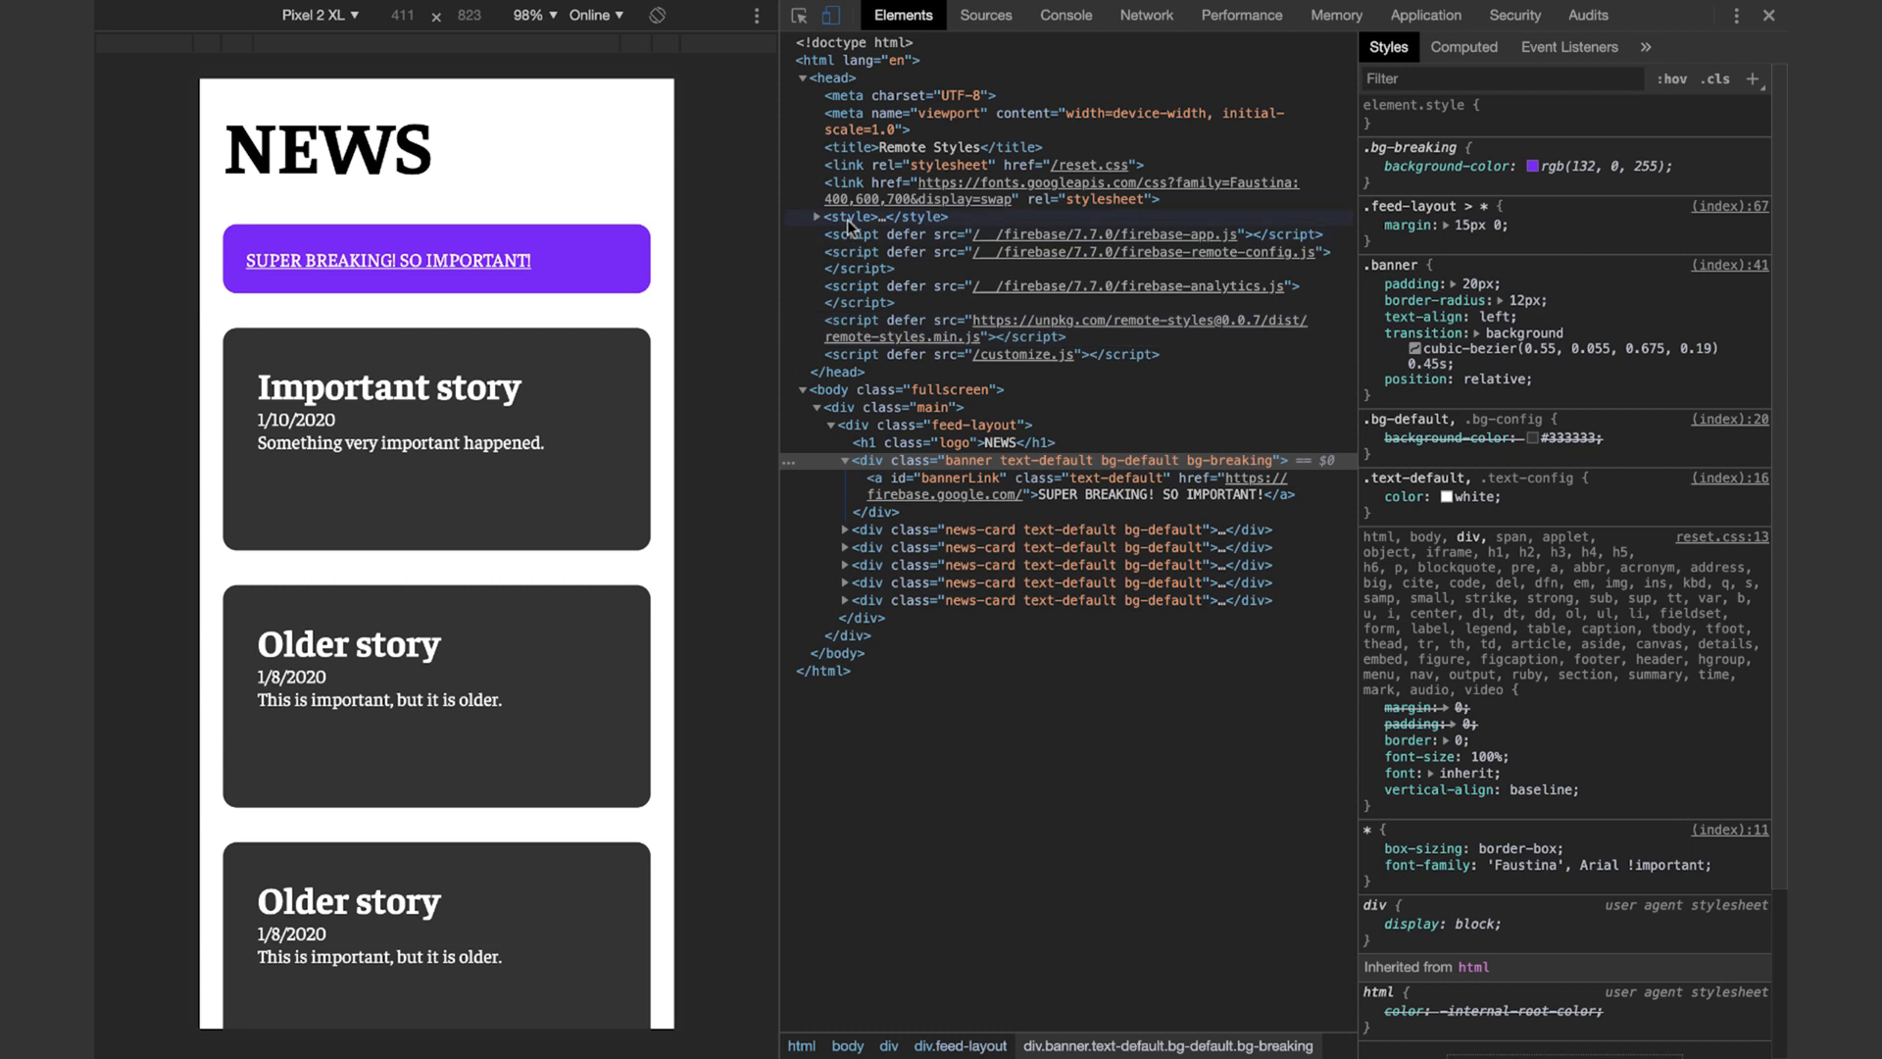
{"action": "left_click", "coordinate": [815, 218]}
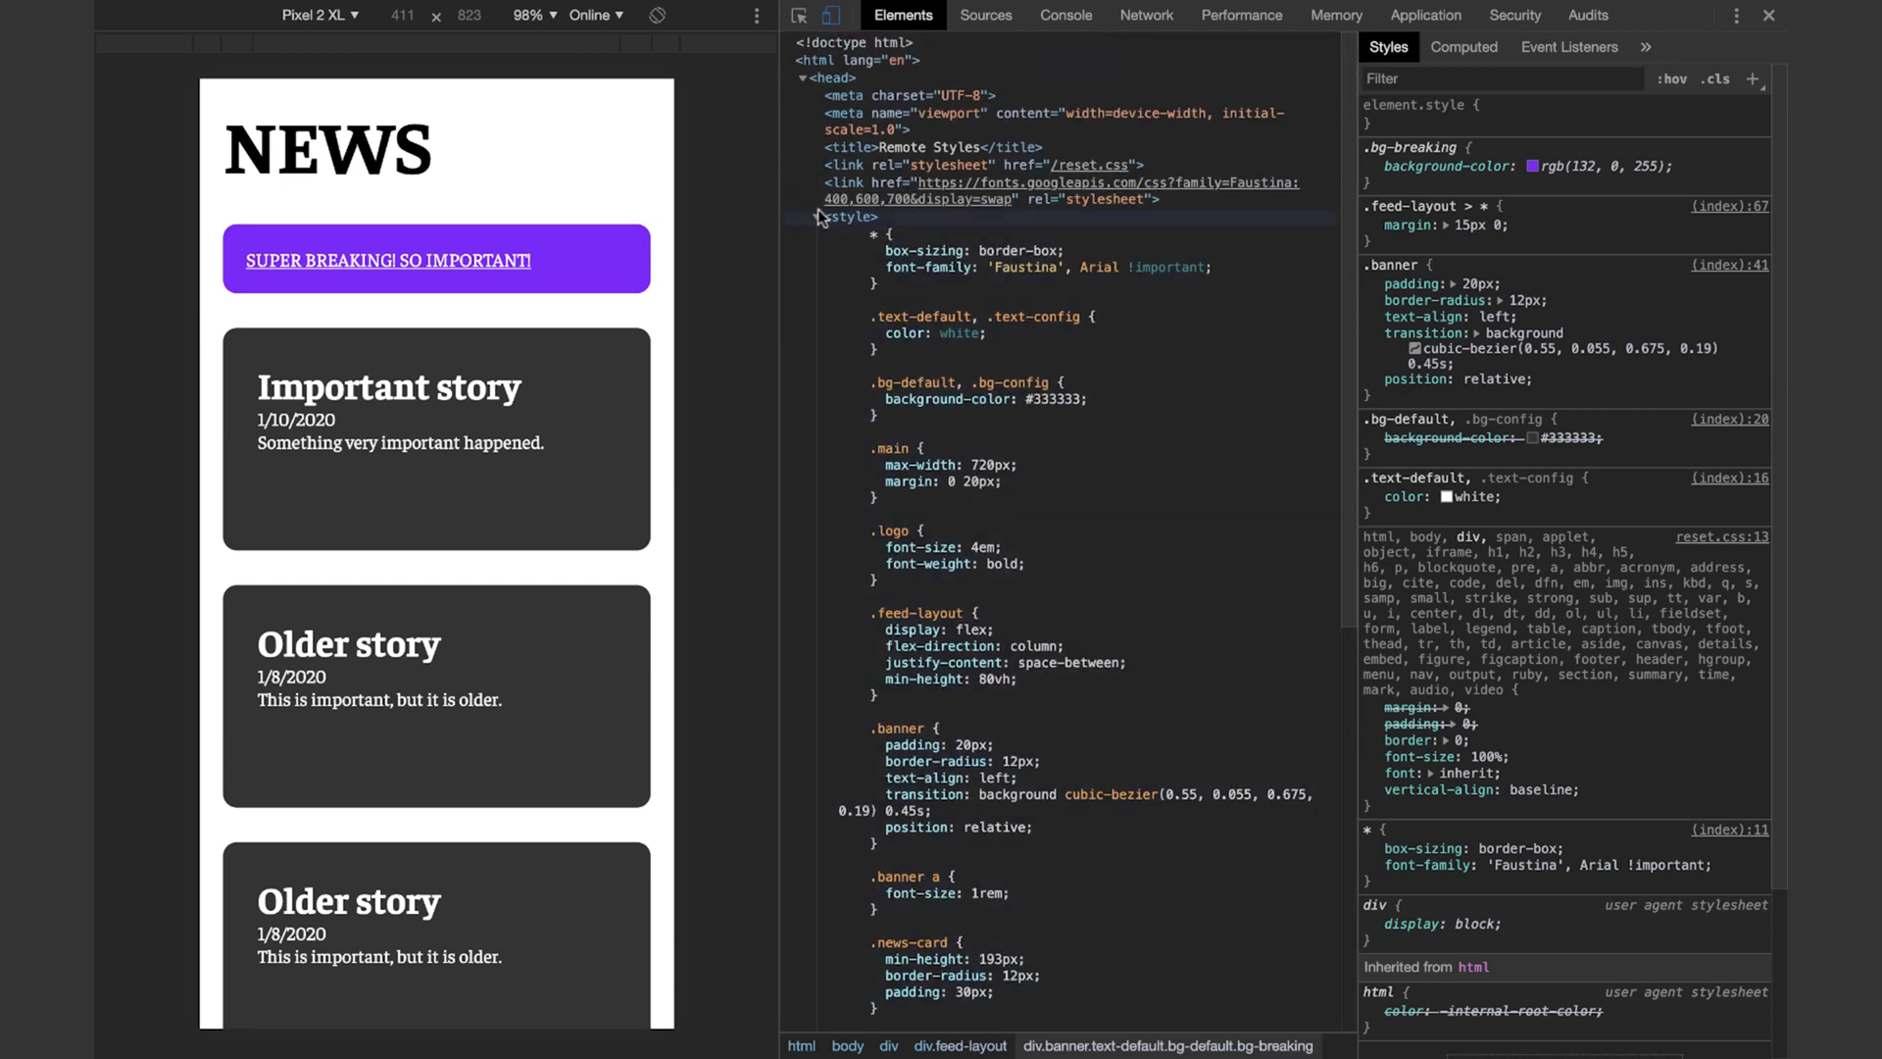
{"action": "left_click", "coordinate": [1063, 14]}
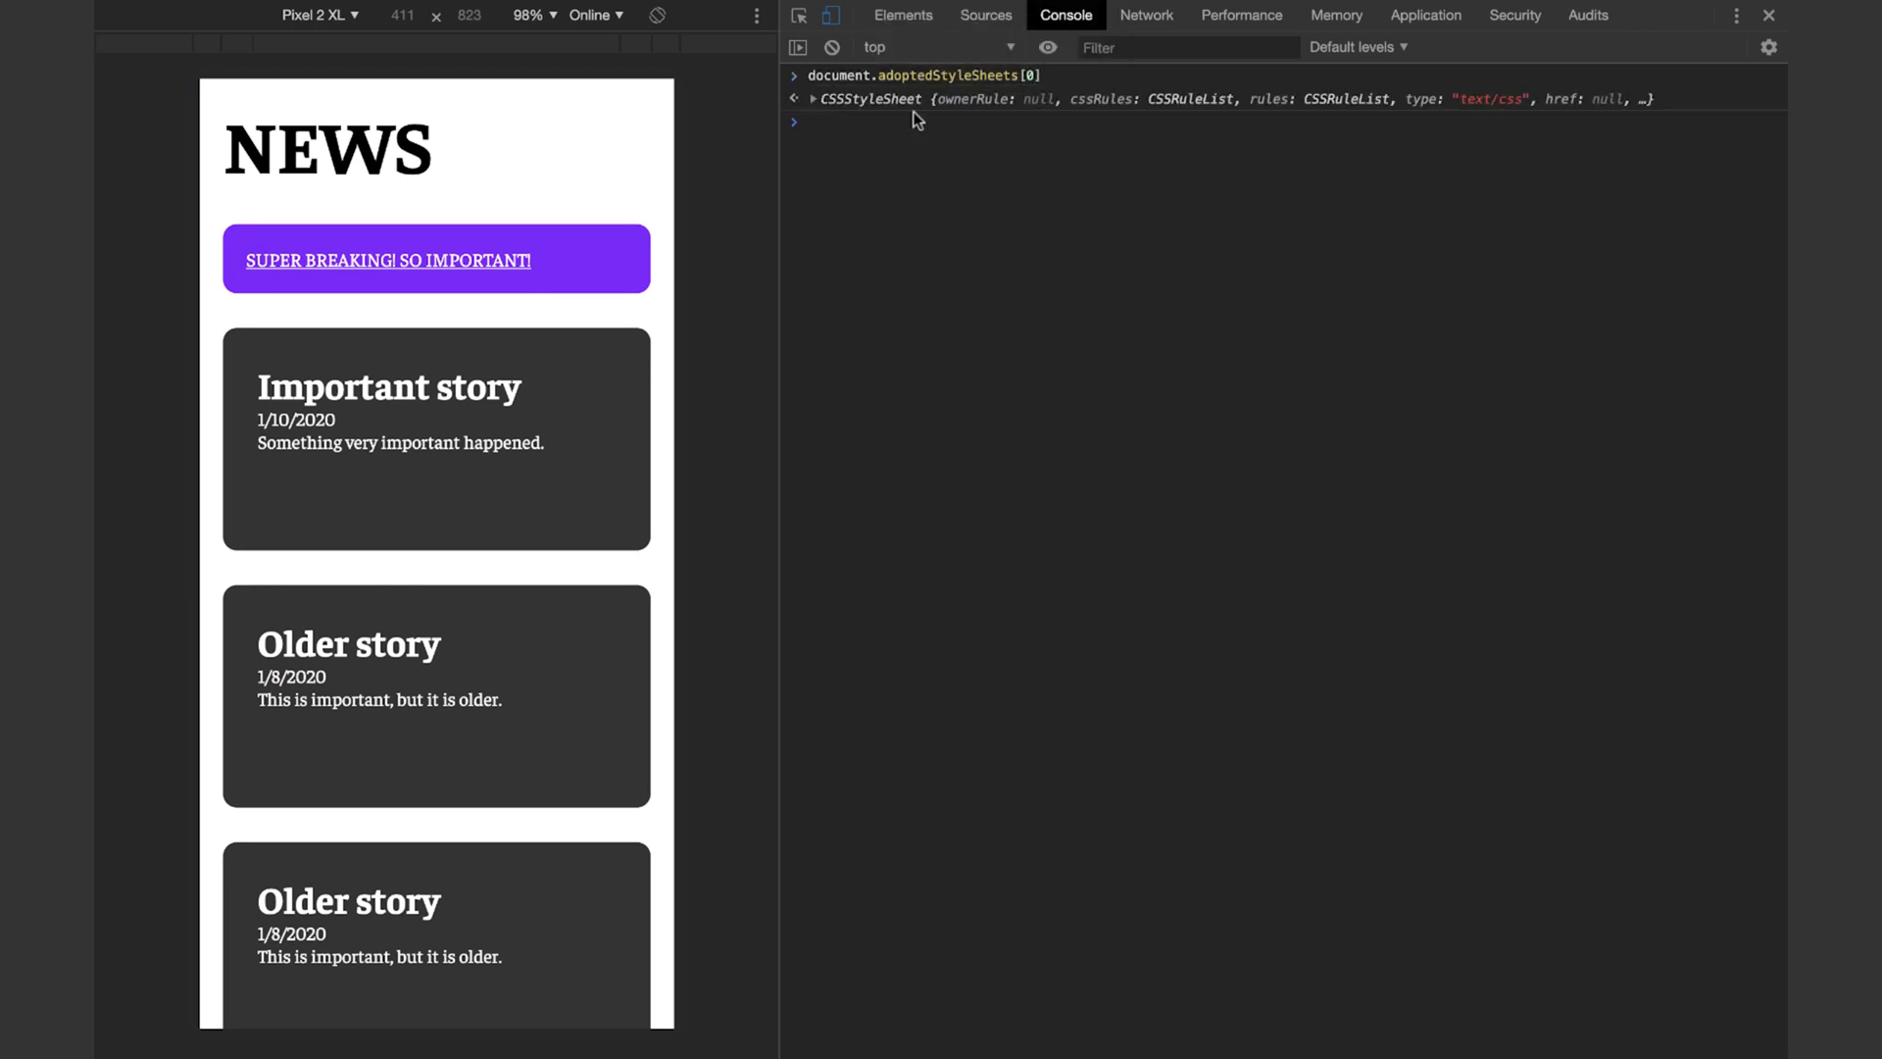
Expand document.adoptedStyleSheets[0] to the .bg-breaking rule, then reload the page
{"action": "left_click", "coordinate": [796, 98]}
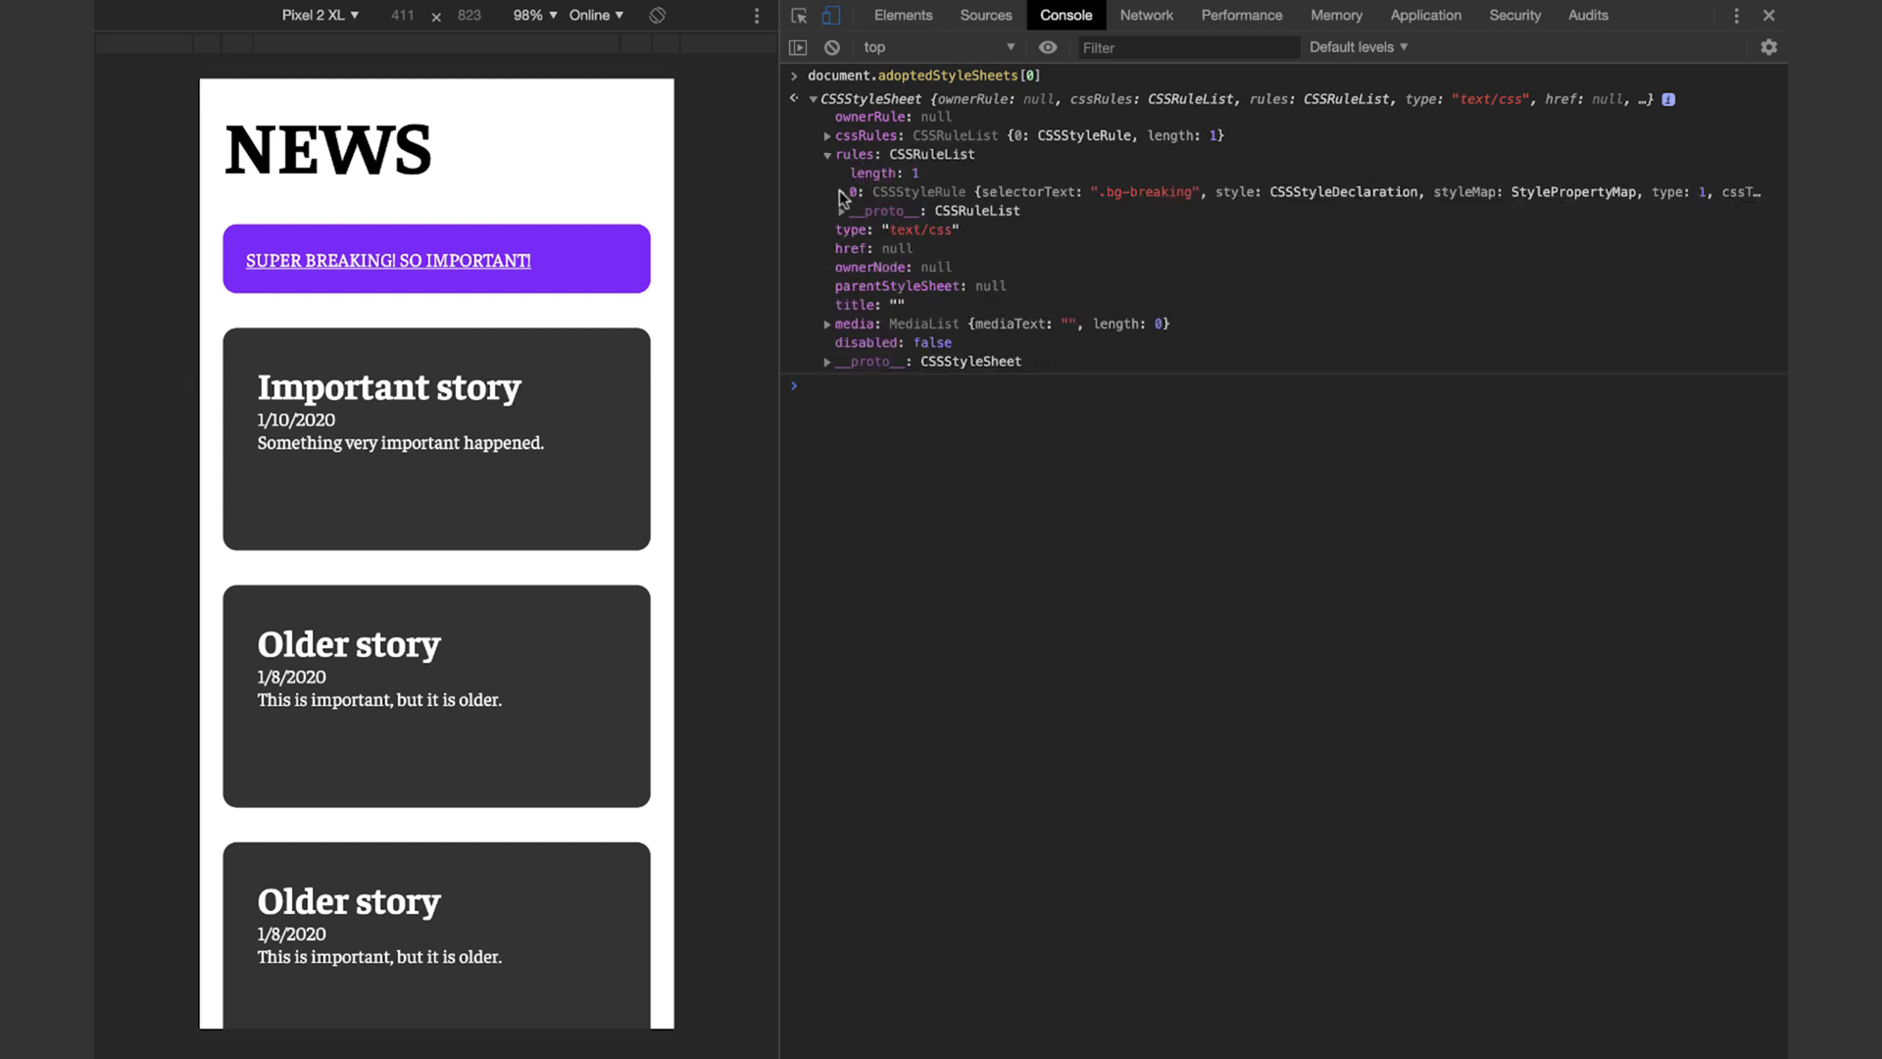
{"action": "left_click", "coordinate": [827, 192]}
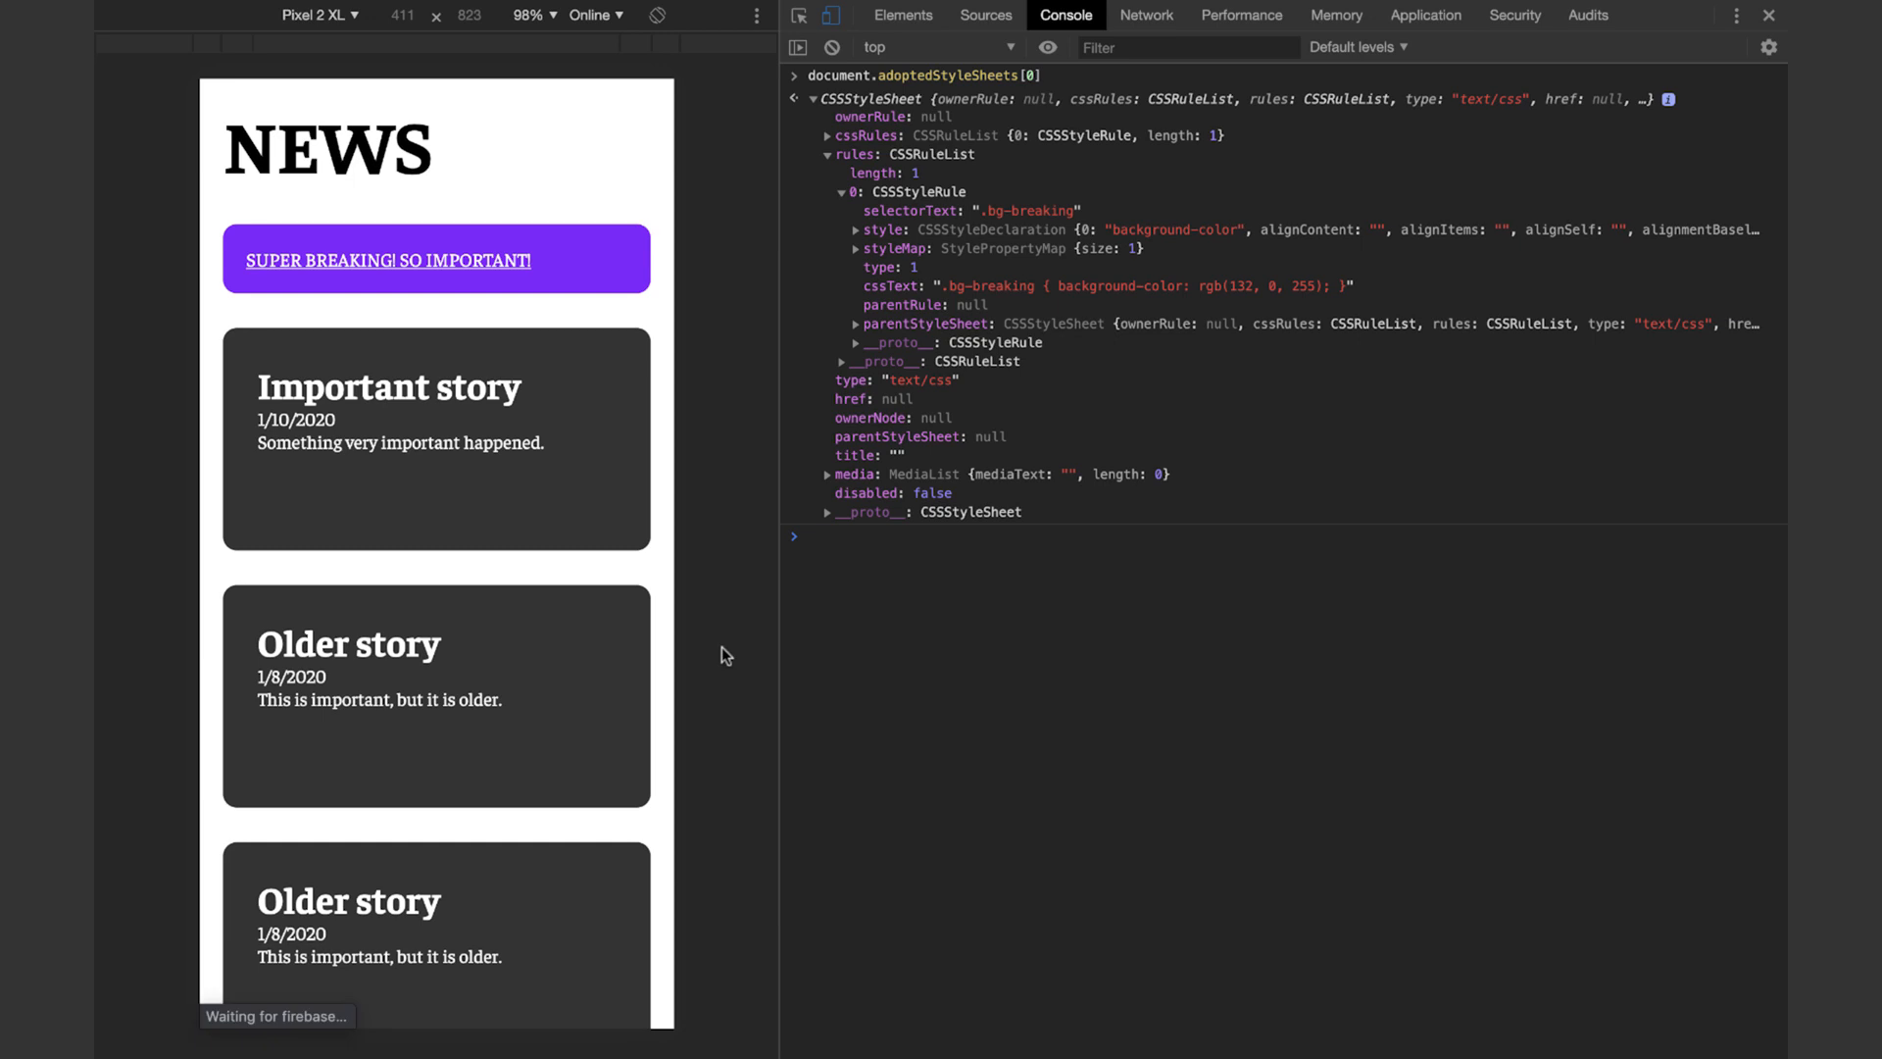
{"action": "left_click", "coordinate": [829, 47]}
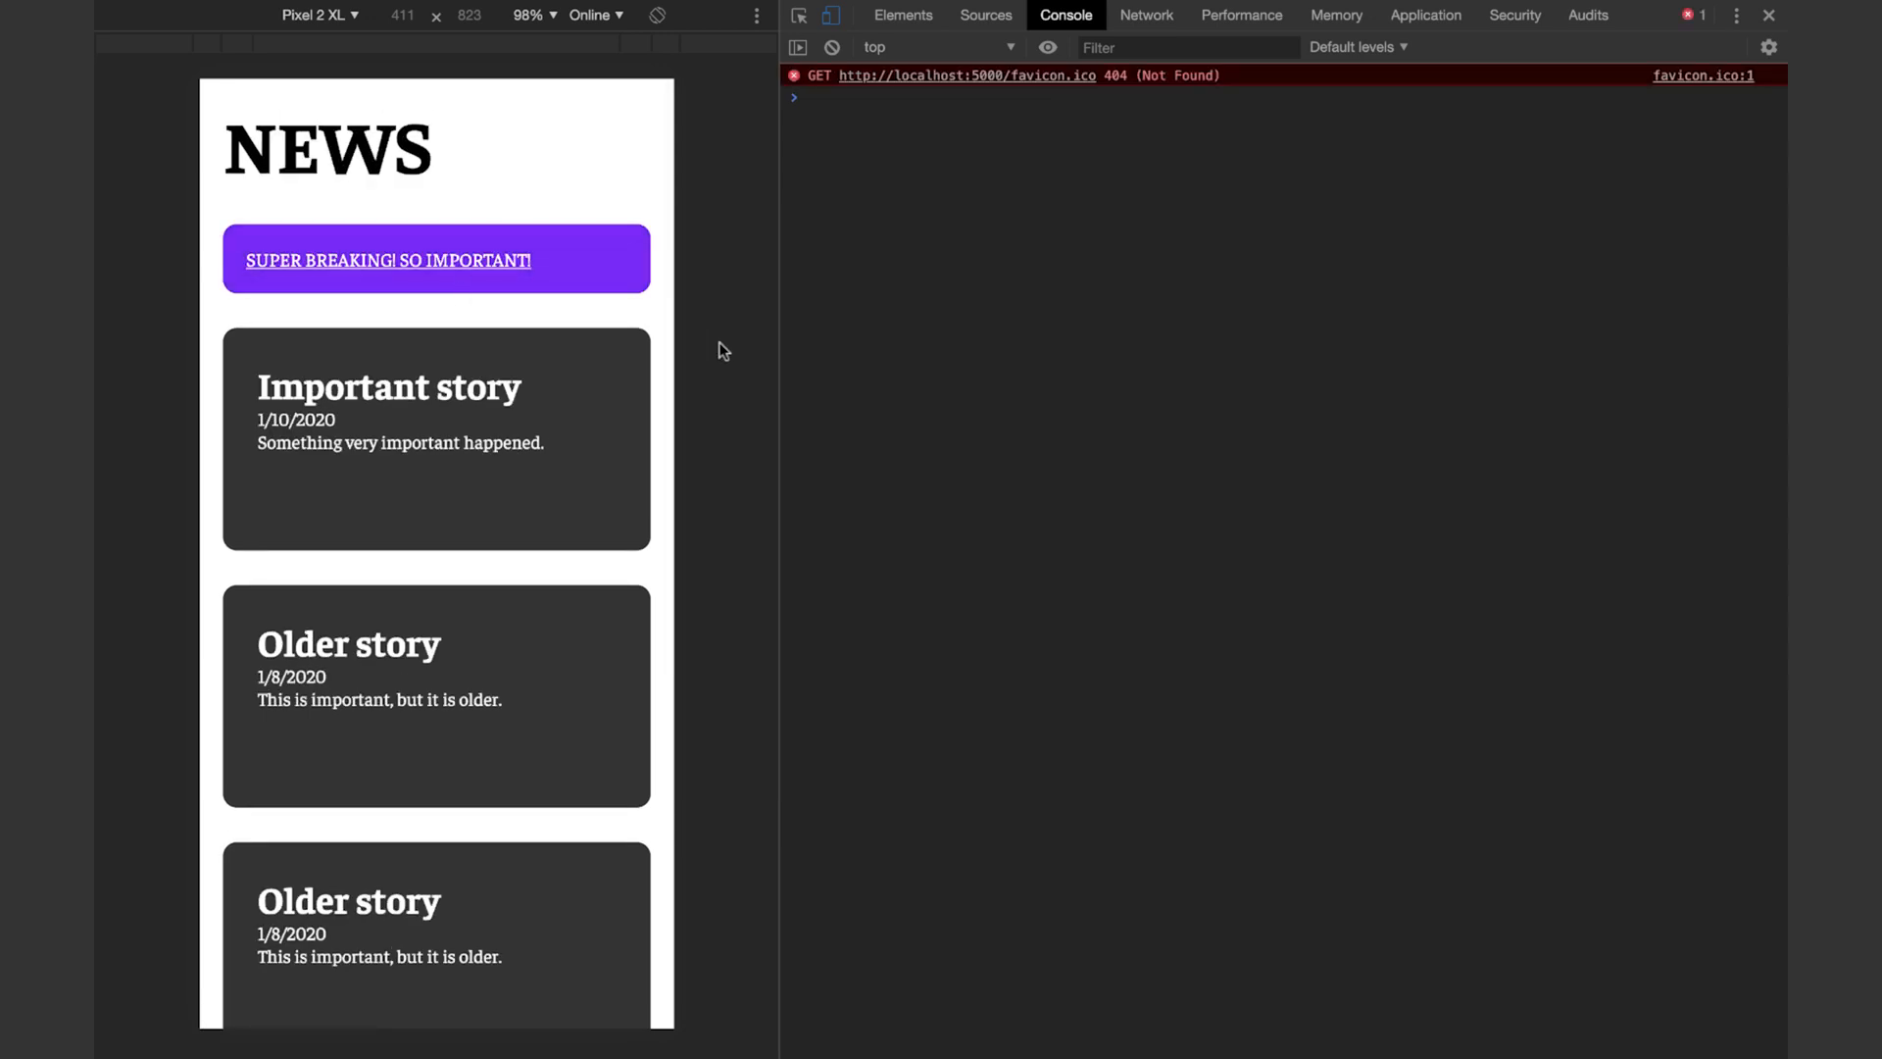
{"action": "mouse_move", "coordinate": [704, 310]}
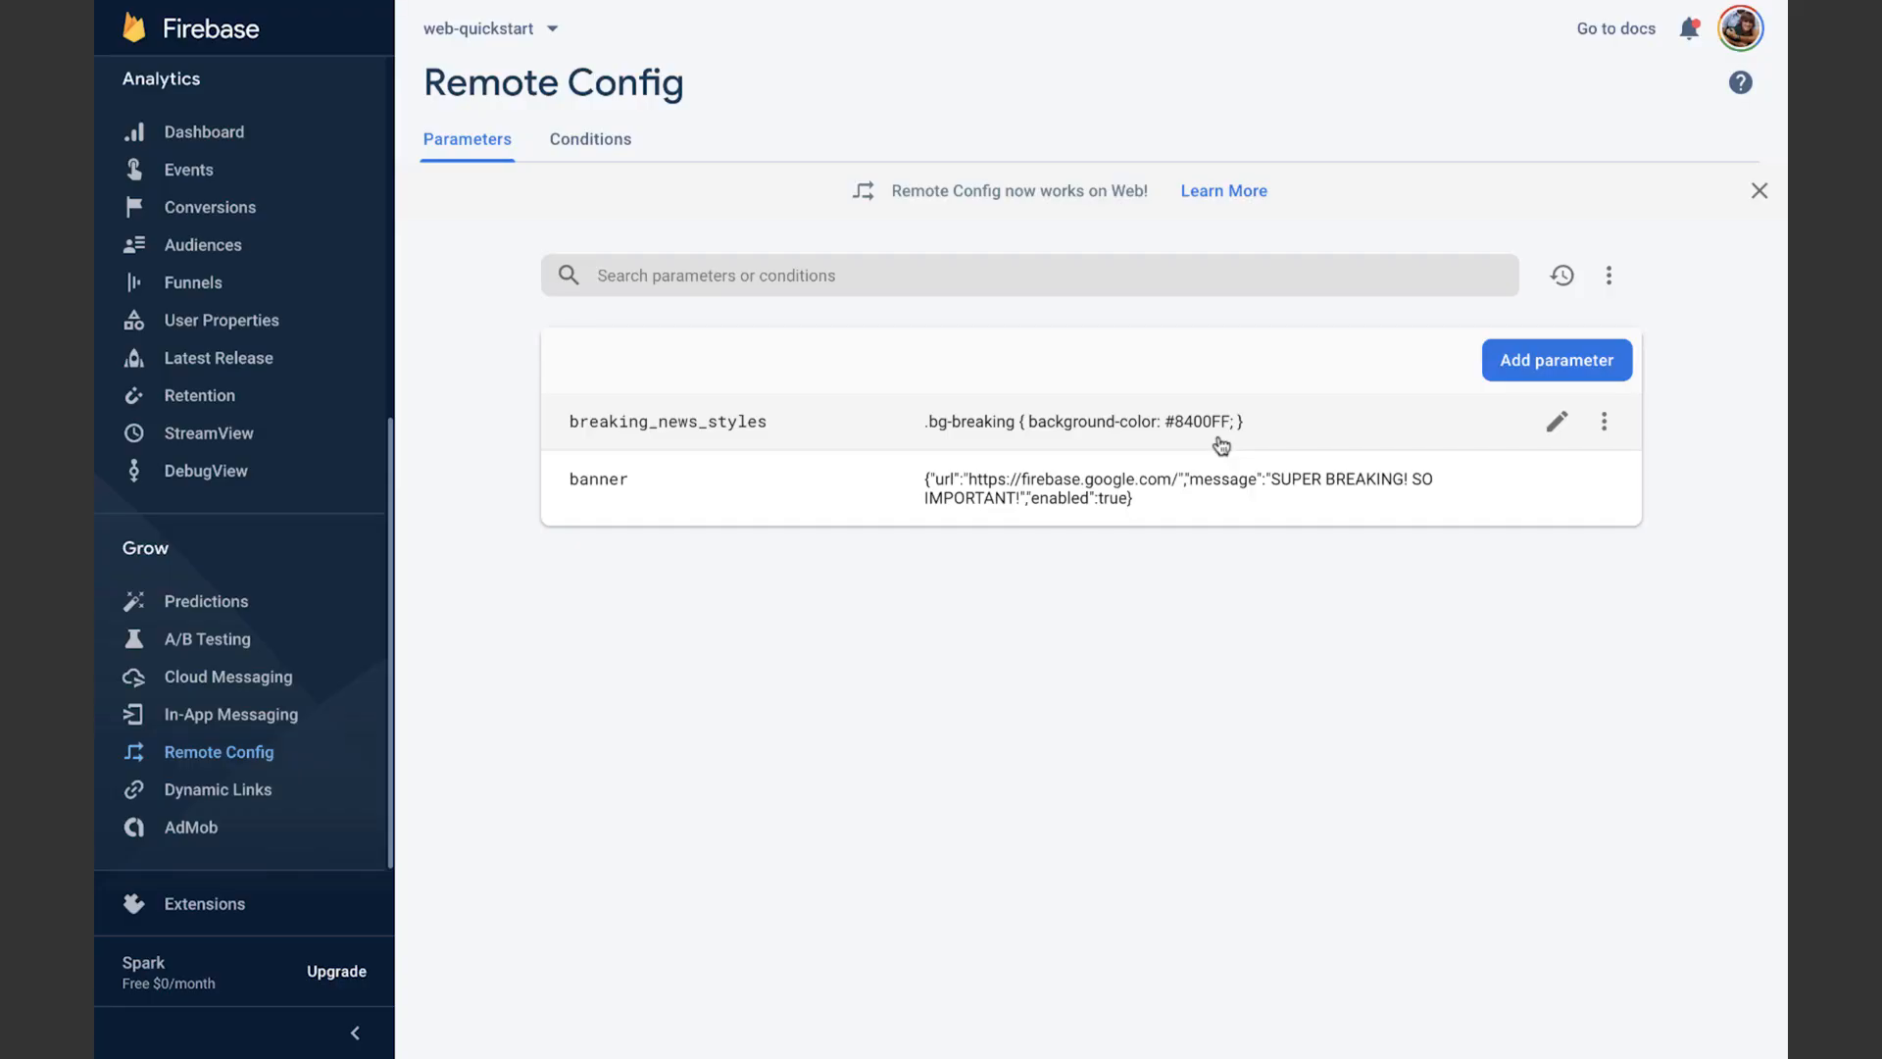
{"action": "mouse_move", "coordinate": [1092, 471]}
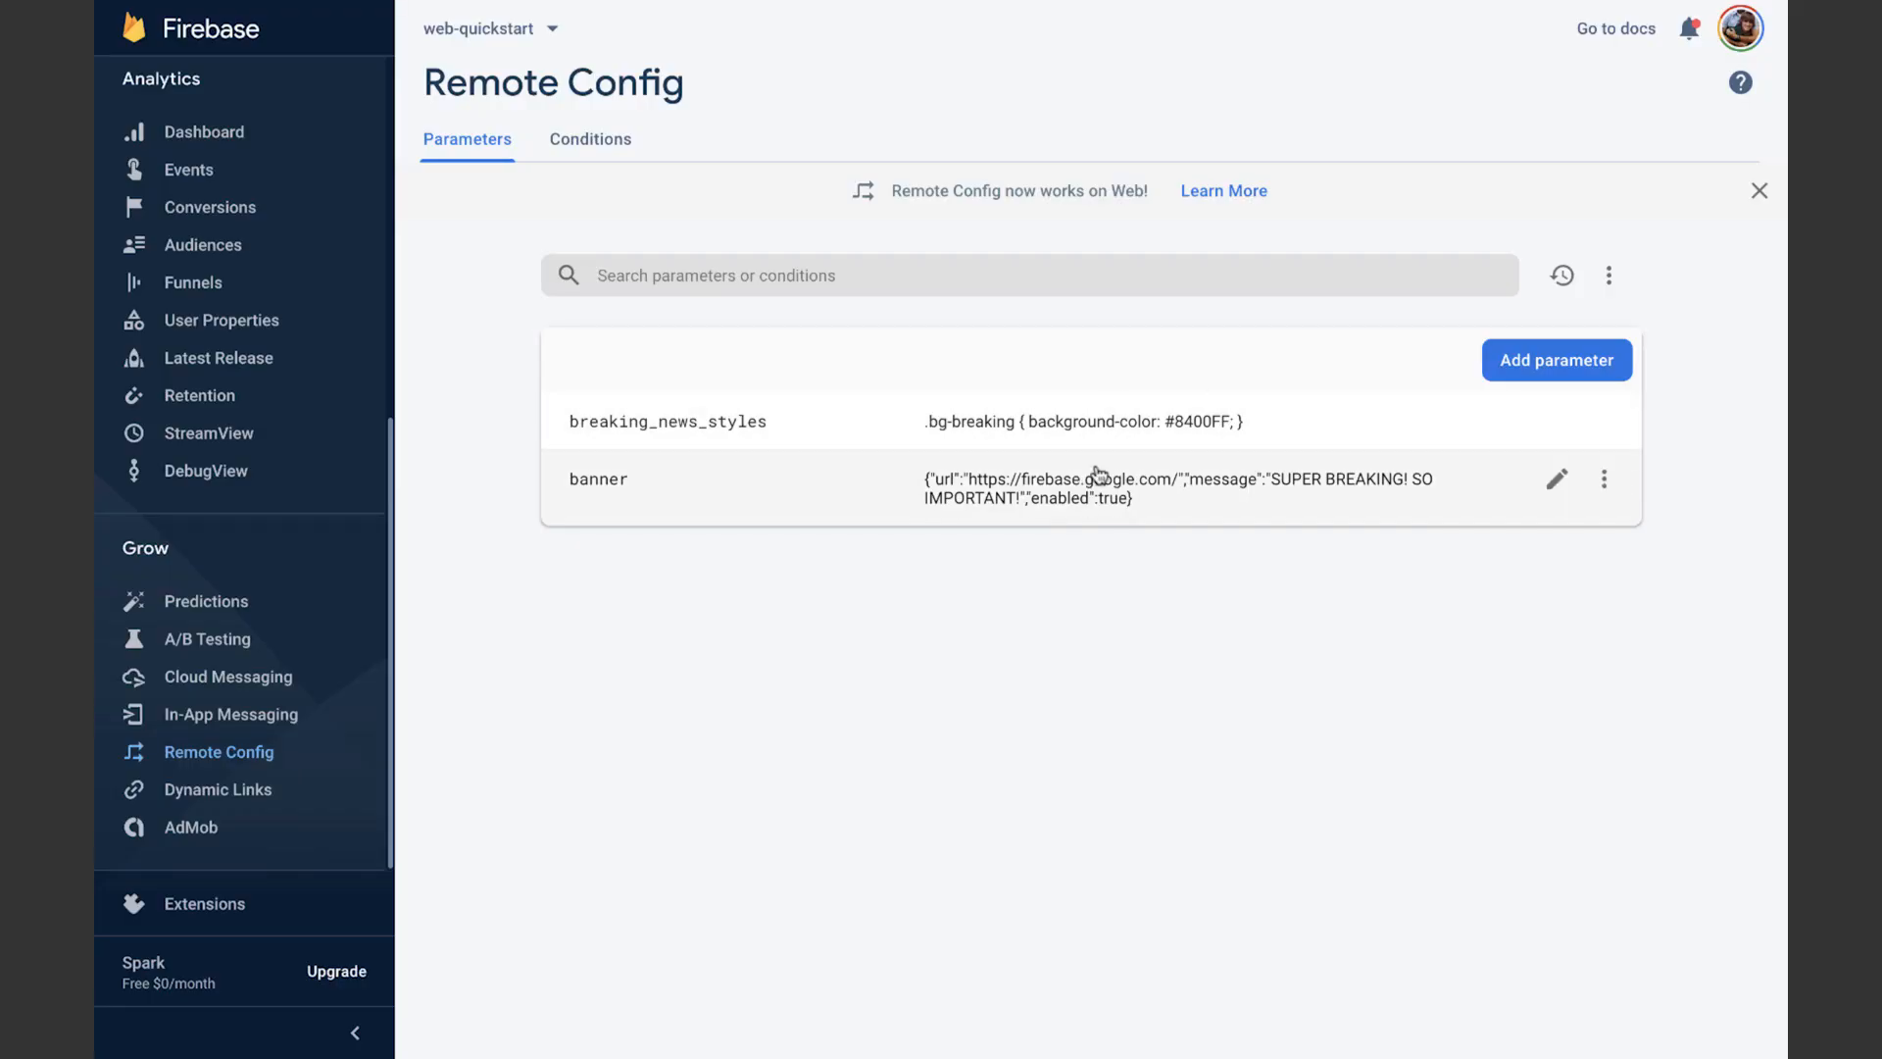
From the banner parameter's conditional value, reach the random_50 condition editor
{"action": "left_click", "coordinate": [1554, 479]}
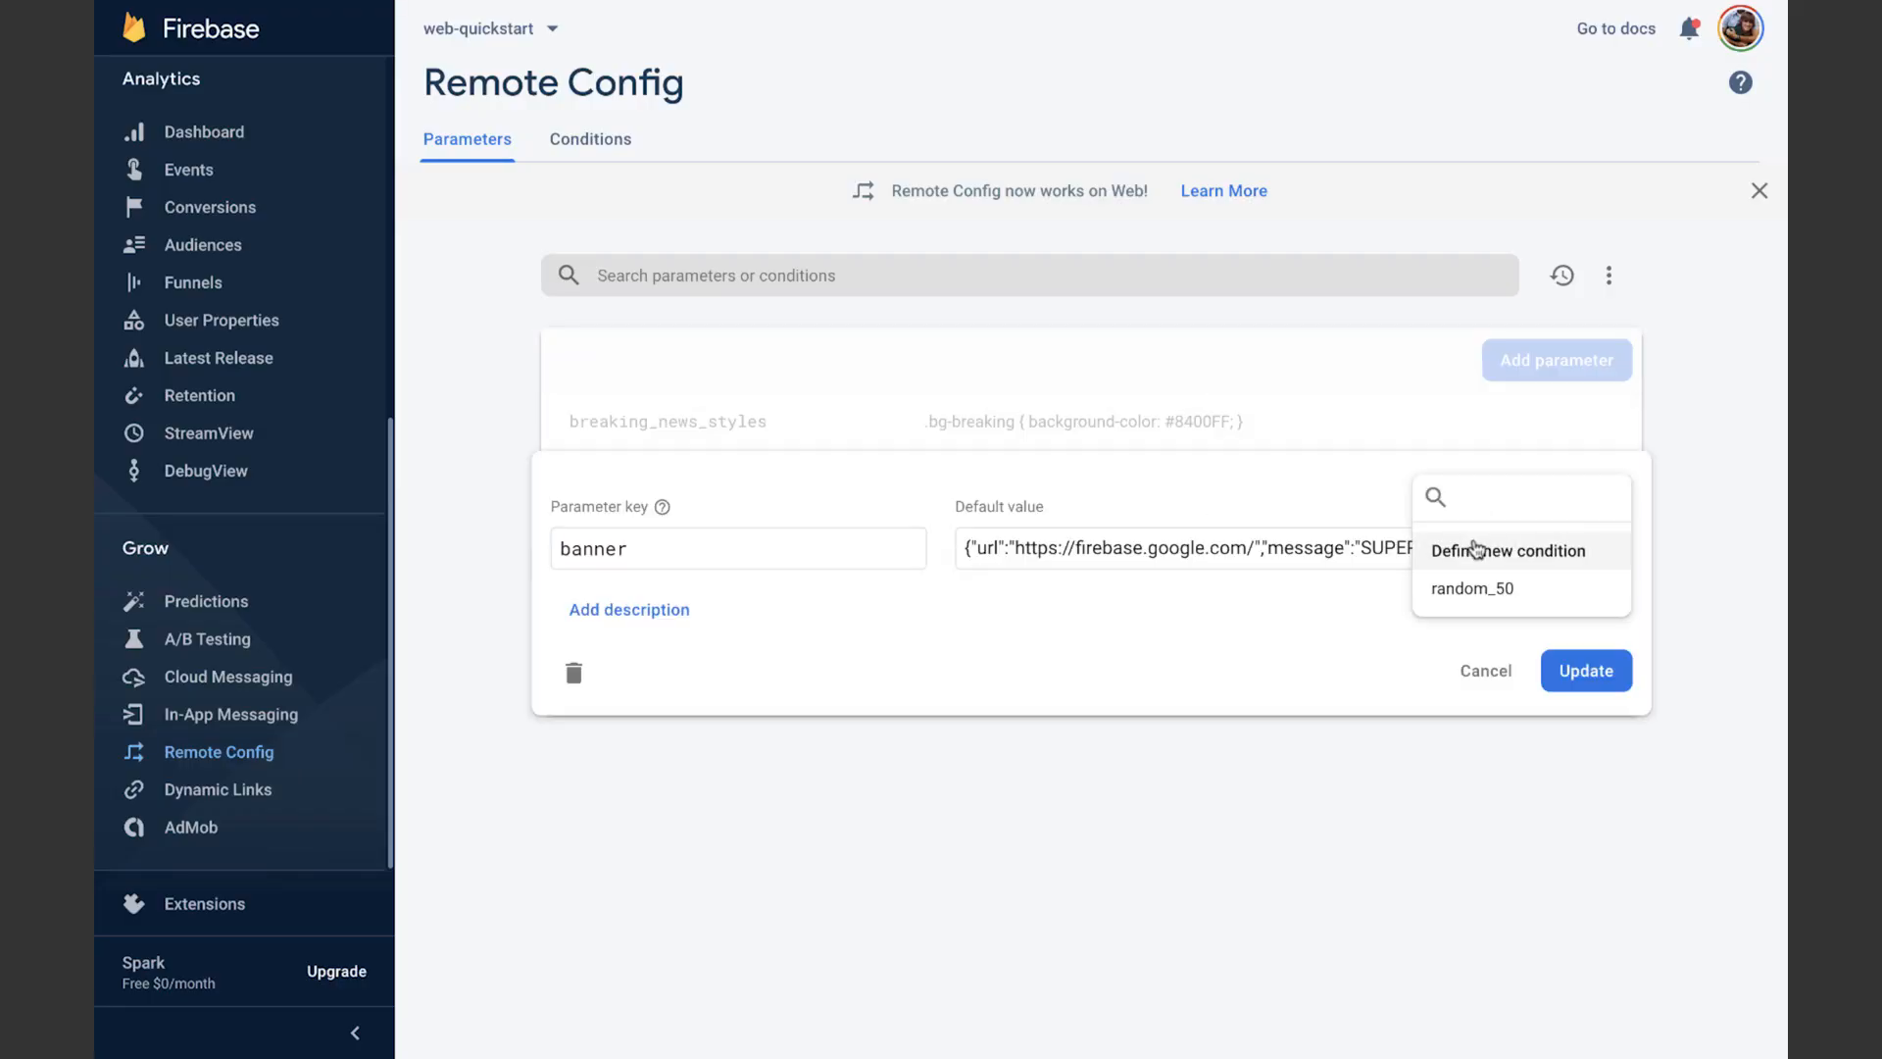
{"action": "left_click", "coordinate": [1471, 588]}
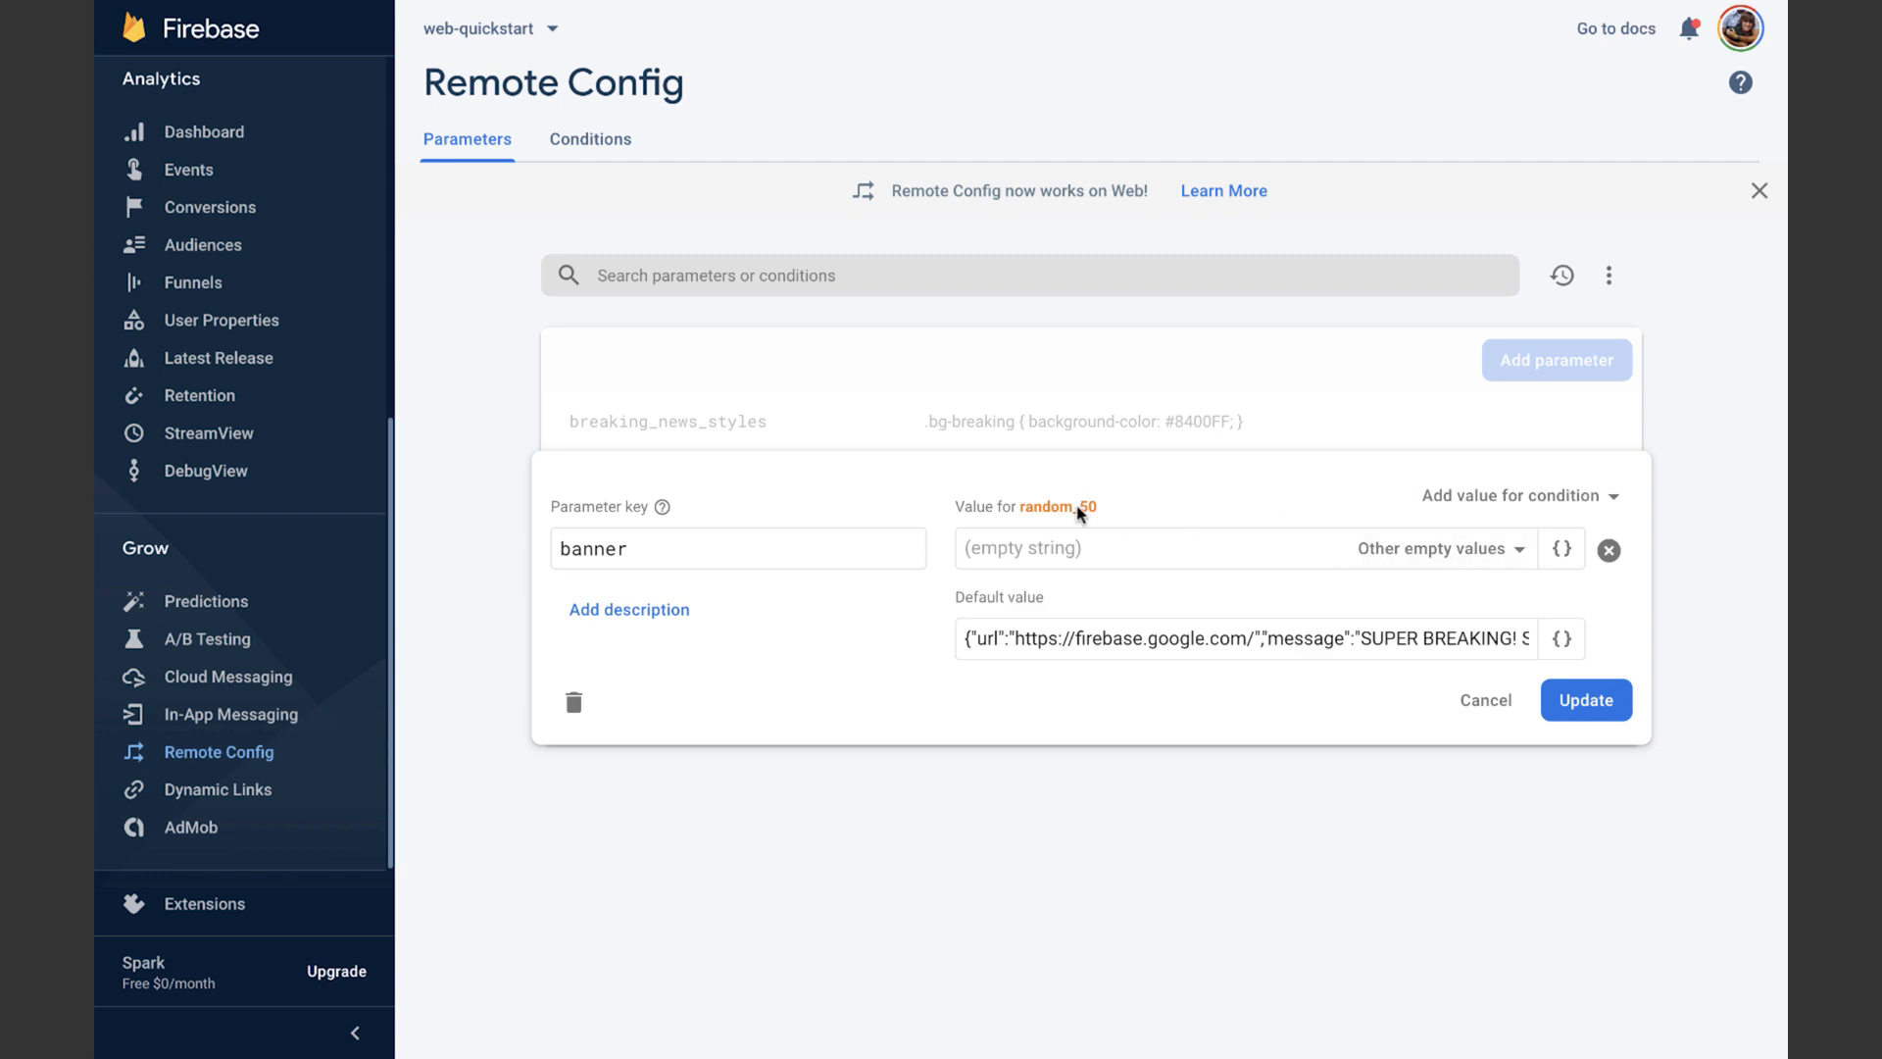
{"action": "left_click", "coordinate": [1061, 506]}
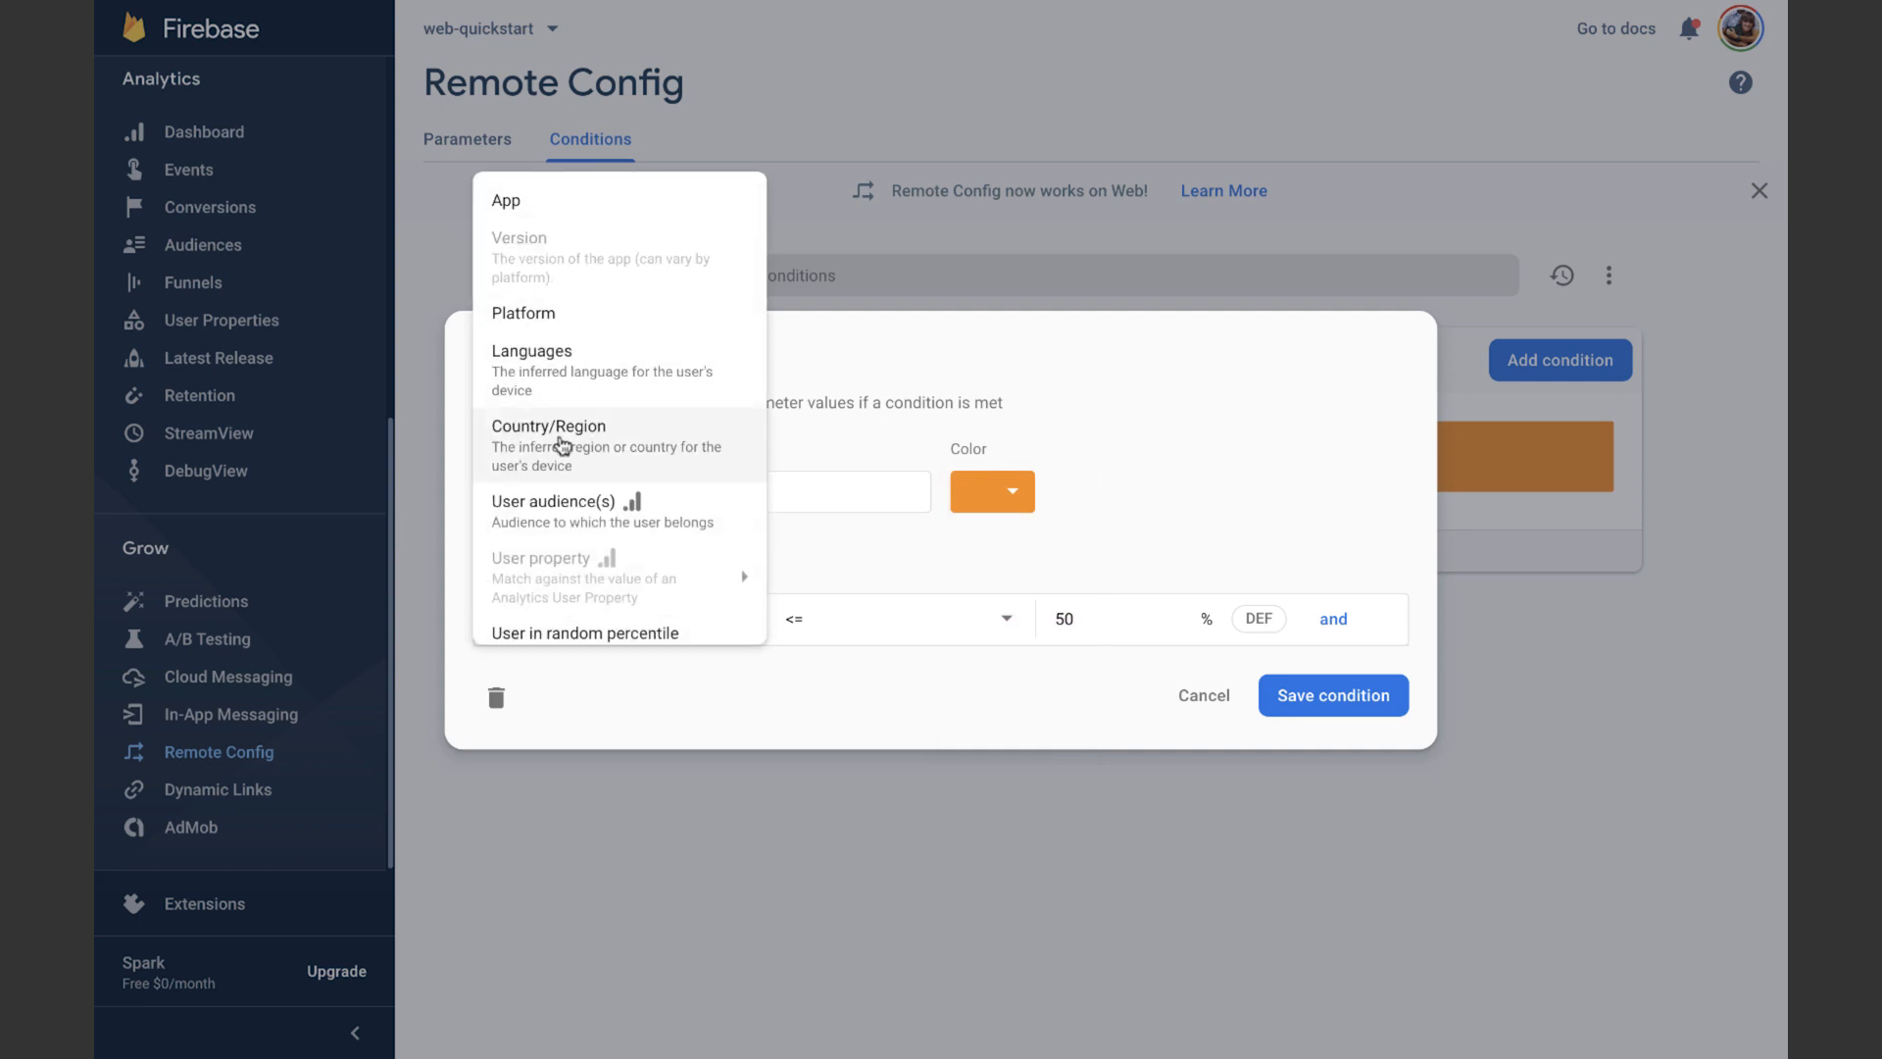
Define random_50 as user in random percentile <= 50% and save it
{"action": "scroll", "scroll_direction": "down", "scroll_amount": 3}
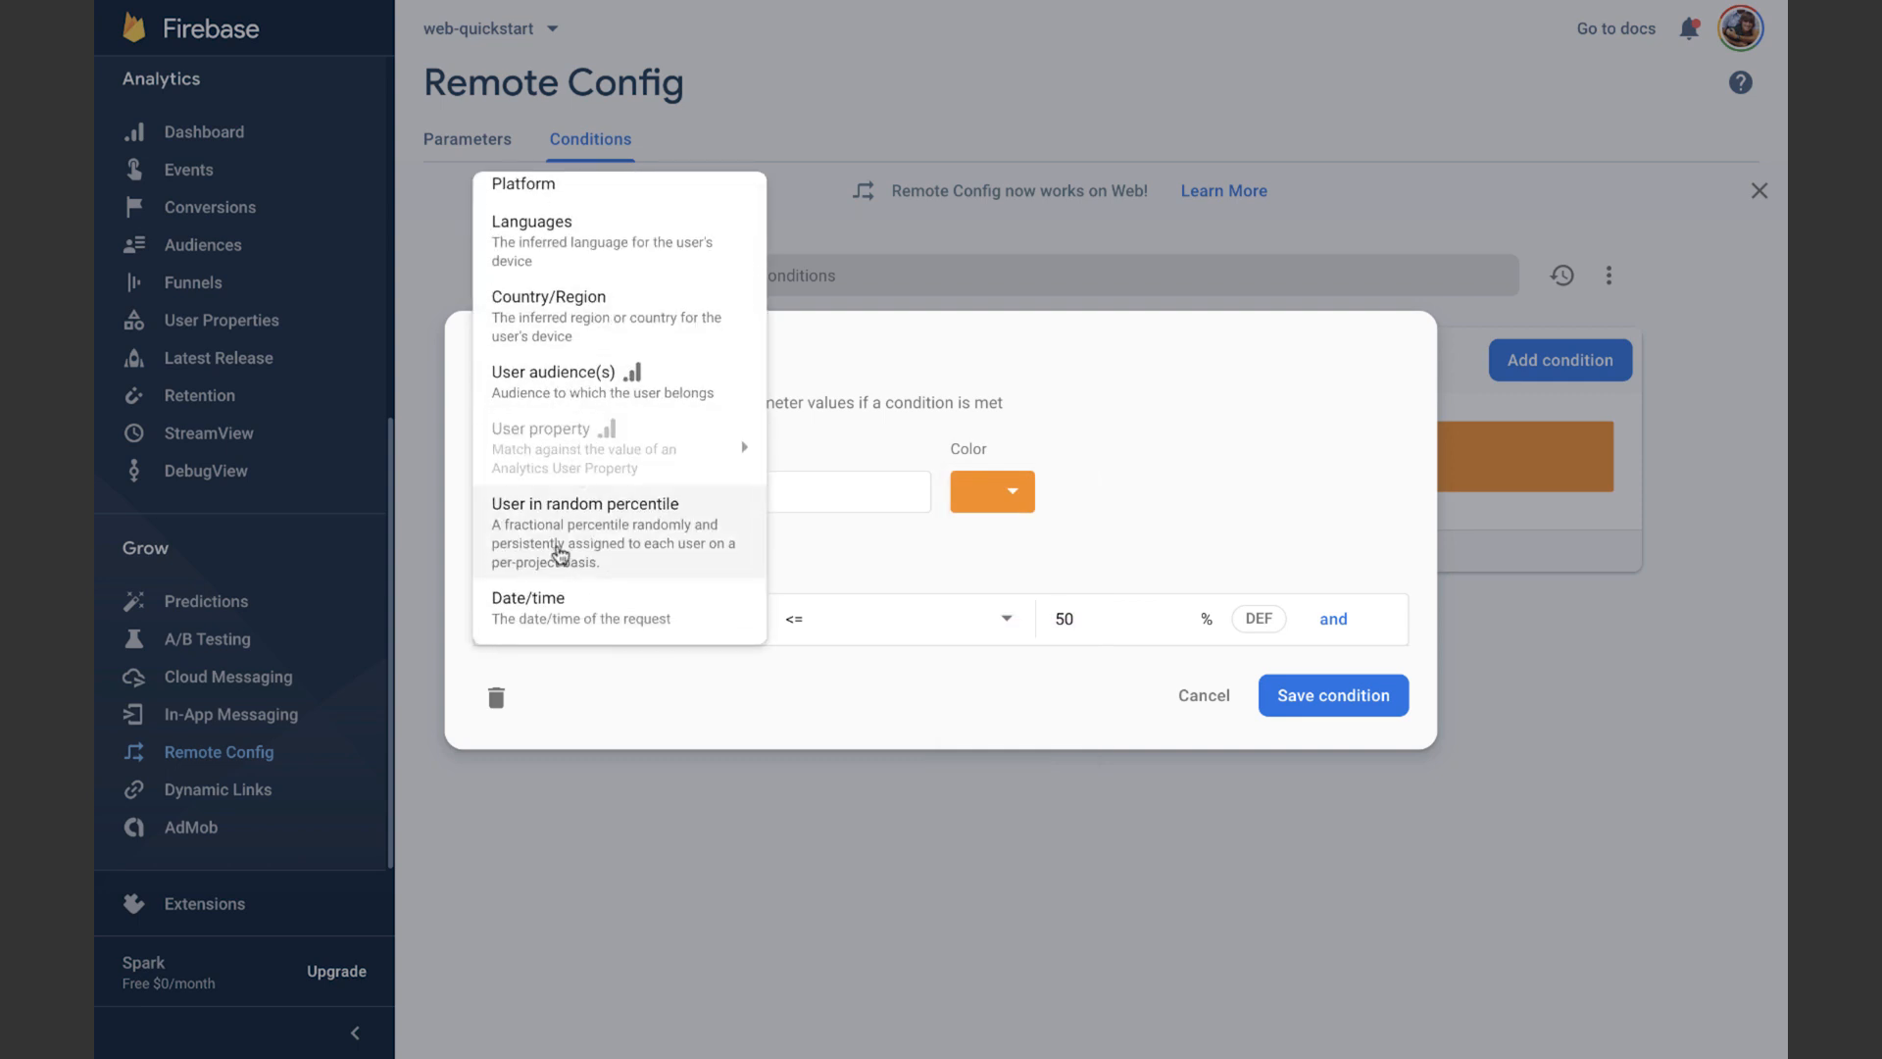
{"action": "left_click", "coordinate": [585, 504]}
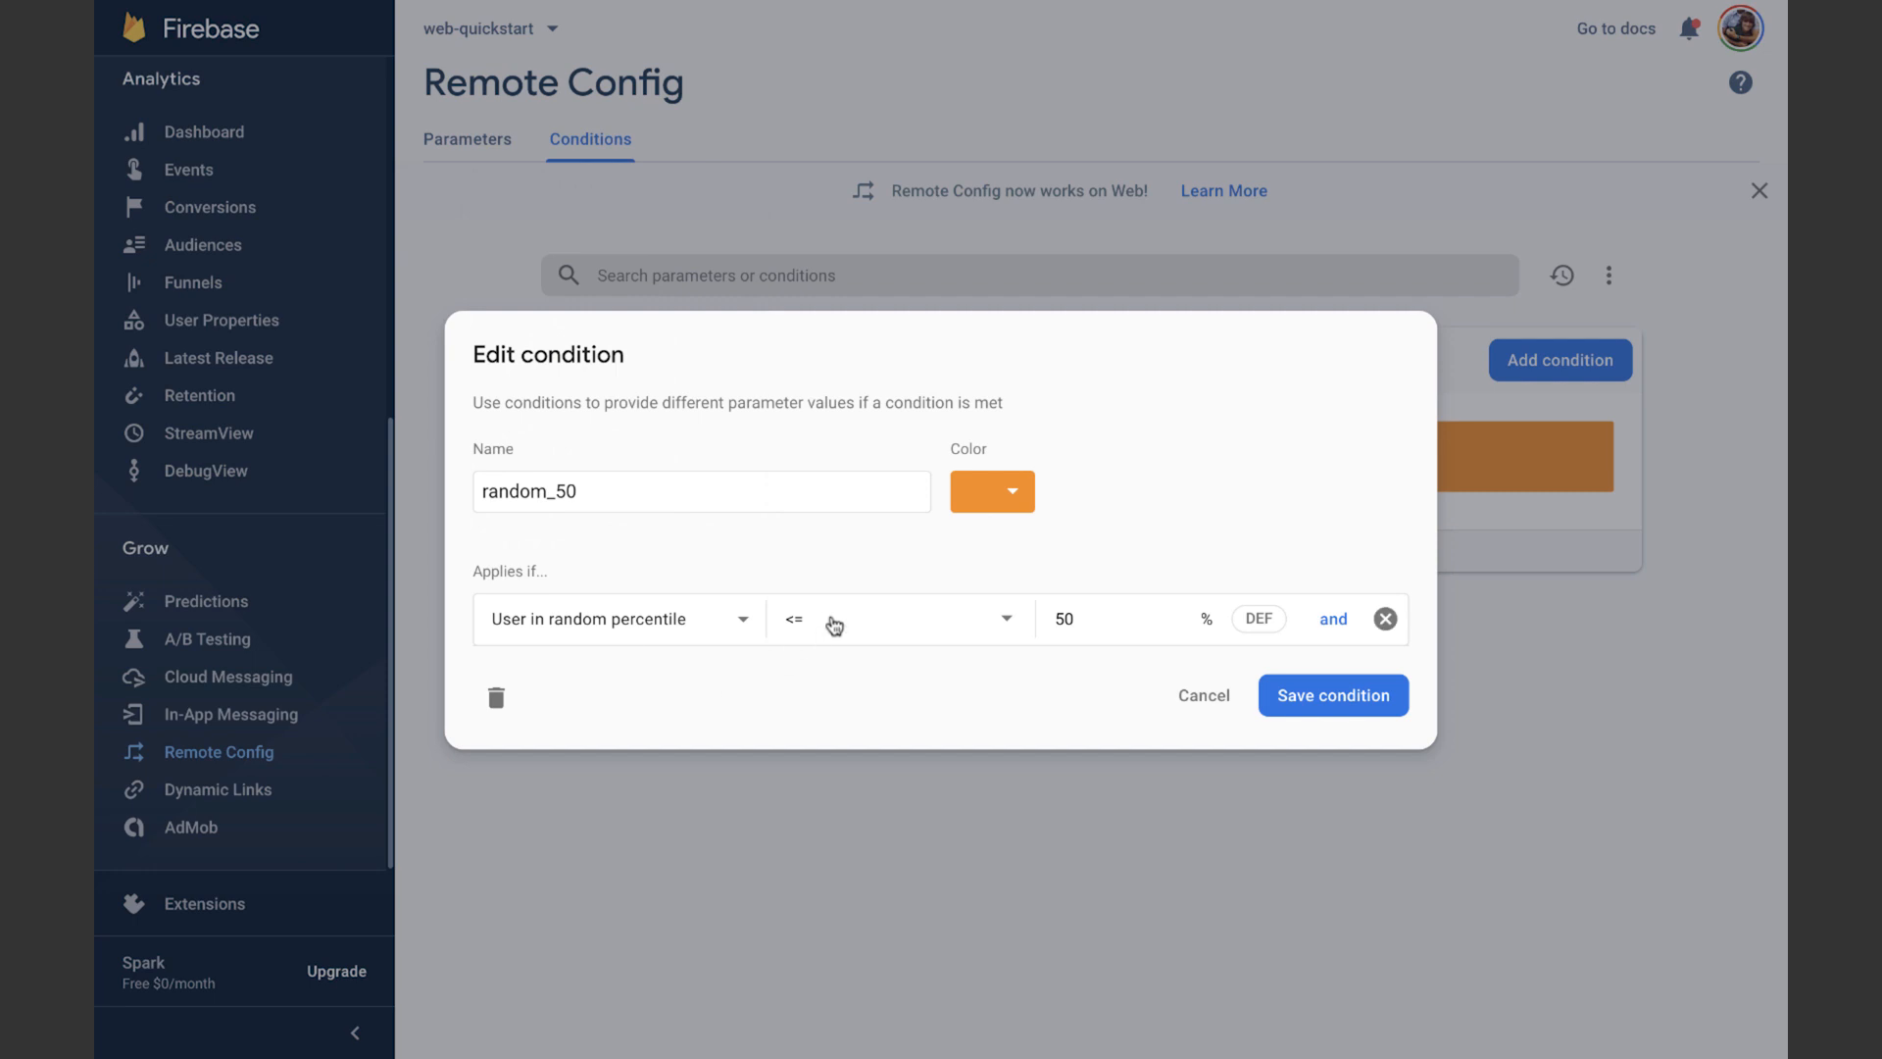
{"action": "left_click", "coordinate": [1115, 617]}
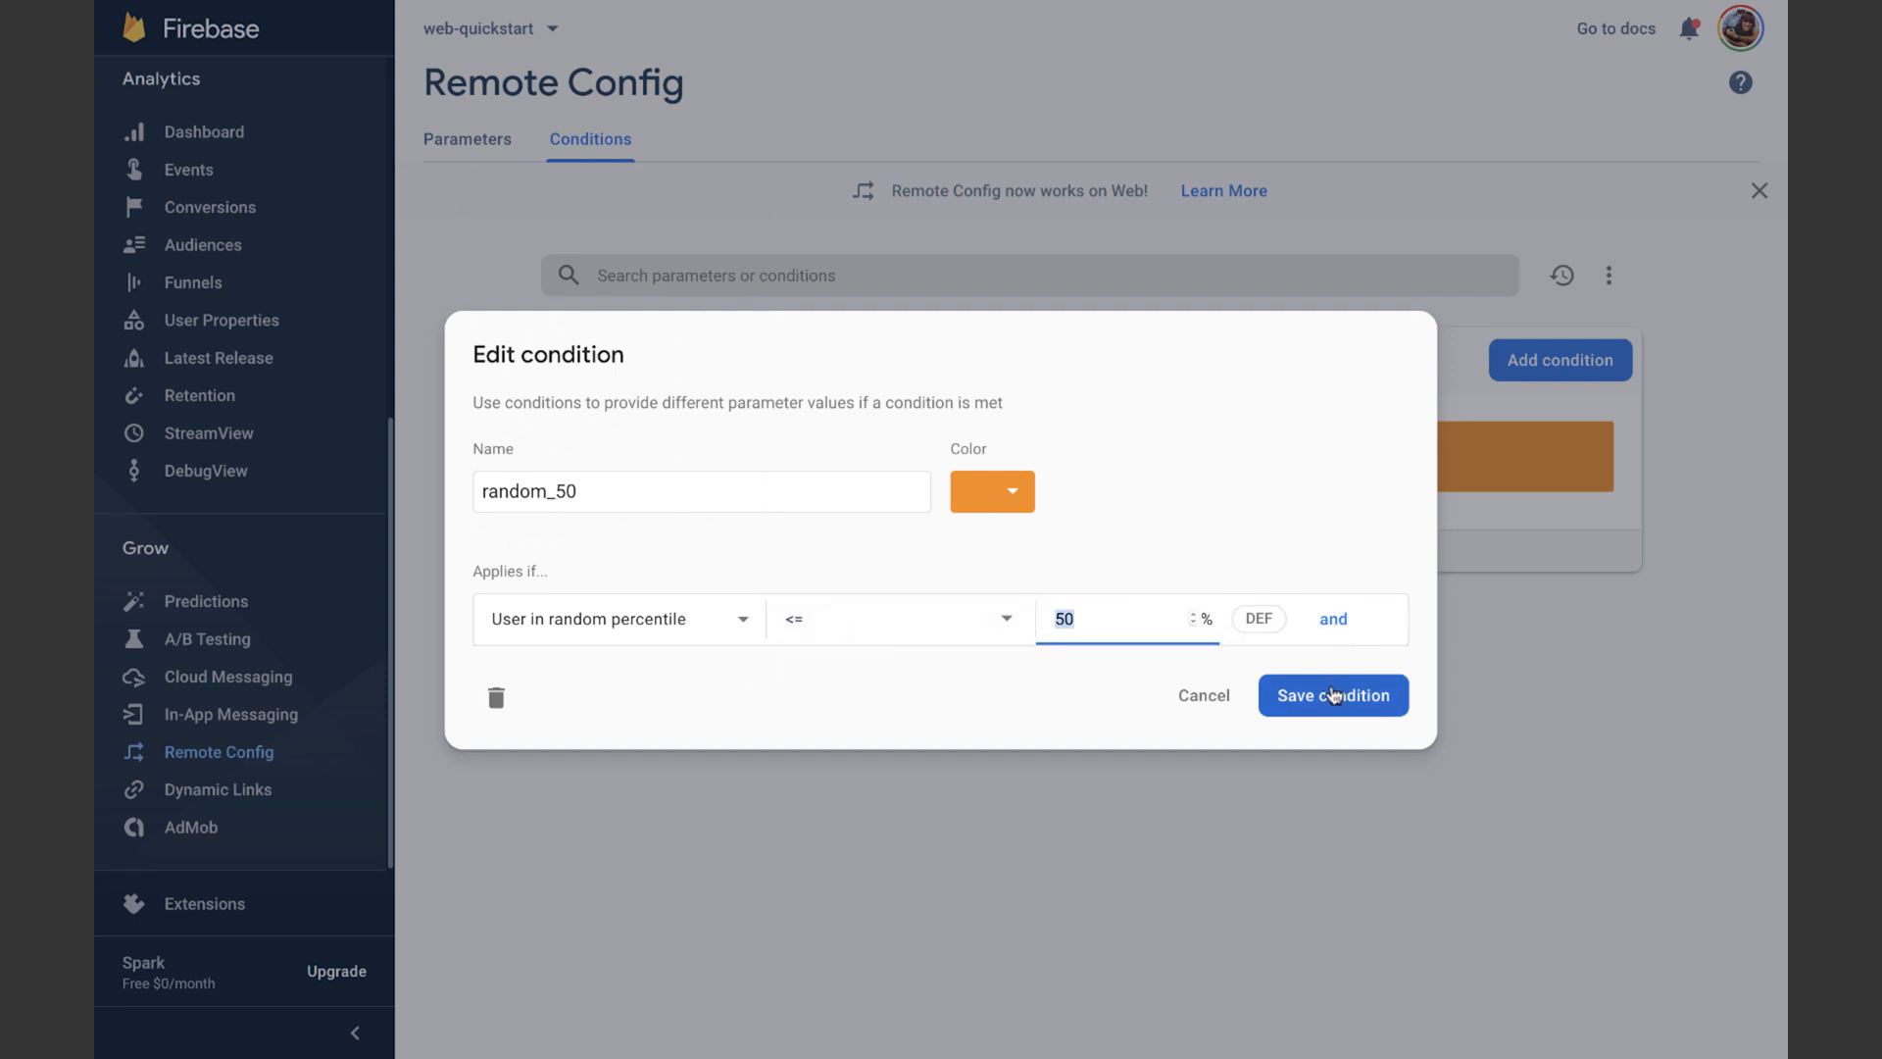
{"action": "left_click", "coordinate": [1333, 694]}
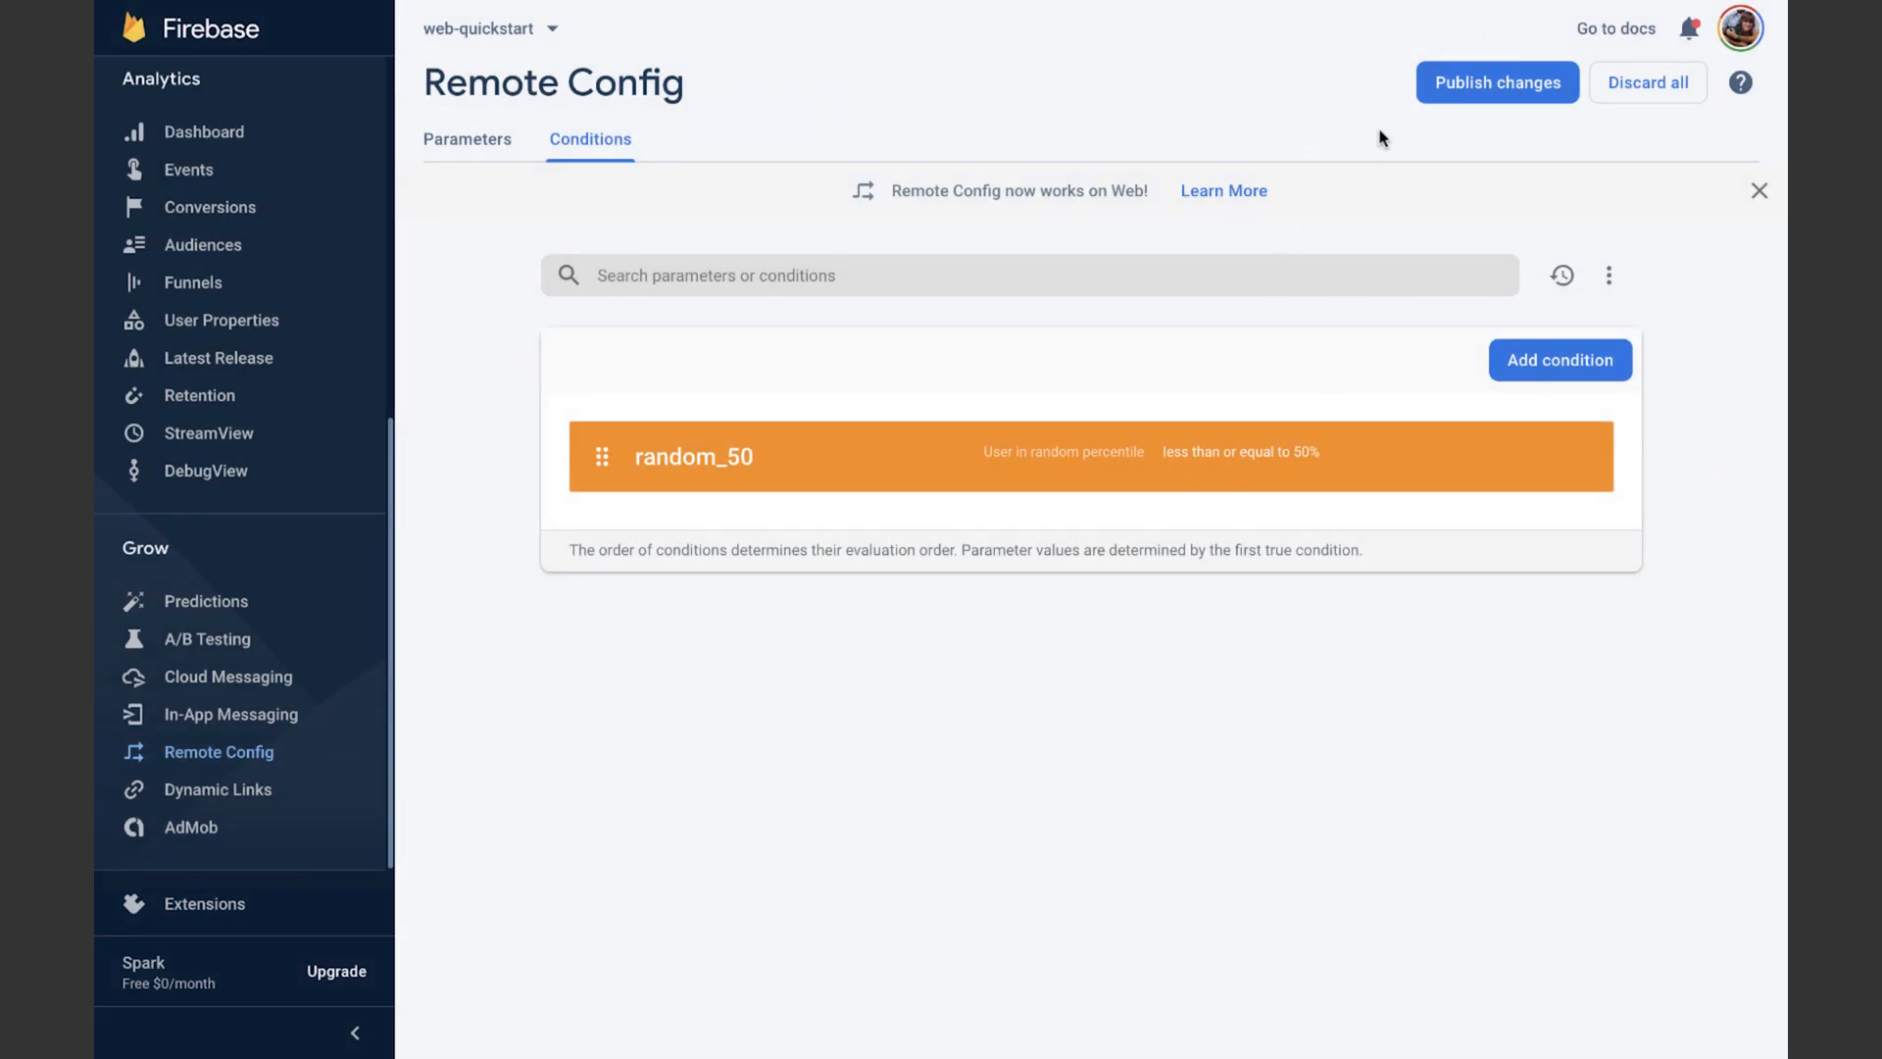
Start a random_50 conditional value on the banner parameter
{"action": "left_click", "coordinate": [467, 138]}
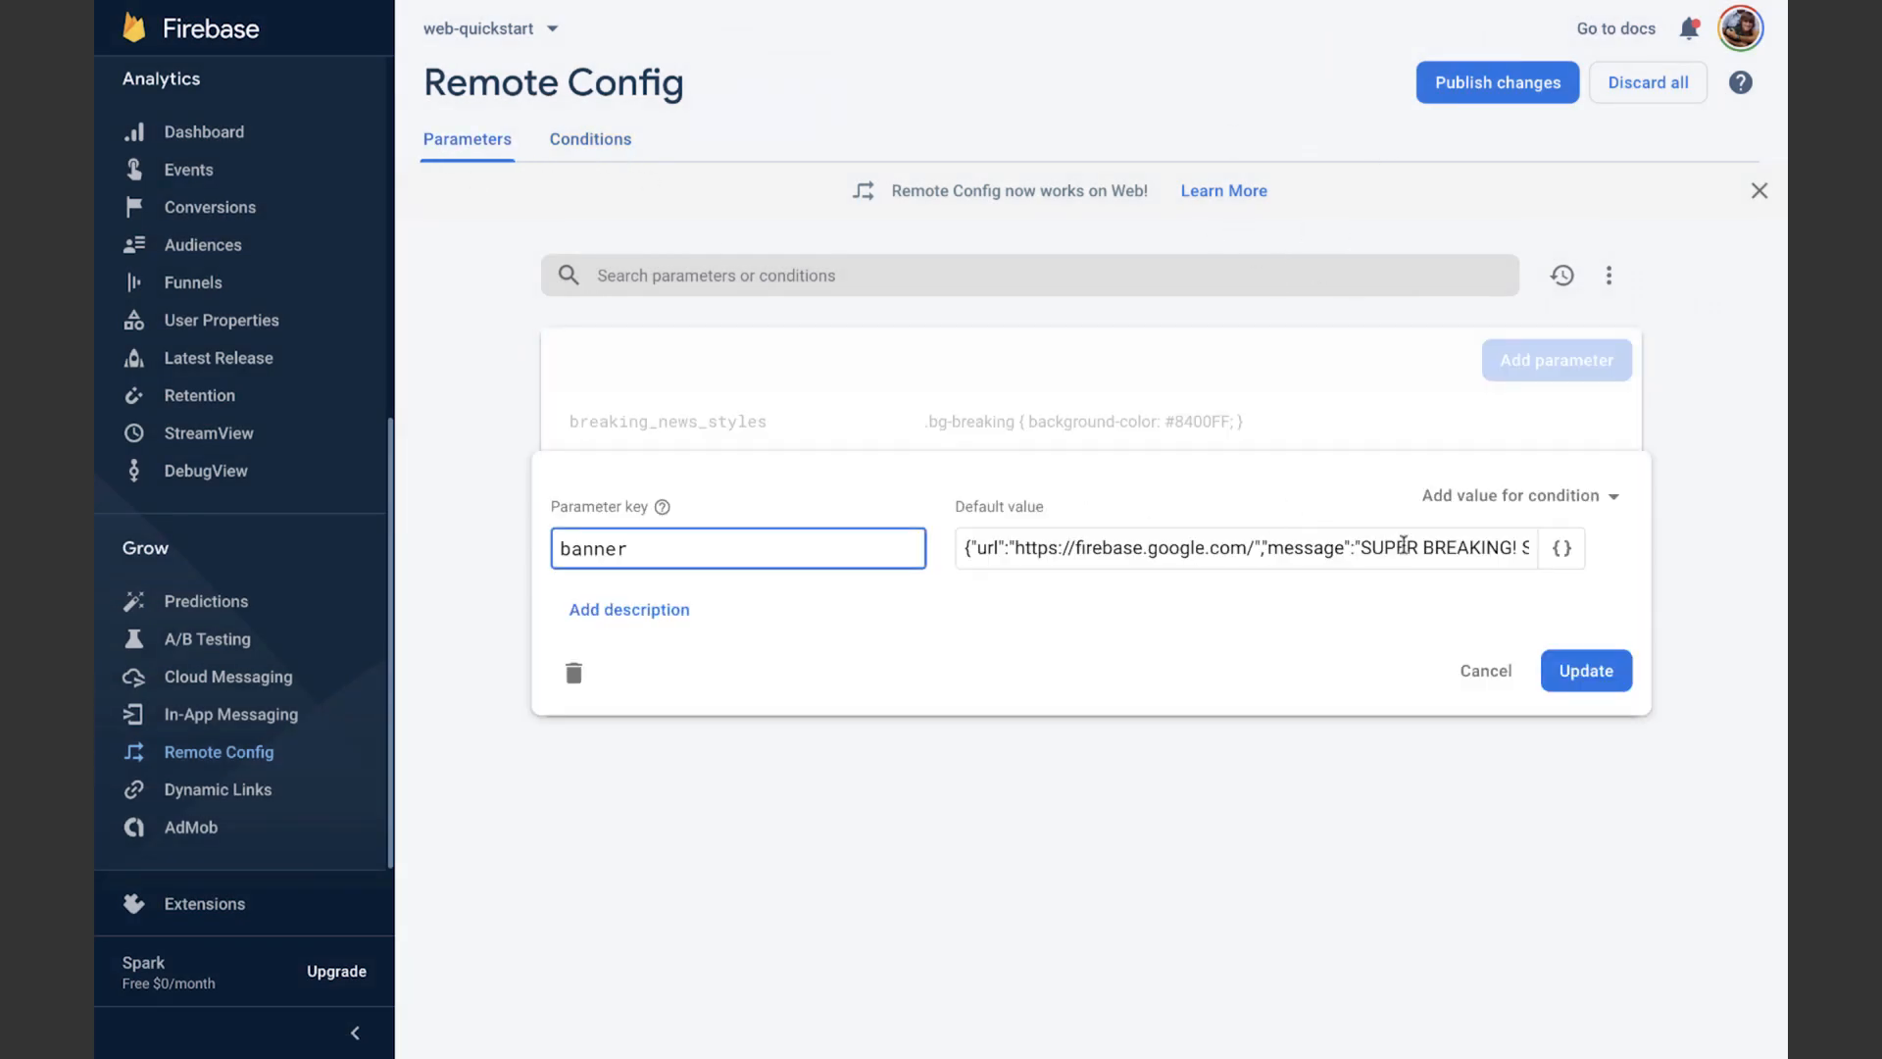
{"action": "left_click", "coordinate": [1249, 547]}
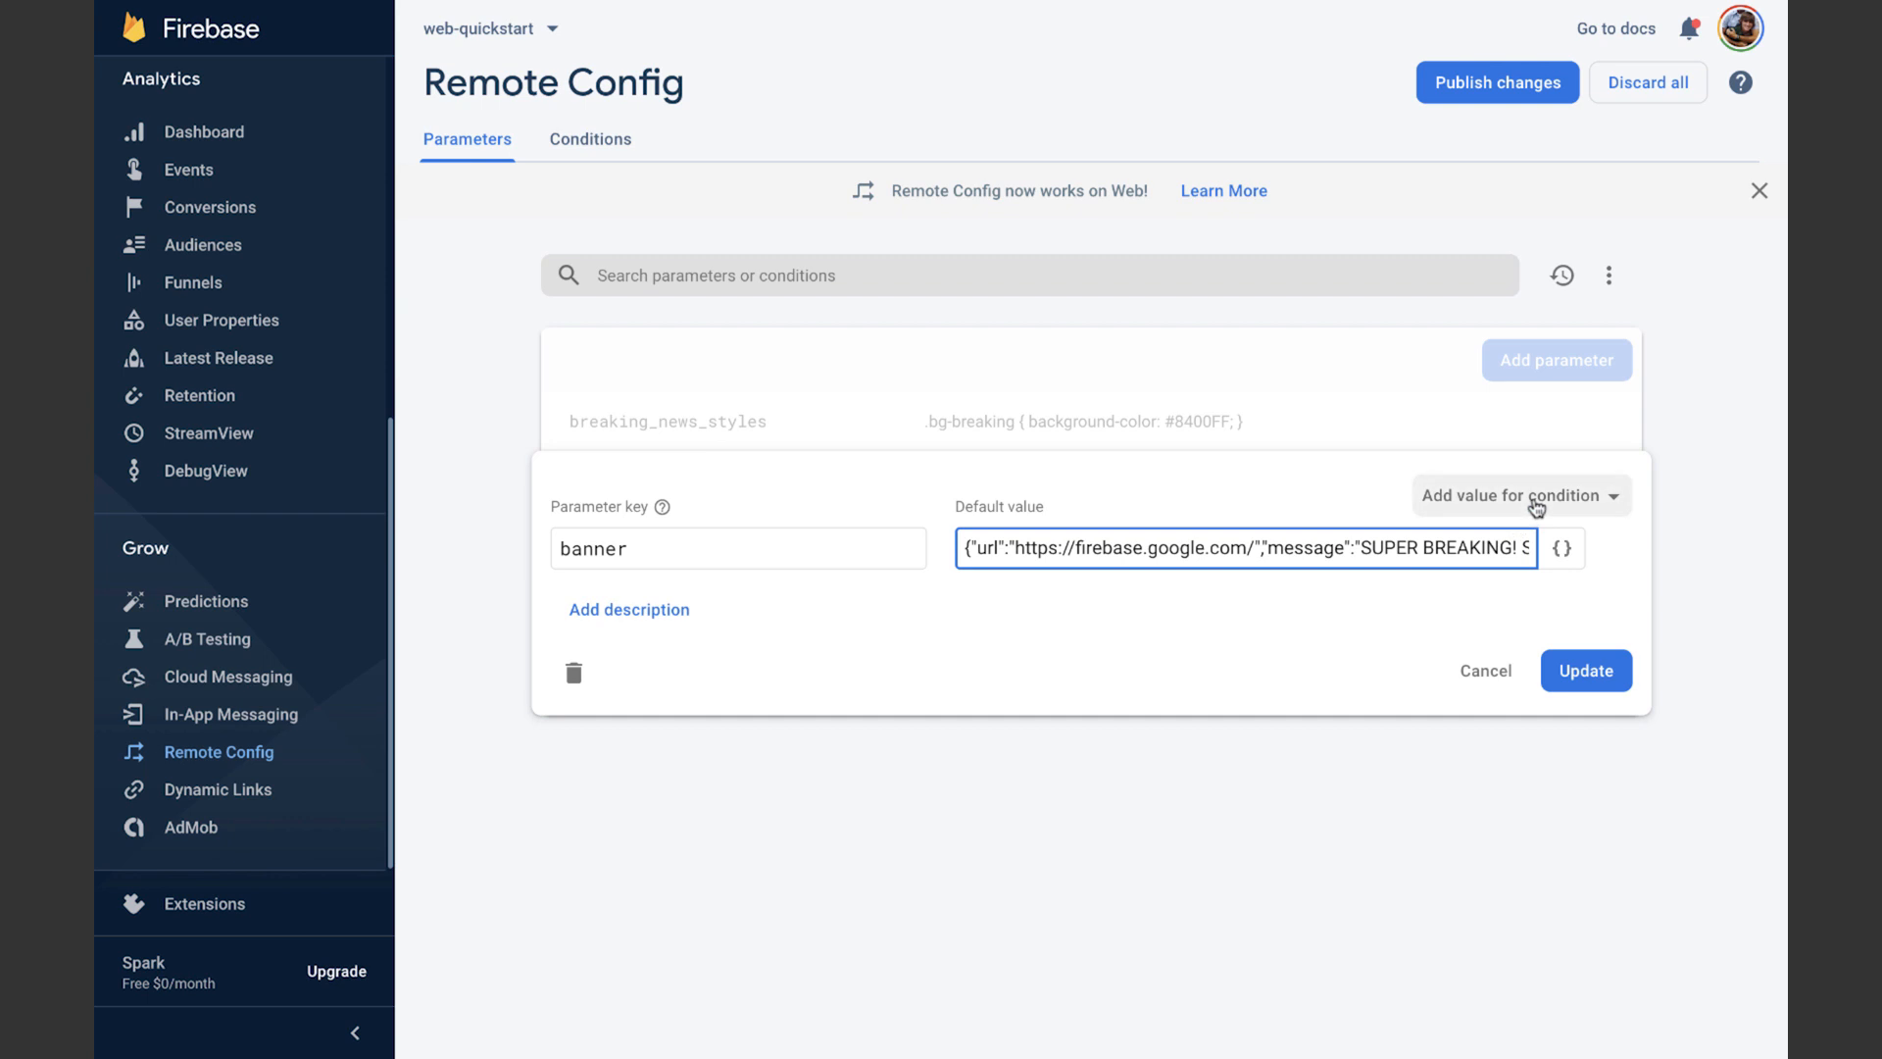
{"action": "left_click", "coordinate": [1514, 494]}
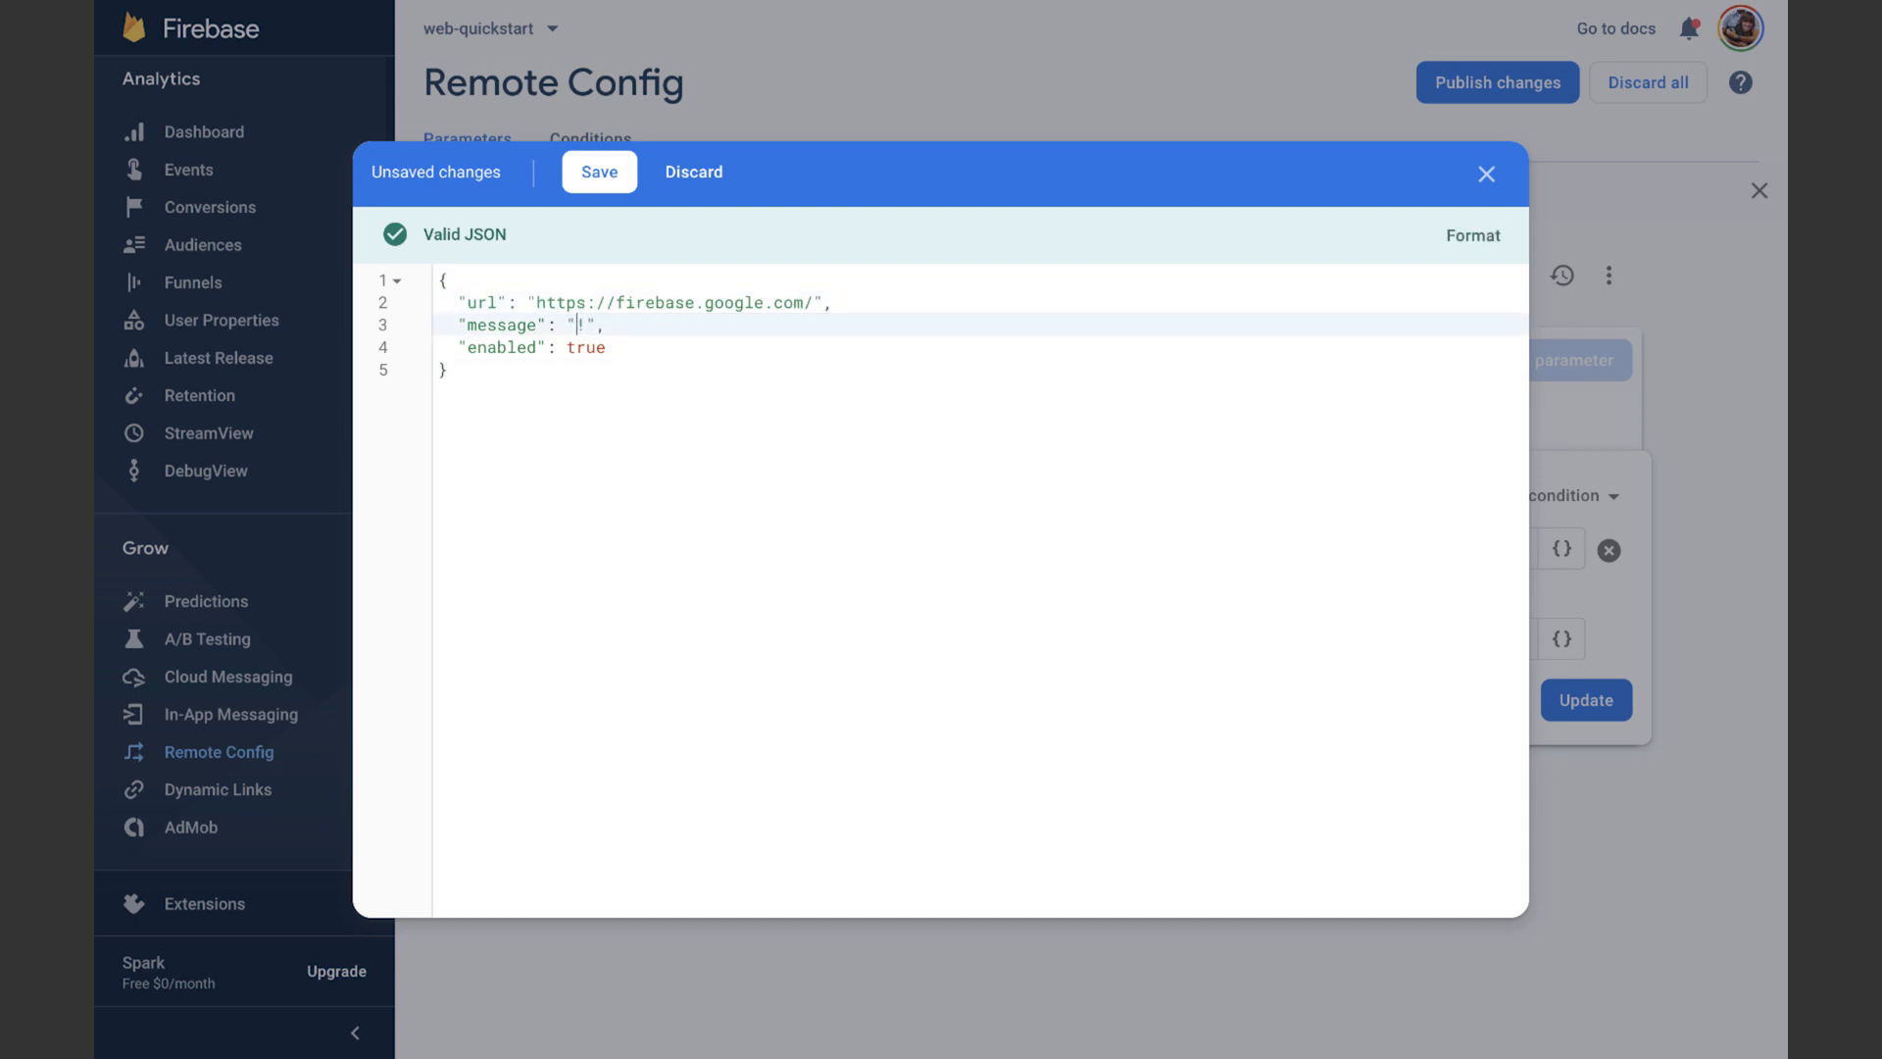
Enter 'Save 40% off our premium plan today!' for random_50, keep SUPER BREAKING! SO IMPORTANT! as default, and update
{"action": "type", "text": "Save"}
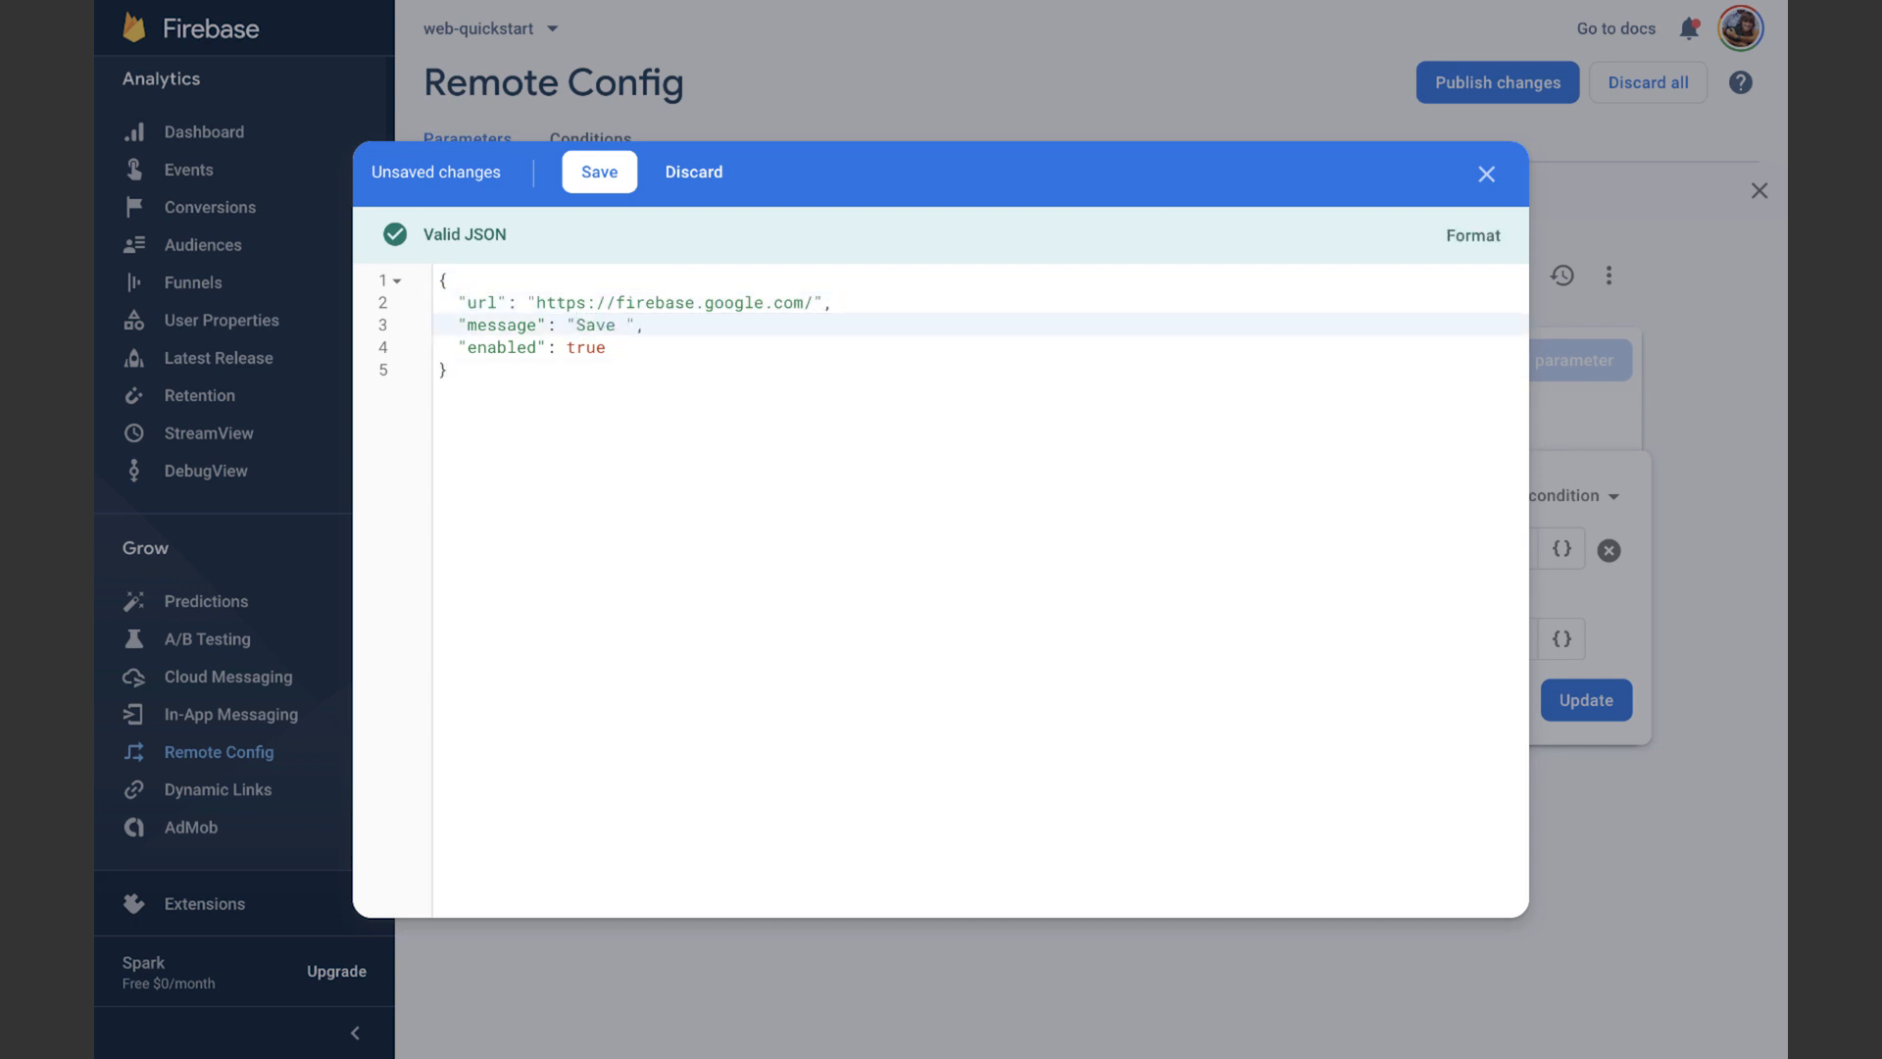
{"action": "type", "text": "40% off our premium p"}
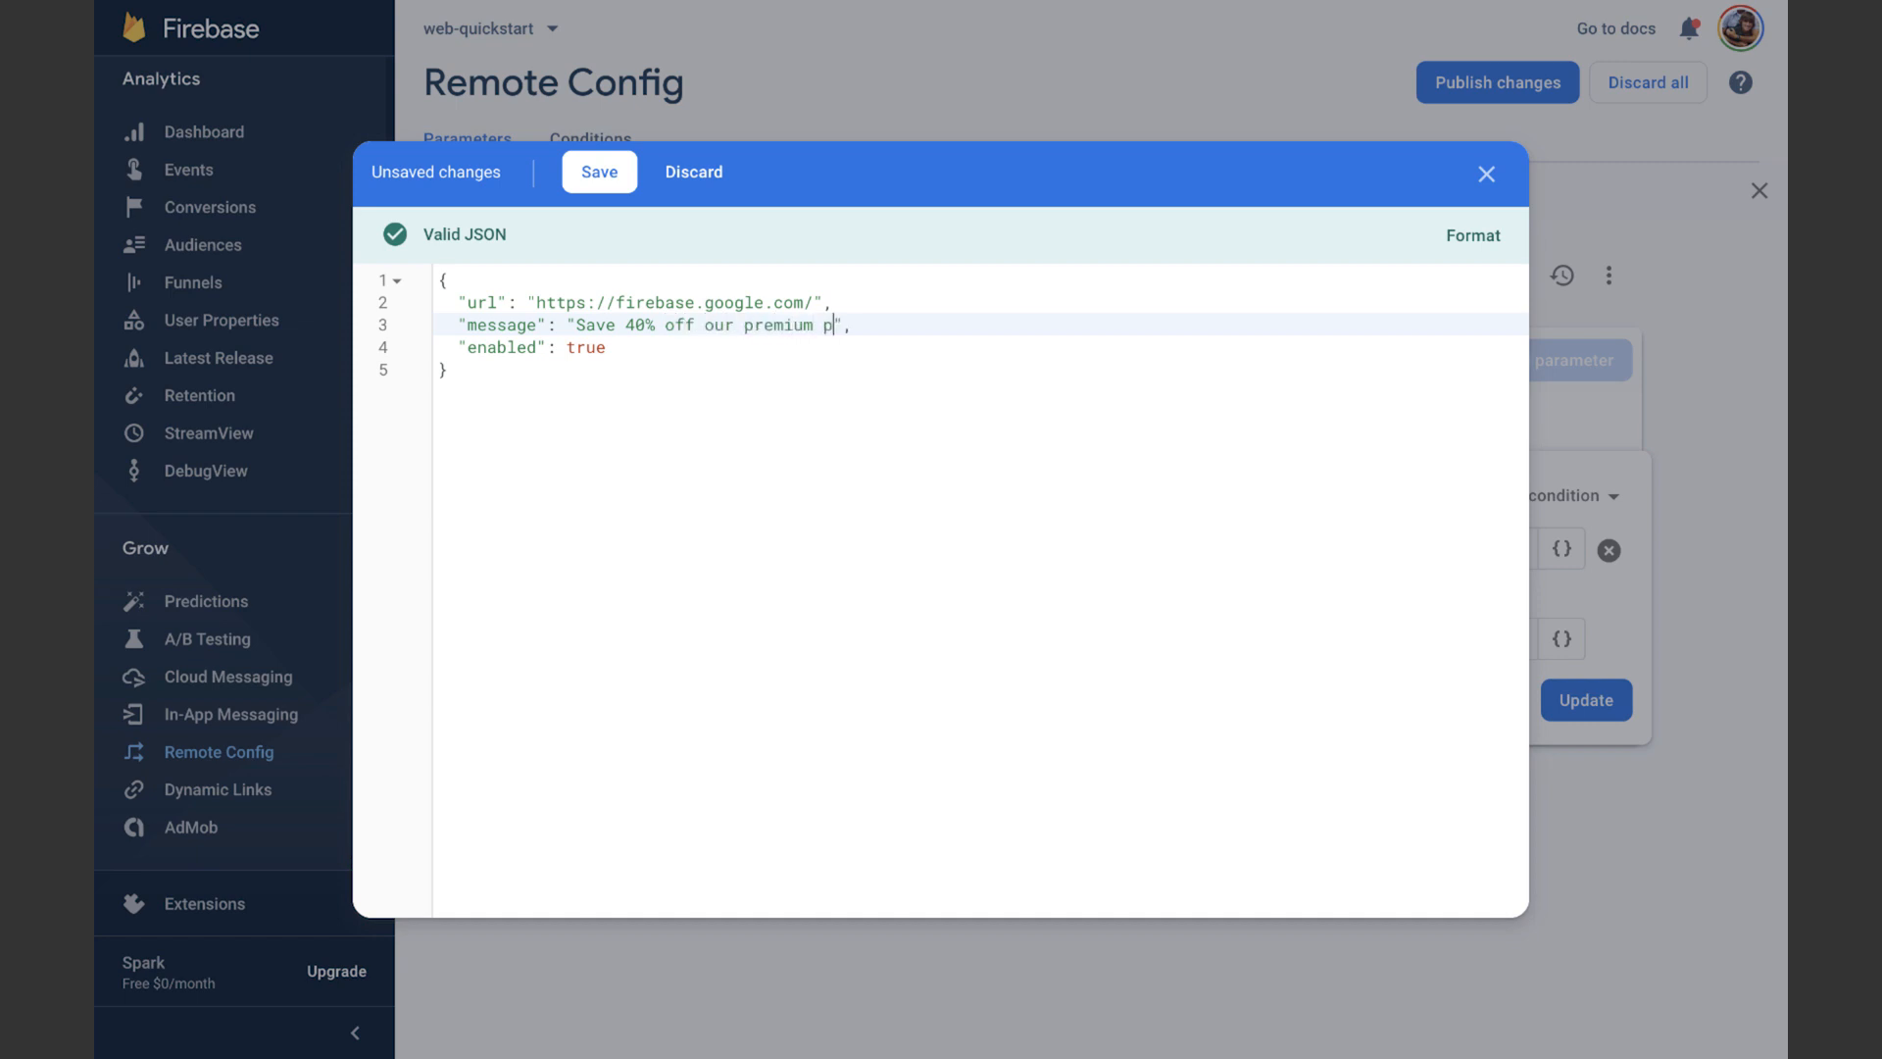
{"action": "type", "text": "lan today!"}
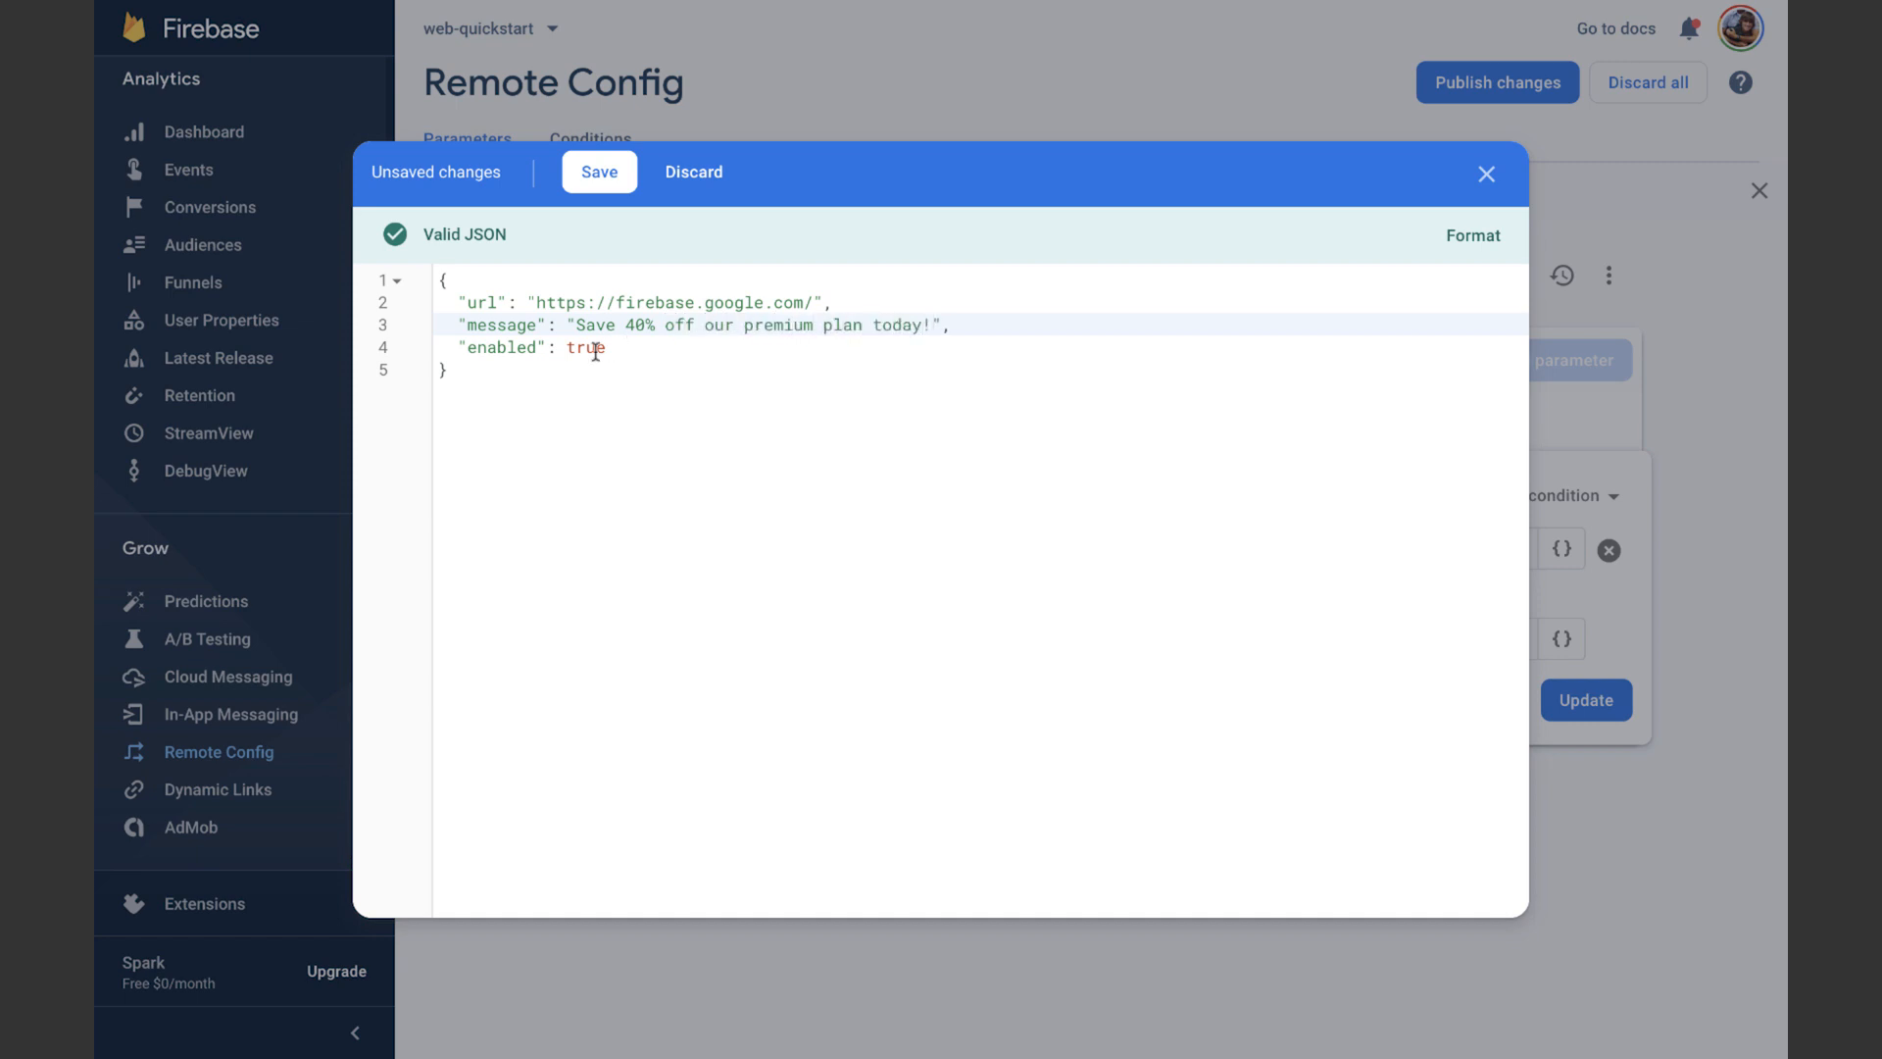
{"action": "type", "text": "SUPER BREAKING! SO IMPORTANT!\","}
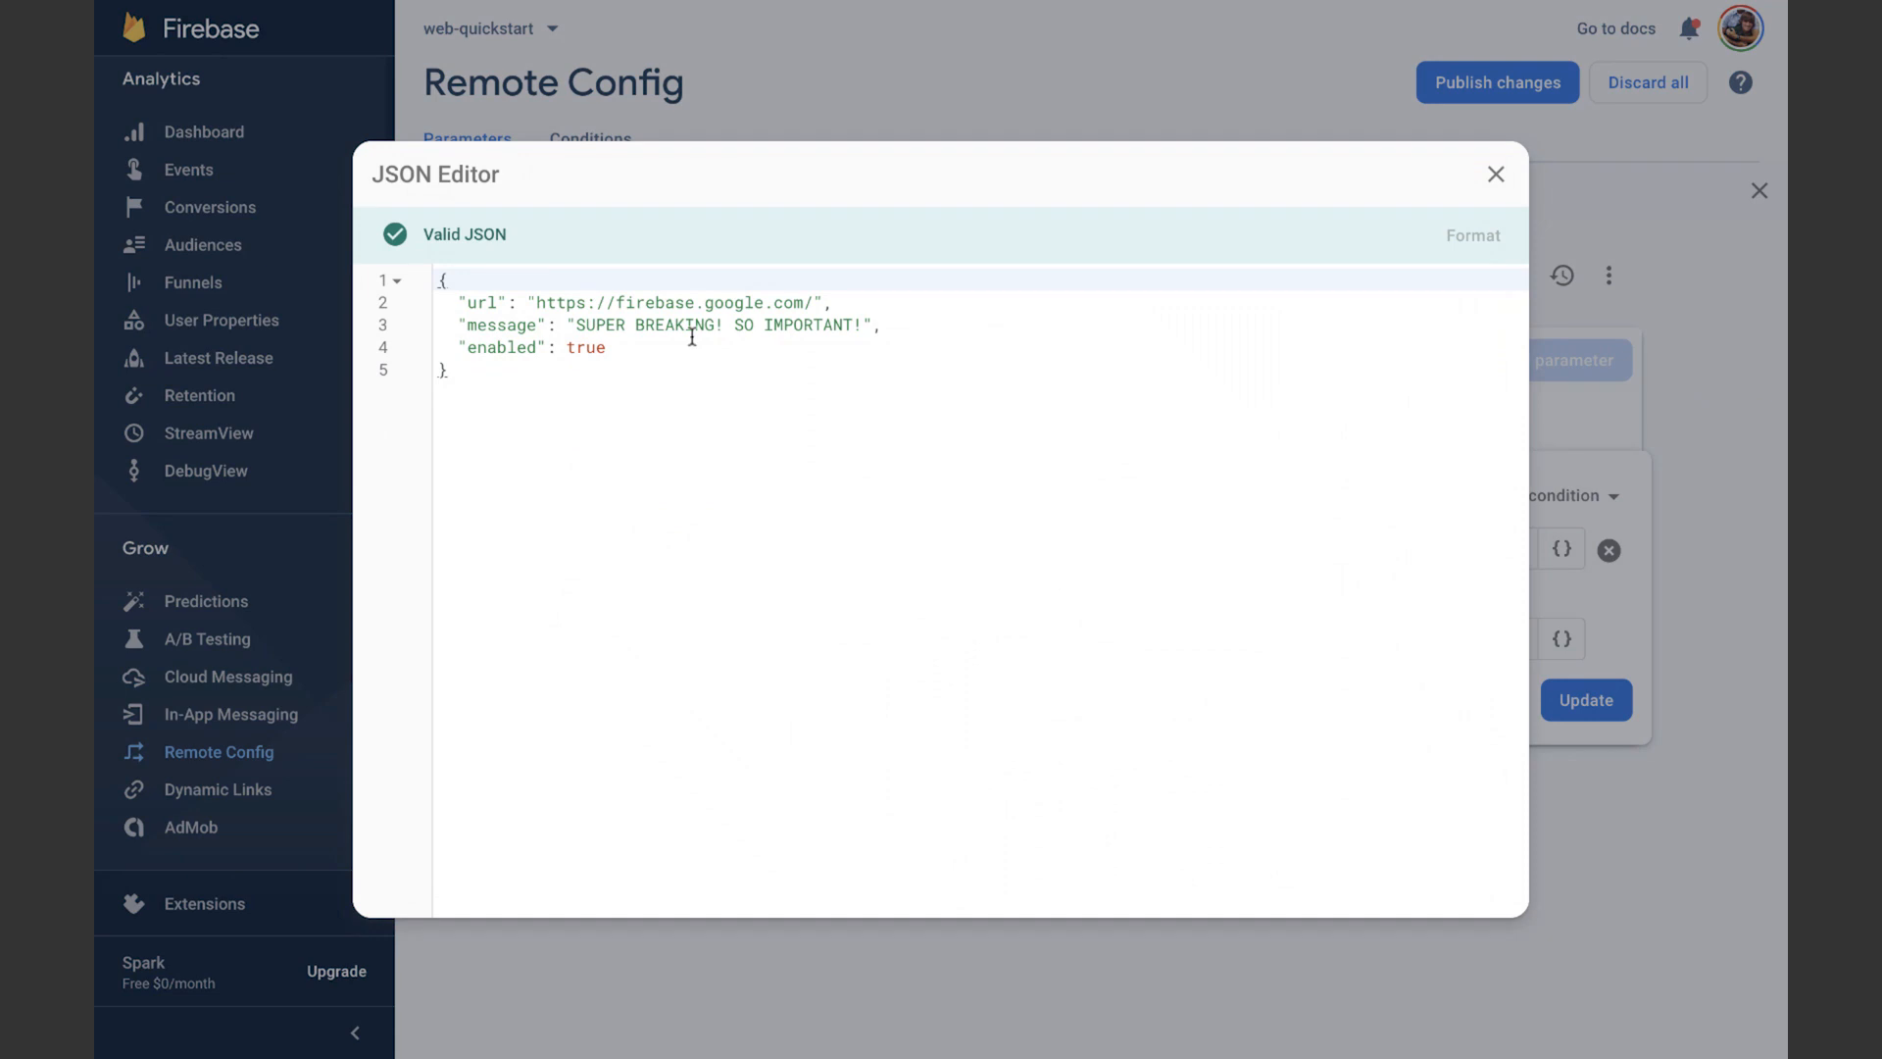
{"action": "left_click", "coordinate": [1494, 175]}
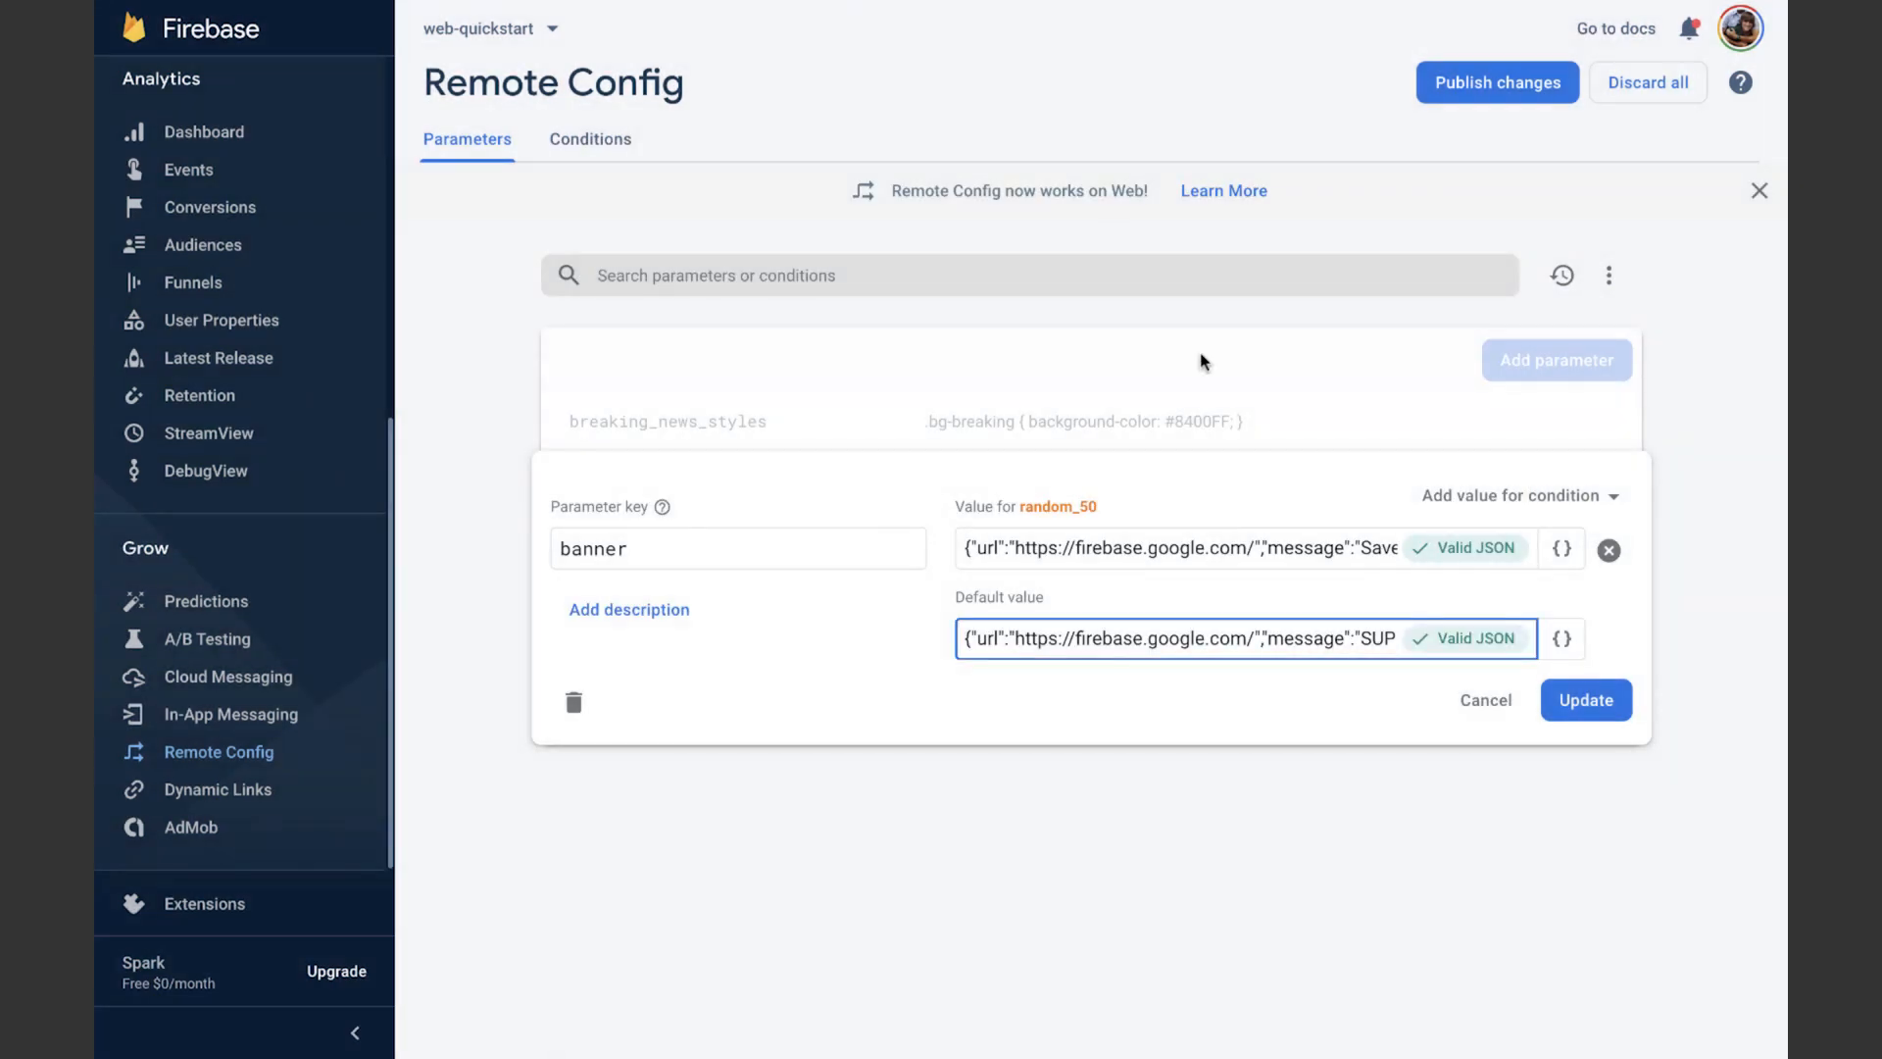
{"action": "left_click", "coordinate": [1586, 700]}
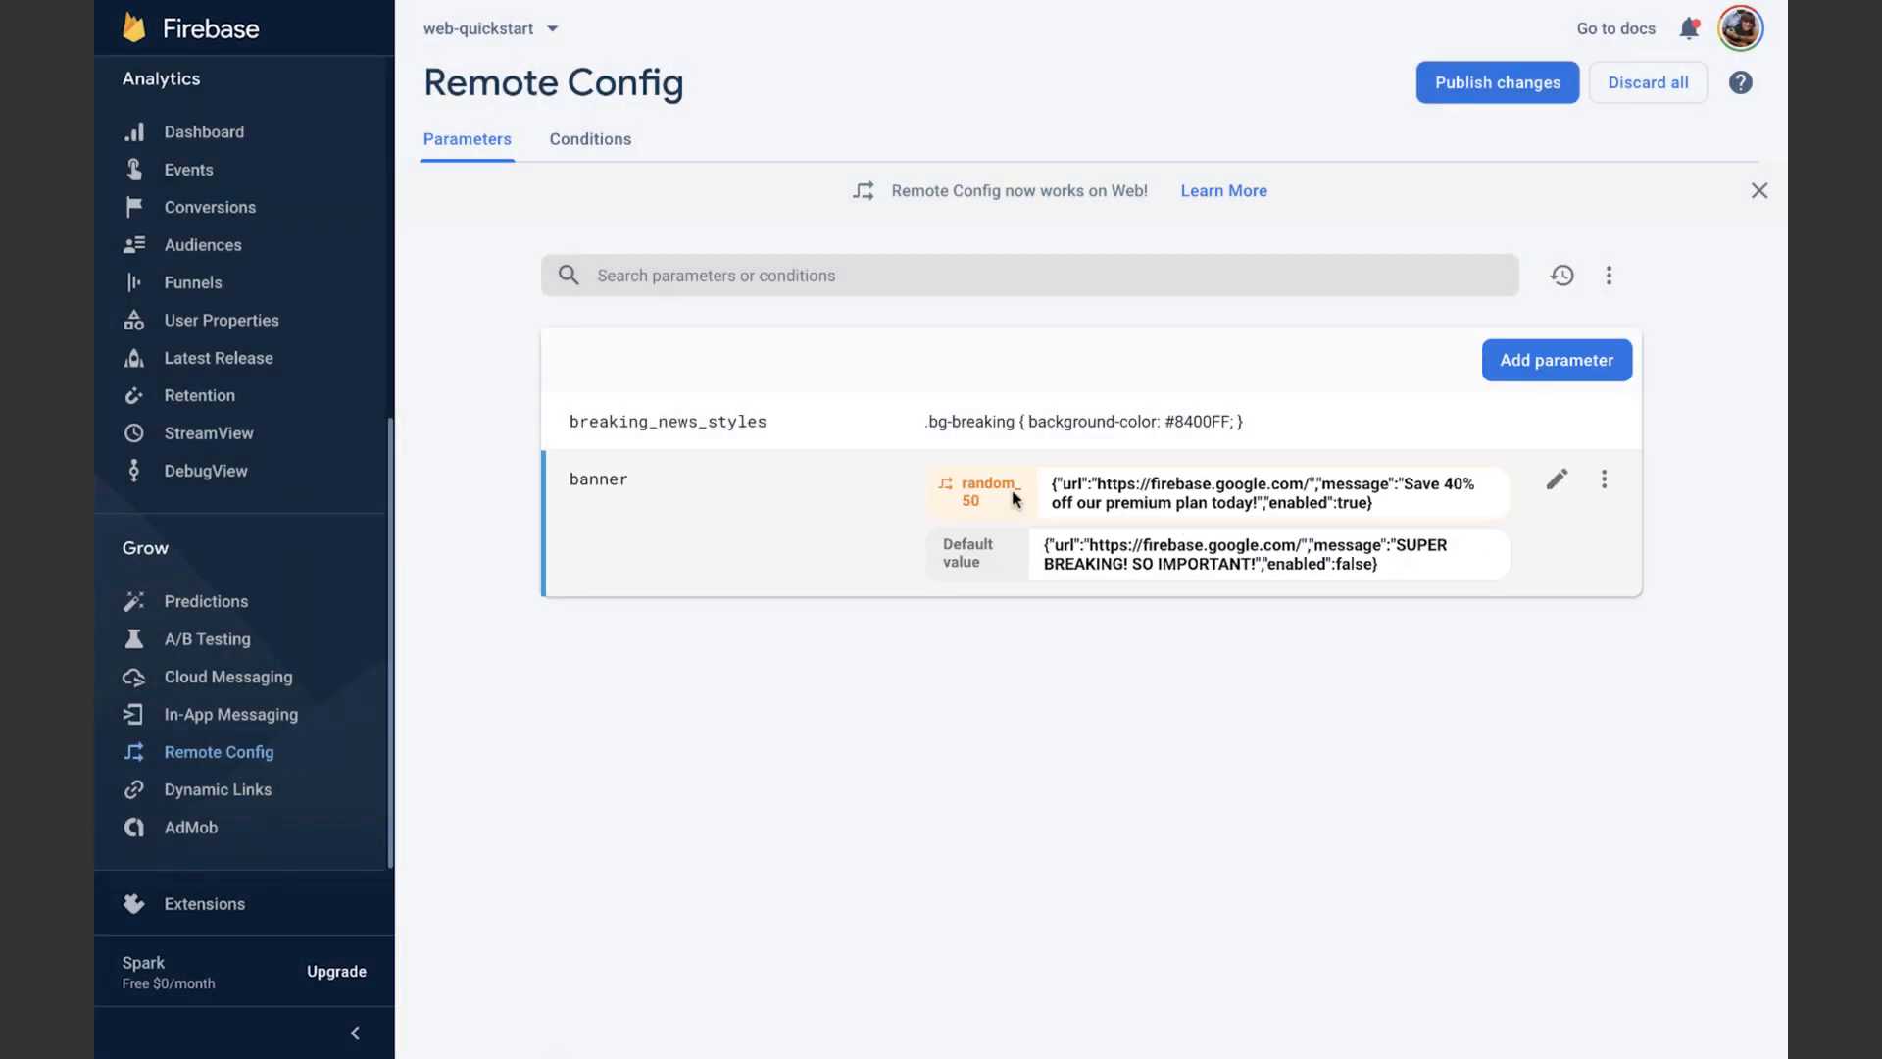
{"action": "mouse_move", "coordinate": [1143, 574]}
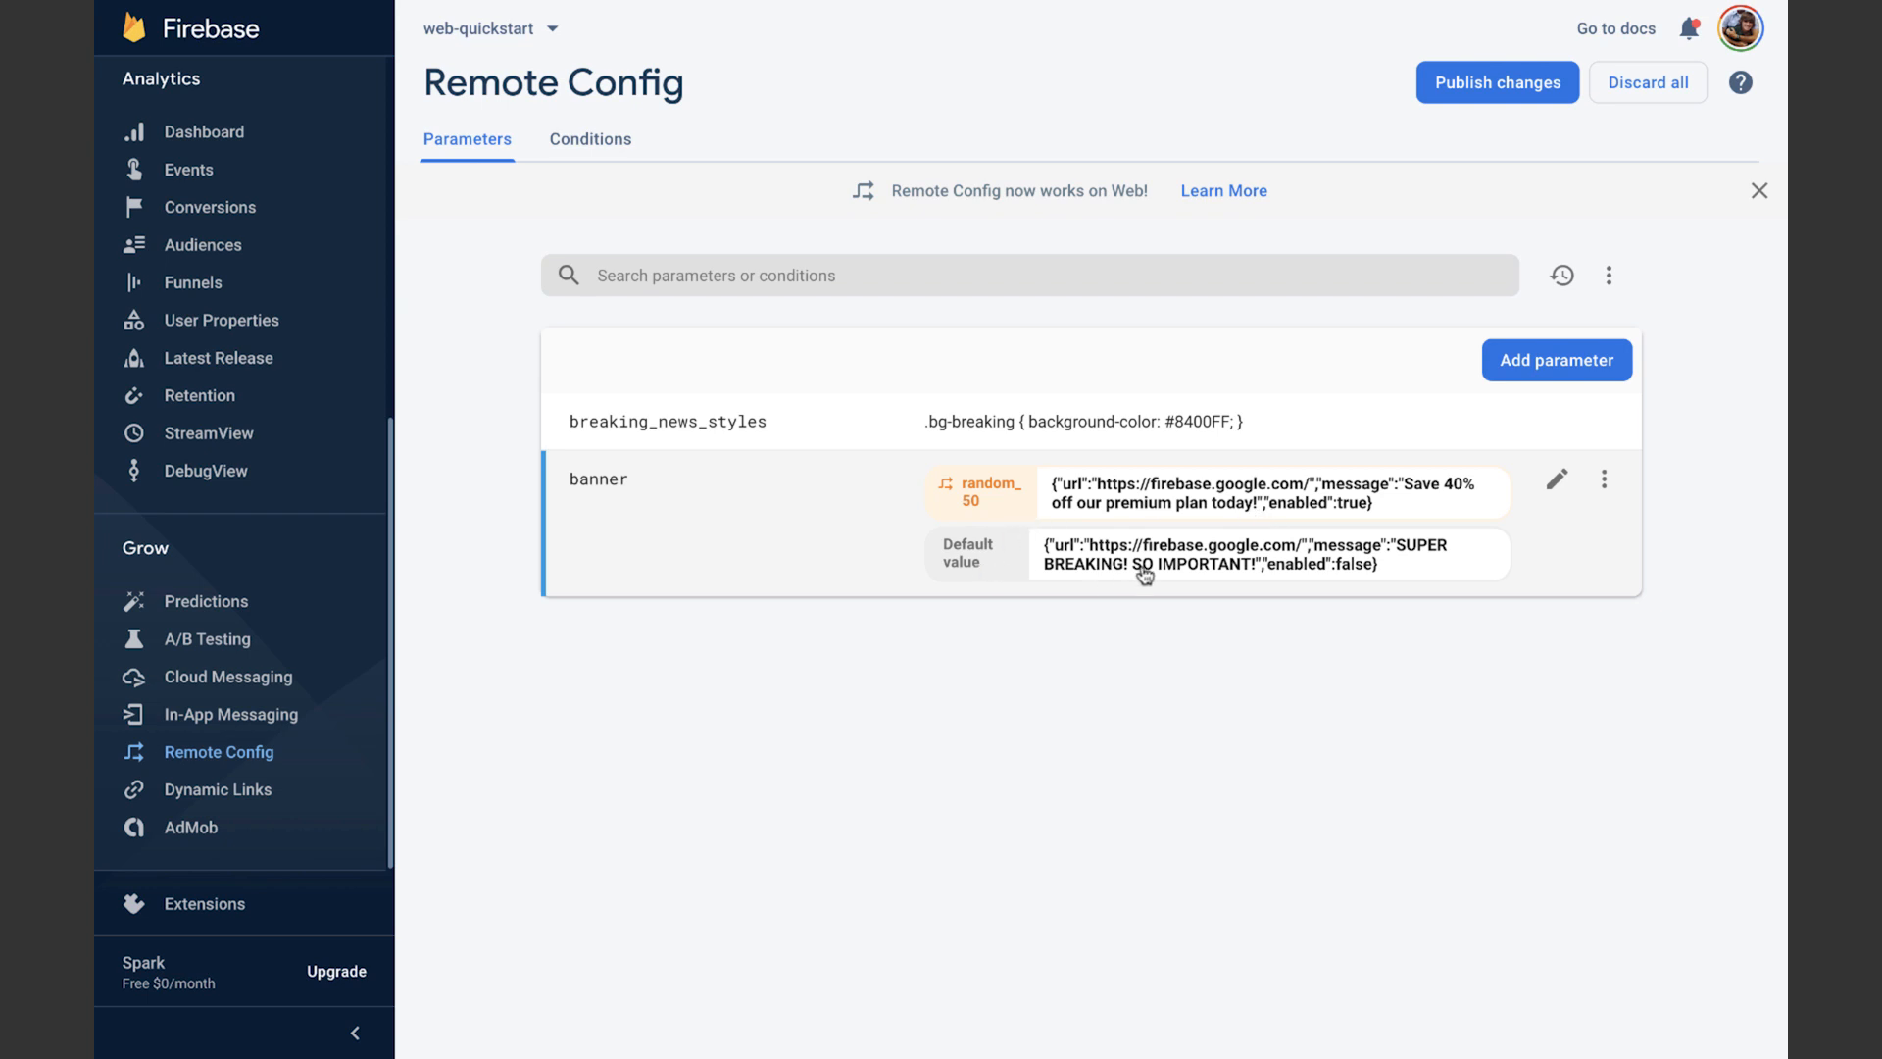
Move the purple .bg-breaking CSS to a random_50 value with empty default, then publish changes
{"action": "left_click", "coordinate": [668, 421]}
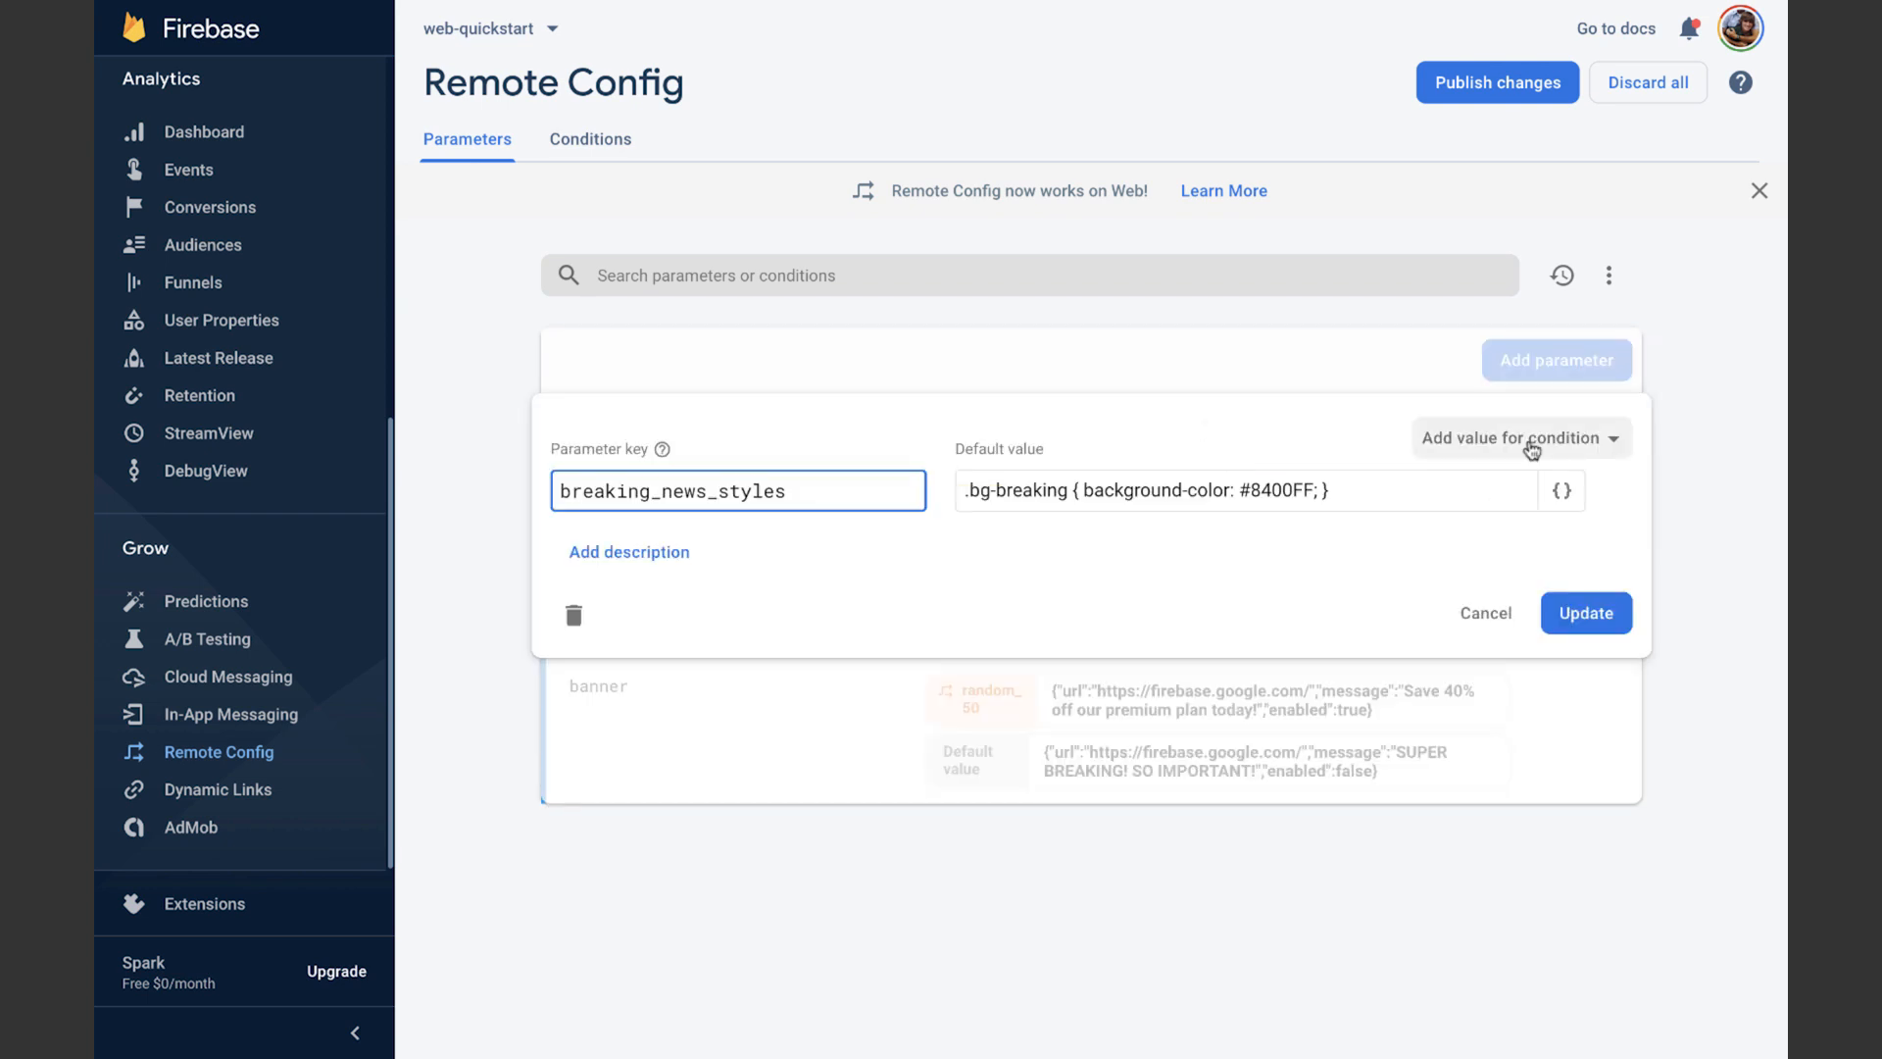
{"action": "left_click", "coordinate": [1522, 438]}
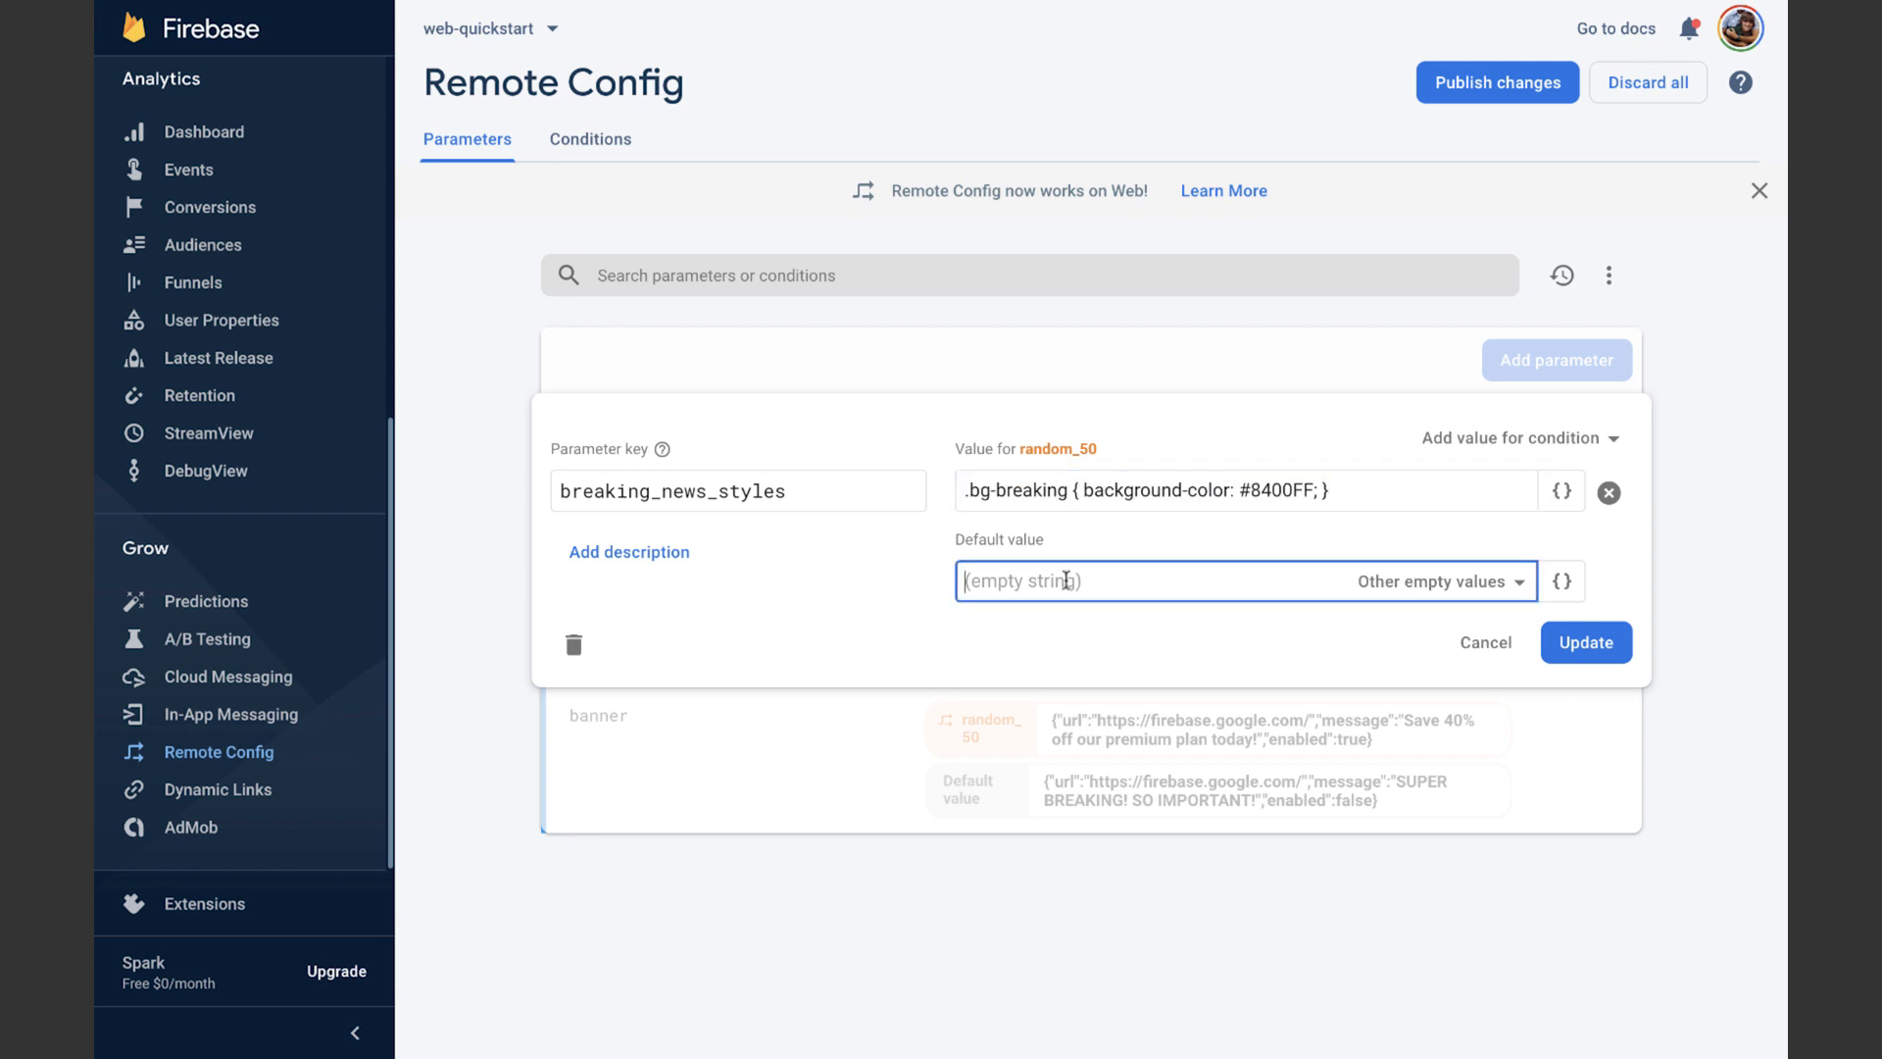
{"action": "left_click", "coordinate": [1585, 644]}
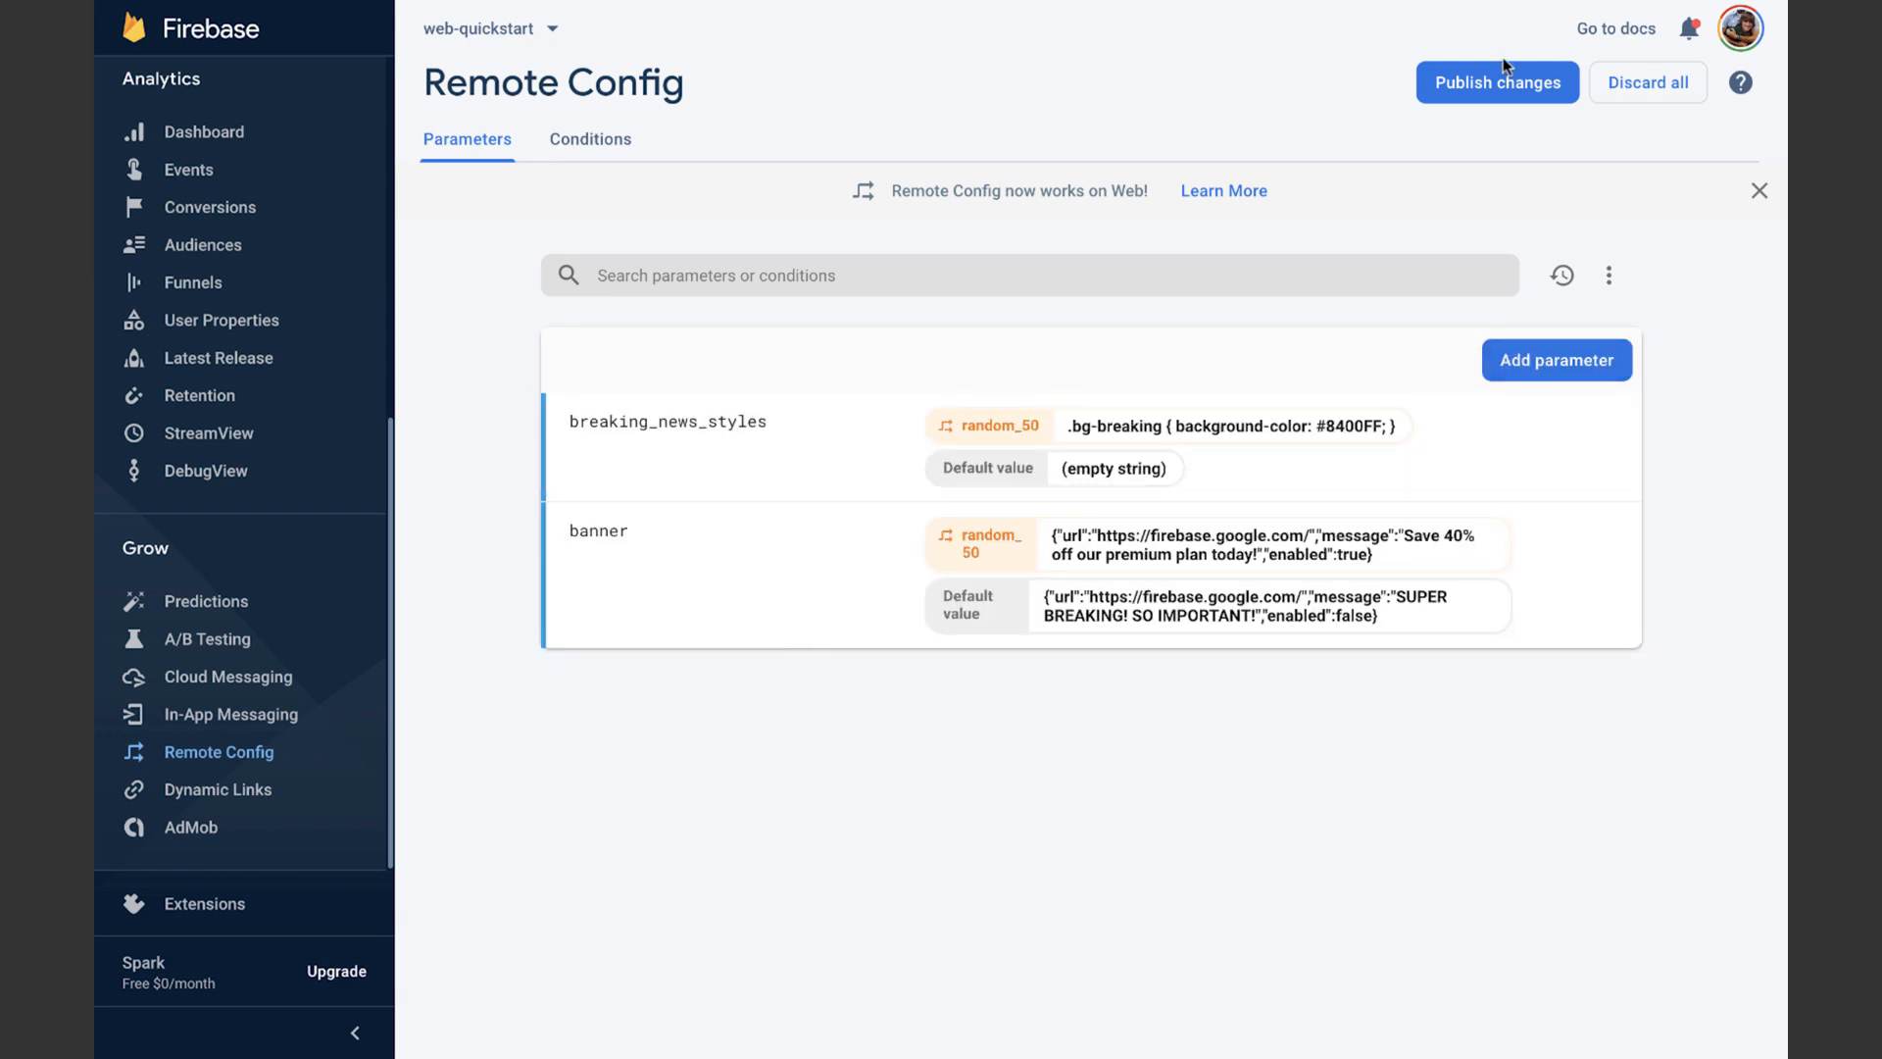
{"action": "left_click", "coordinate": [1496, 83]}
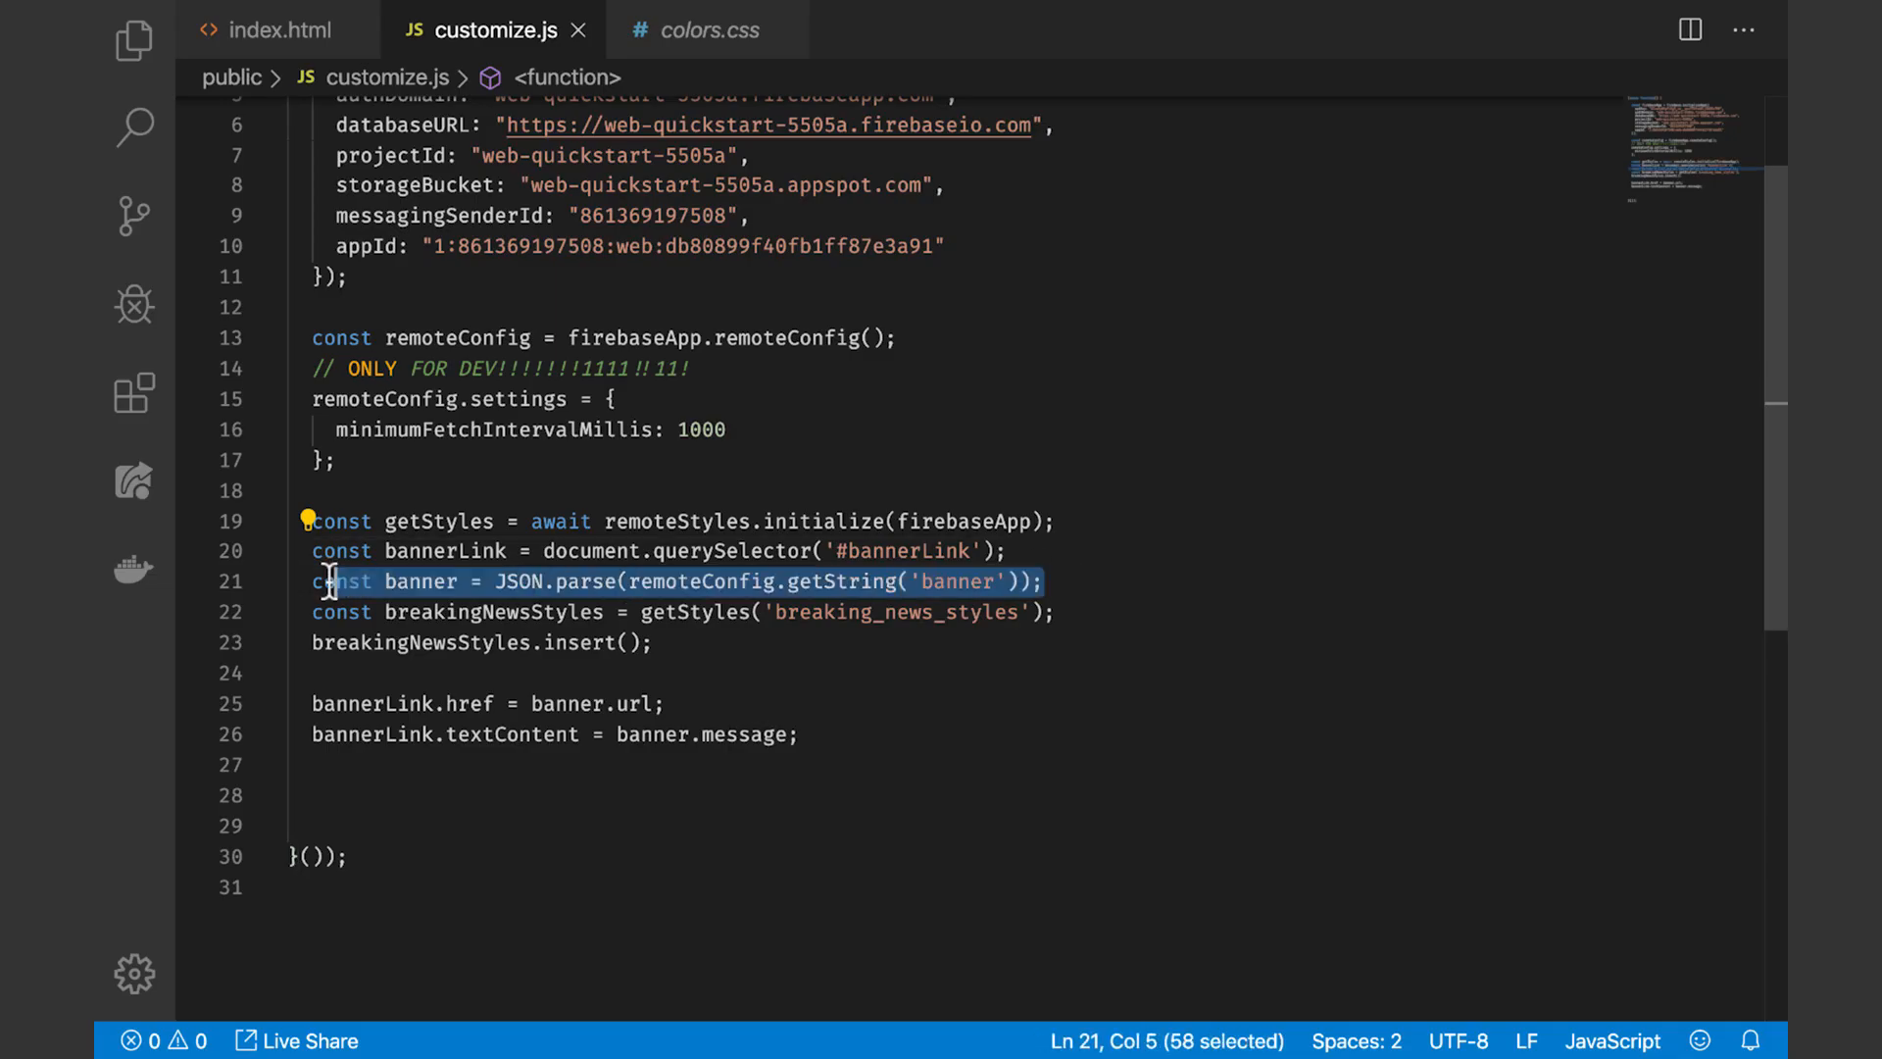
Write if(banner.enabled) { above the bannerLink assignments in customize.js
{"action": "type", "text": "if("}
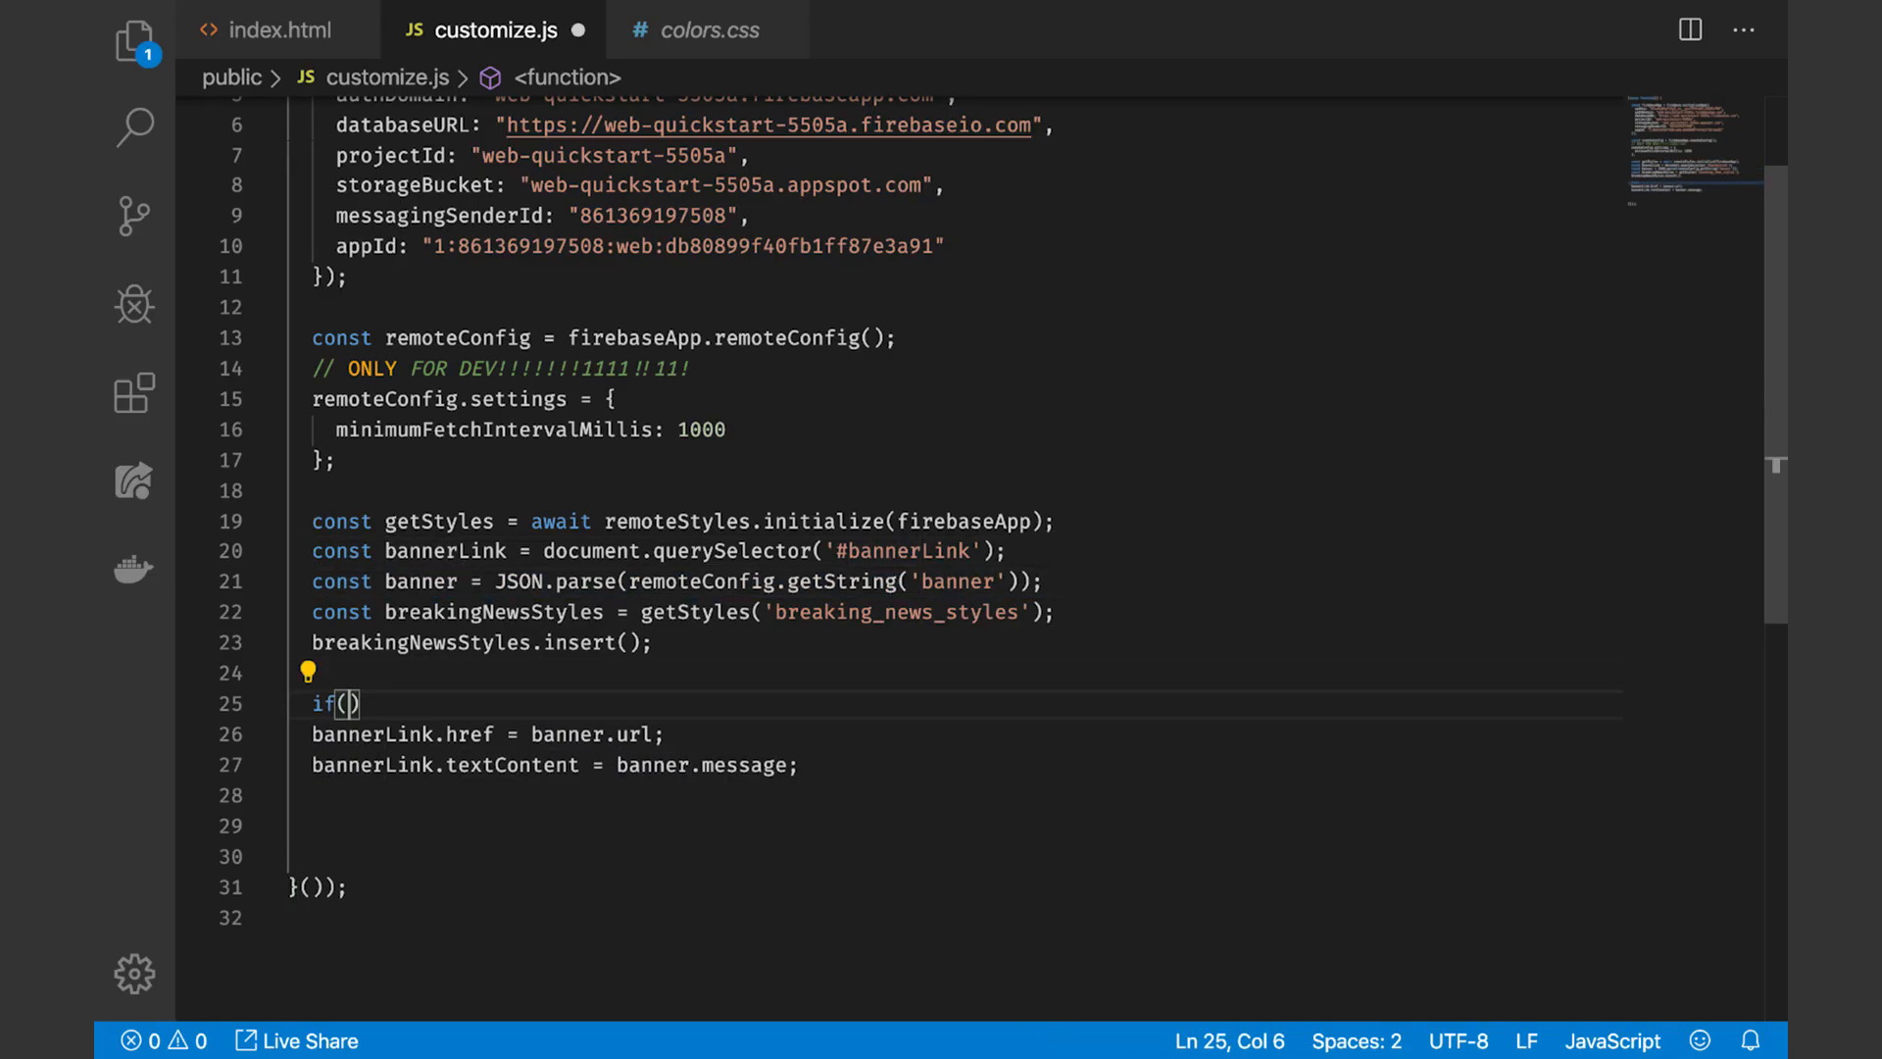
{"action": "type", "text": "banner.enabled) {"}
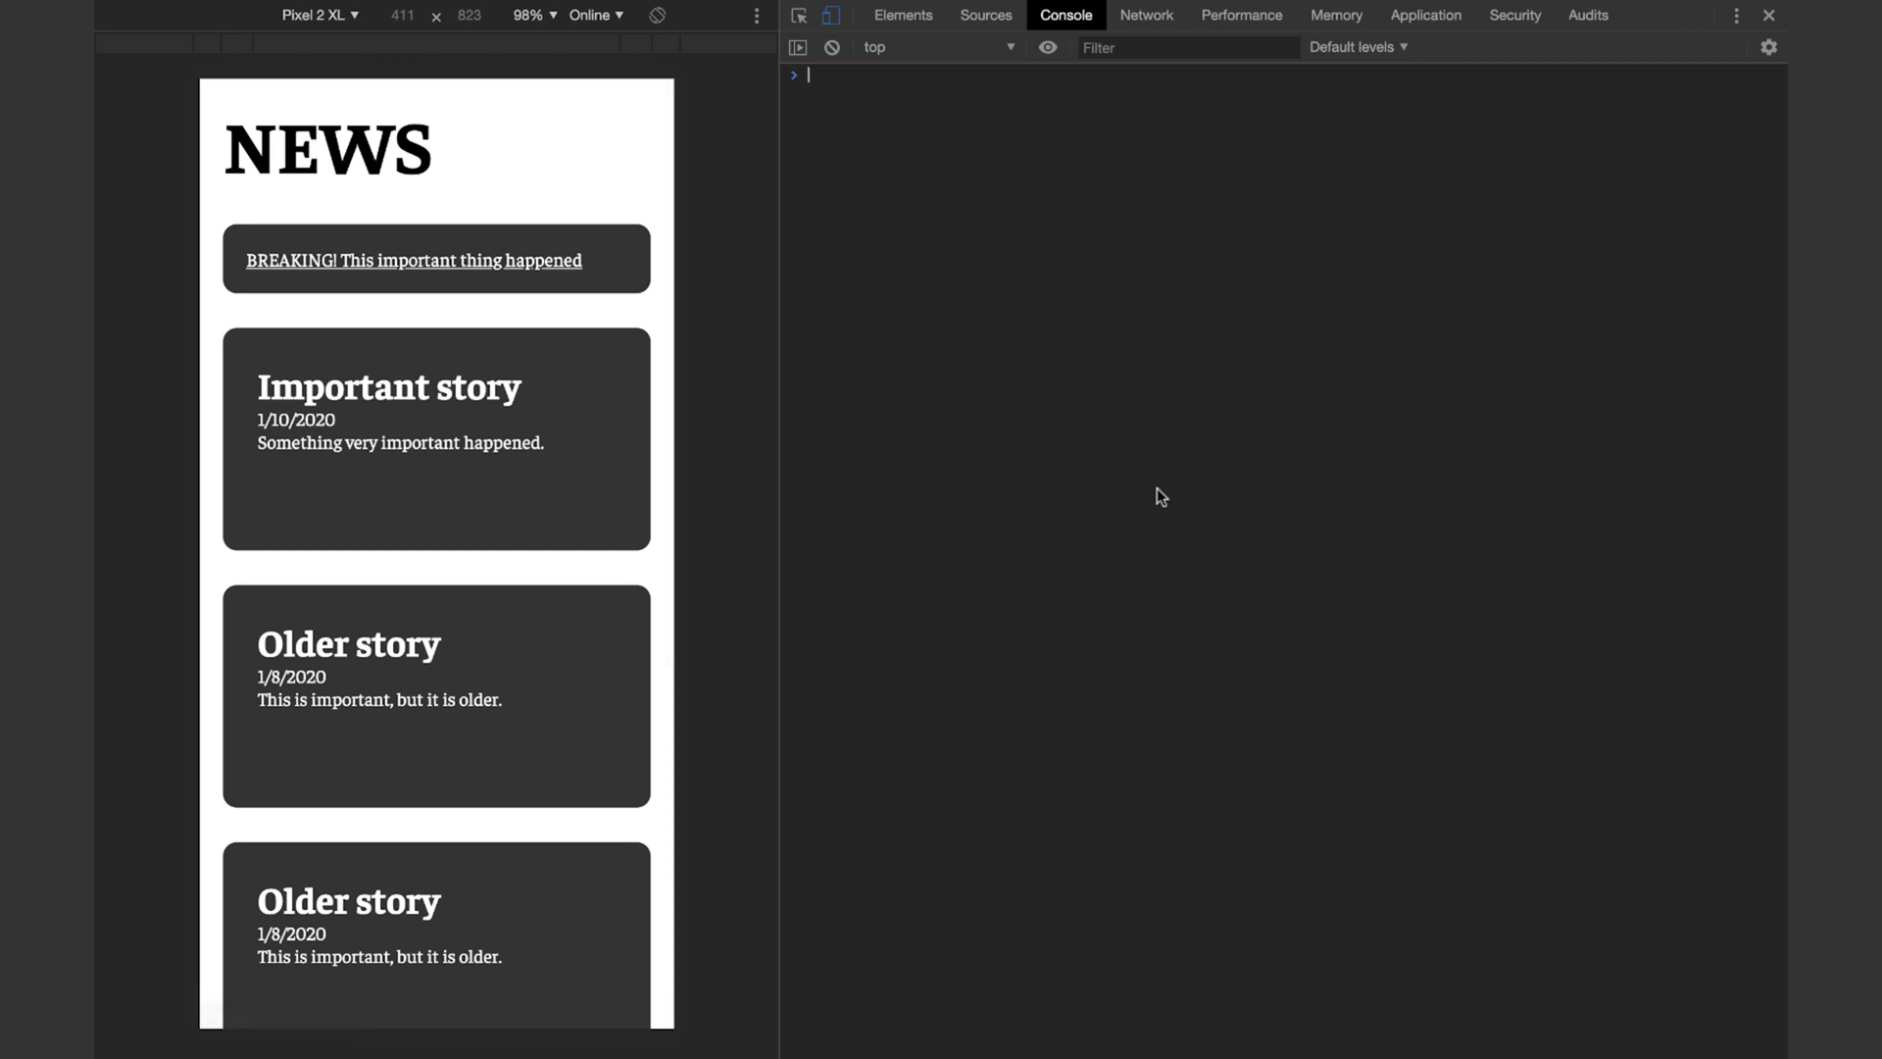
{"action": "mouse_move", "coordinate": [639, 245]}
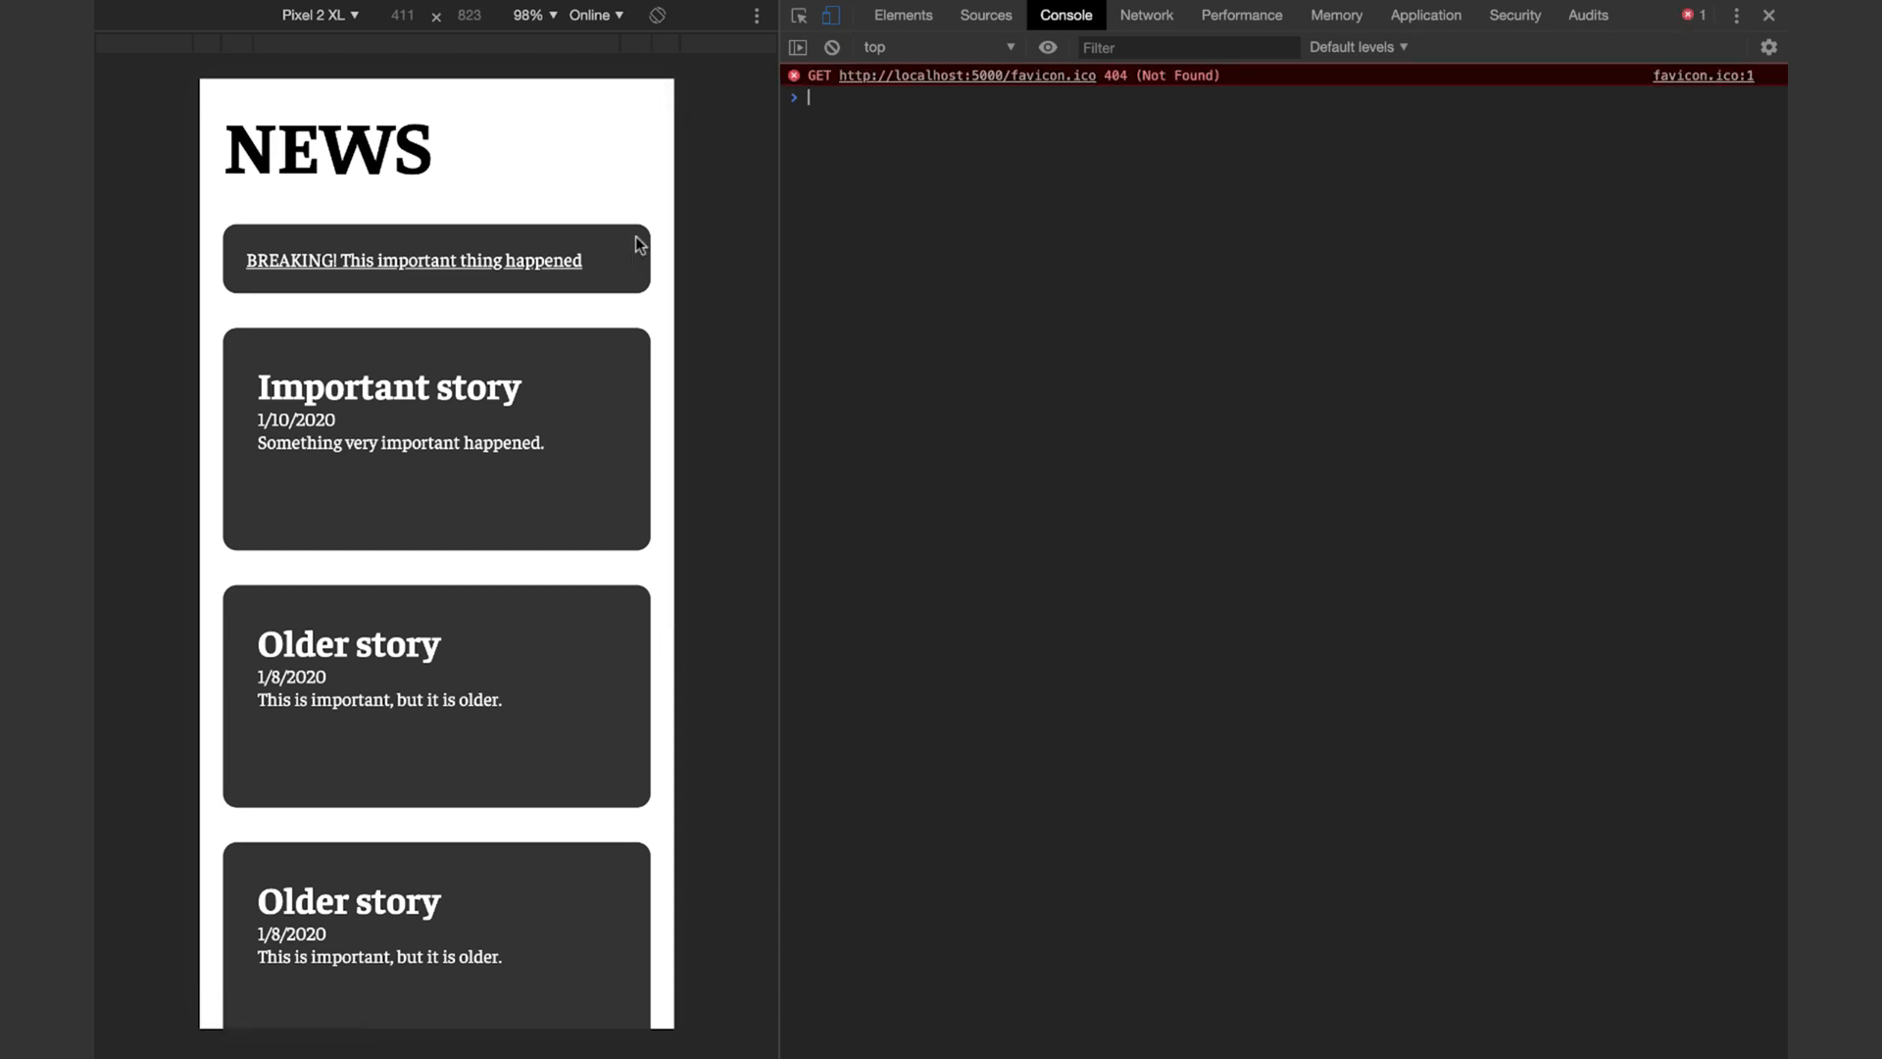
Reload the news page to see the purple 40% off banner, then clear the console
{"action": "left_click", "coordinate": [831, 47]}
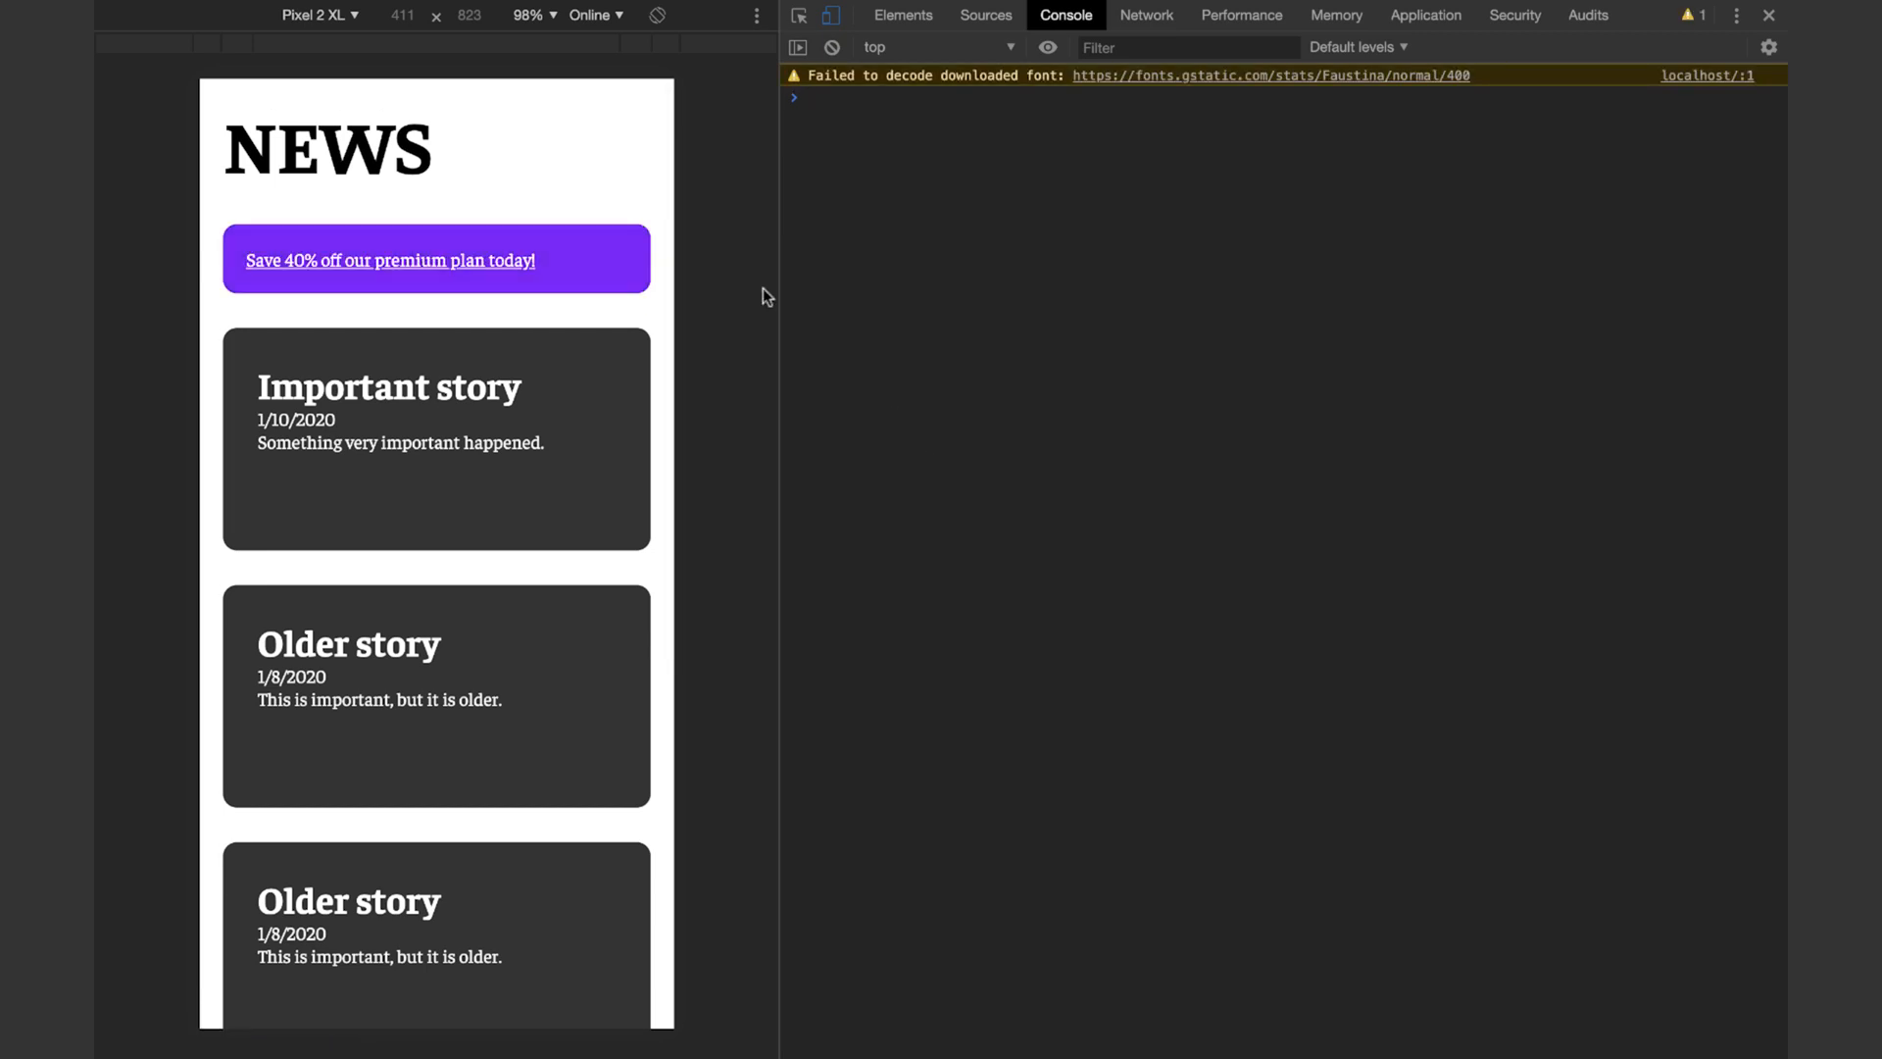
{"action": "left_click", "coordinate": [829, 47]}
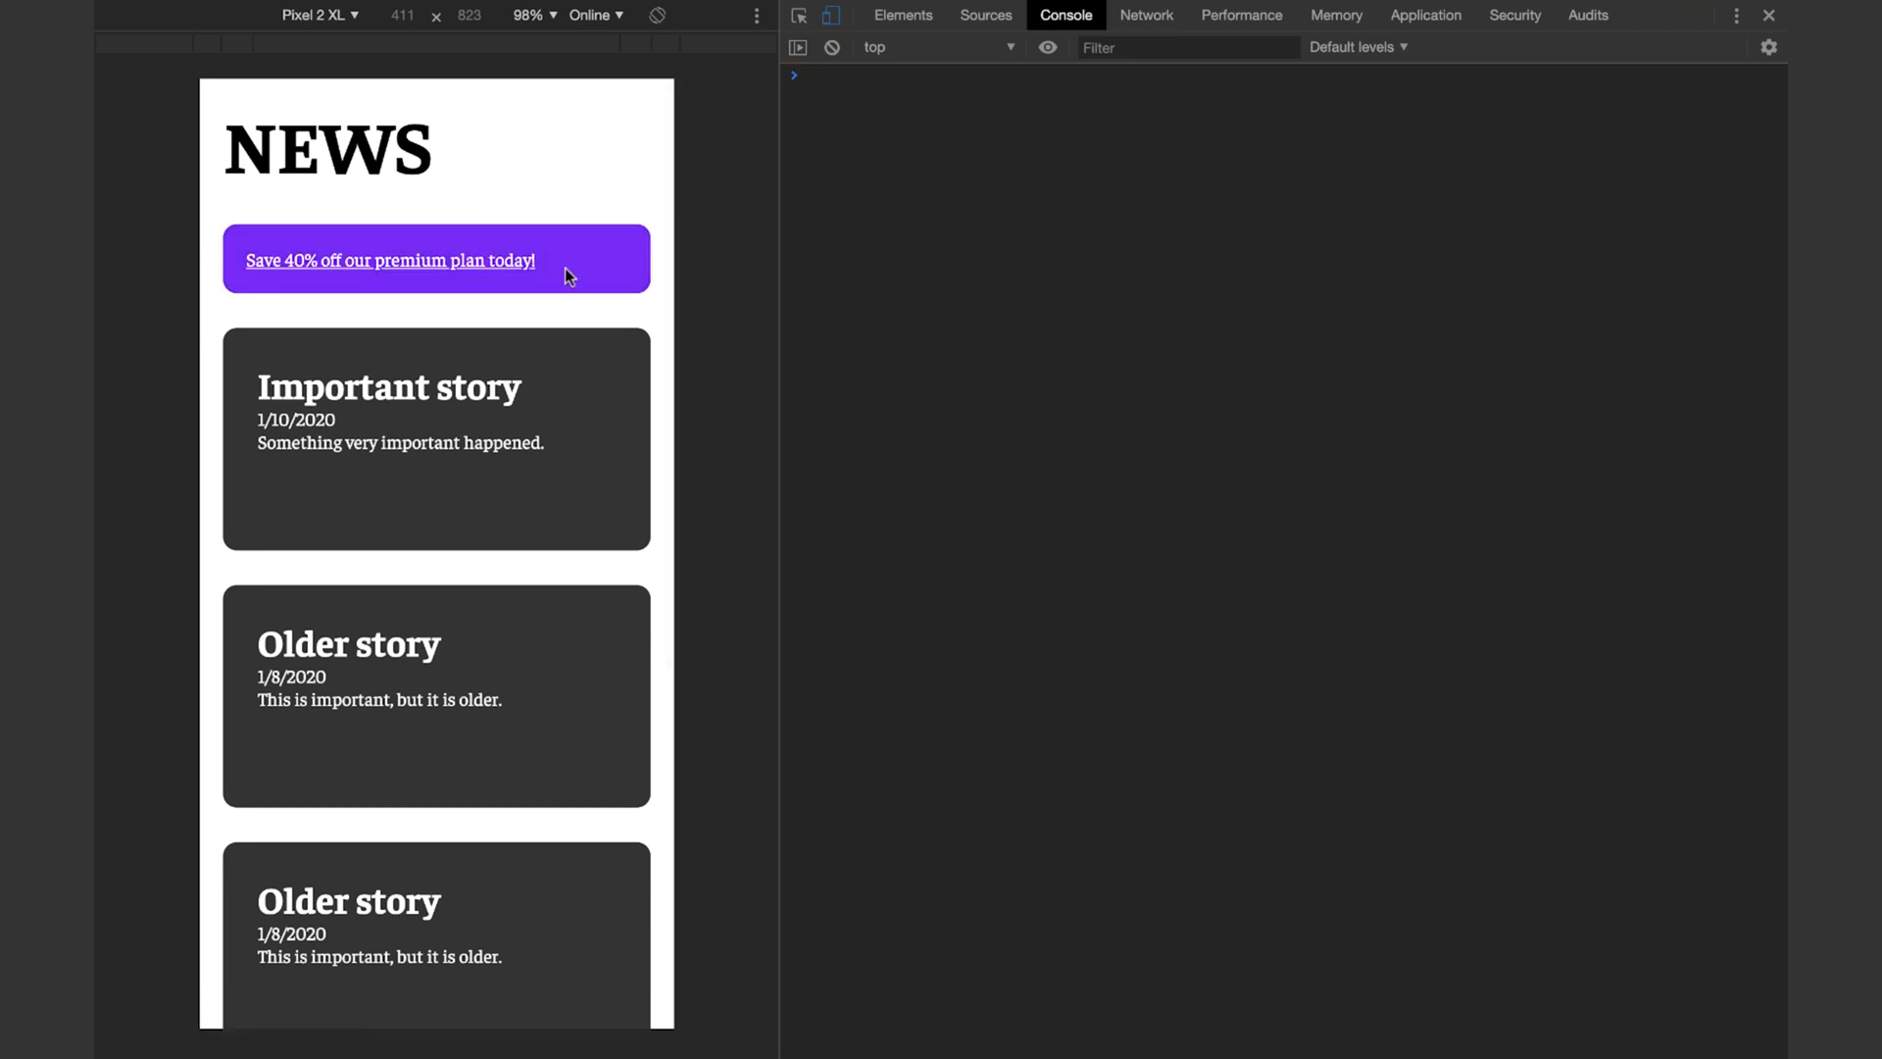